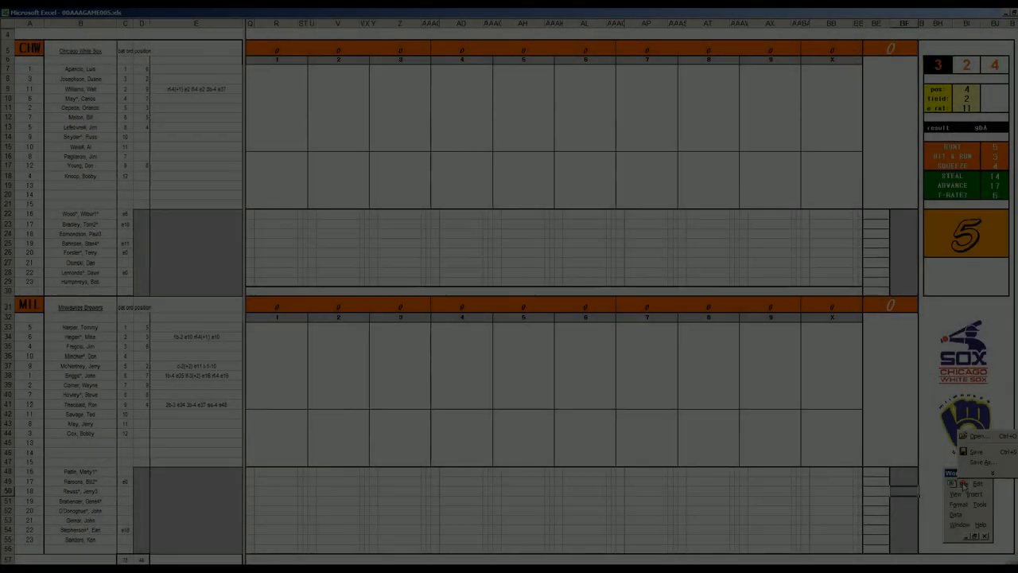
# Open and dismiss the Open dialog so the scoresheet shows a new 4-5-6 dice roll.
pyautogui.click(976, 436)
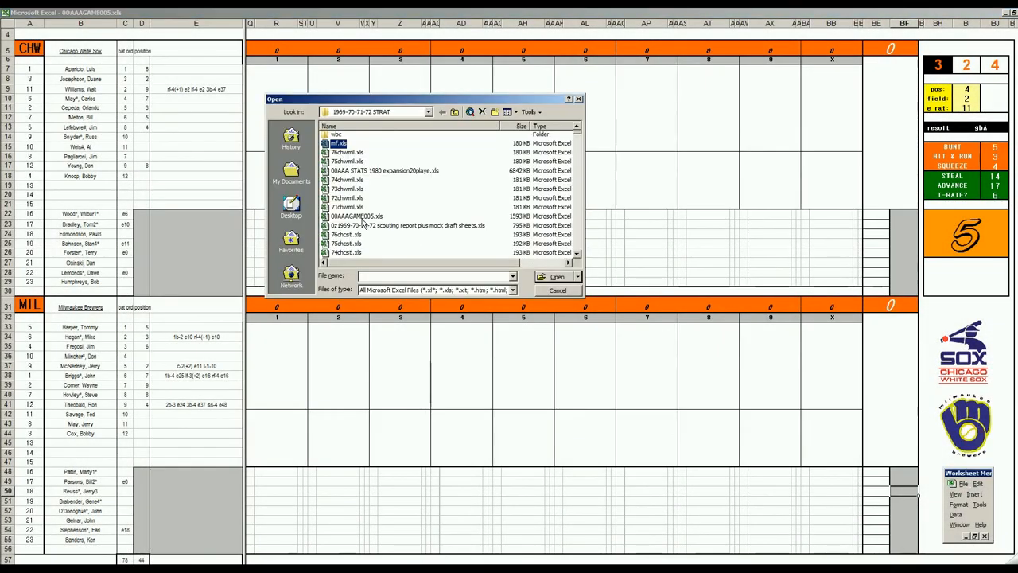
pyautogui.click(346, 198)
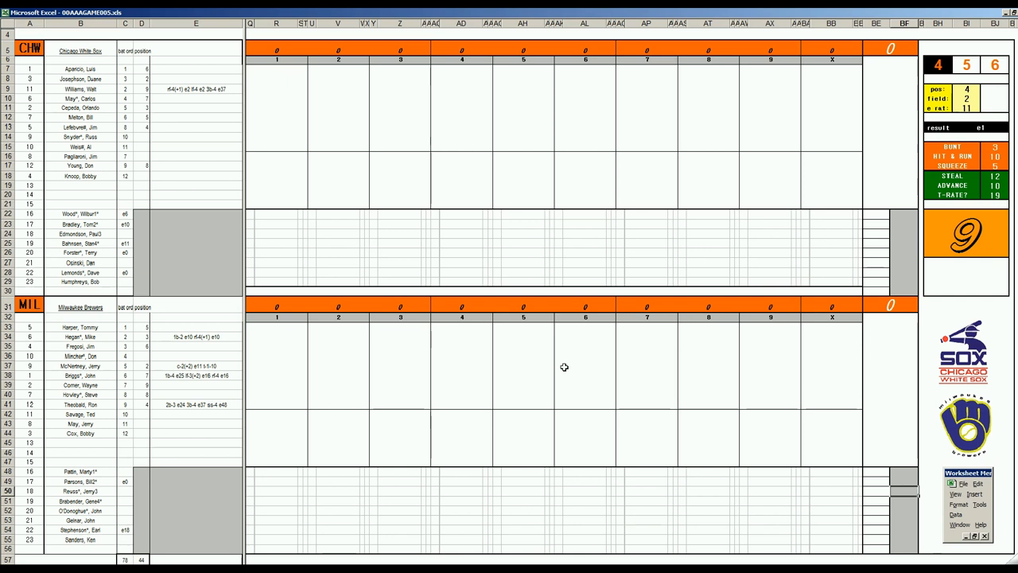
pyautogui.moveTo(598, 377)
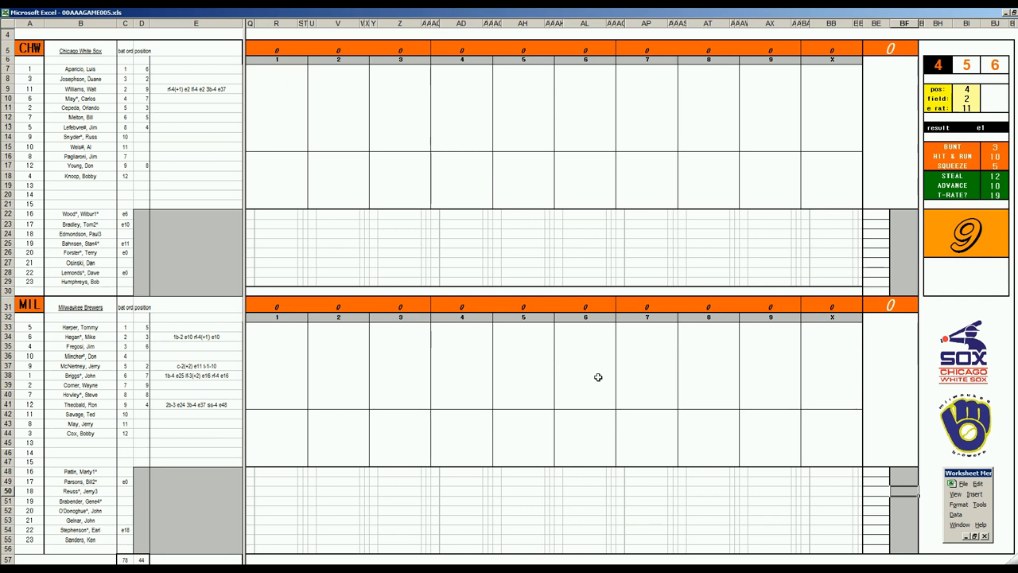
pyautogui.moveTo(554, 390)
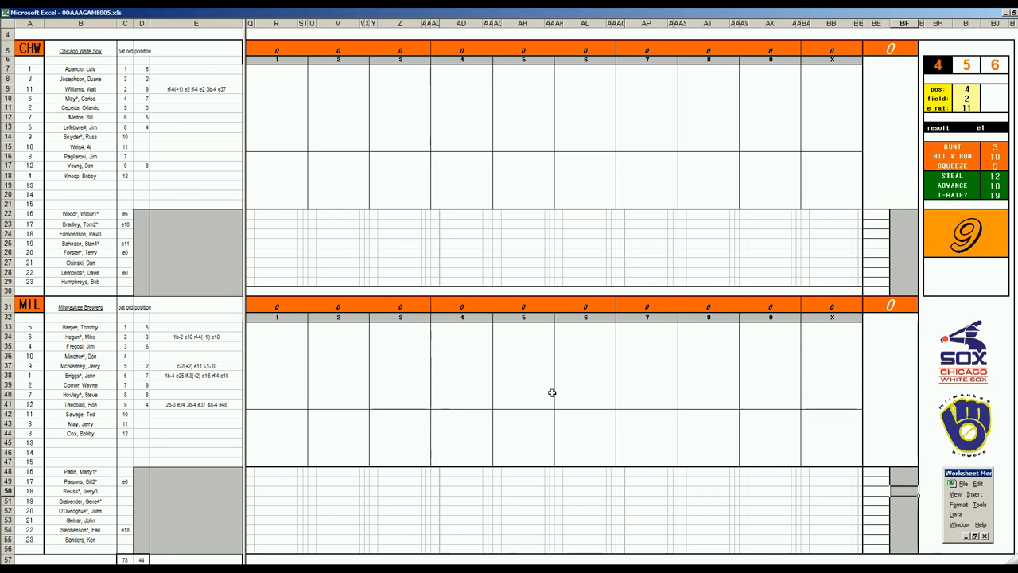
pyautogui.moveTo(516, 375)
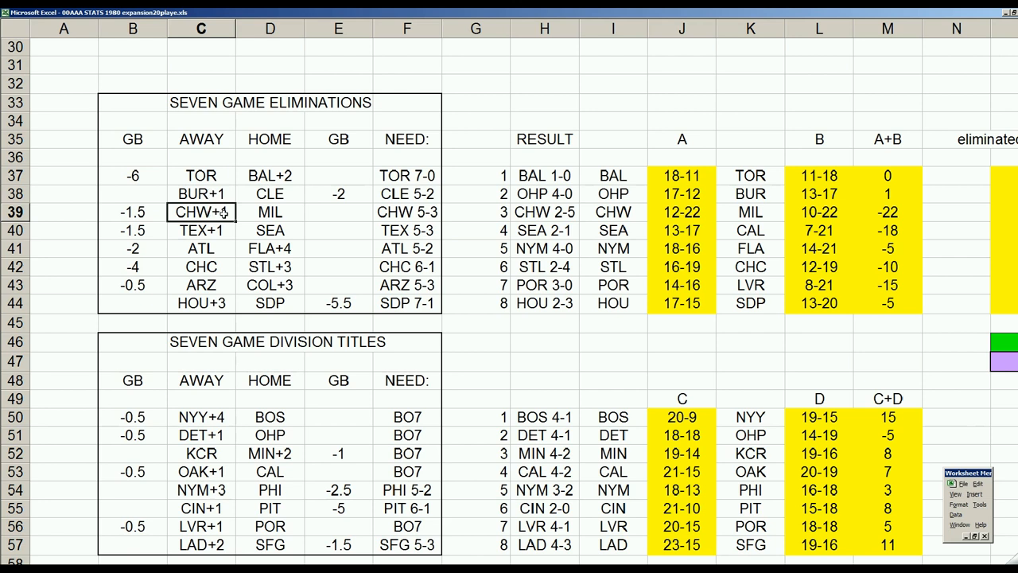
# Check elimination row 39: CHW+1 away, MIL home, and White Sox games behind -1.5.
pyautogui.click(269, 212)
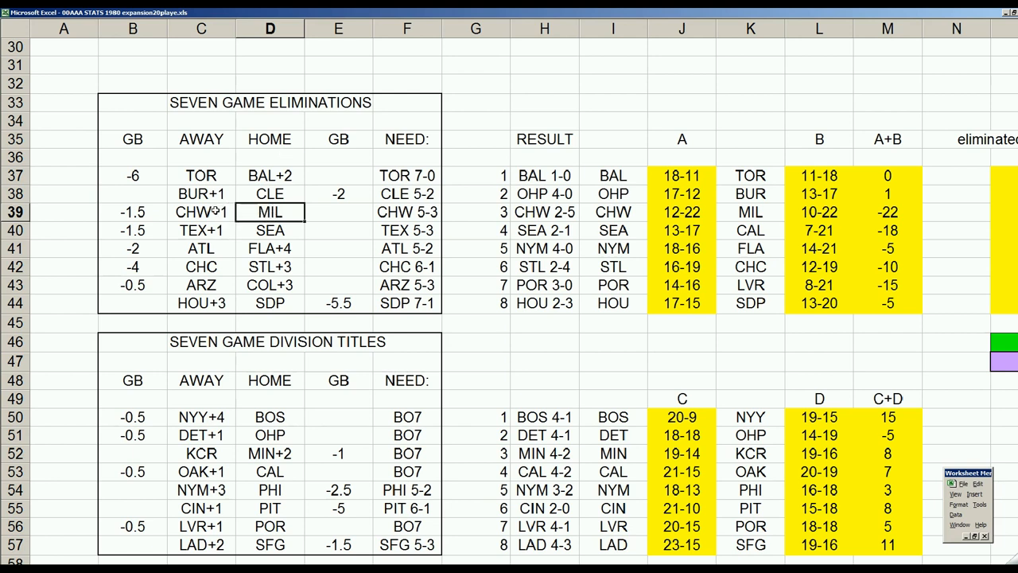
pyautogui.click(132, 212)
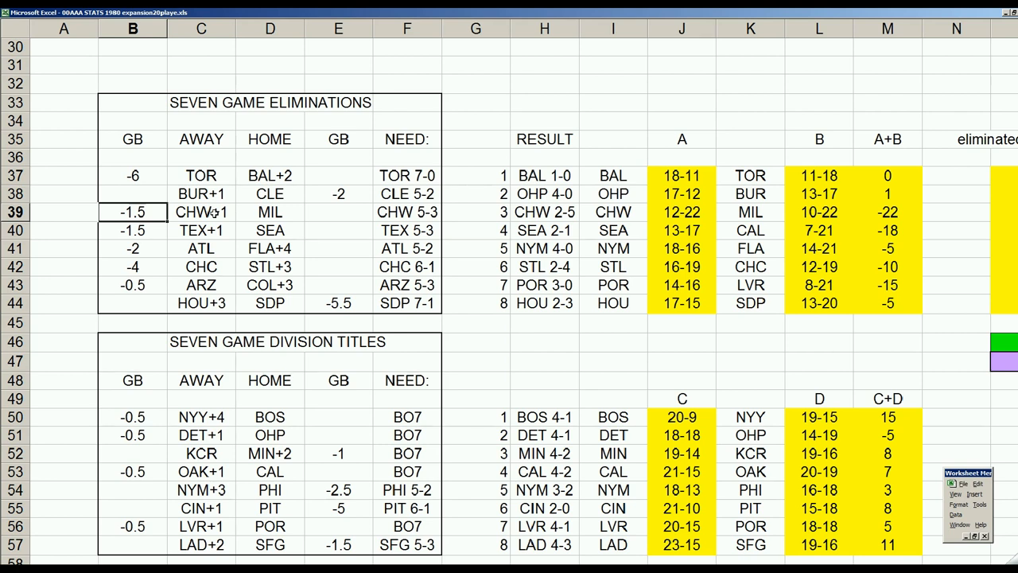
pyautogui.click(407, 211)
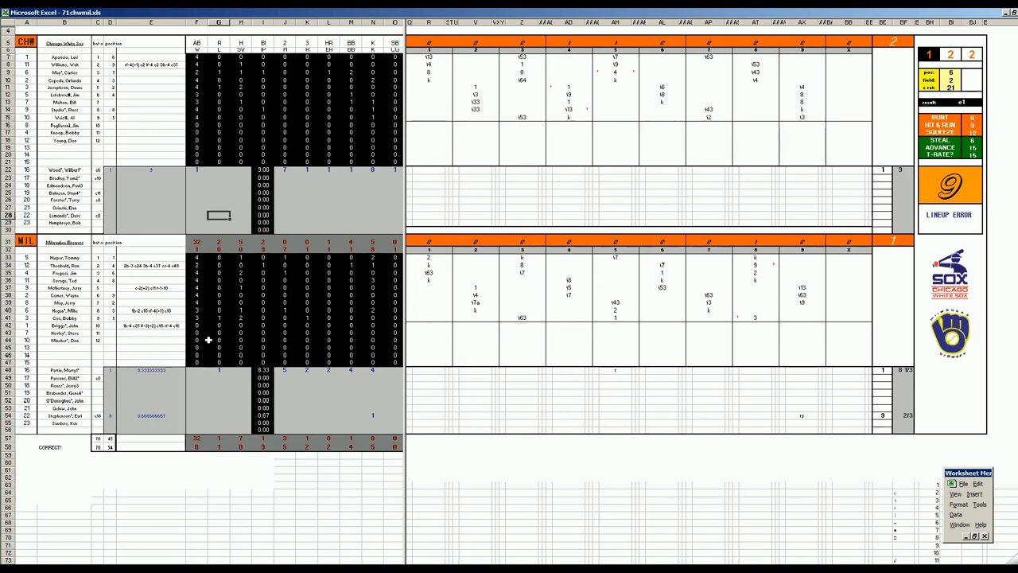
pyautogui.moveTo(182, 393)
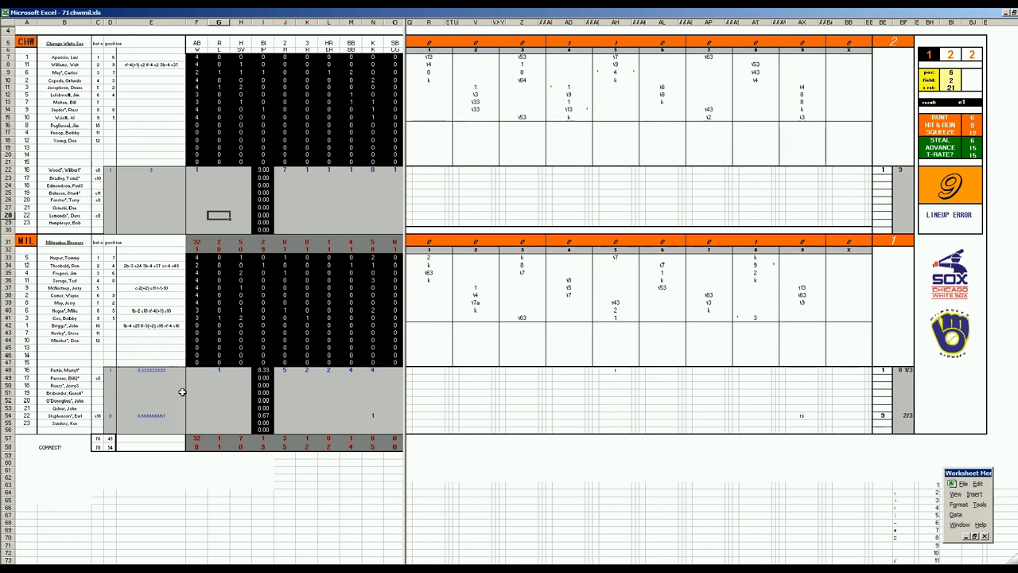
pyautogui.moveTo(617, 190)
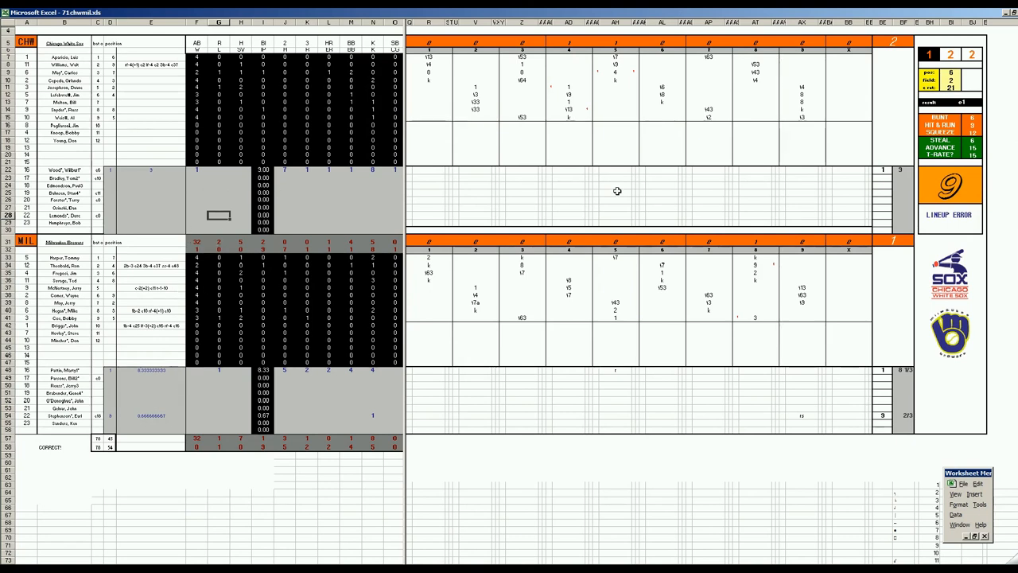
pyautogui.moveTo(822, 159)
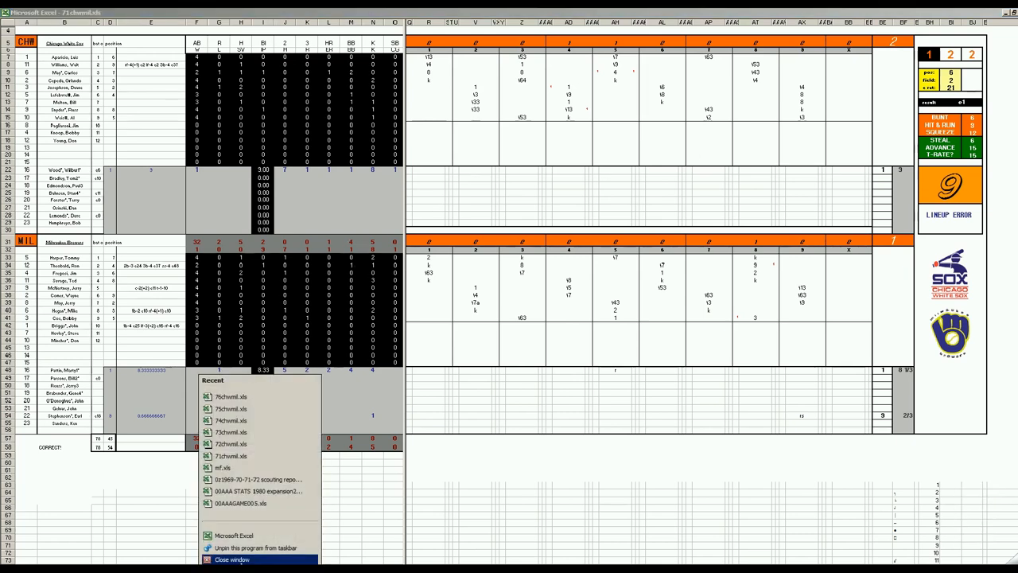
# Close the 71chwmil workbook after reviewing the White Sox 2-1 win.
pyautogui.click(258, 490)
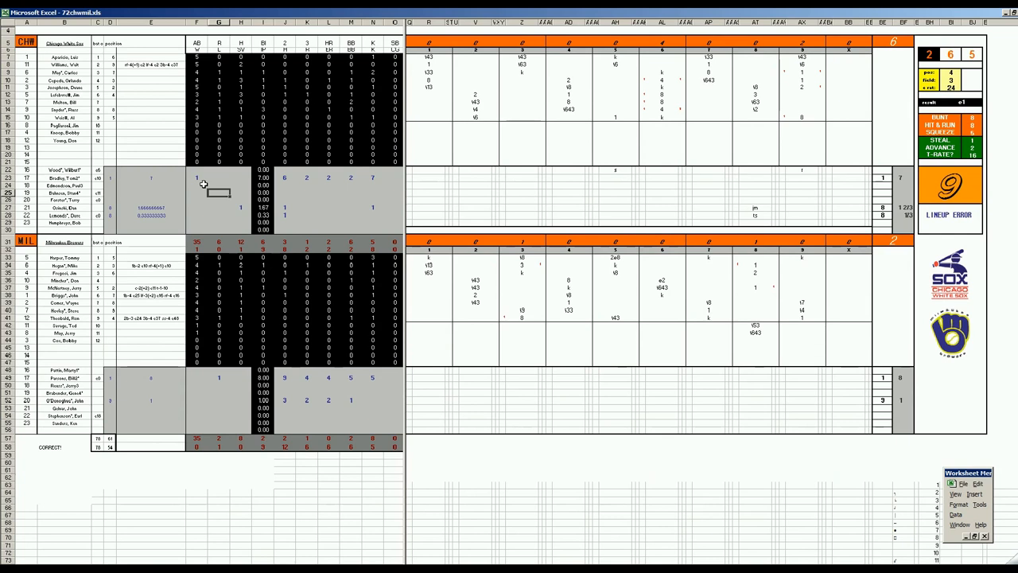
pyautogui.moveTo(241, 386)
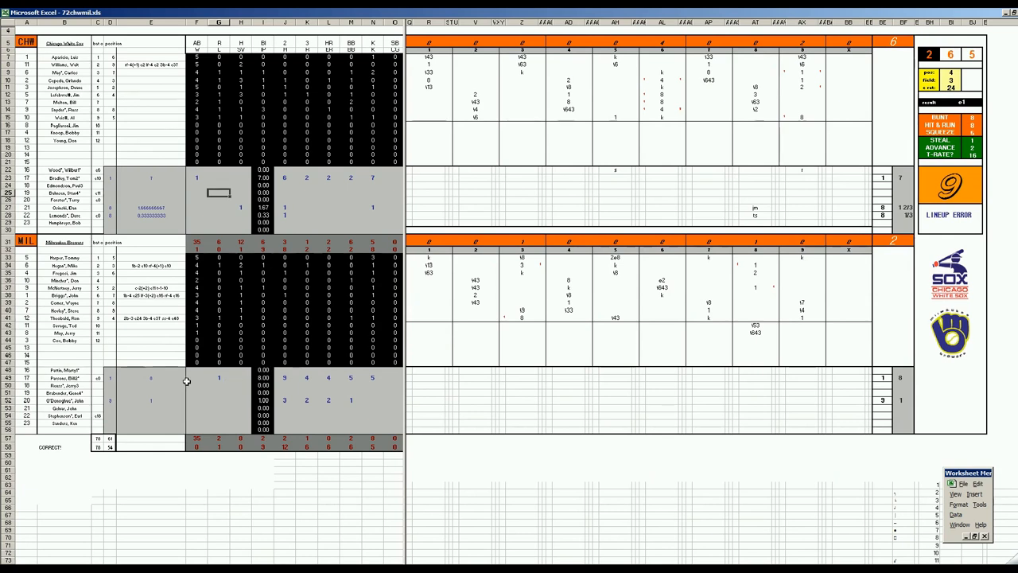
pyautogui.moveTo(658, 114)
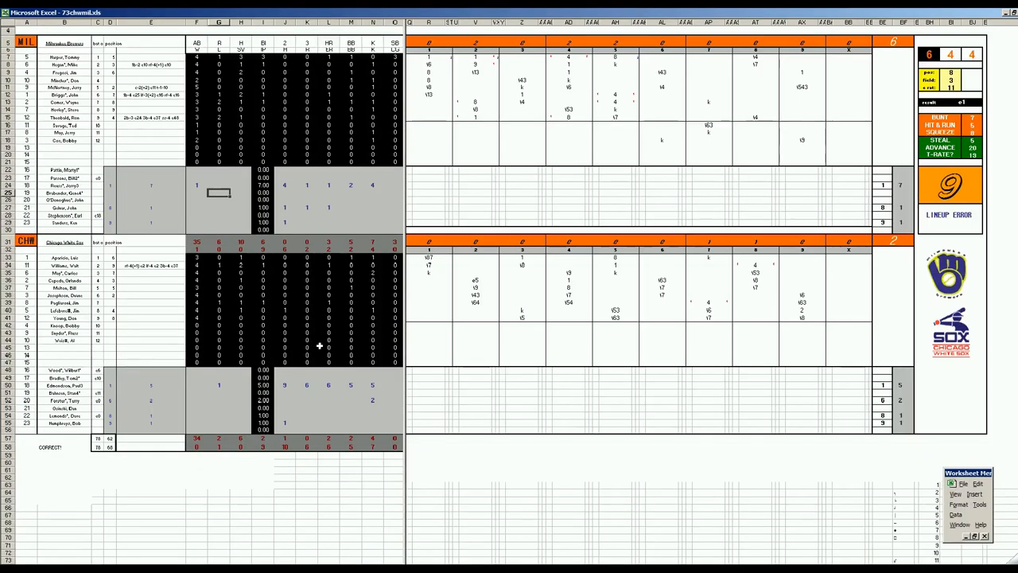
pyautogui.moveTo(170, 184)
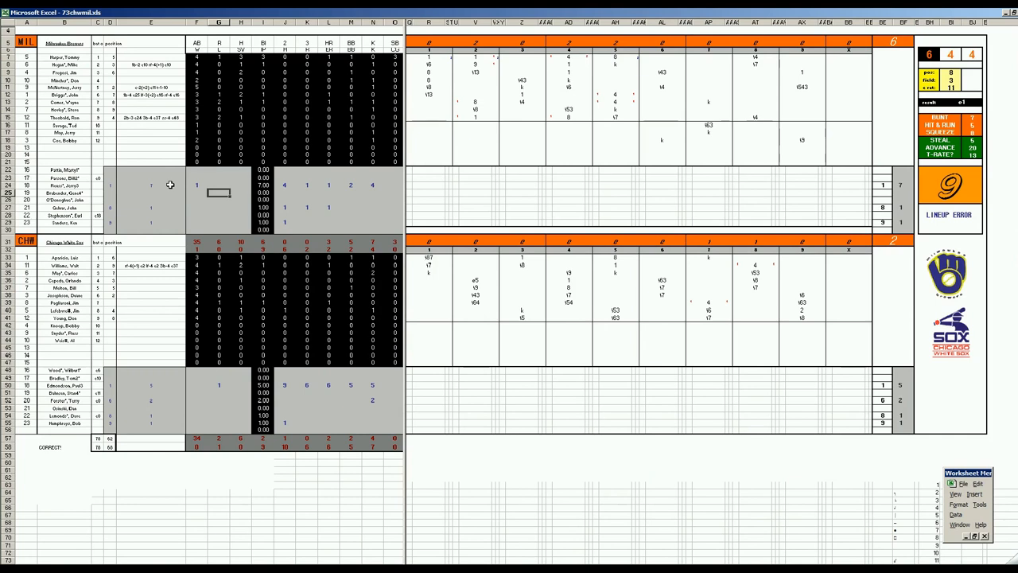
pyautogui.moveTo(224, 396)
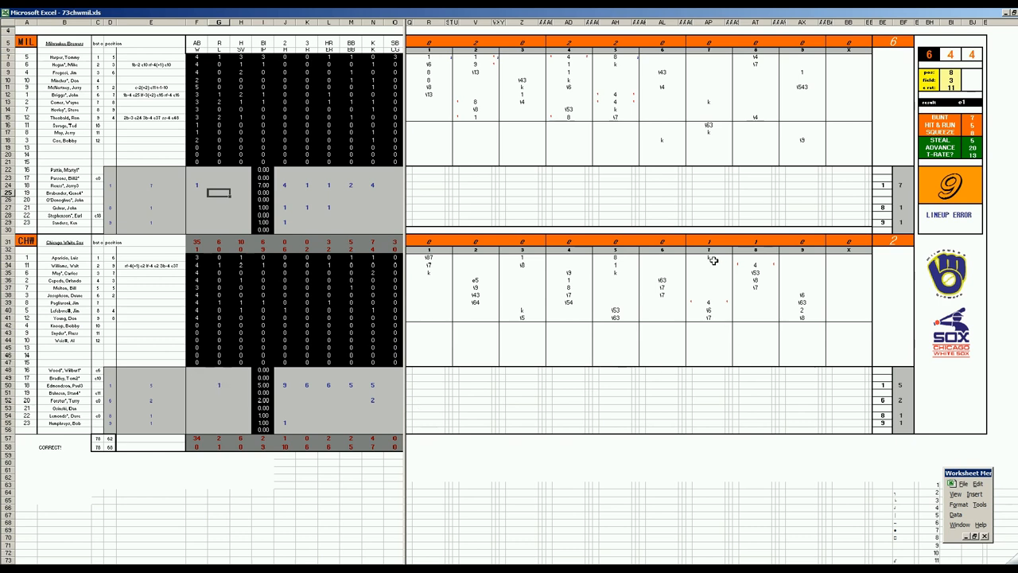
pyautogui.moveTo(725, 181)
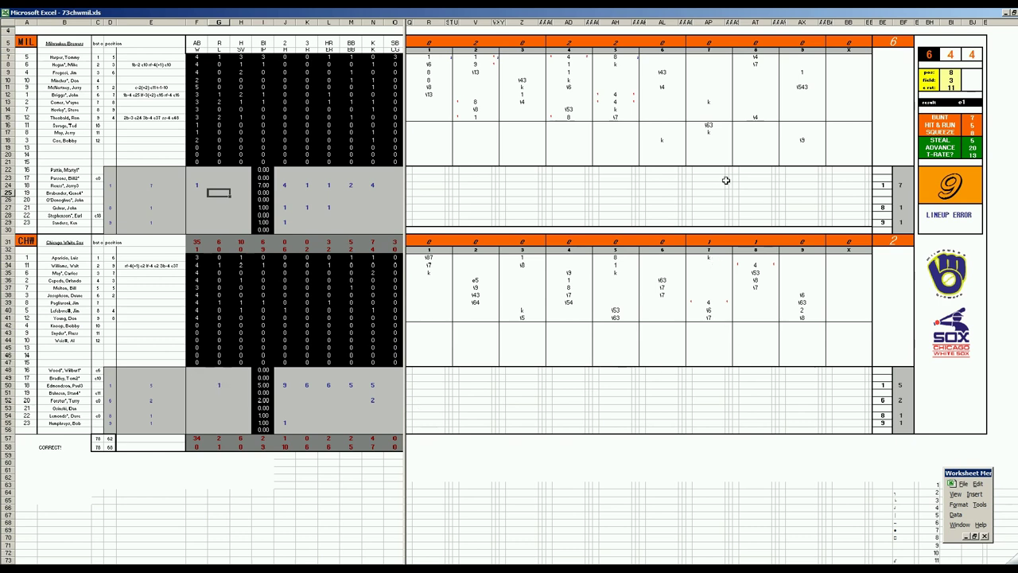
pyautogui.moveTo(617, 125)
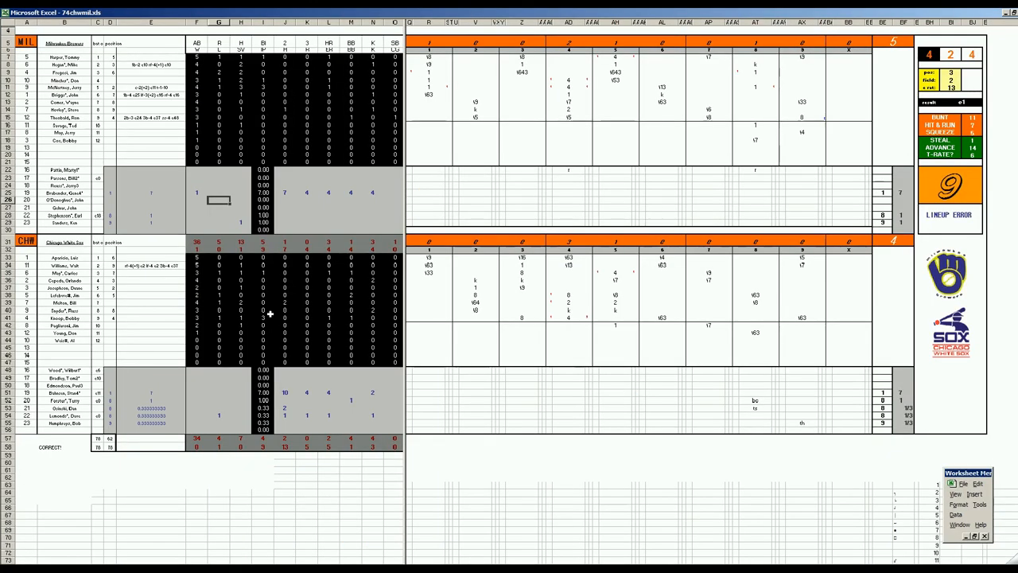
pyautogui.moveTo(181, 207)
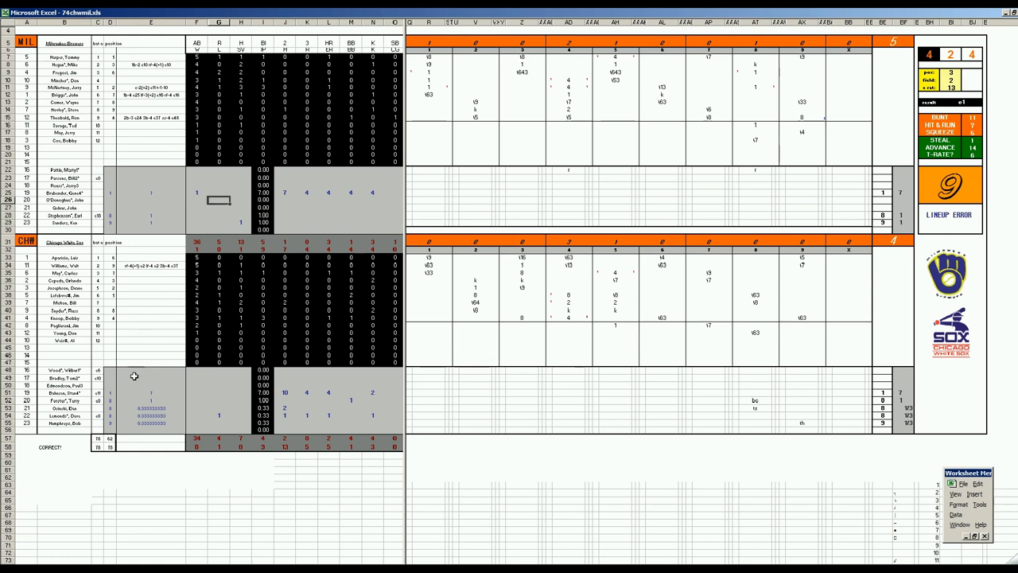
pyautogui.moveTo(366, 179)
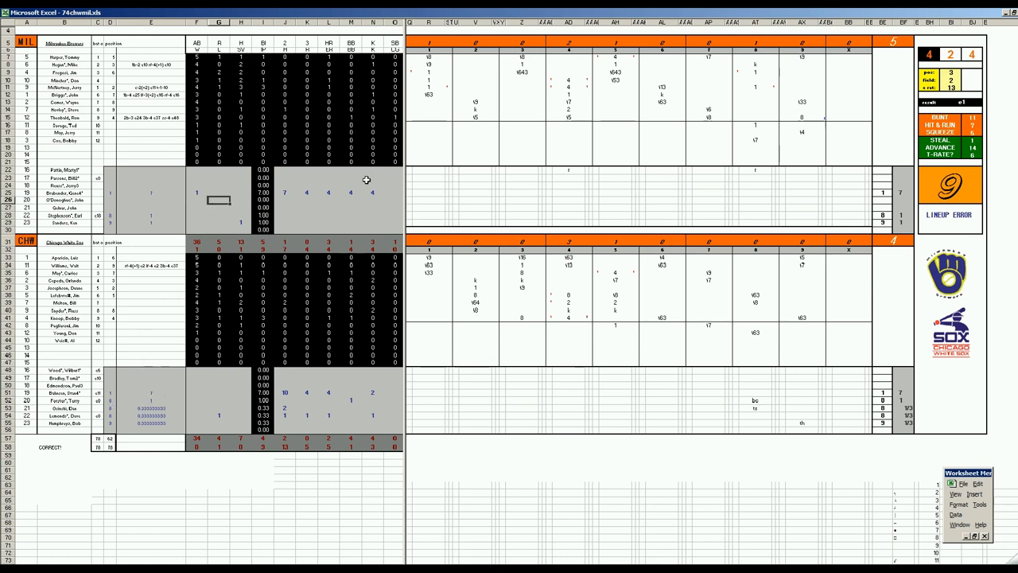
pyautogui.moveTo(382, 157)
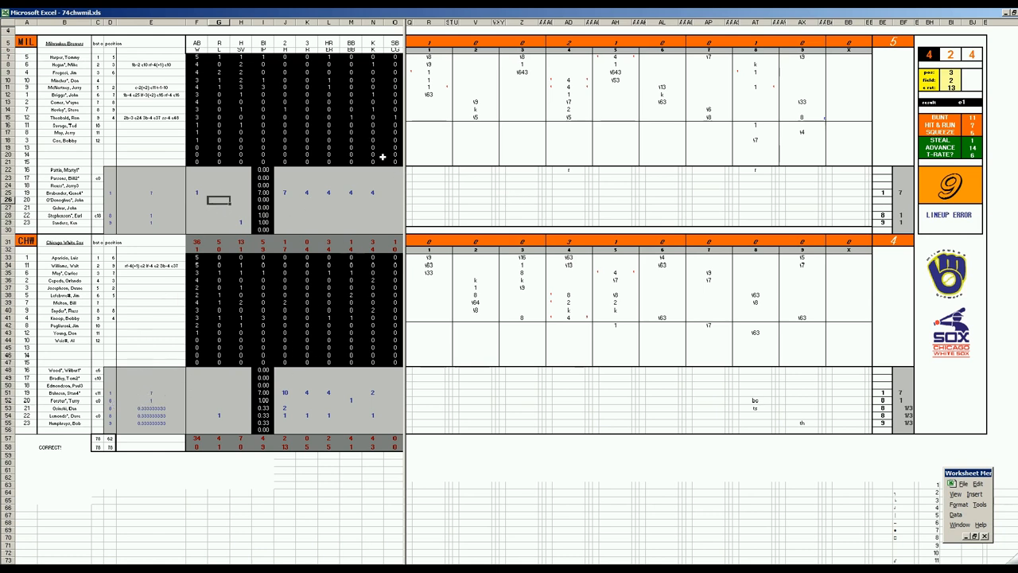
pyautogui.moveTo(436, 320)
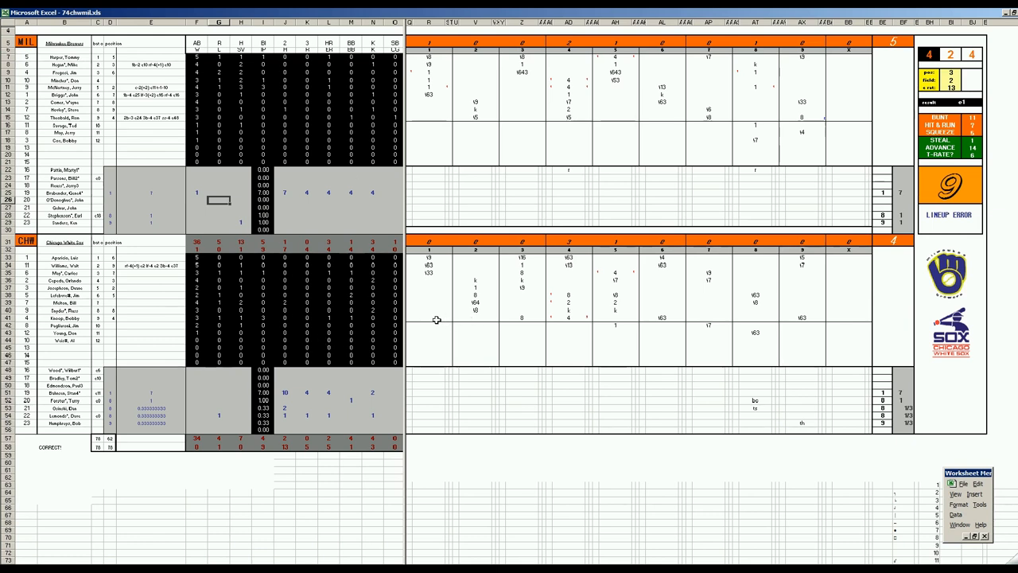
pyautogui.moveTo(549, 110)
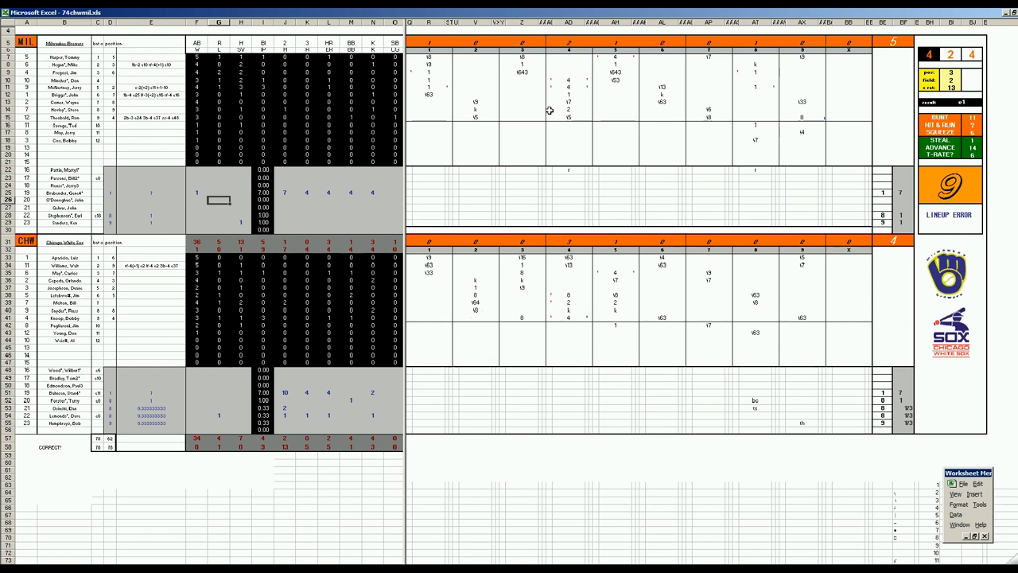
pyautogui.moveTo(829, 339)
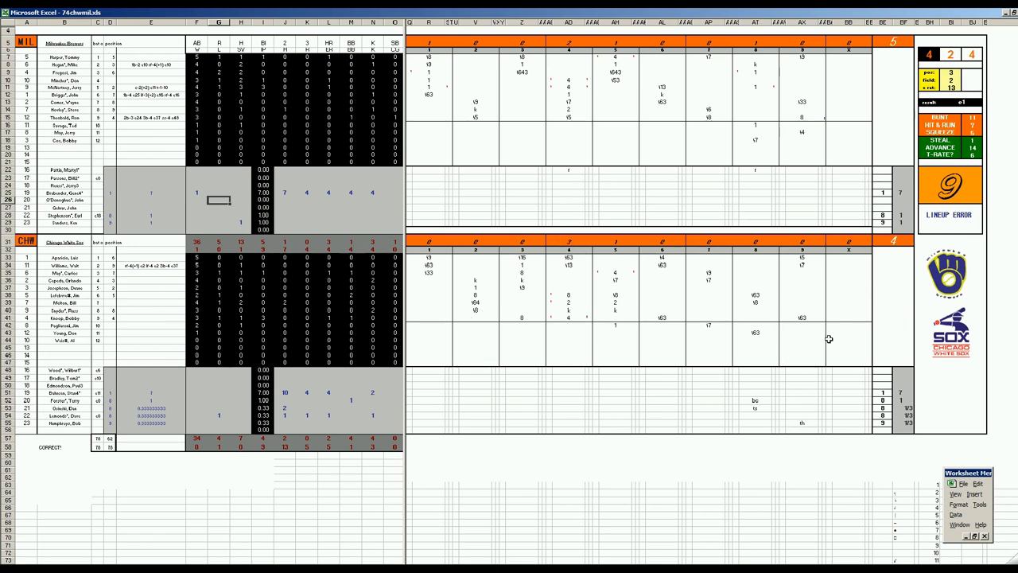
pyautogui.moveTo(725, 215)
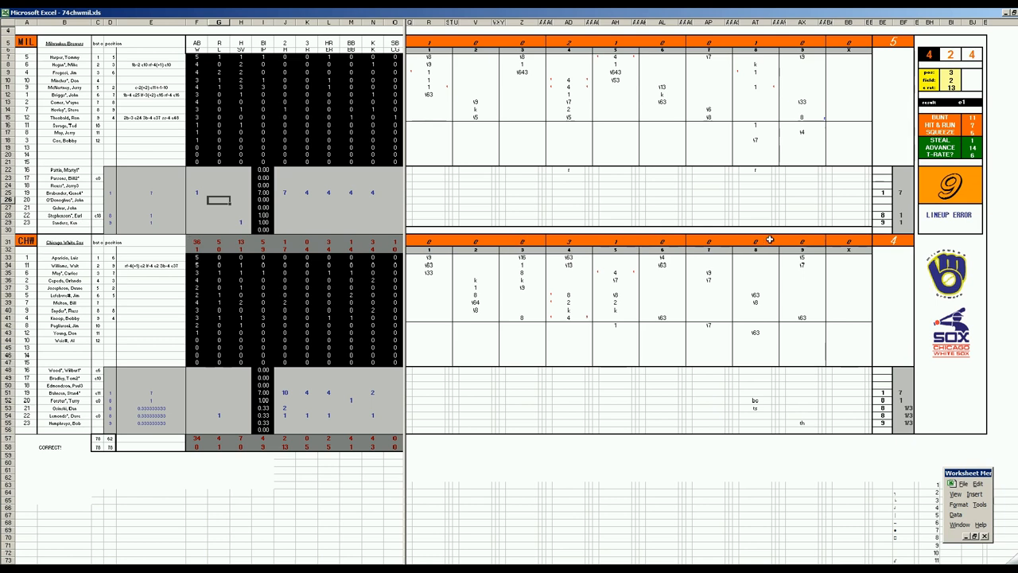
pyautogui.moveTo(777, 159)
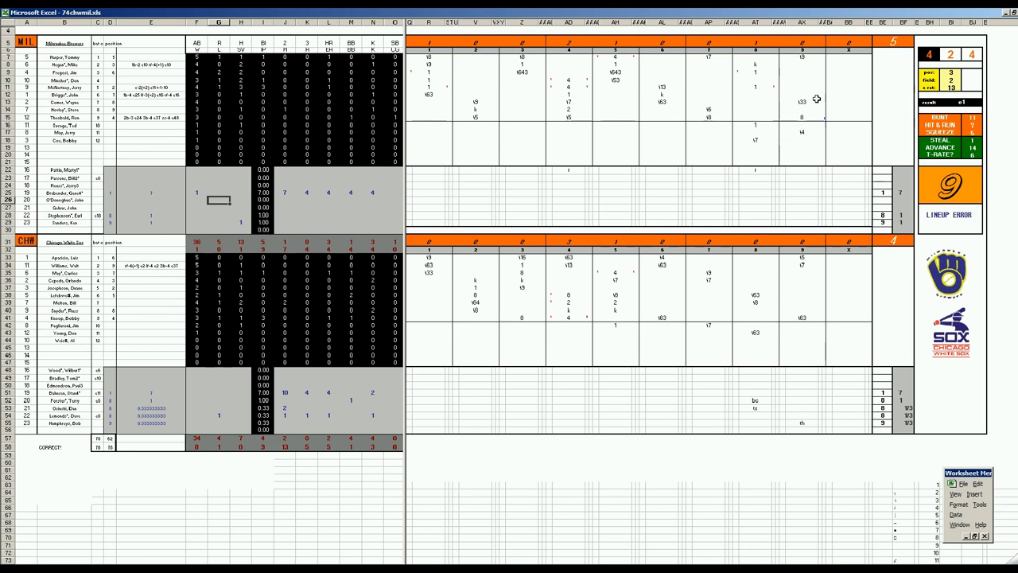
pyautogui.moveTo(757, 202)
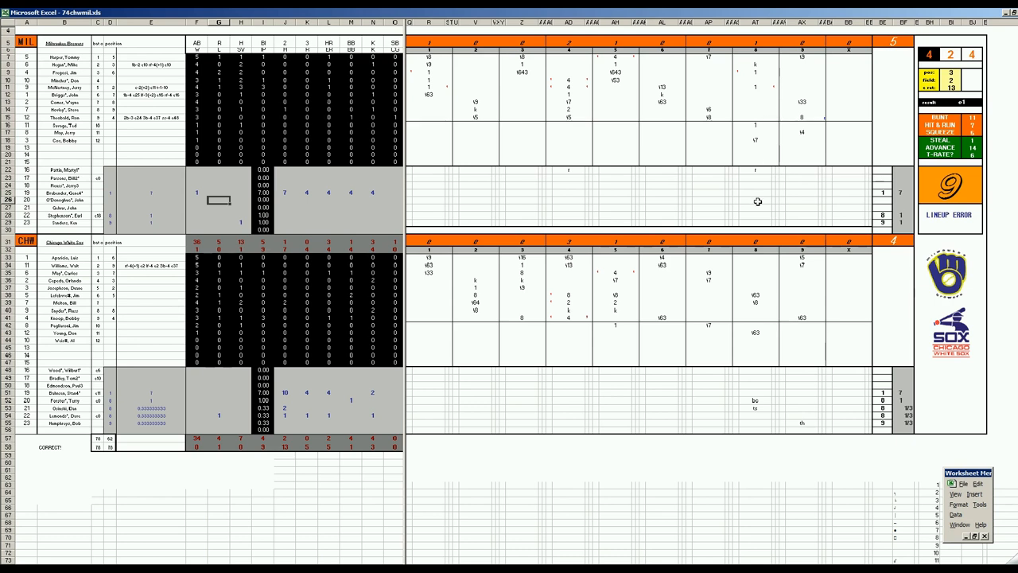
pyautogui.moveTo(818, 326)
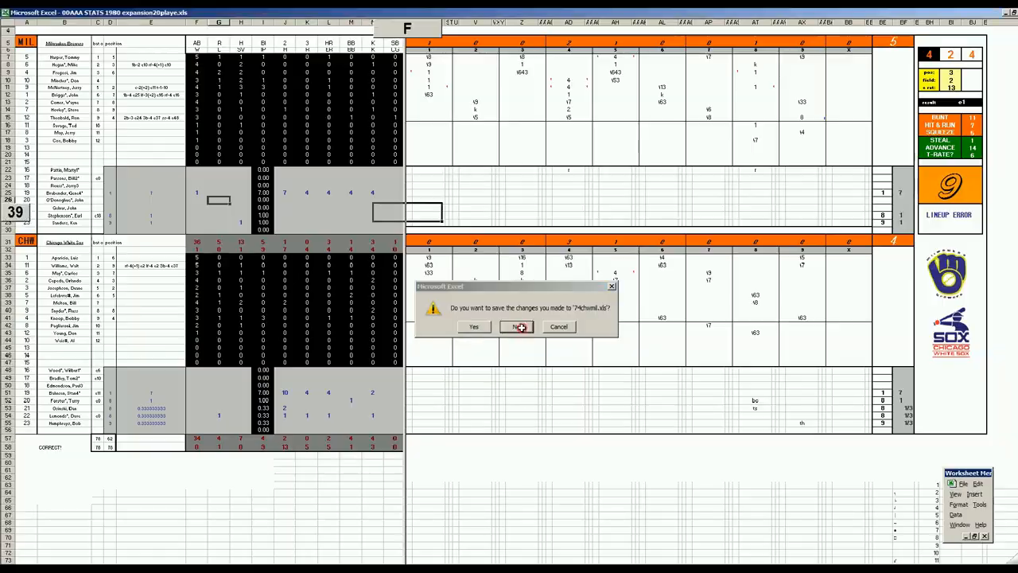
# Close 74chwmil.xls without saving changes.
pyautogui.click(518, 326)
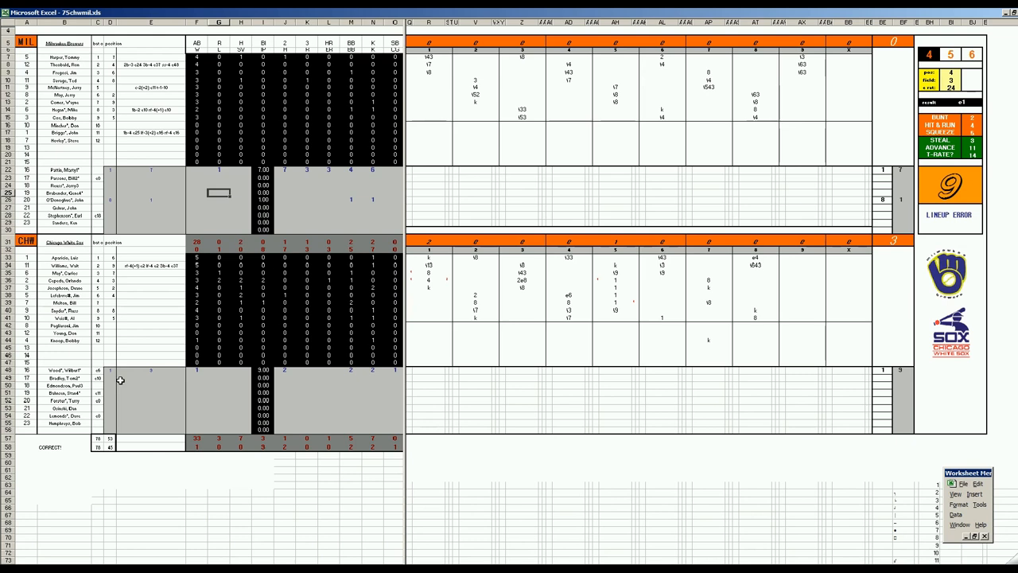
pyautogui.moveTo(817, 285)
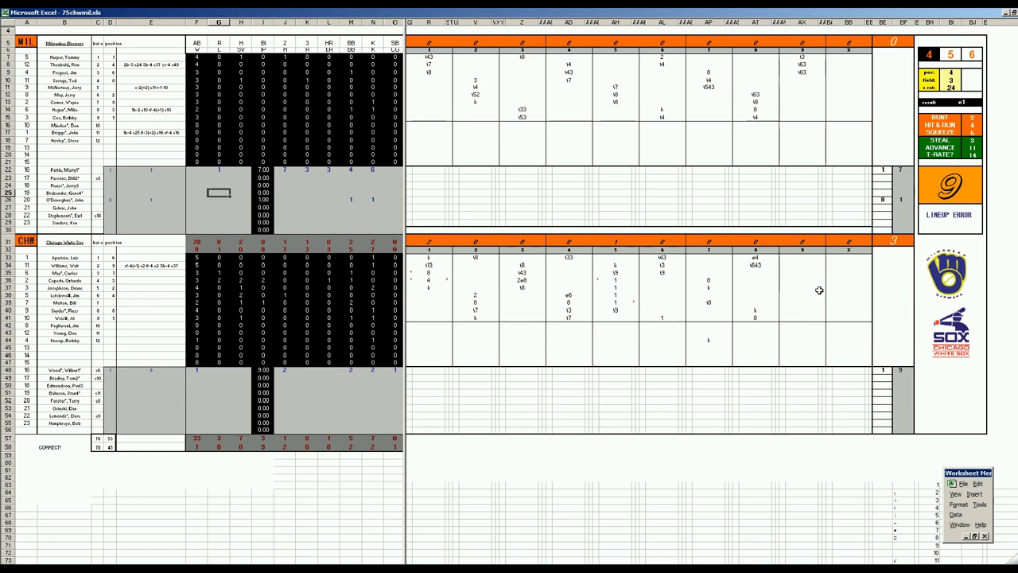
pyautogui.moveTo(748, 248)
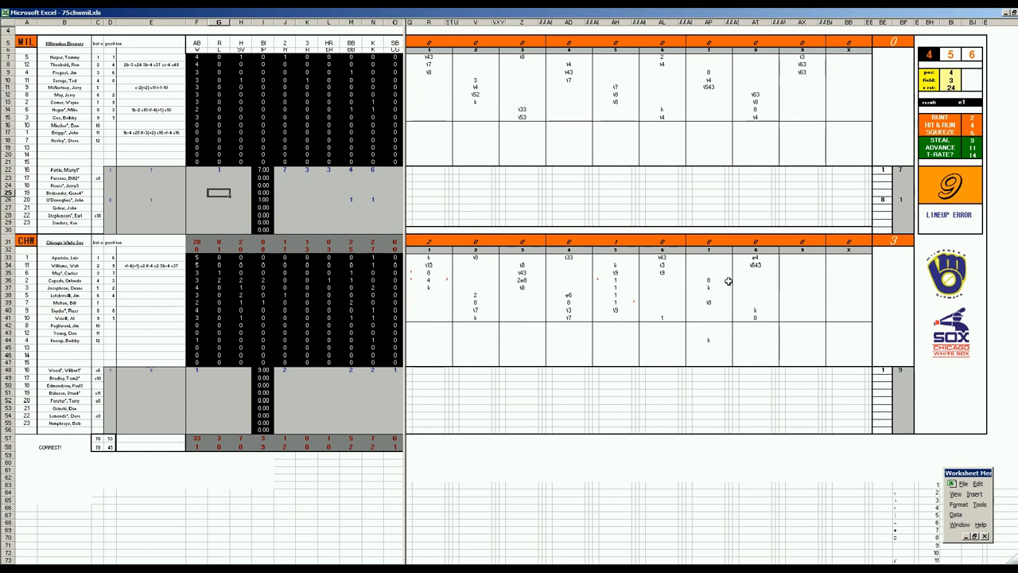
pyautogui.moveTo(729, 281)
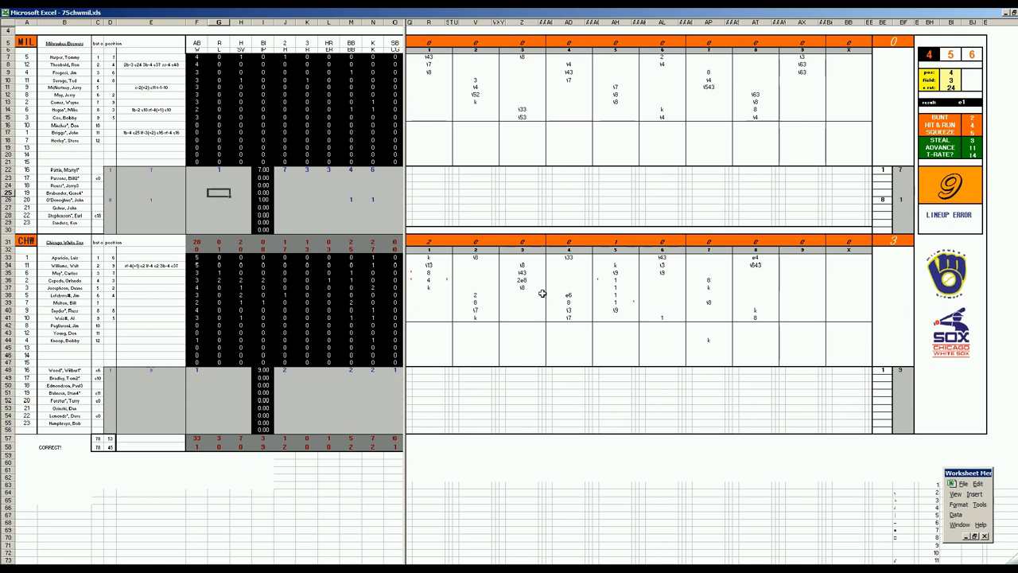
pyautogui.moveTo(542, 294)
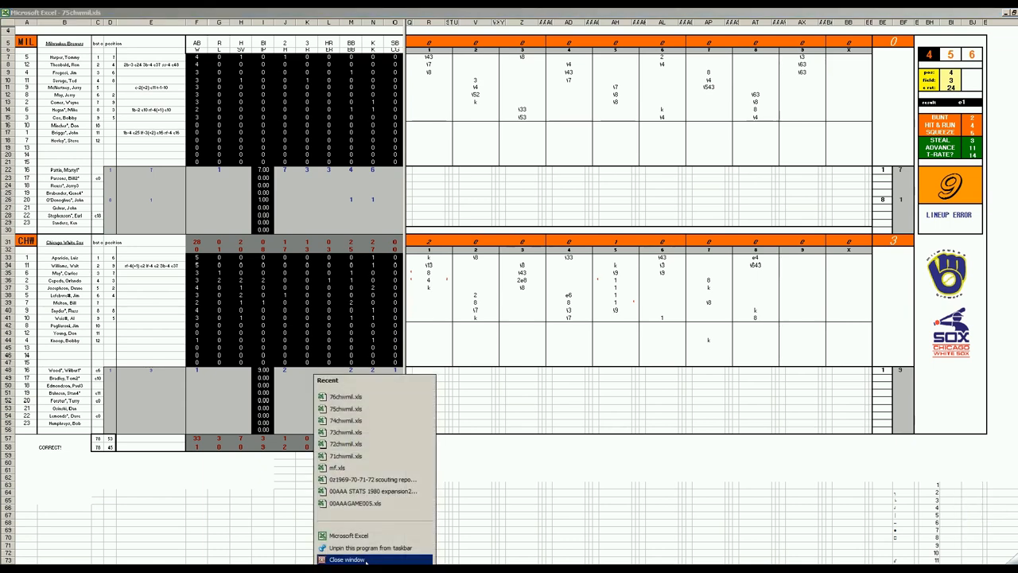
# Close 75chwmil.xls, then close 76chwmil.xls until the save-changes prompt appears.
pyautogui.click(373, 491)
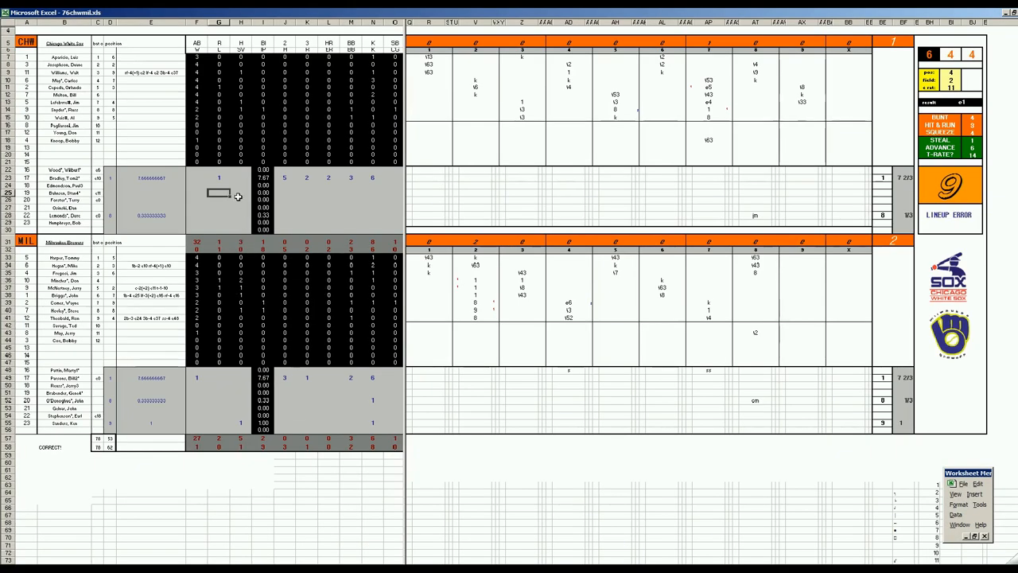
pyautogui.moveTo(185, 402)
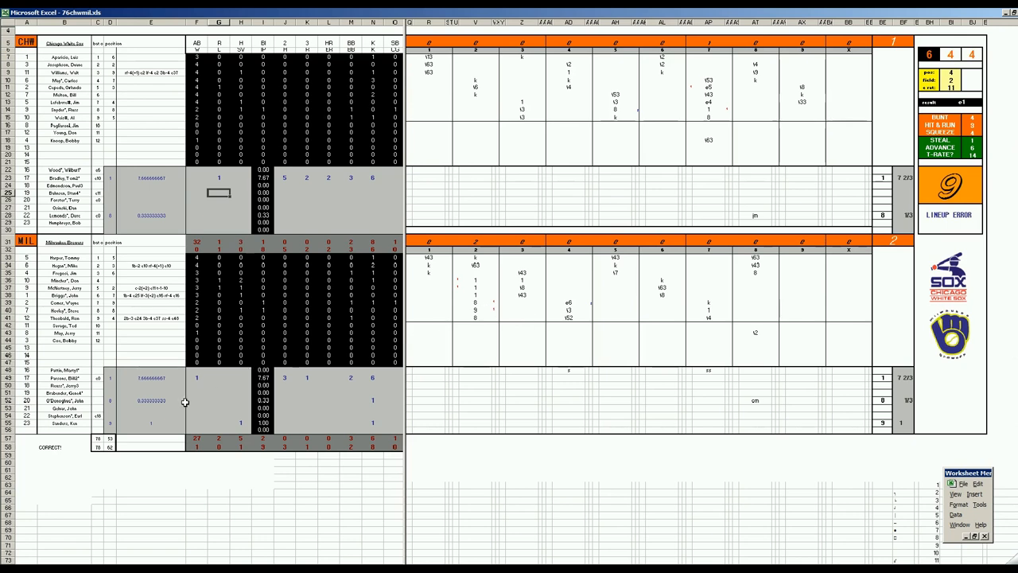
pyautogui.moveTo(544, 316)
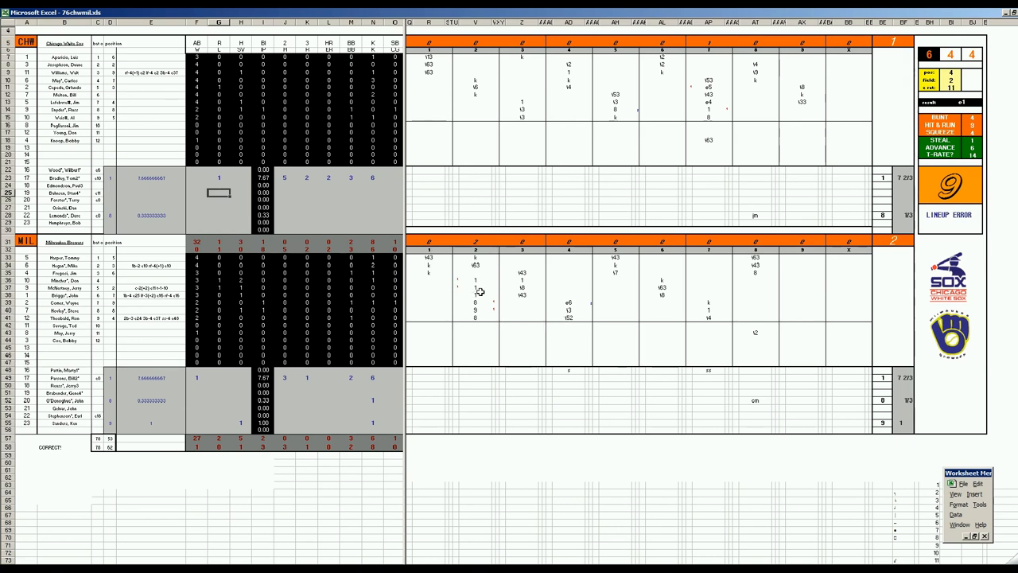
pyautogui.moveTo(498, 321)
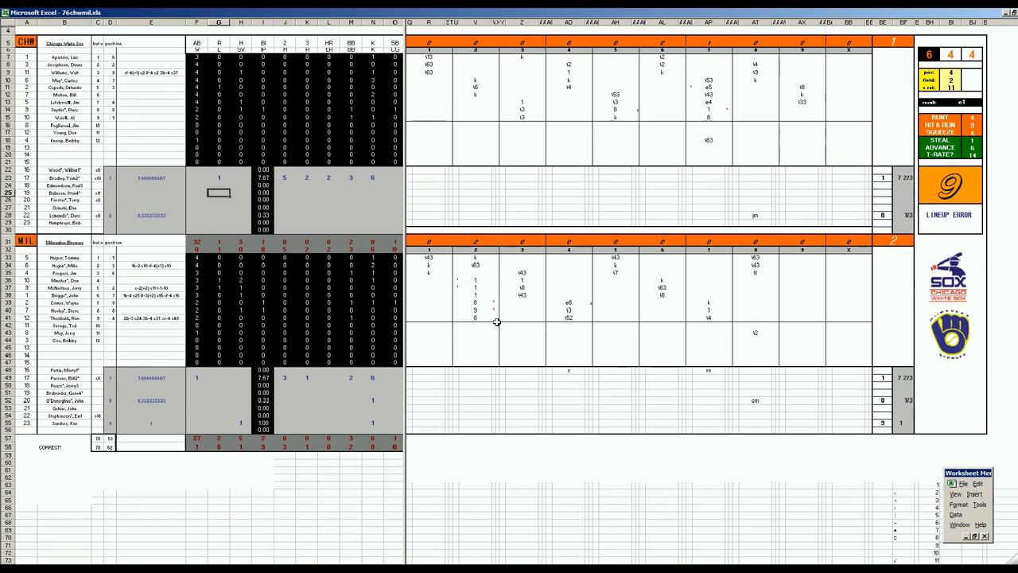
pyautogui.moveTo(513, 230)
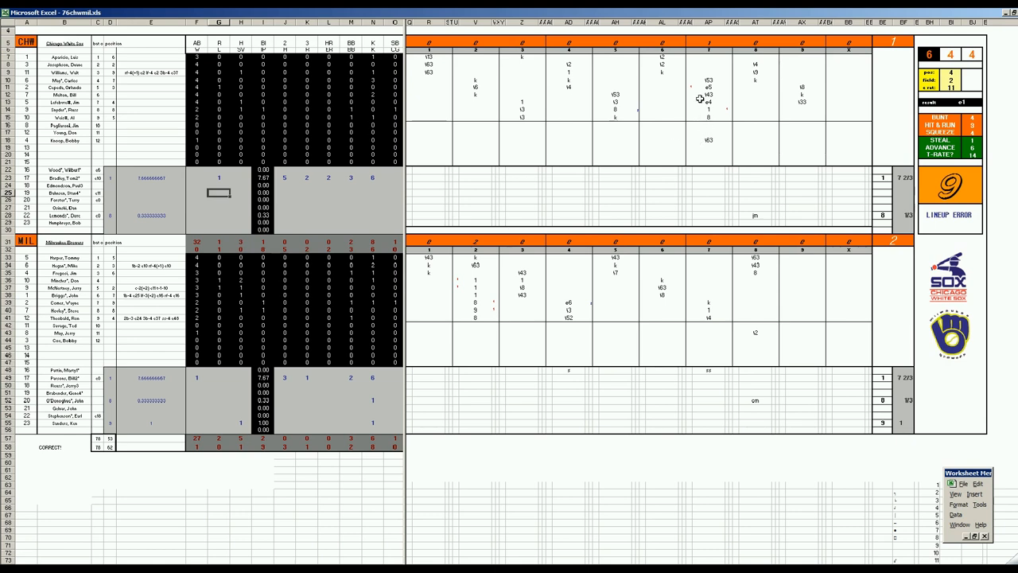
pyautogui.moveTo(724, 88)
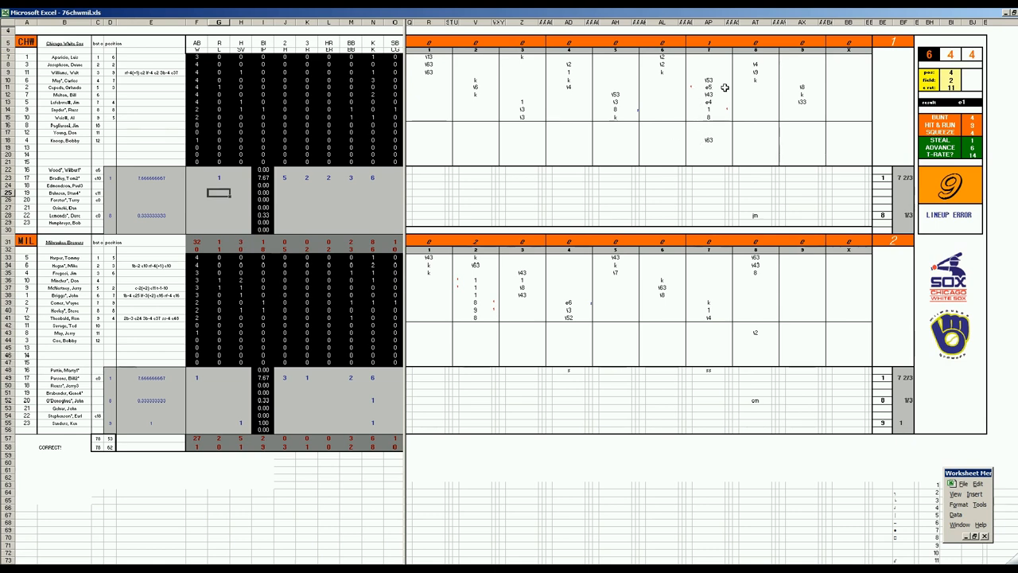
pyautogui.moveTo(714, 94)
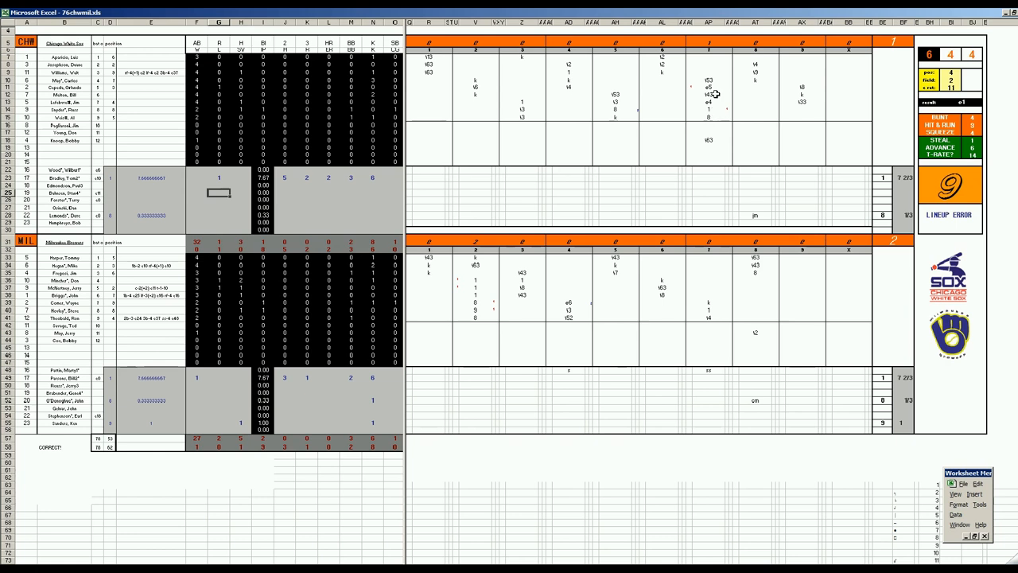
pyautogui.moveTo(708, 123)
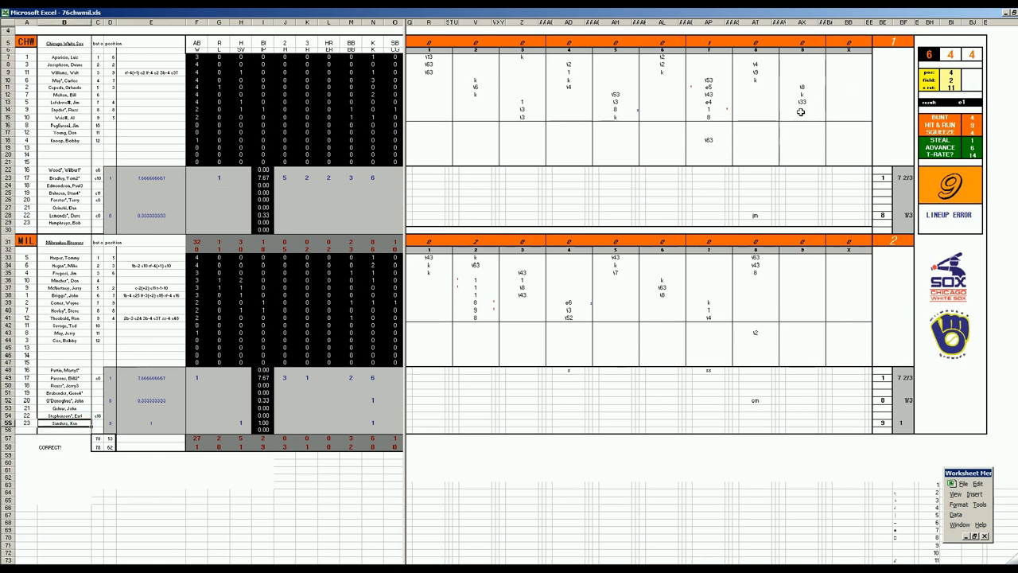
pyautogui.click(801, 110)
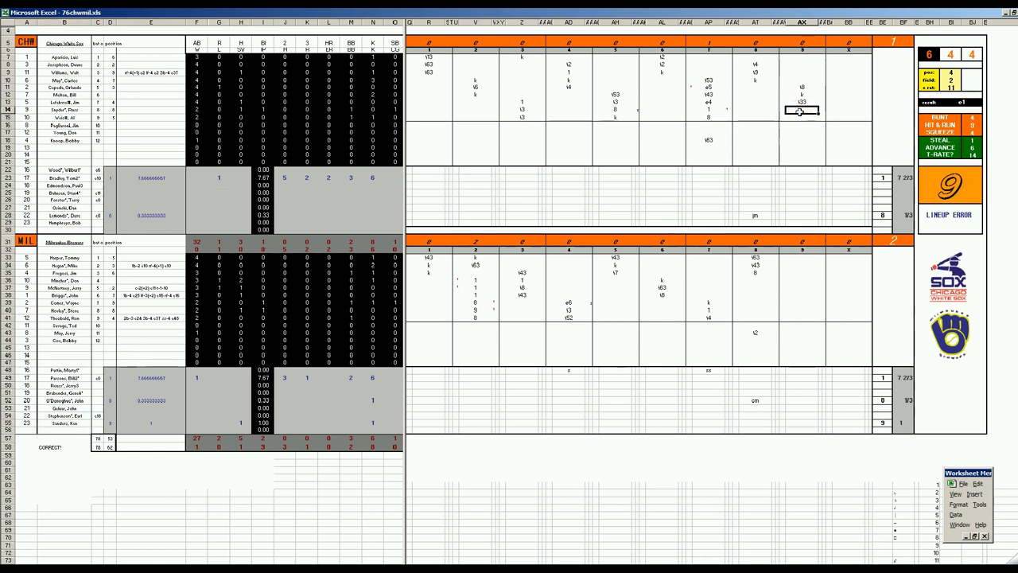
pyautogui.moveTo(770, 209)
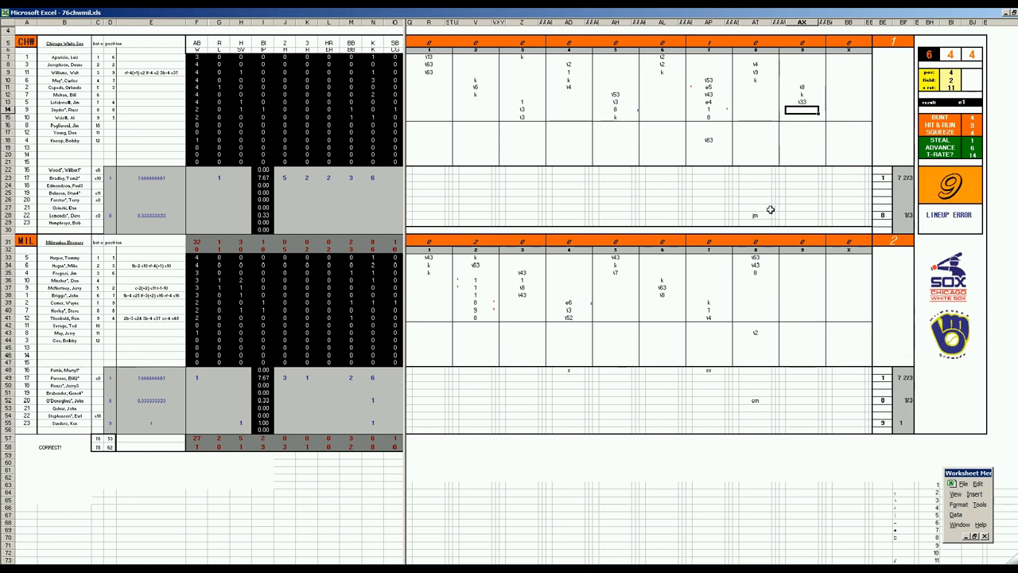
pyautogui.moveTo(773, 124)
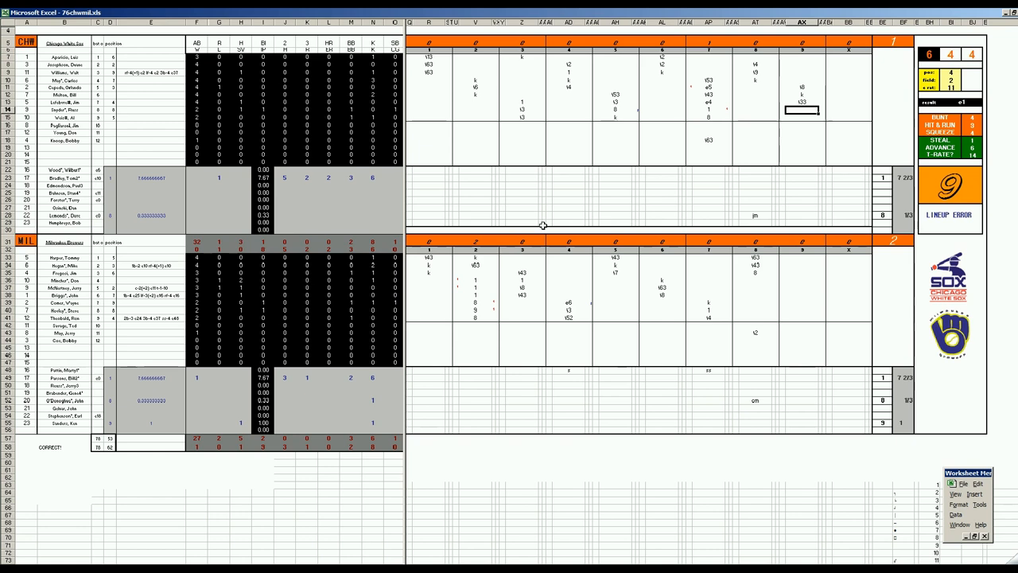
pyautogui.moveTo(171, 440)
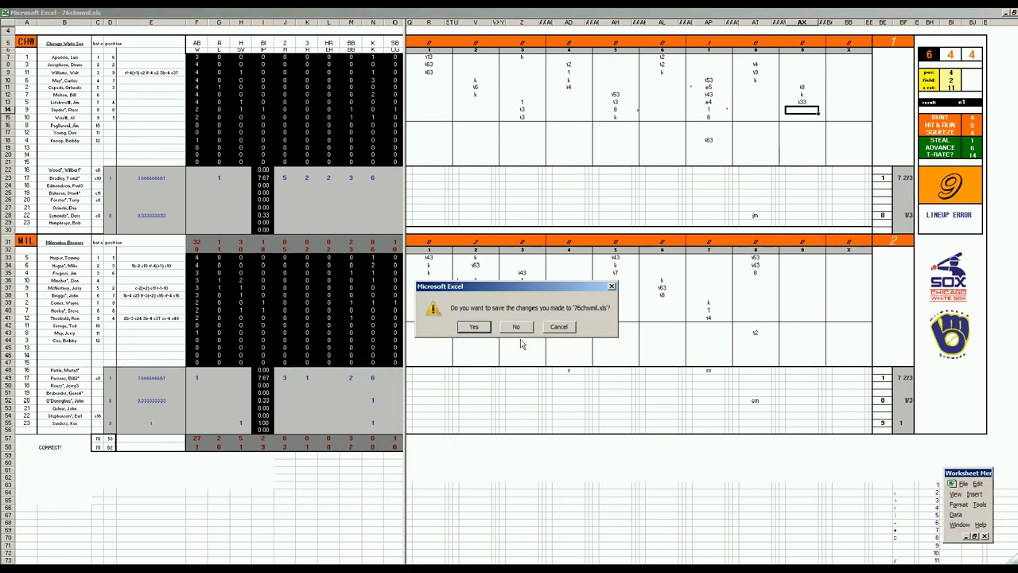
# Decline saving changes so 76chwmil.xls closes.
pyautogui.click(516, 326)
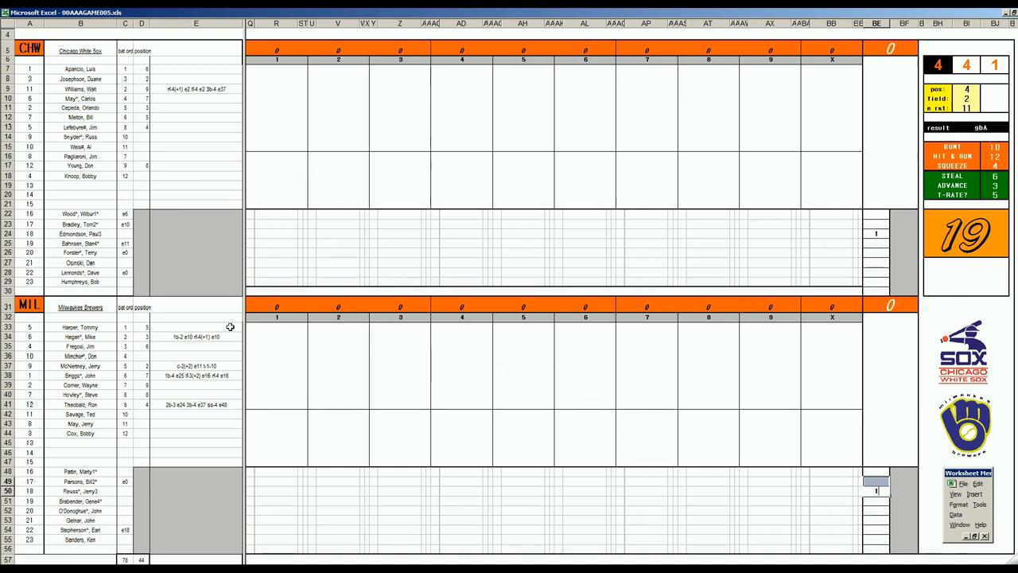
pyautogui.moveTo(213, 279)
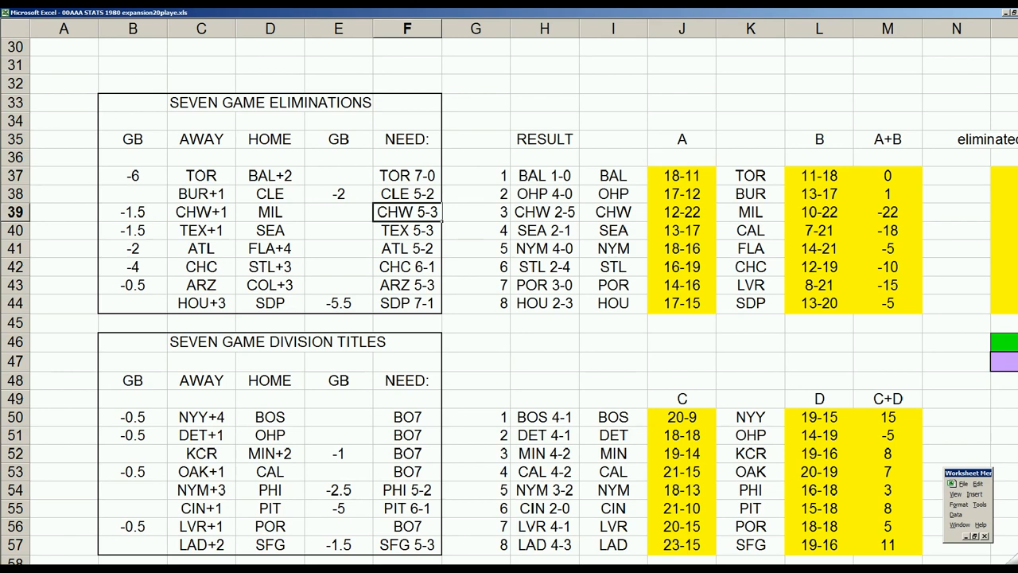
# Scroll through the eliminations table and AL division standings showing the White Sox at 17-18.
pyautogui.scroll(-3)
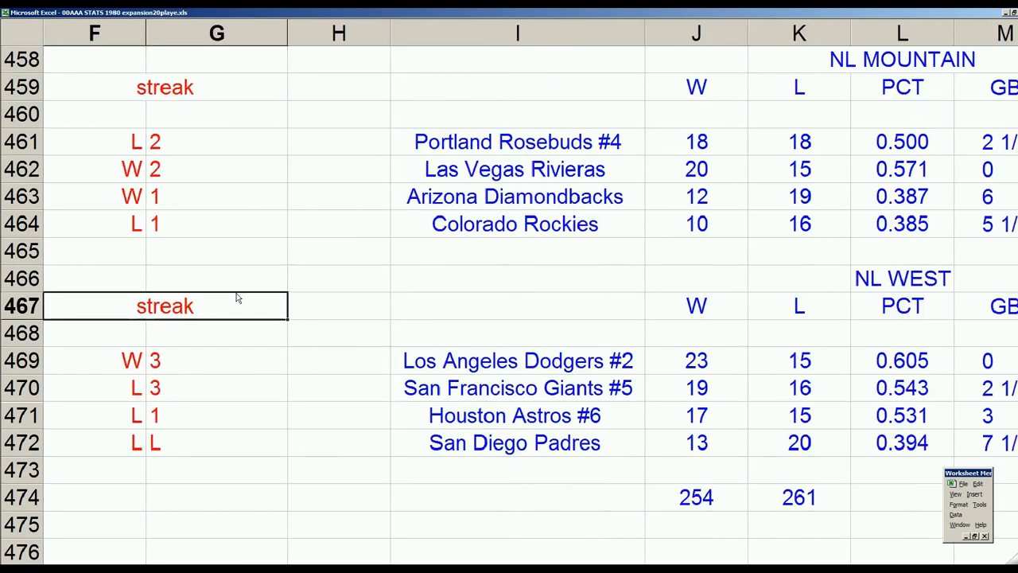
pyautogui.hscroll(-3)
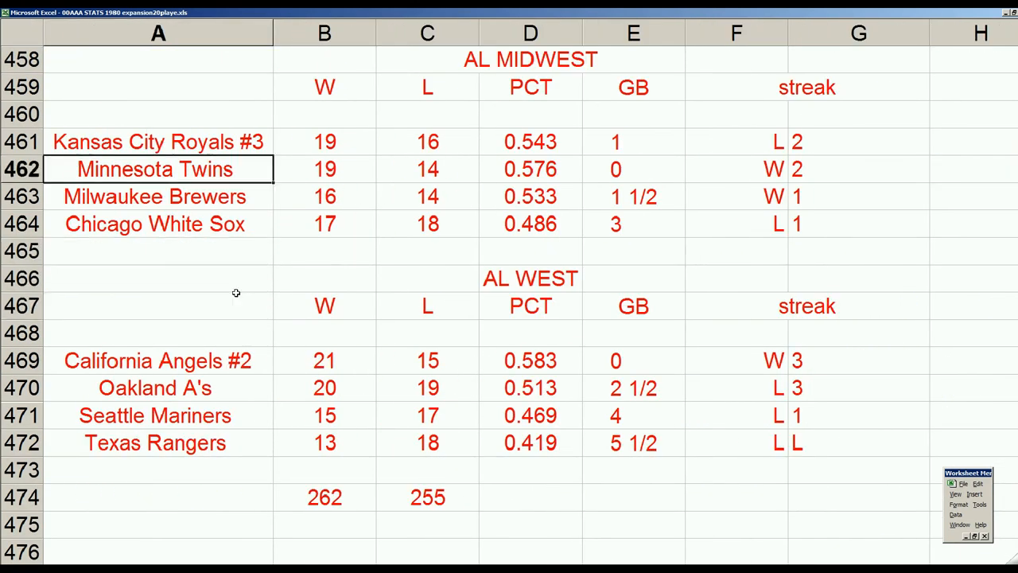
pyautogui.scroll(3)
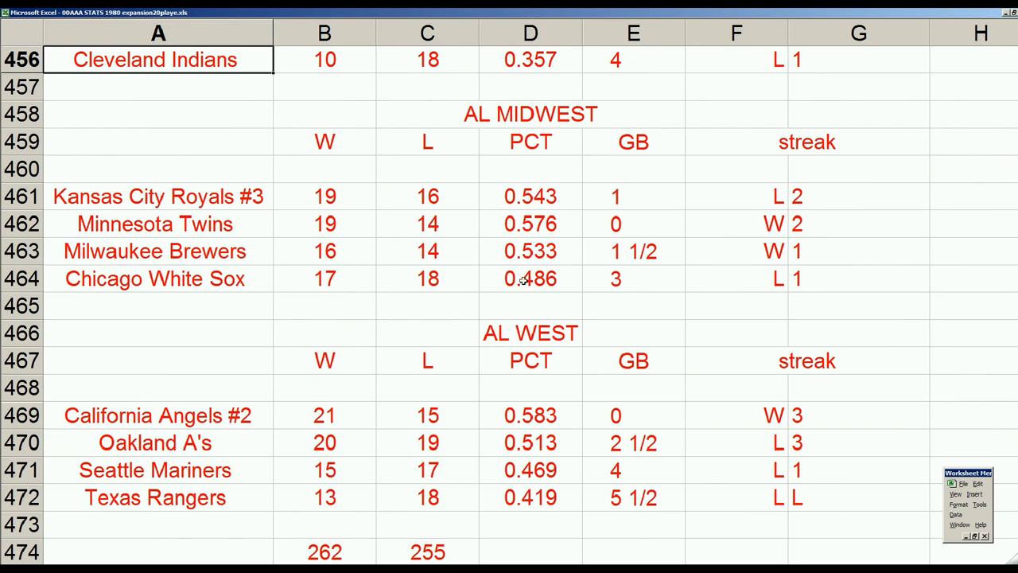
pyautogui.moveTo(427, 225)
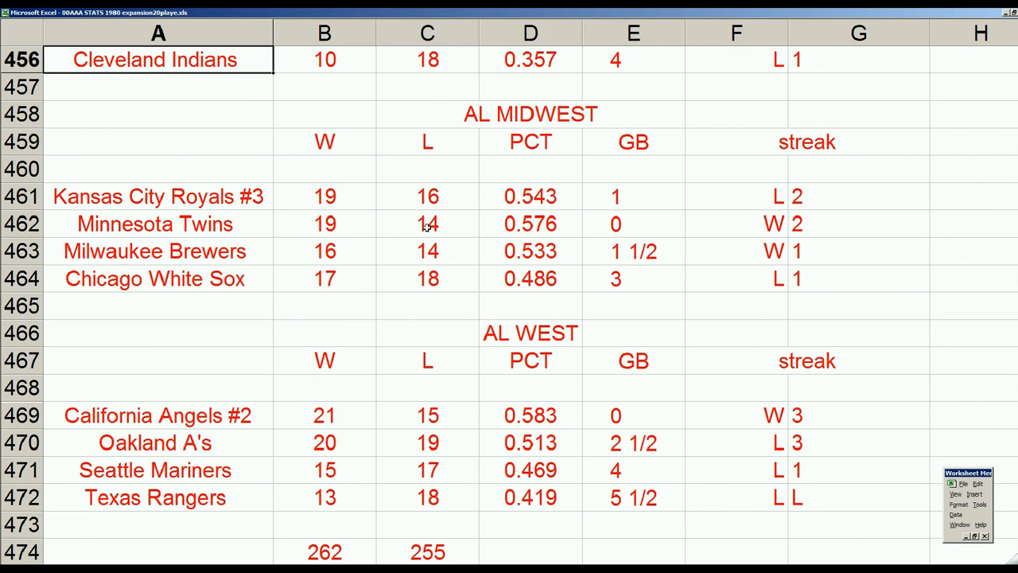
pyautogui.moveTo(371, 216)
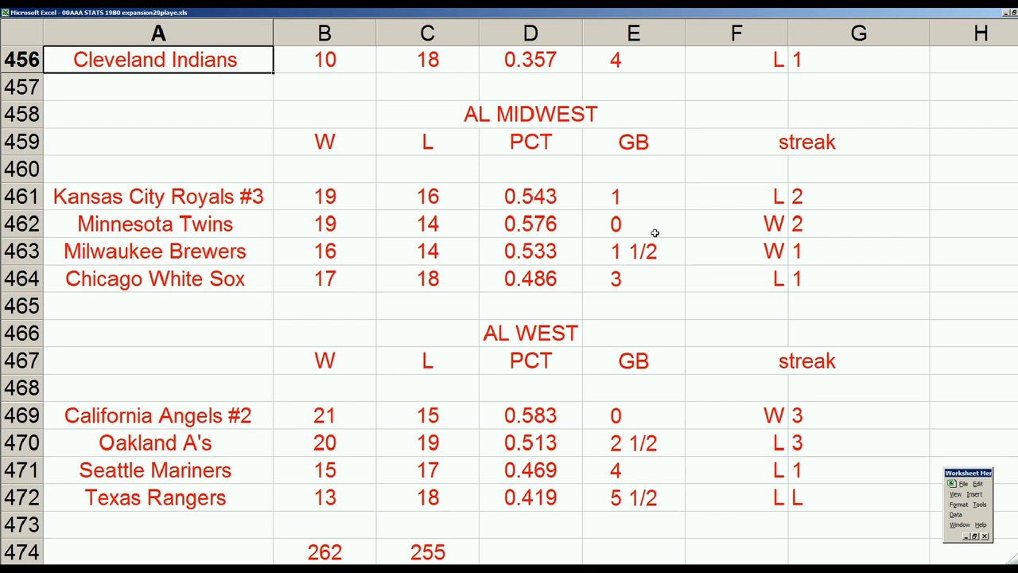
pyautogui.moveTo(435, 320)
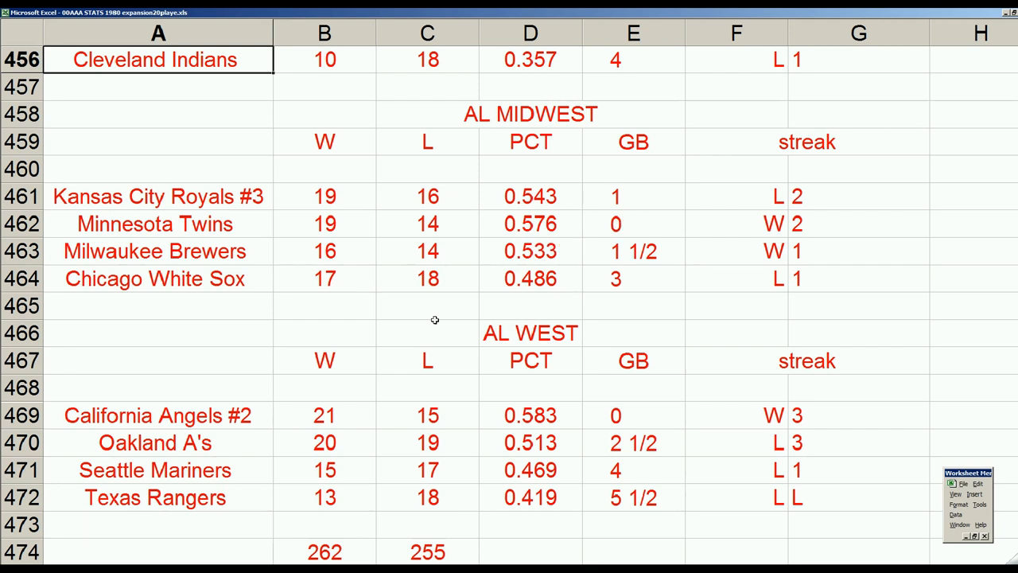
pyautogui.moveTo(246, 263)
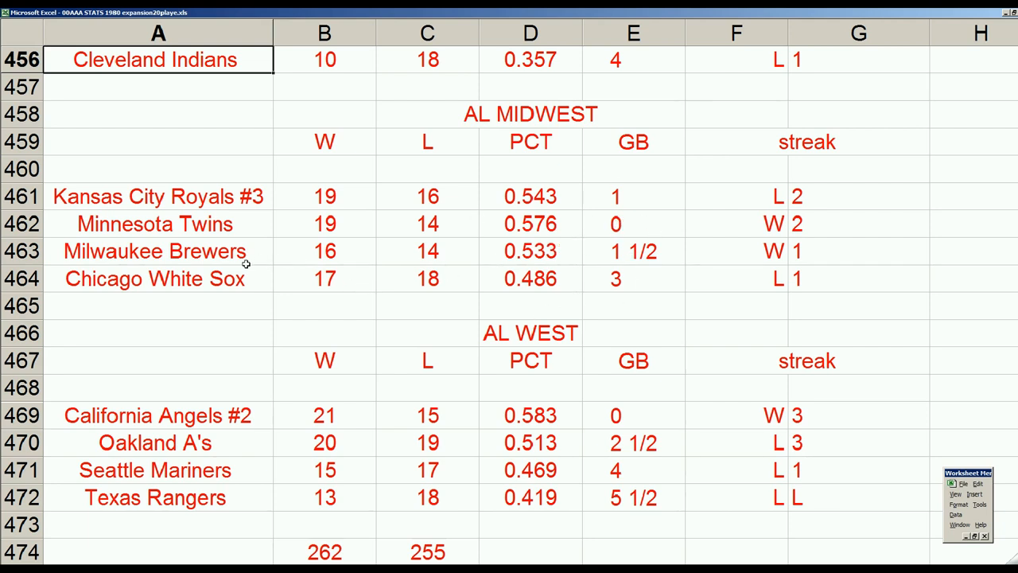
pyautogui.scroll(3)
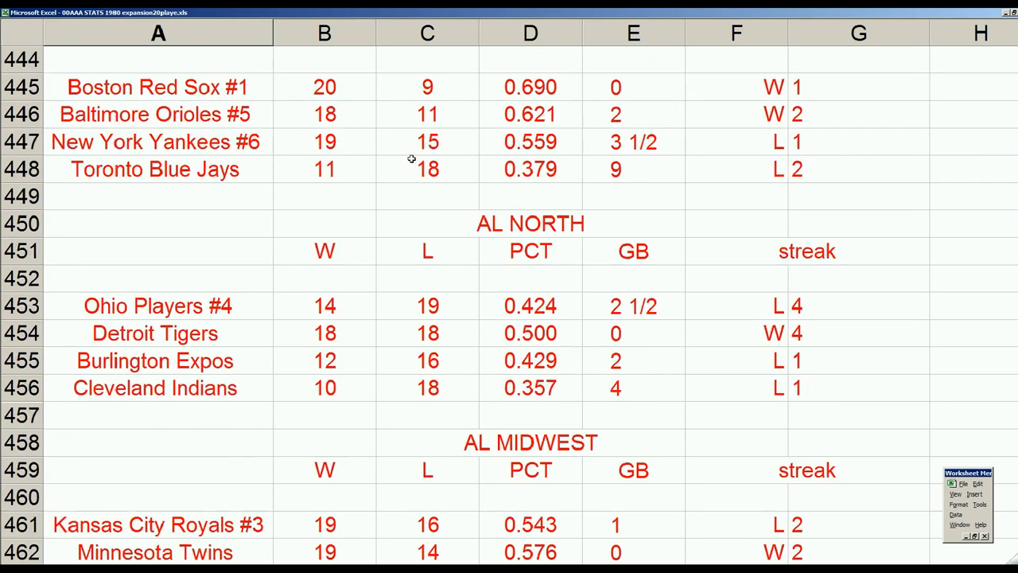
pyautogui.scroll(-3)
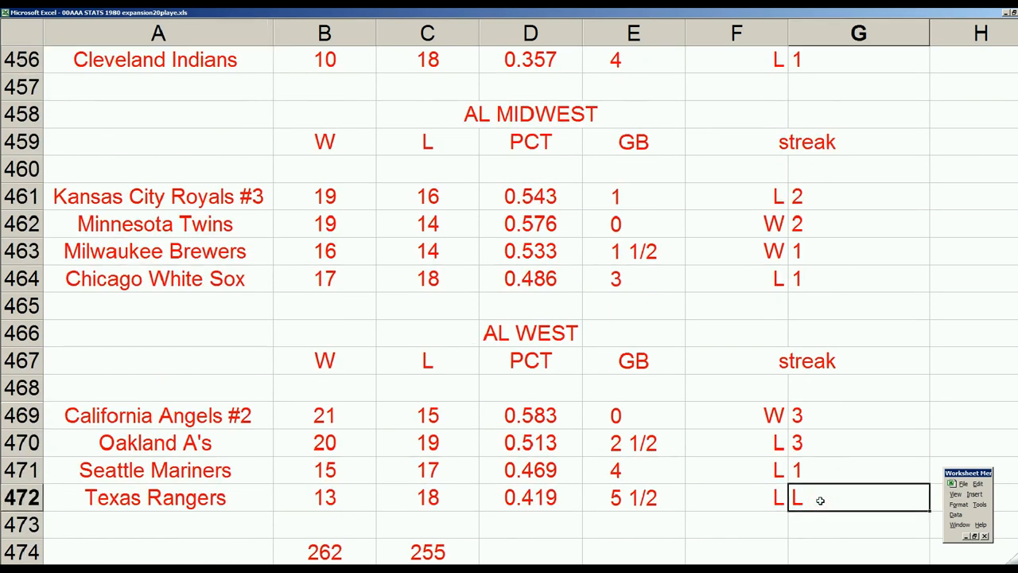
pyautogui.hscroll(3)
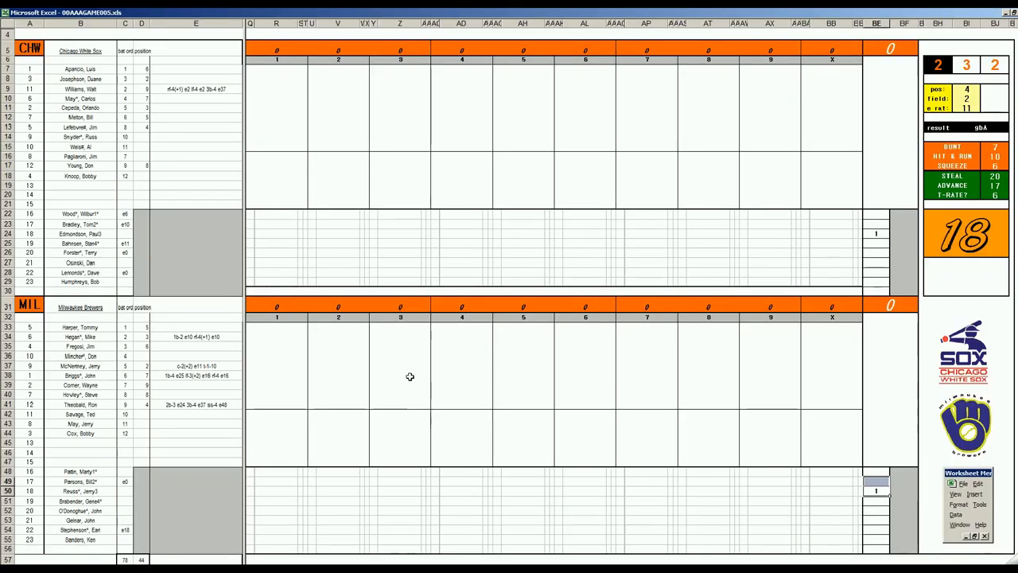
pyautogui.moveTo(290, 94)
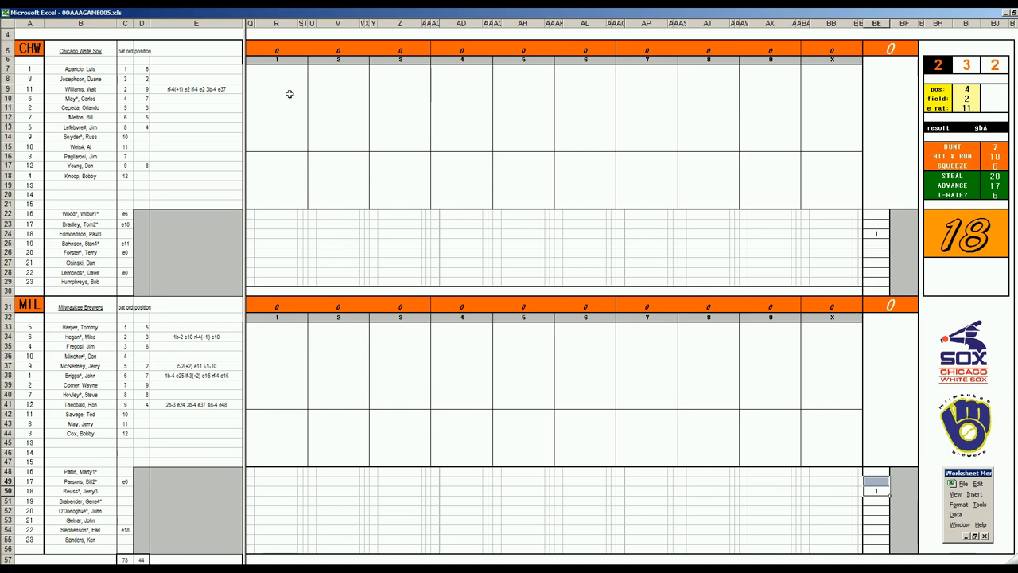
pyautogui.moveTo(261, 93)
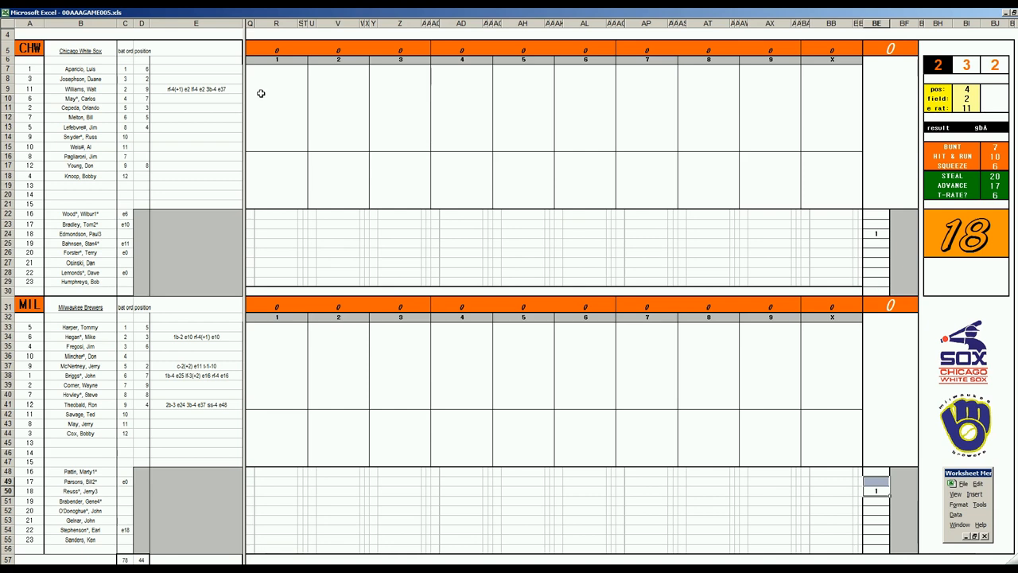
# Enter 4 as the White Sox leadoff batter's first-inning result.
pyautogui.click(276, 70)
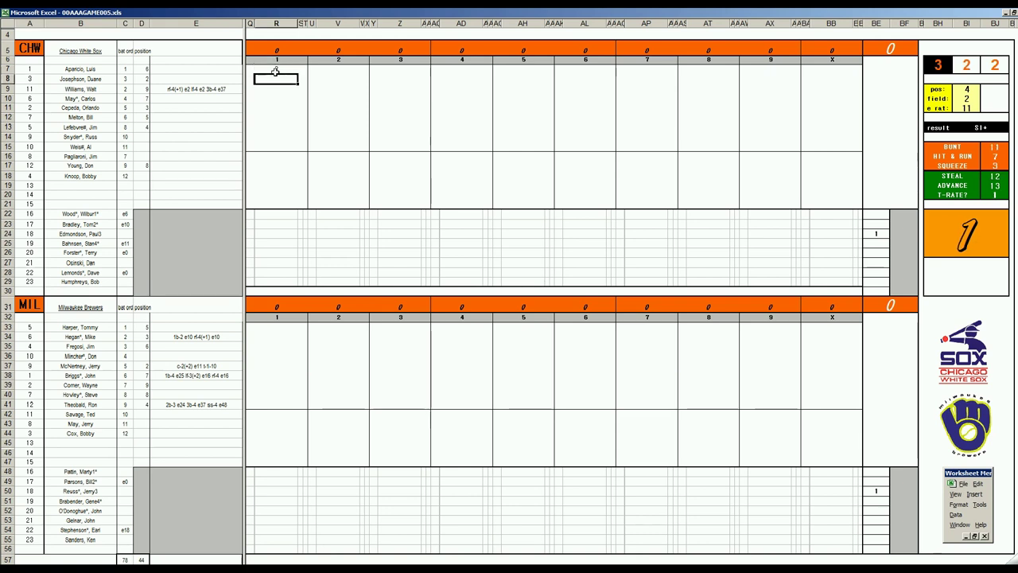
pyautogui.write('4')
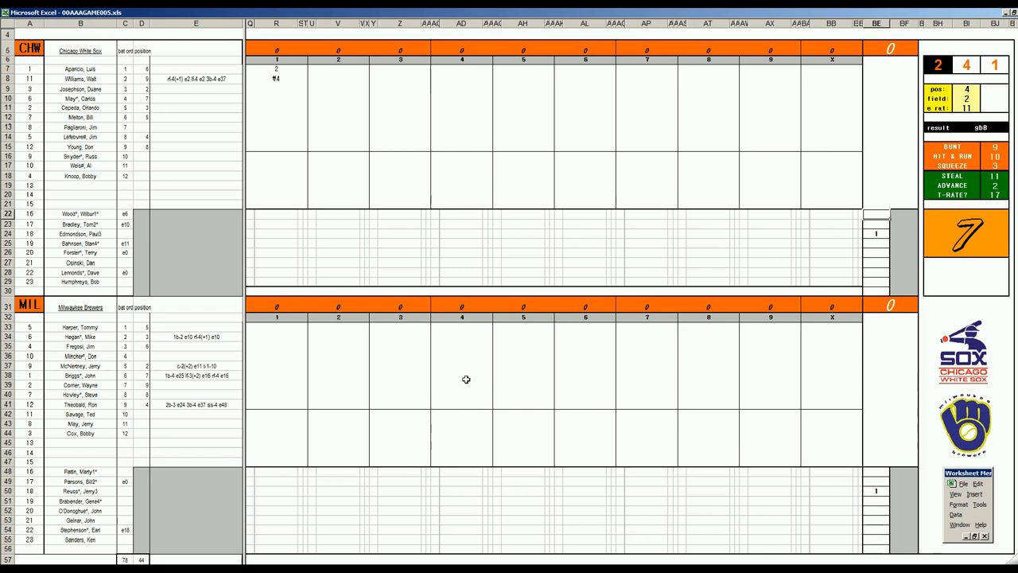
# Enter White Sox first-inning outs 63 and 13, then begin the Brewers' first inning with 6.
pyautogui.click(276, 79)
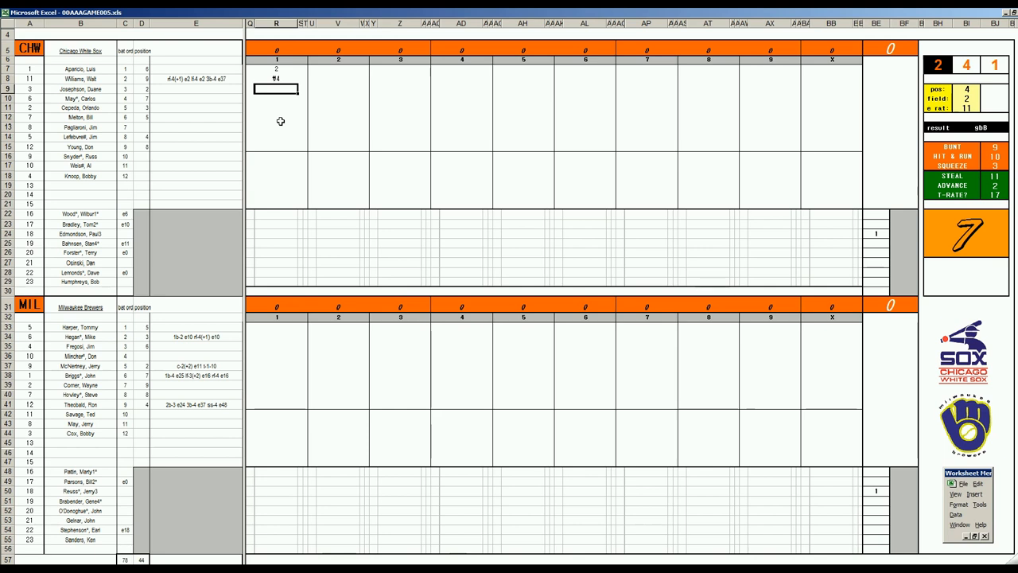
pyautogui.write('63')
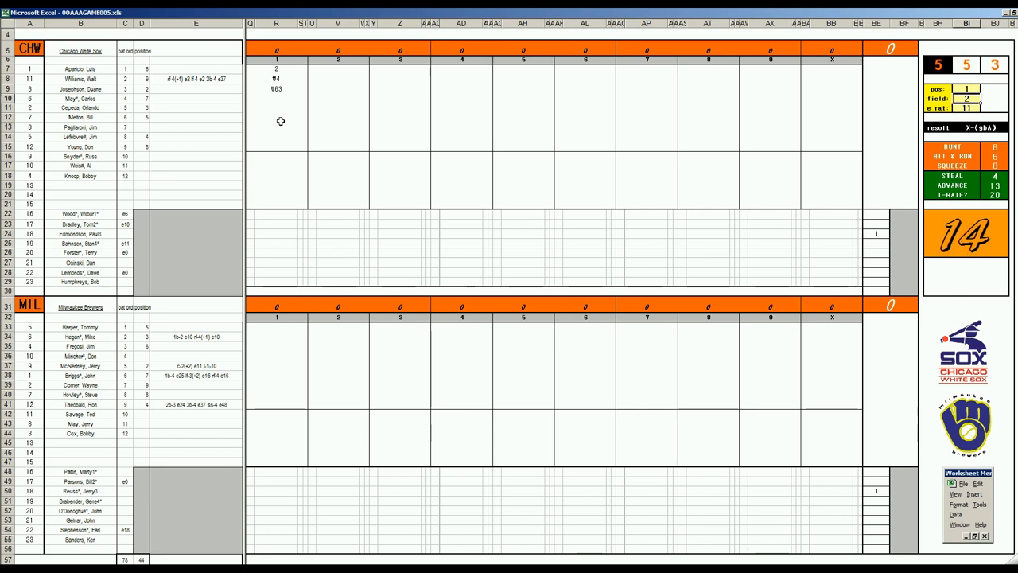
pyautogui.click(277, 98)
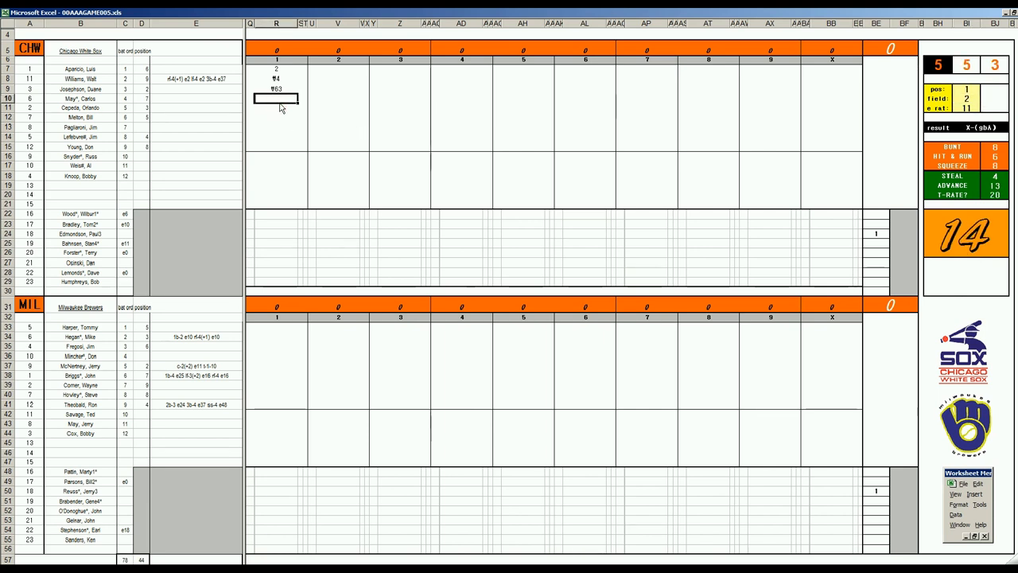
pyautogui.write('13')
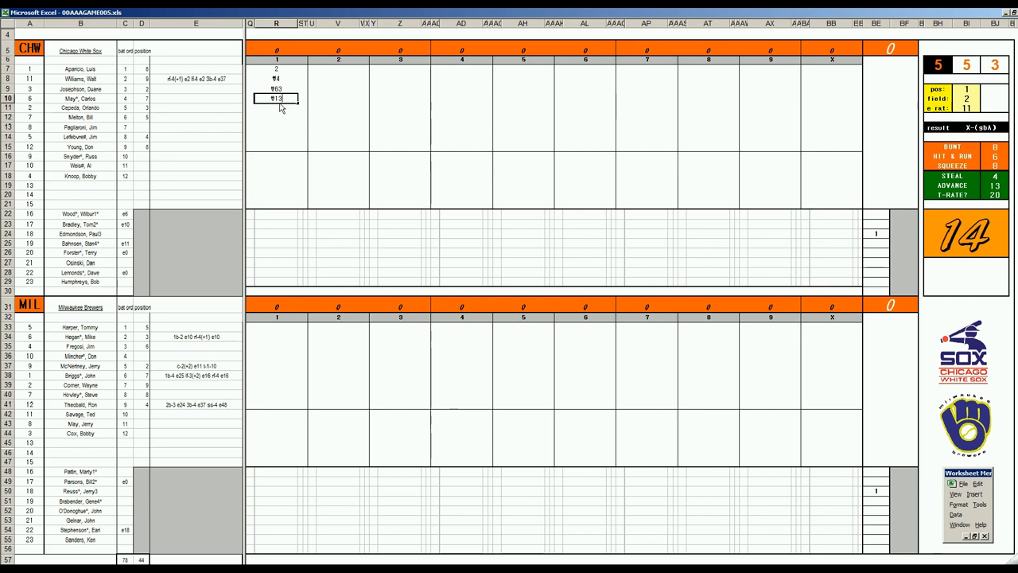
pyautogui.click(276, 327)
pyautogui.write('k')
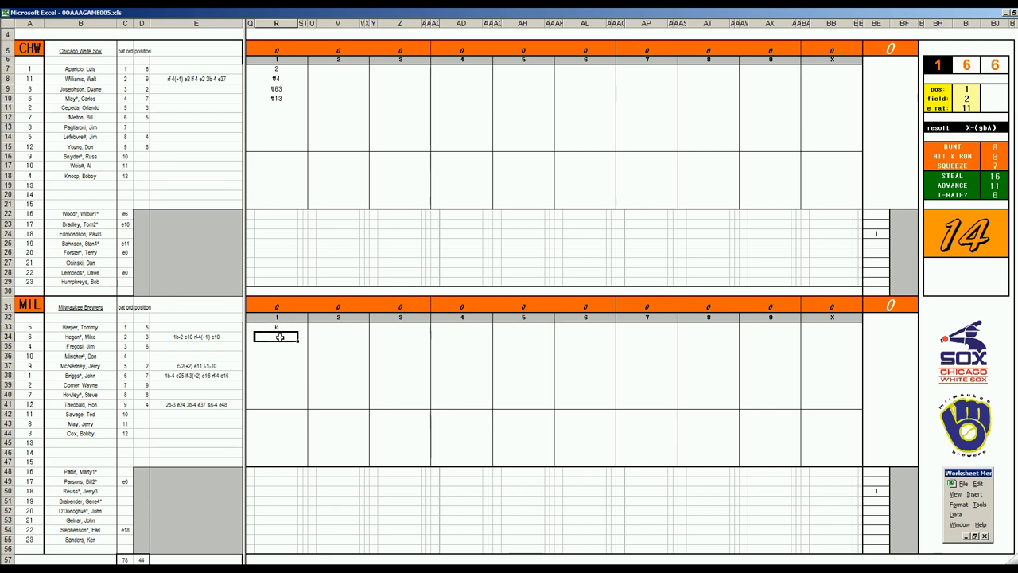
pyautogui.write('6')
pyautogui.click(275, 346)
pyautogui.write('f43')
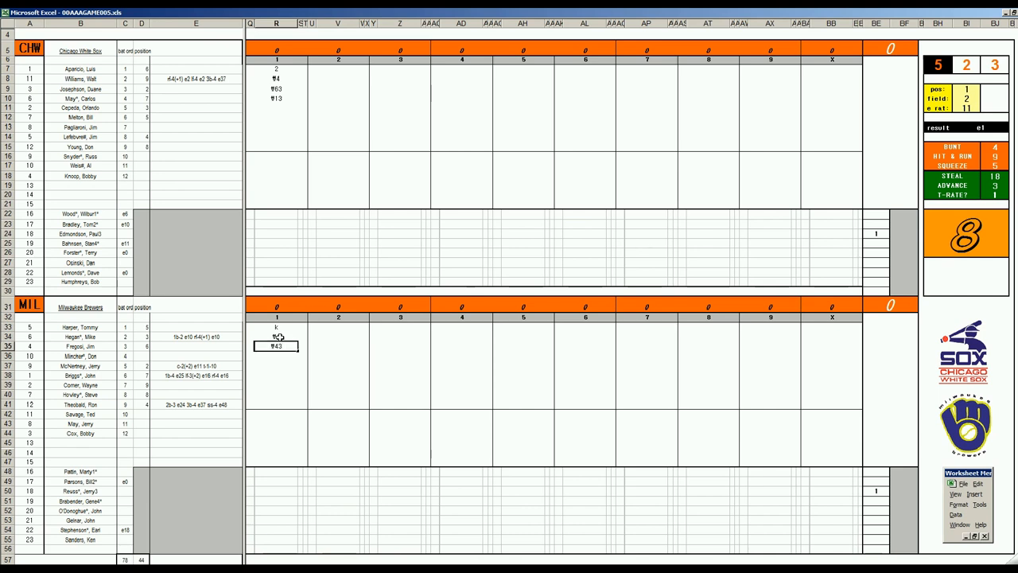
# Enter both teams' second-inning plays, including W, then ₩53 leading off the White Sox third.
pyautogui.click(339, 107)
pyautogui.write('f9')
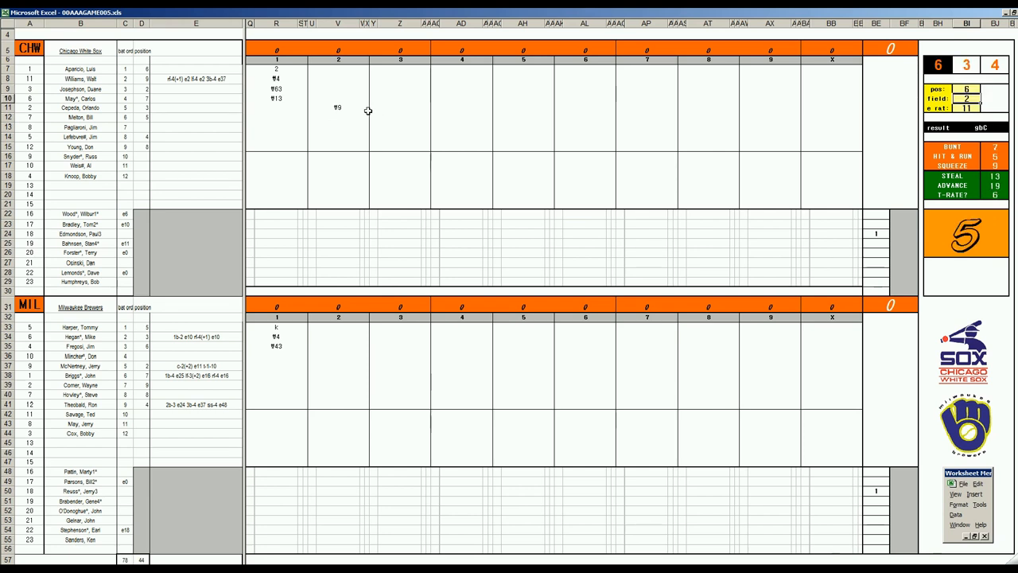
pyautogui.click(338, 127)
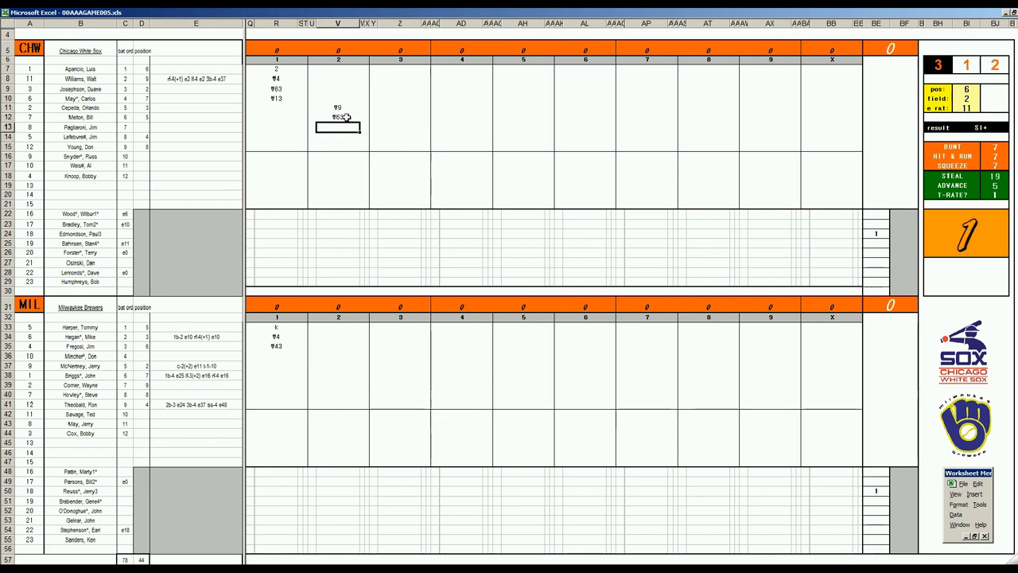
pyautogui.click(338, 356)
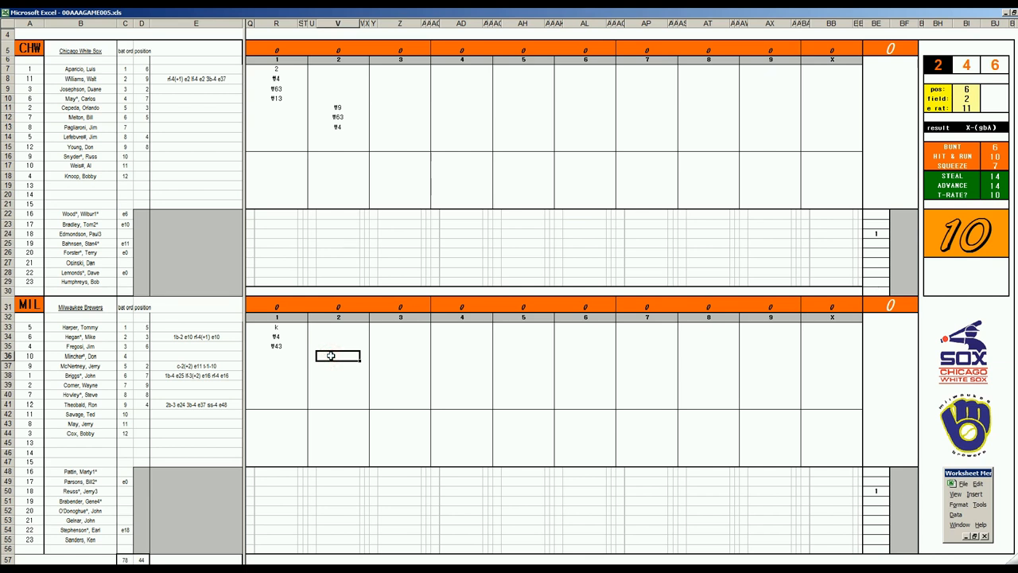
pyautogui.write('W8')
pyautogui.click(338, 366)
pyautogui.write('W63')
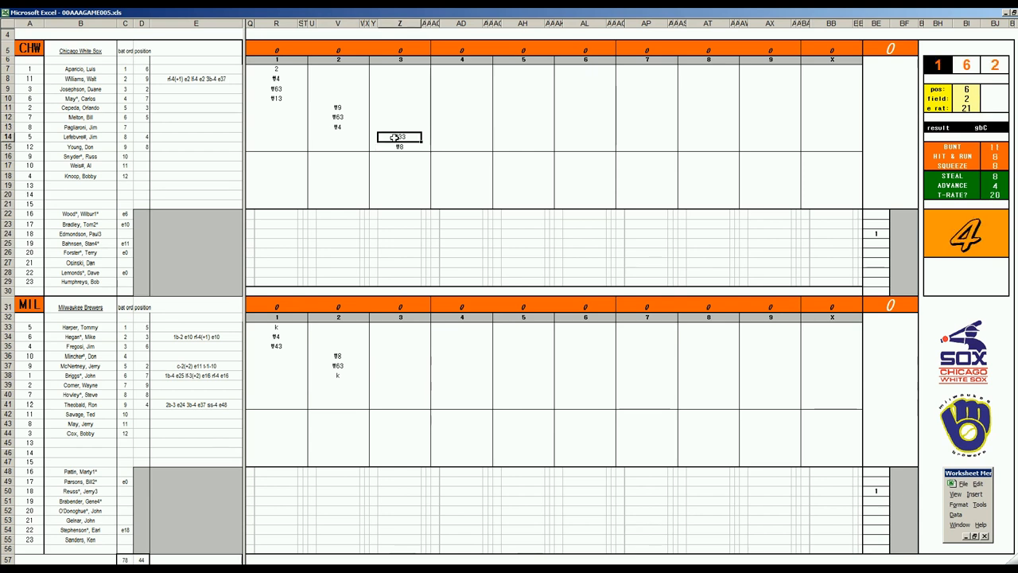
pyautogui.click(400, 70)
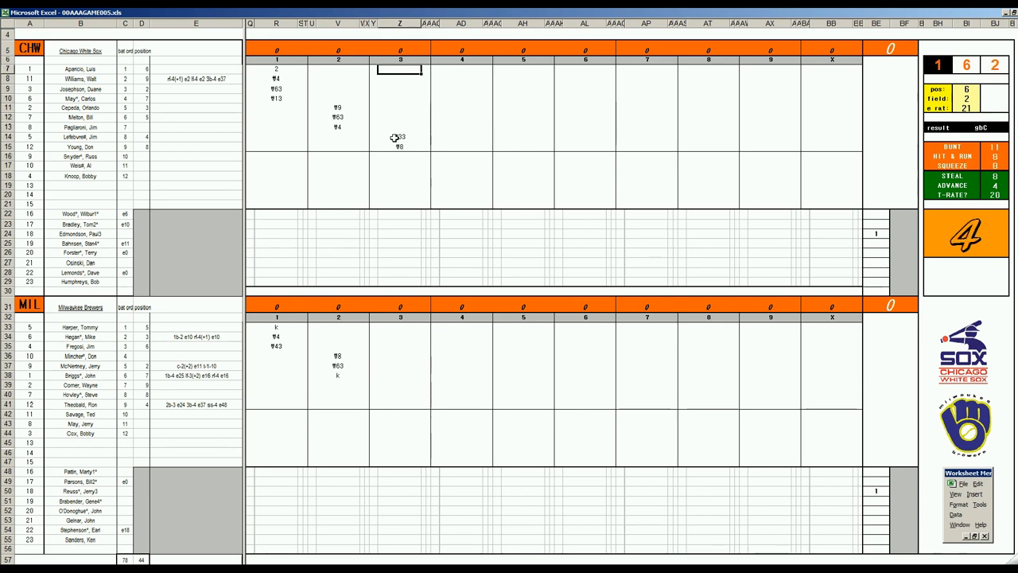
pyautogui.write('₩53')
pyautogui.click(401, 385)
pyautogui.write('₩2')
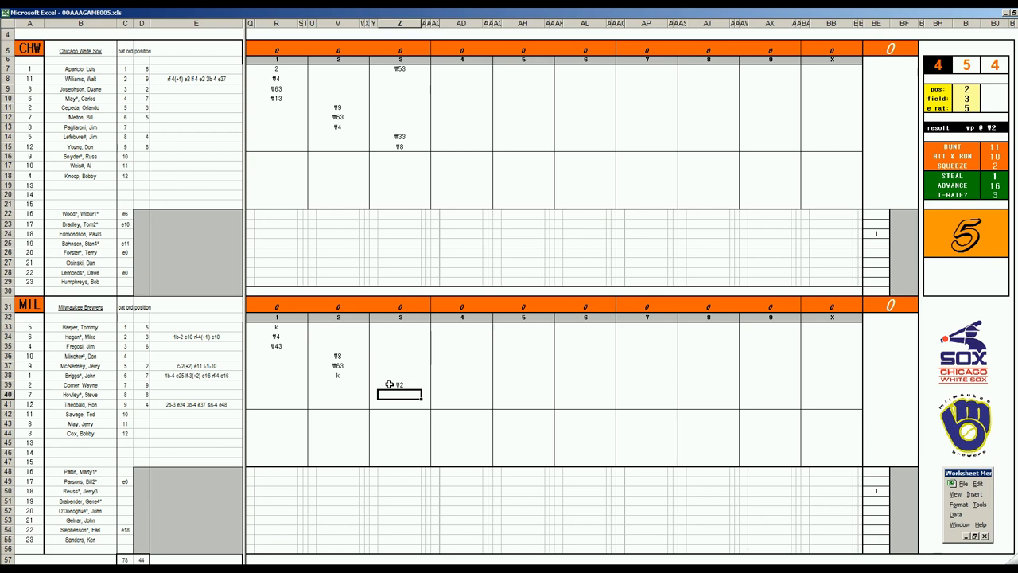
# Finish the Brewers' third inning with 1 and ₩4, then select the White Sox inning-4 column.
pyautogui.write('1')
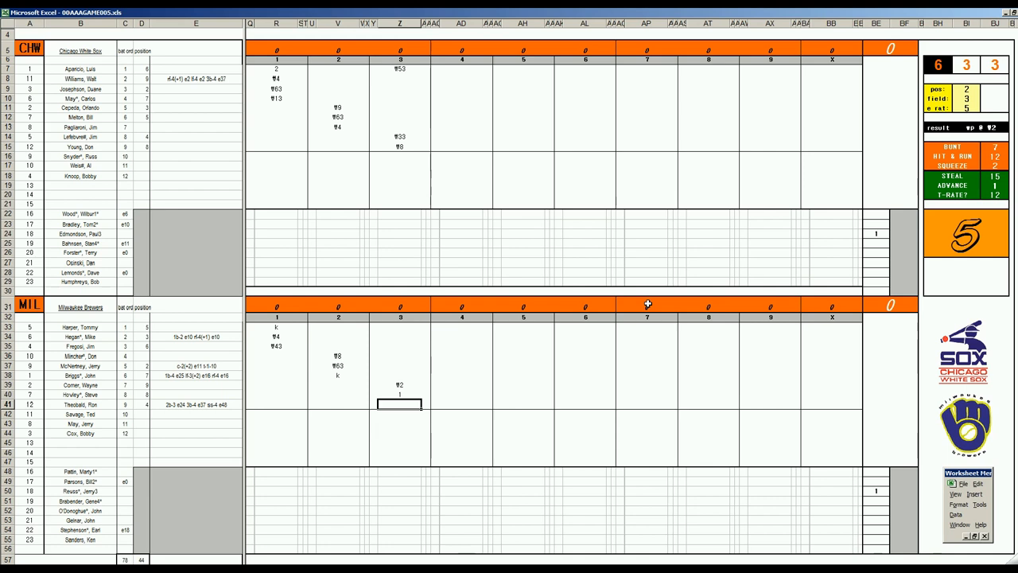
pyautogui.click(400, 472)
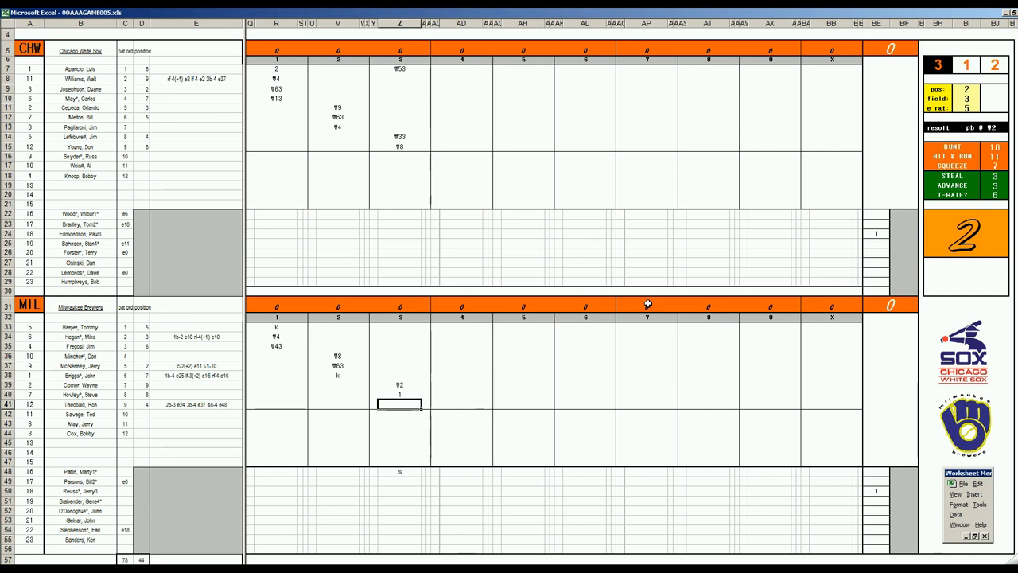
pyautogui.write('4')
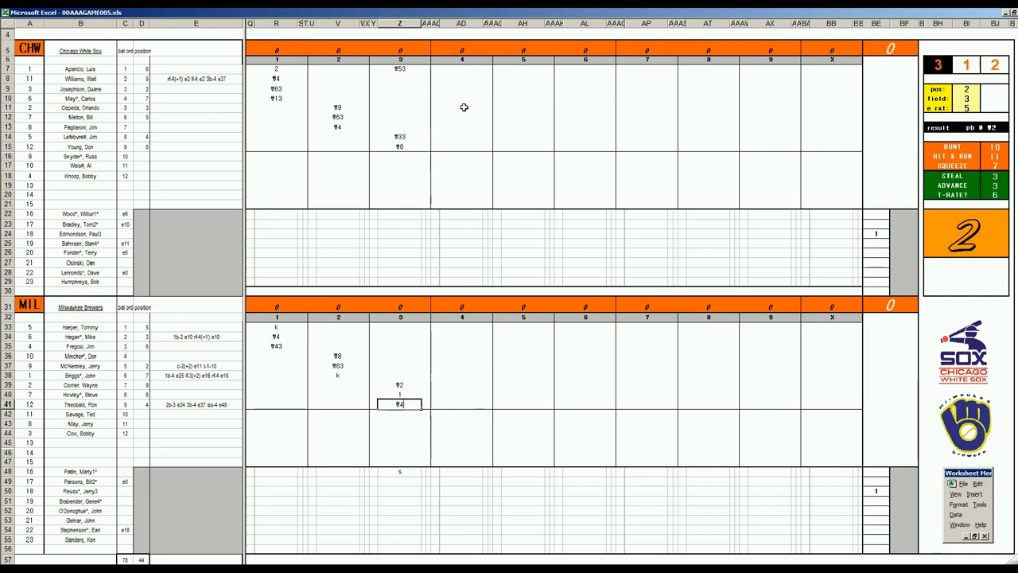
pyautogui.click(462, 78)
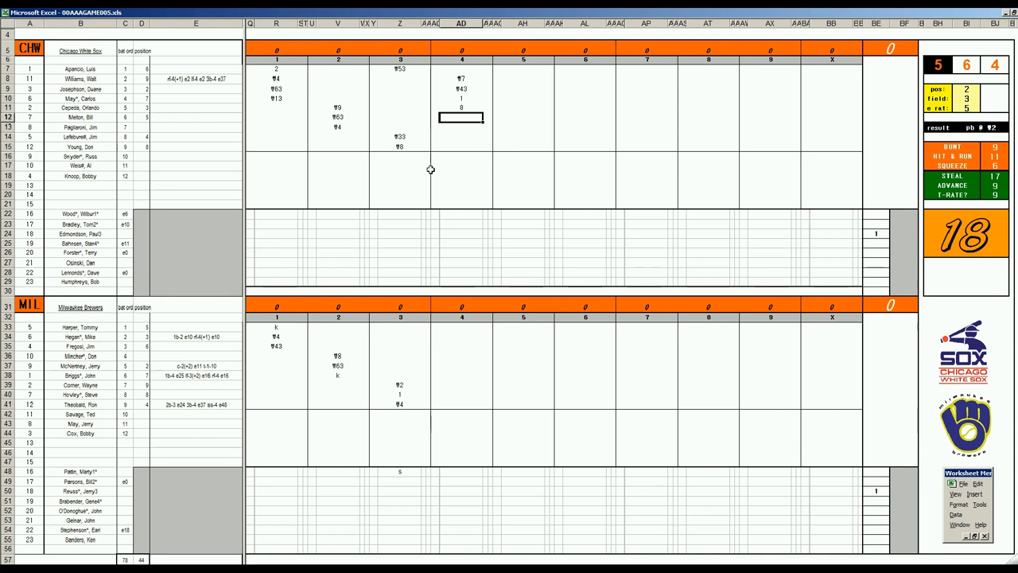
pyautogui.moveTo(442, 258)
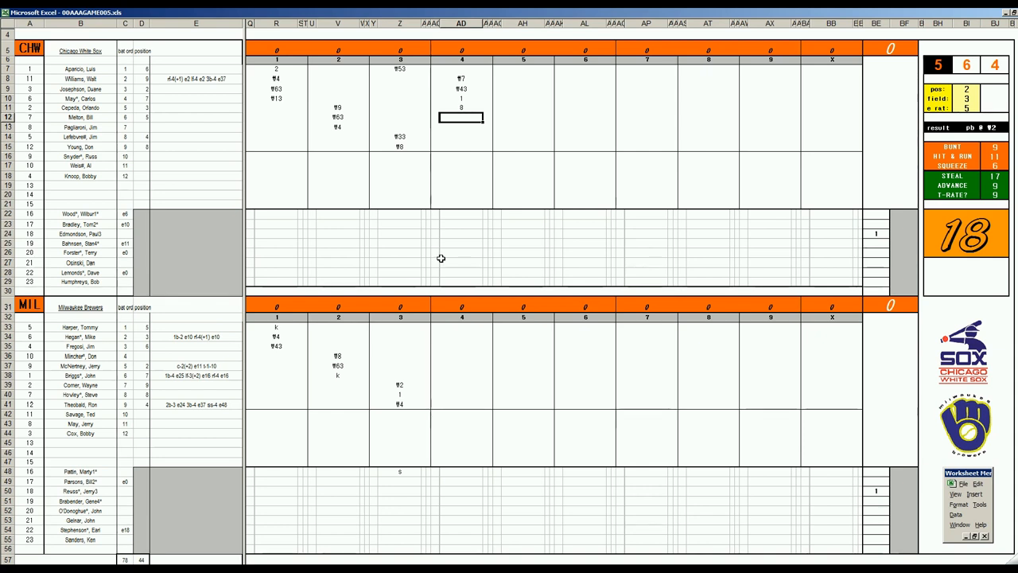
# Enter 2 in the White Sox fourth and mark two runs scored for a 2–0 lead.
pyautogui.write('2')
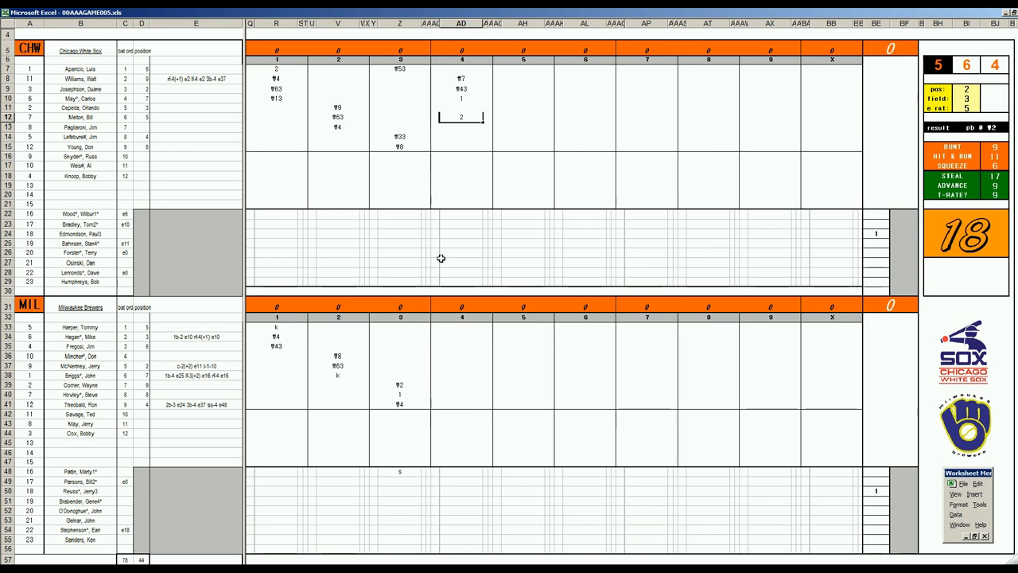
pyautogui.moveTo(399, 280)
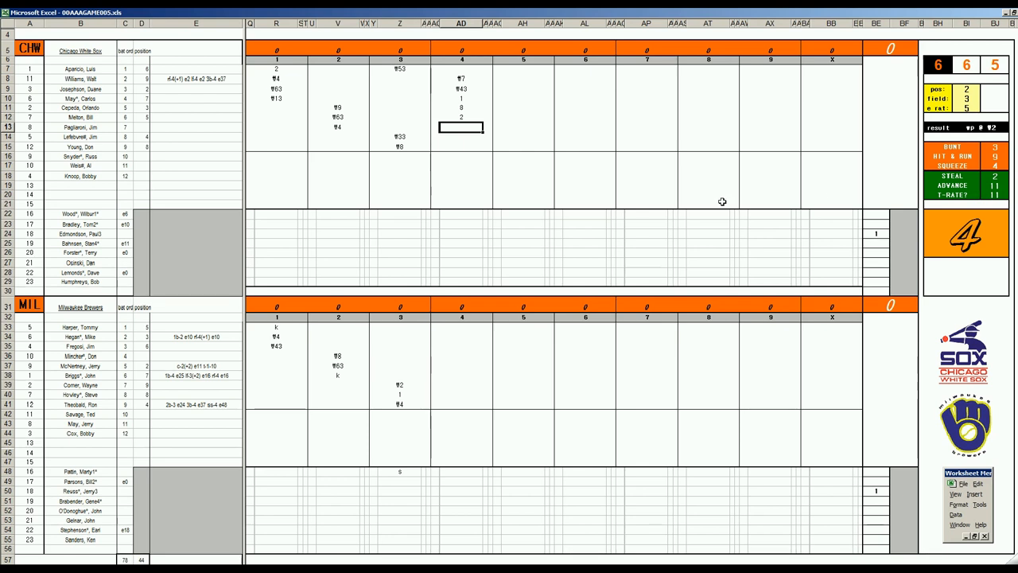
pyautogui.click(485, 117)
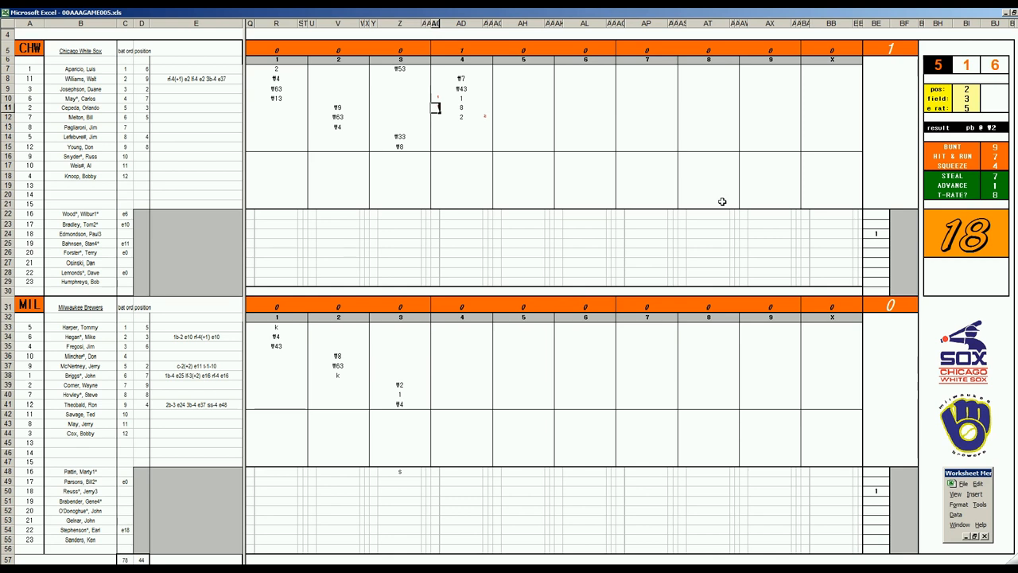
pyautogui.click(462, 117)
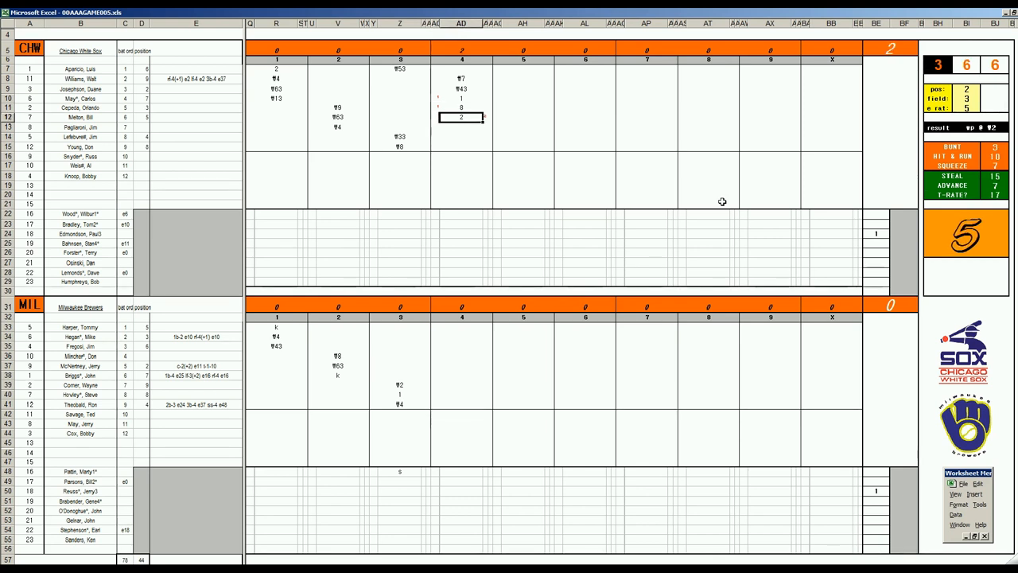
pyautogui.click(461, 128)
pyautogui.write('¶7')
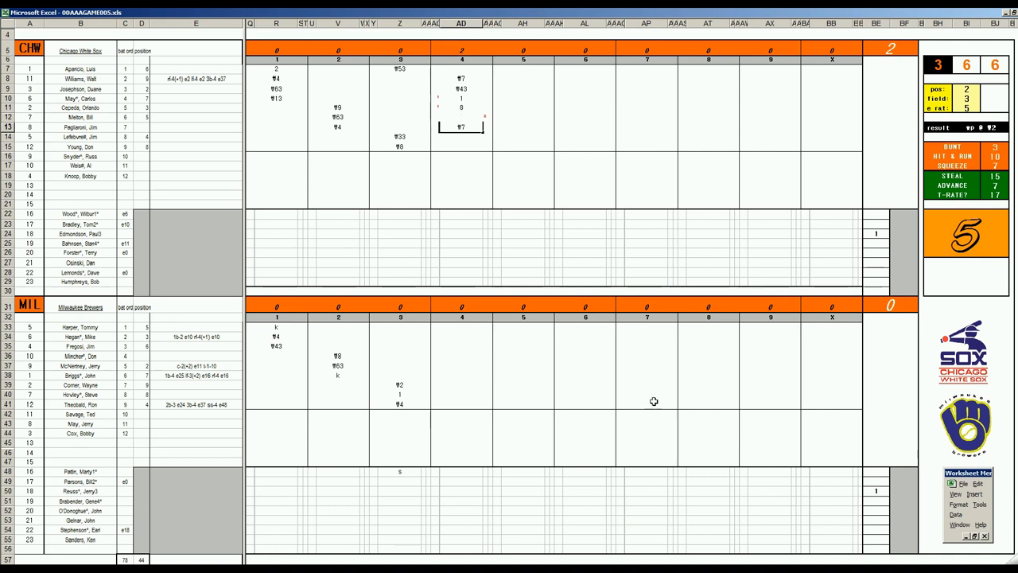
pyautogui.click(462, 327)
pyautogui.write('1')
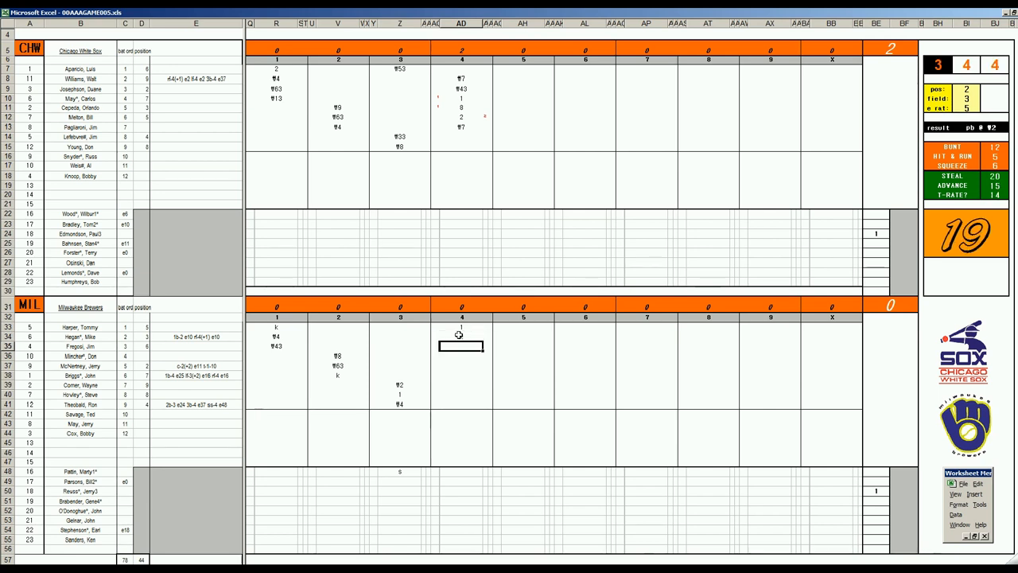
# Enter 8, k and ₩53 below the 1 and k in the Brewers' inning-4 column.
pyautogui.write('8')
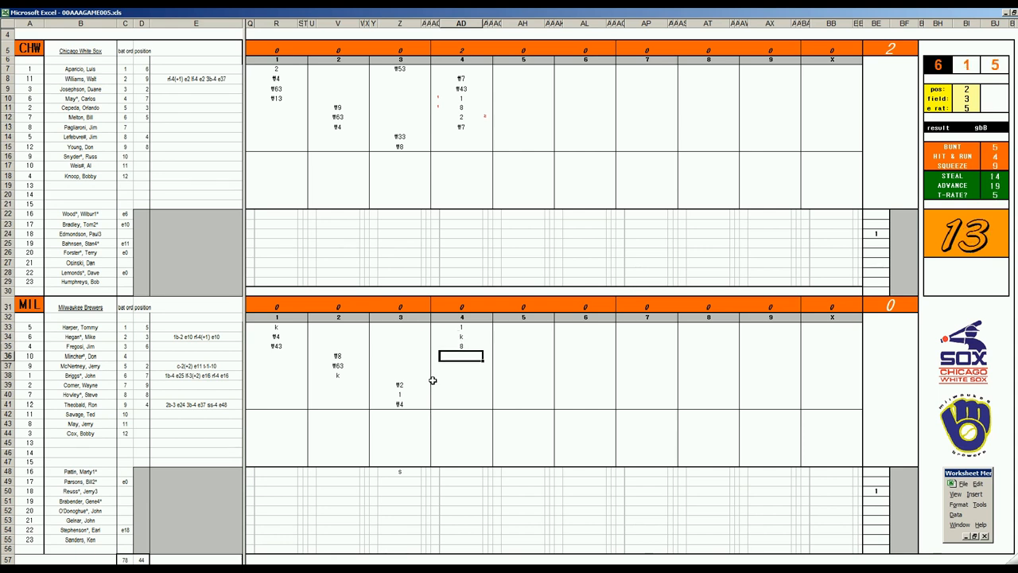
pyautogui.write('k')
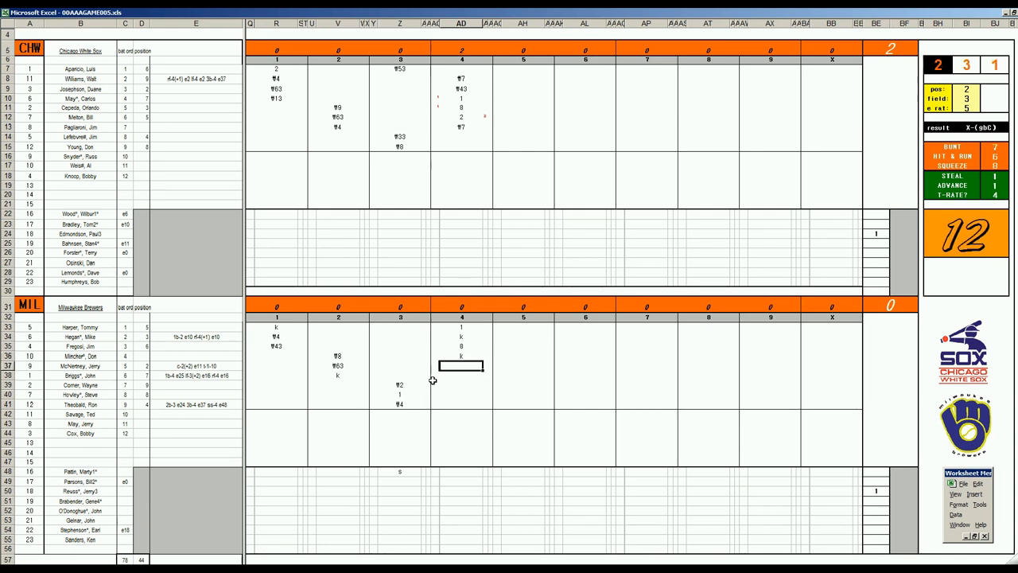
pyautogui.write('₩53')
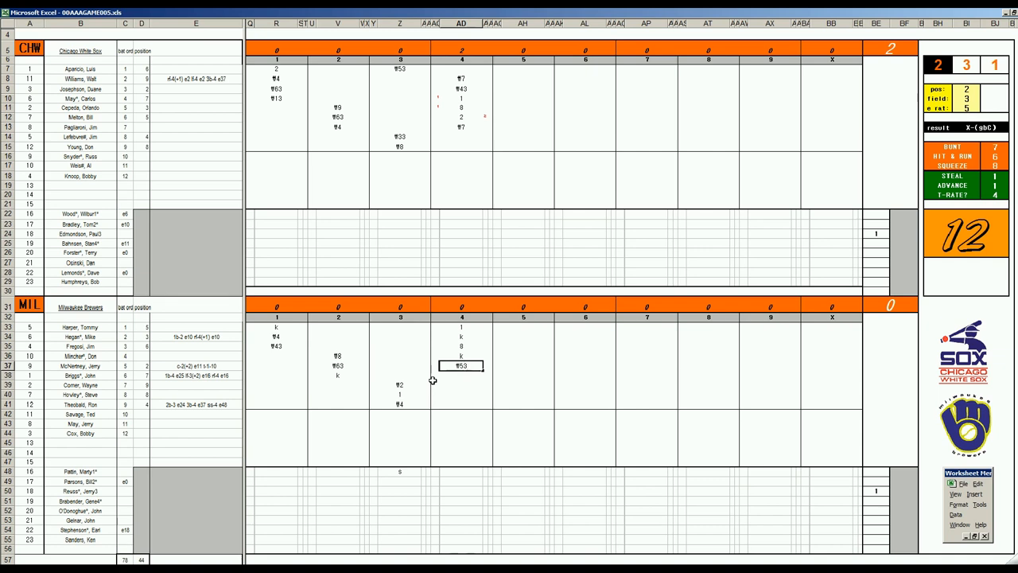
# Enter 3 and 2 for the leading White Sox batters in column AH and mark the run.
pyautogui.click(523, 136)
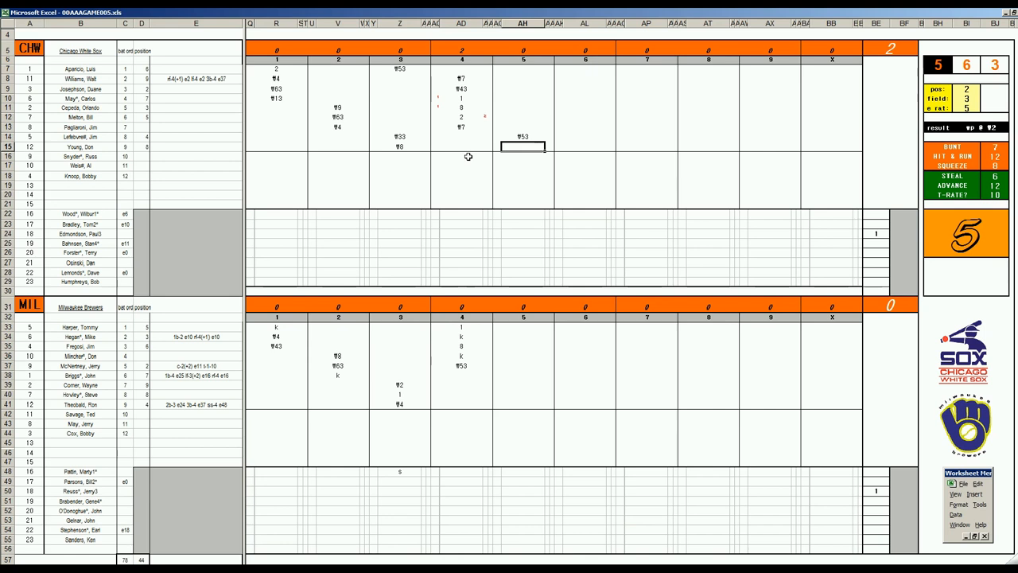
pyautogui.write('3')
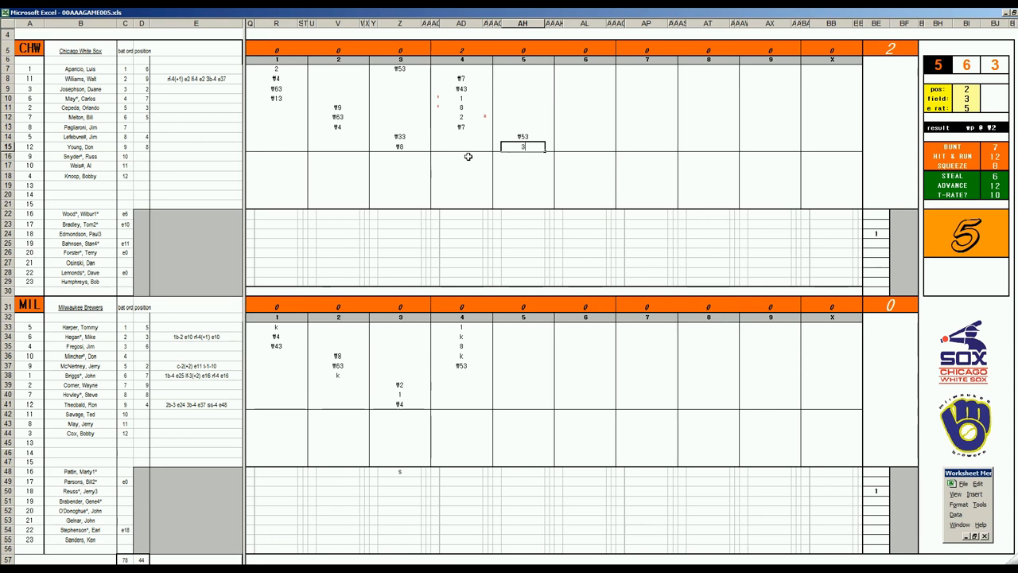
pyautogui.moveTo(504, 114)
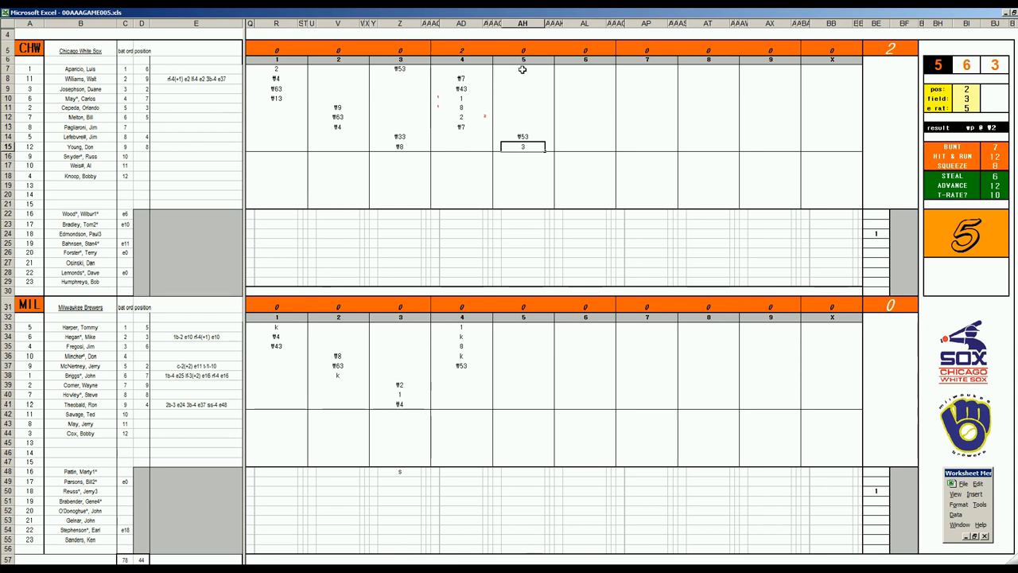
pyautogui.click(523, 69)
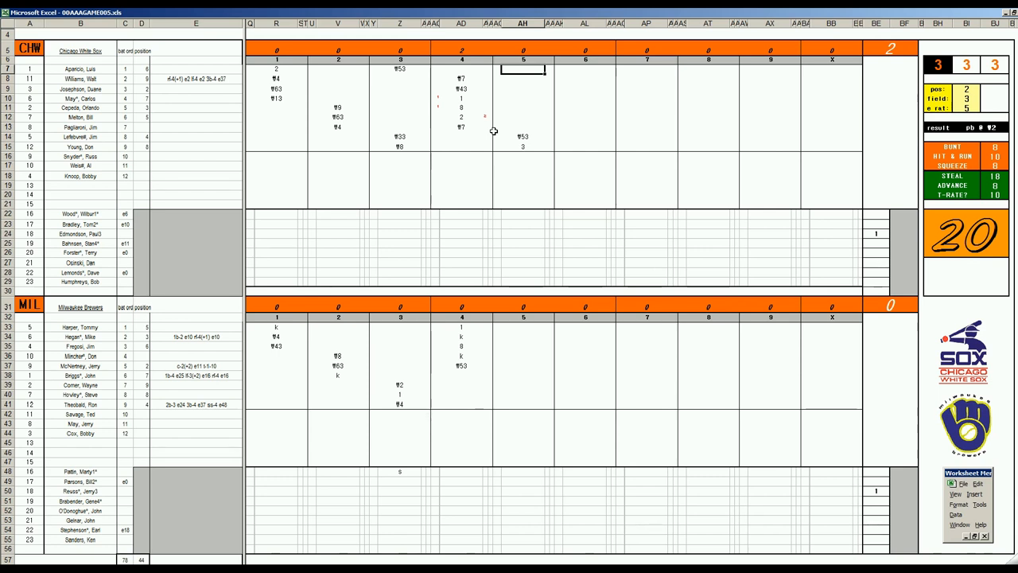
pyautogui.write('2')
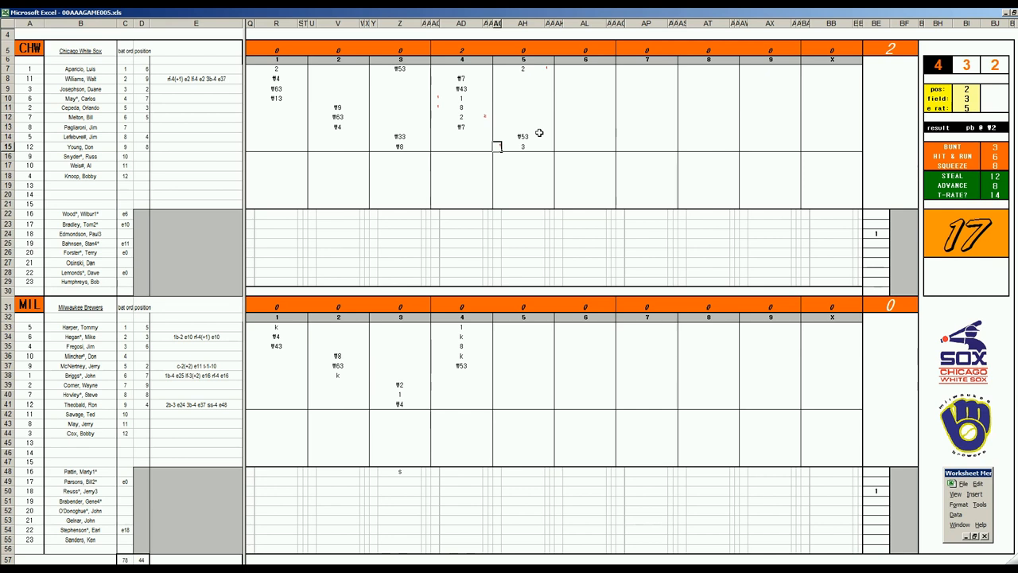
pyautogui.click(522, 78)
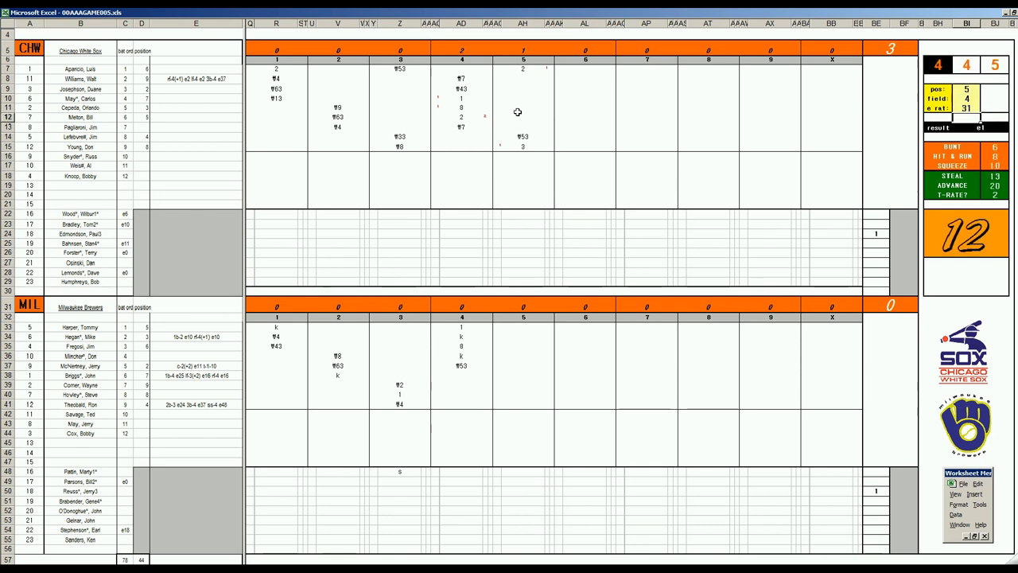
# Enter e5, 2 and 8 in AH8–AH10 and mark rows 7 and 8 as scored.
pyautogui.click(523, 78)
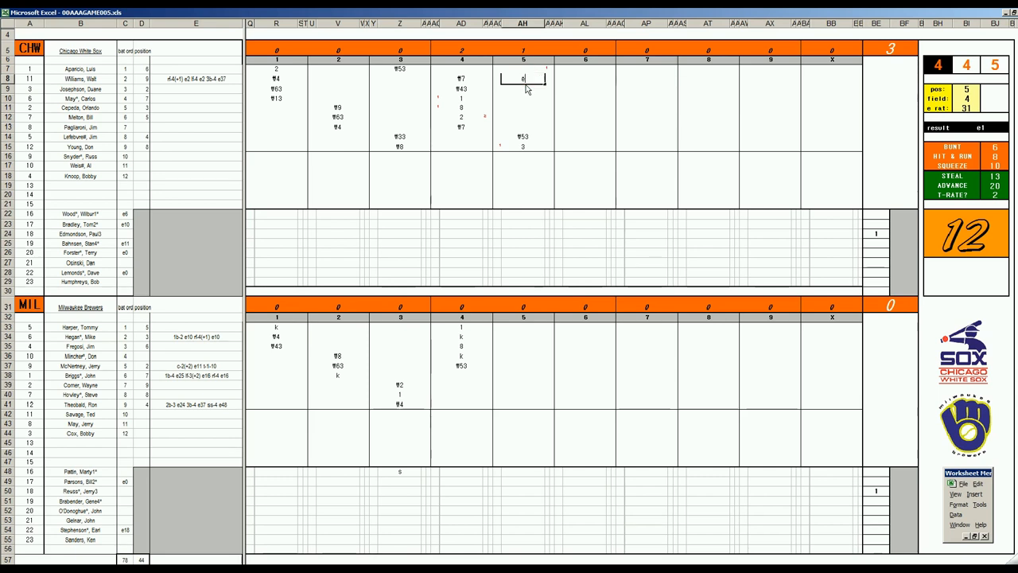
pyautogui.write('5')
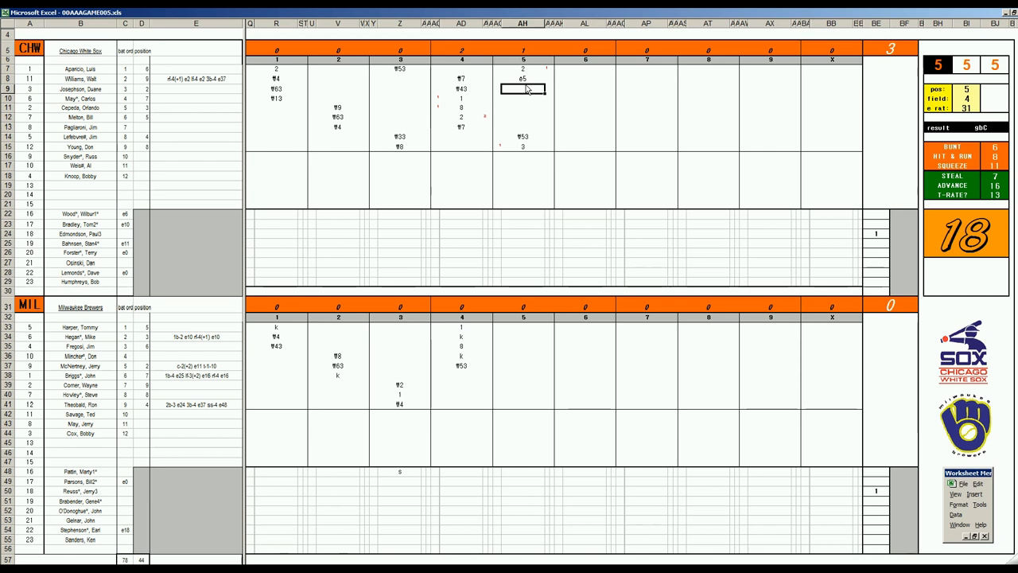
pyautogui.moveTo(712, 217)
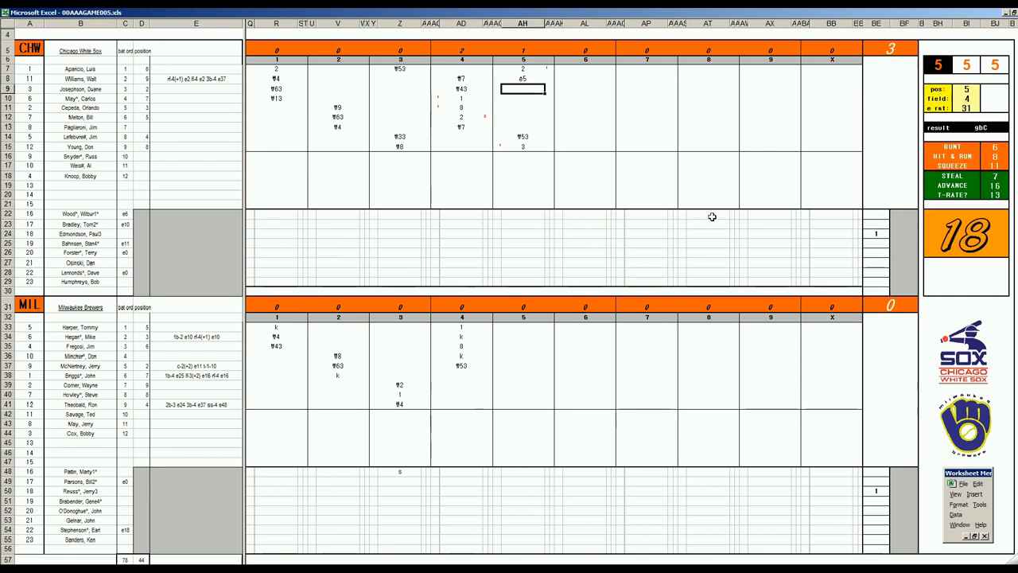
pyautogui.write('2')
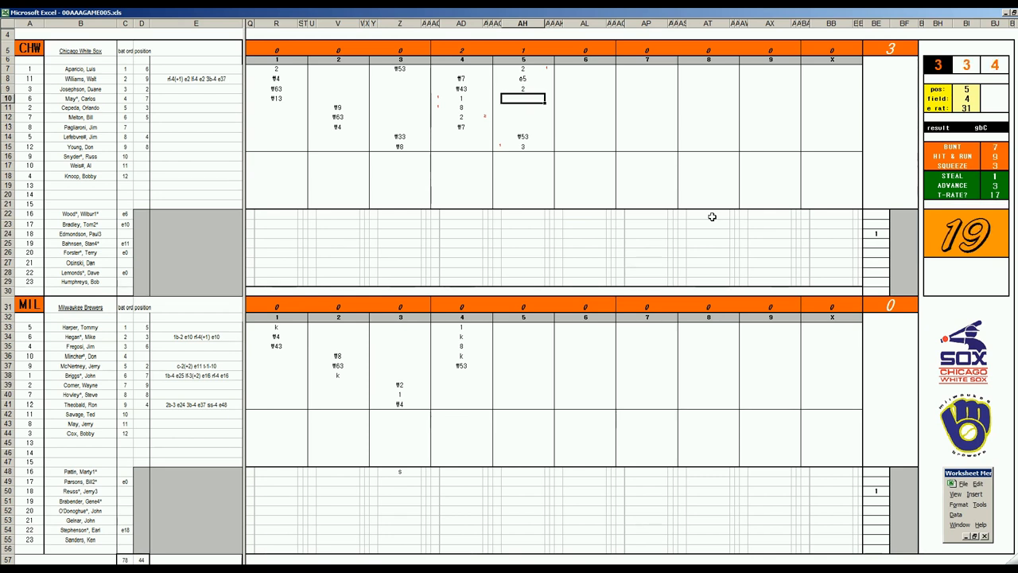
pyautogui.click(523, 90)
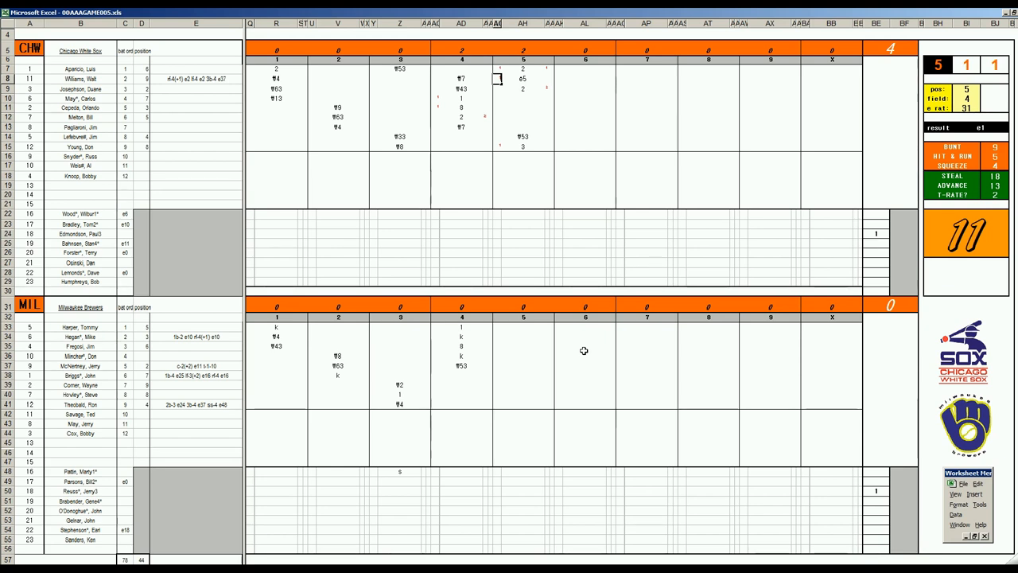
pyautogui.click(523, 97)
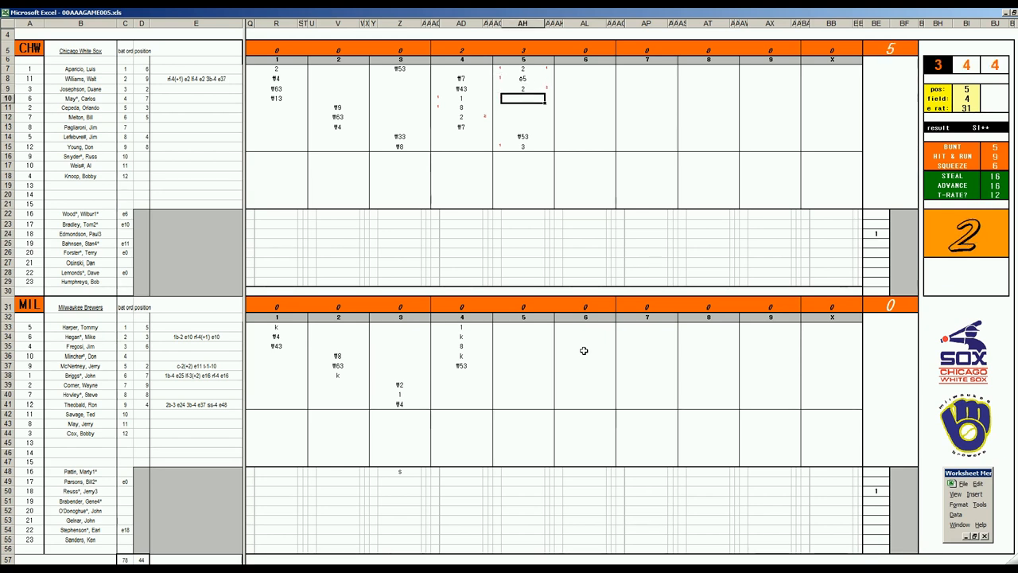
pyautogui.write('8')
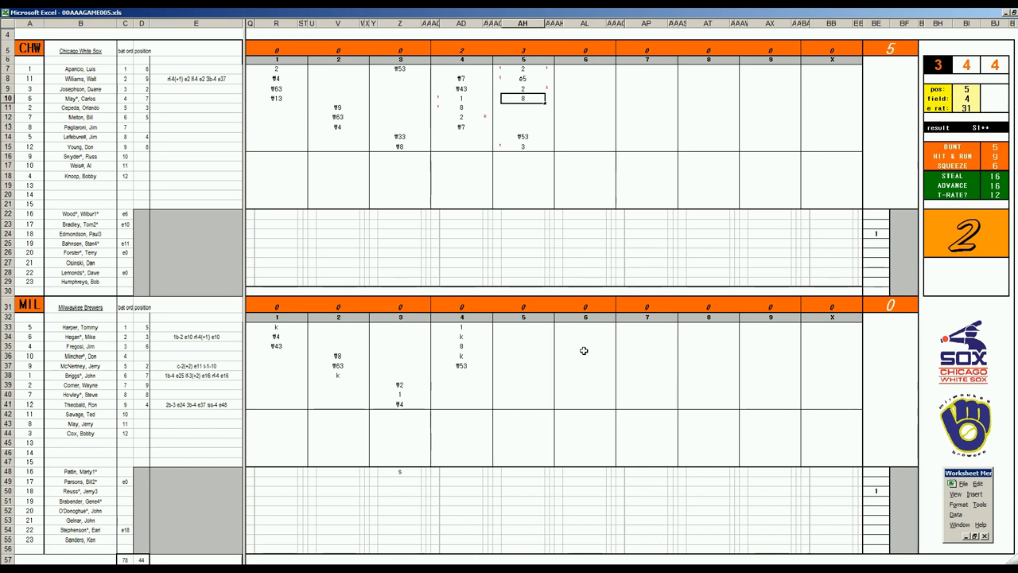
pyautogui.moveTo(472, 166)
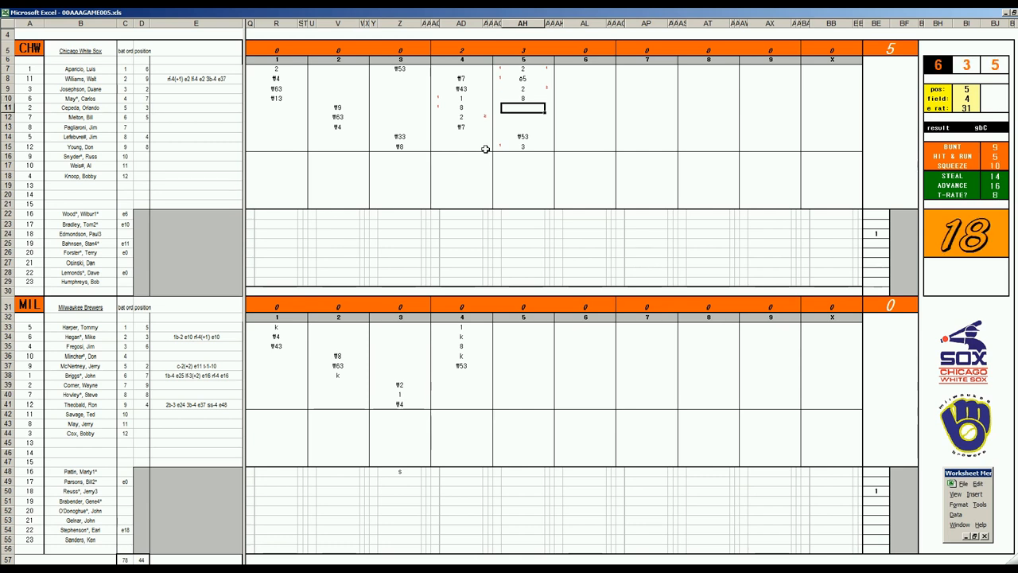
pyautogui.write('1')
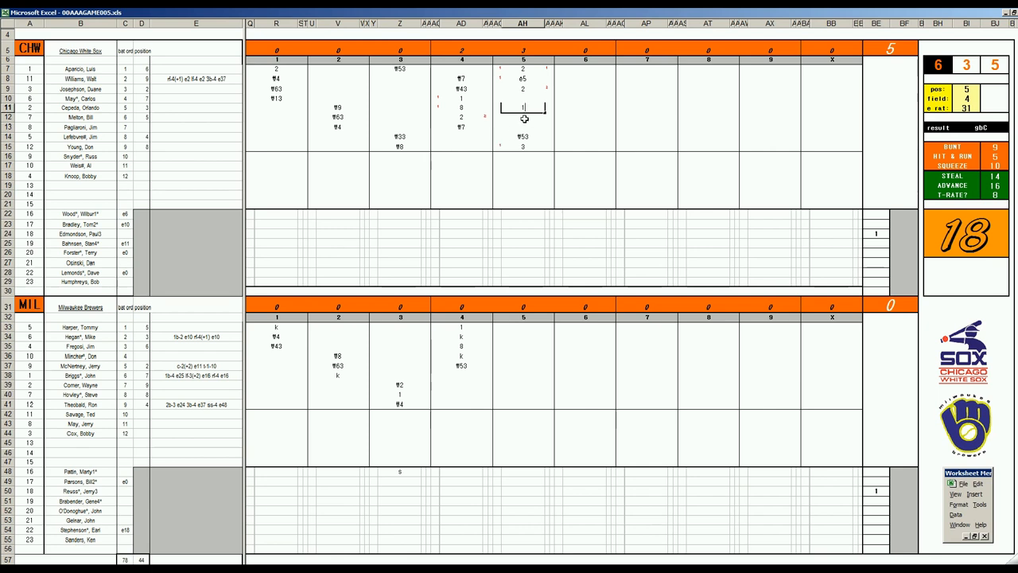
# Commit the 1 in AH11 and enter 163 for the row 12 batter in AH12.
pyautogui.click(523, 117)
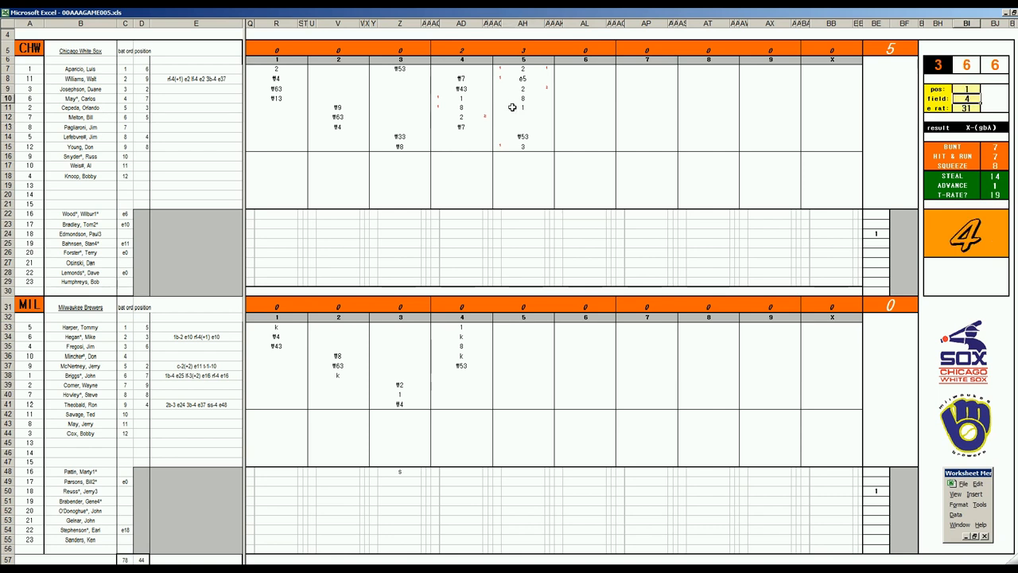
pyautogui.moveTo(513, 107)
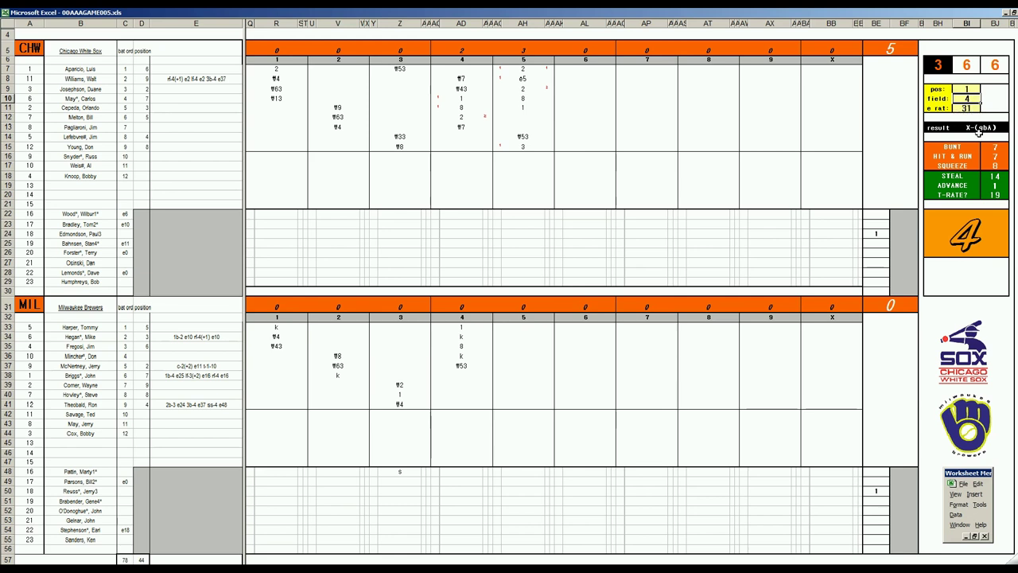
pyautogui.moveTo(564, 363)
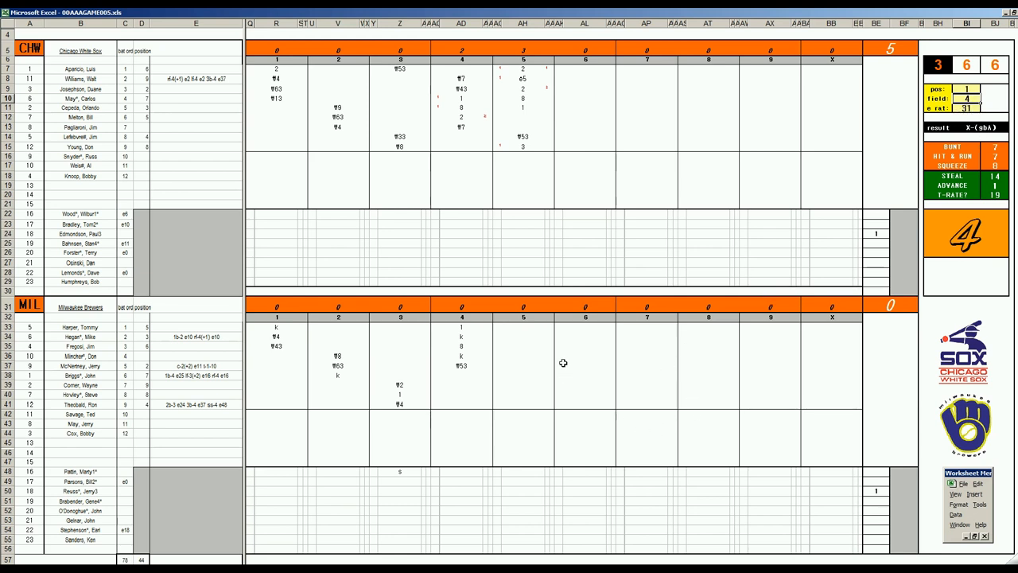
pyautogui.moveTo(524, 113)
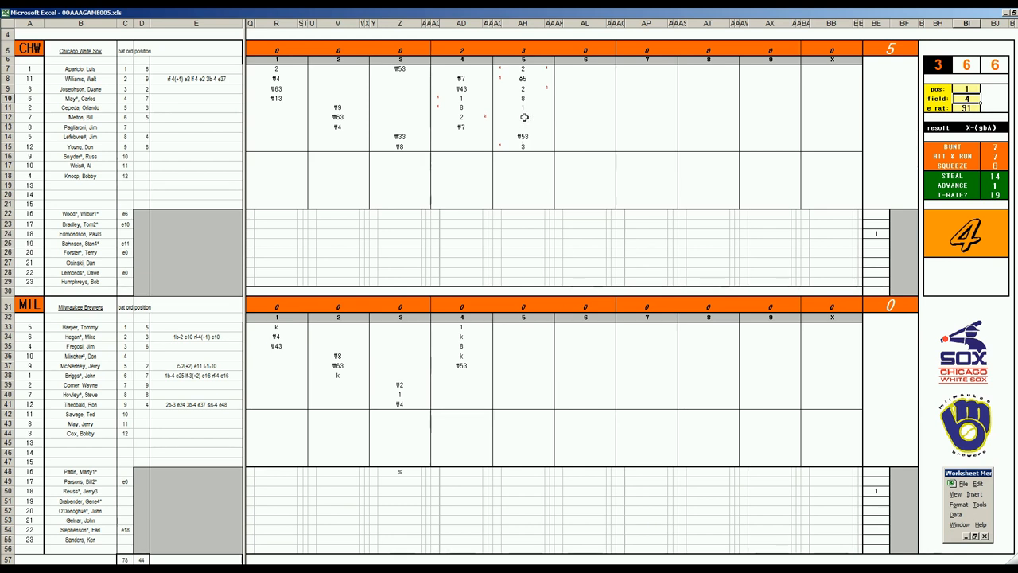
pyautogui.moveTo(992, 120)
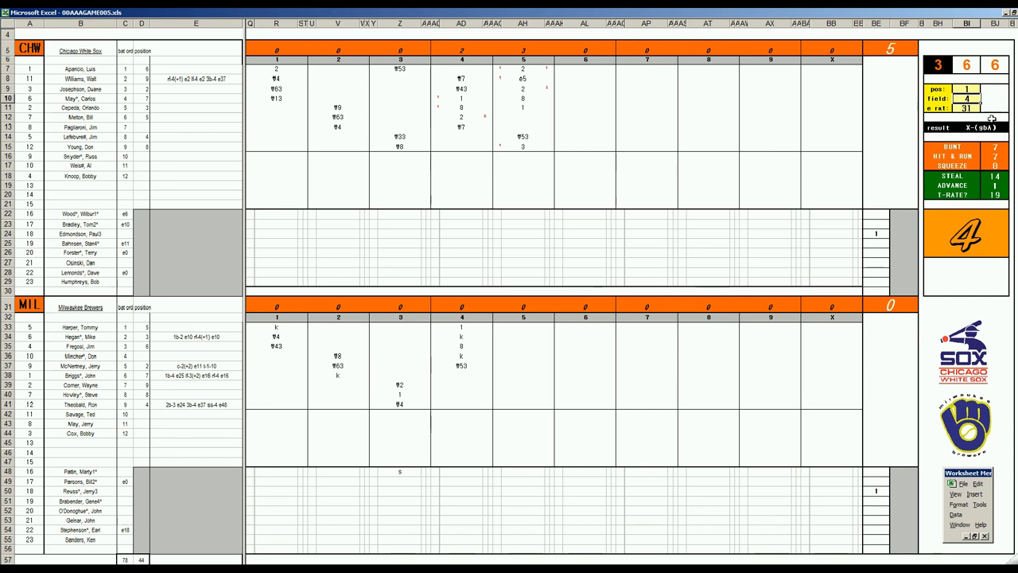
pyautogui.moveTo(527, 118)
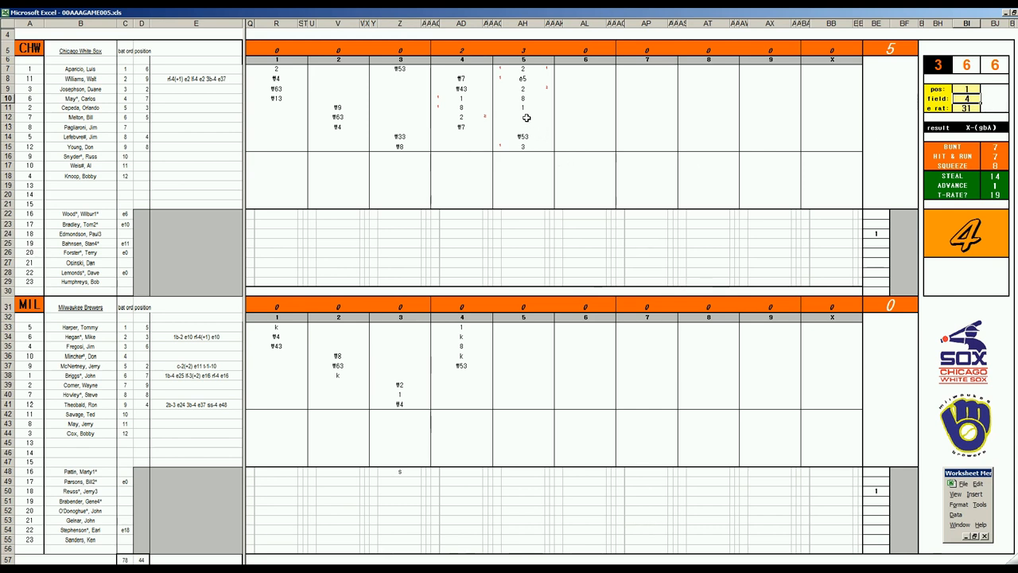
pyautogui.click(523, 117)
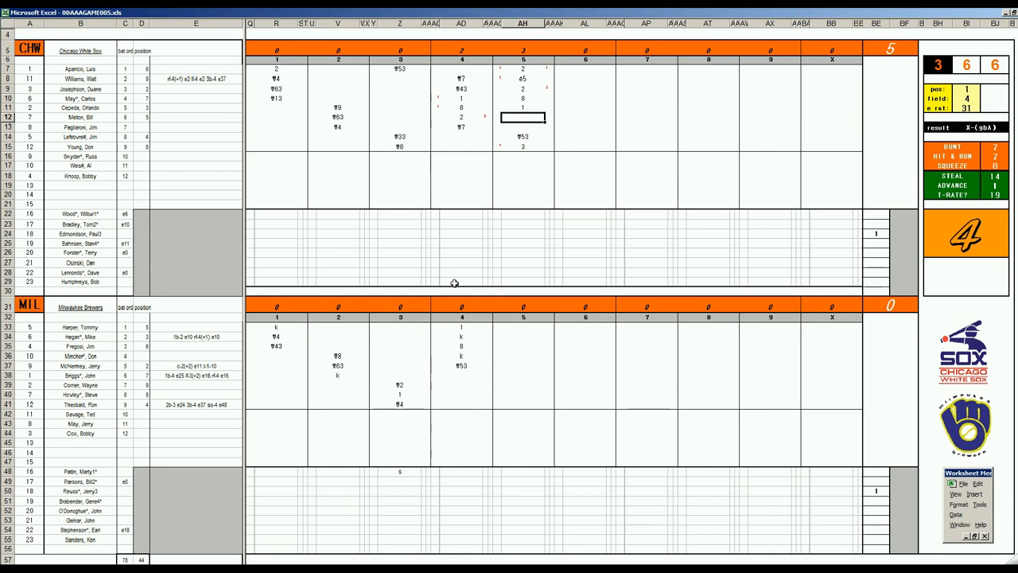
pyautogui.write('163')
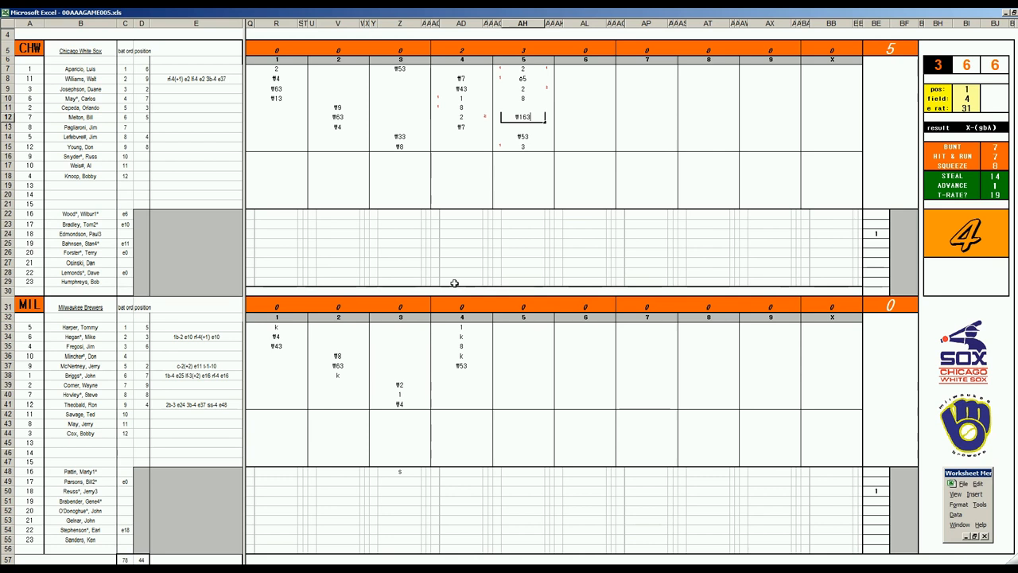
pyautogui.moveTo(506, 377)
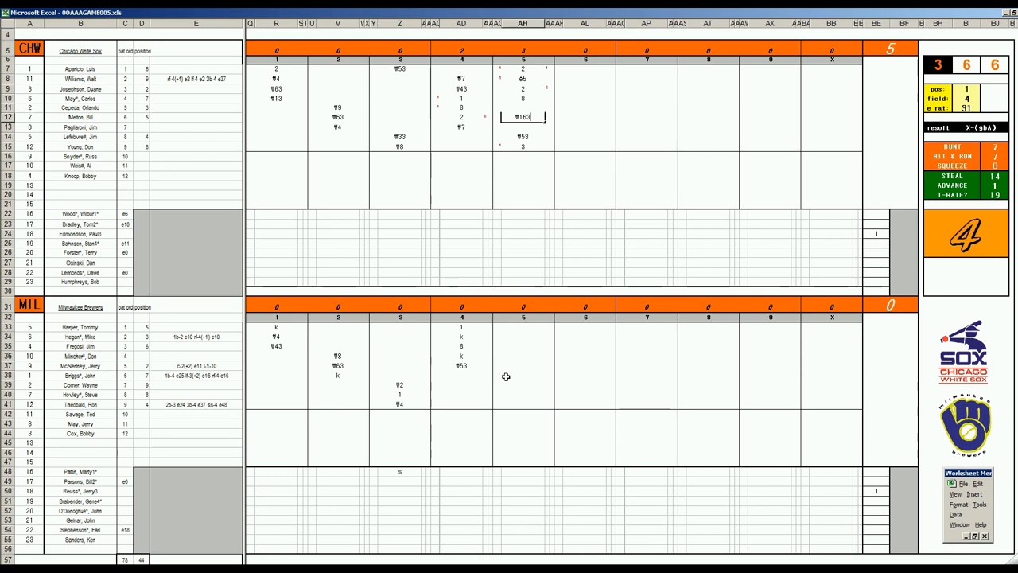
# Commit ₩163 in AH12 and move through Brewers fifth-inning cells AH40 and AH41.
pyautogui.click(523, 374)
pyautogui.write('f8')
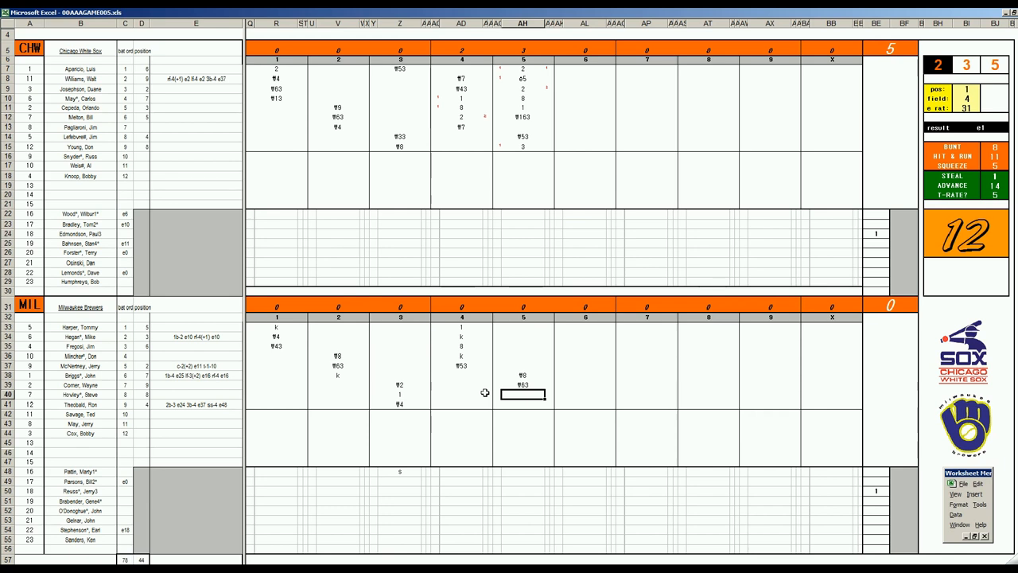
pyautogui.click(524, 404)
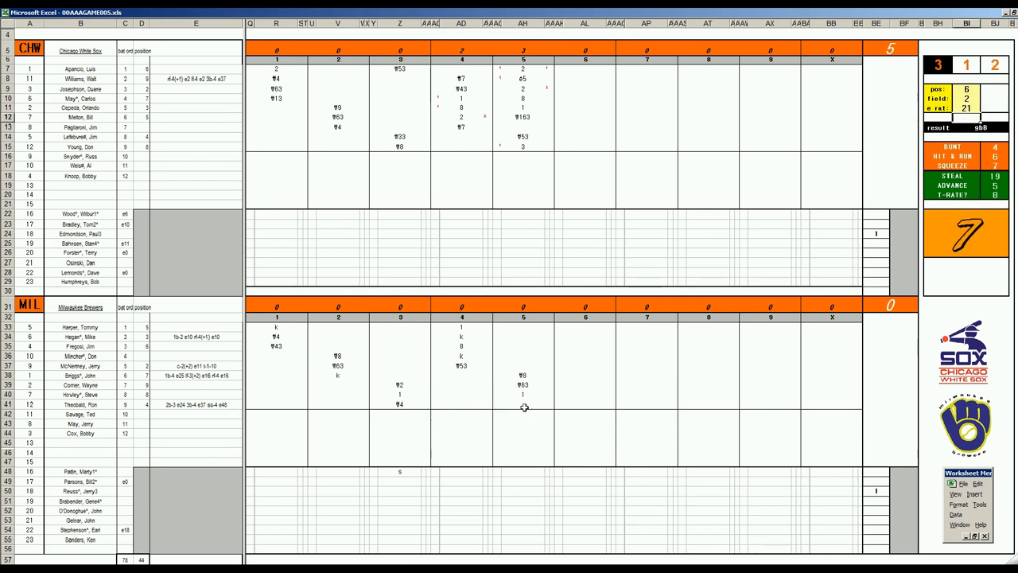
pyautogui.click(524, 405)
pyautogui.write('‡64')
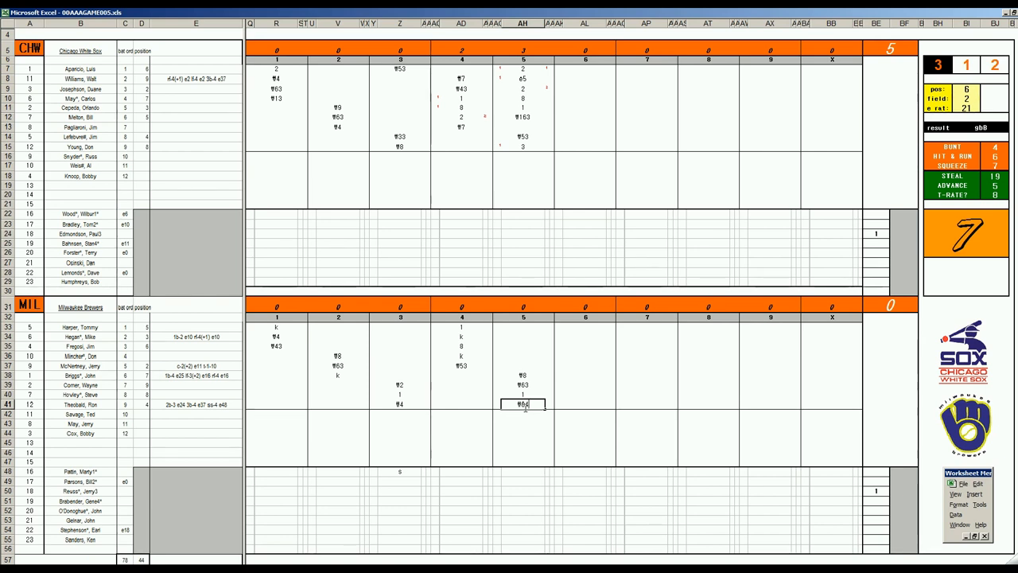
pyautogui.moveTo(559, 133)
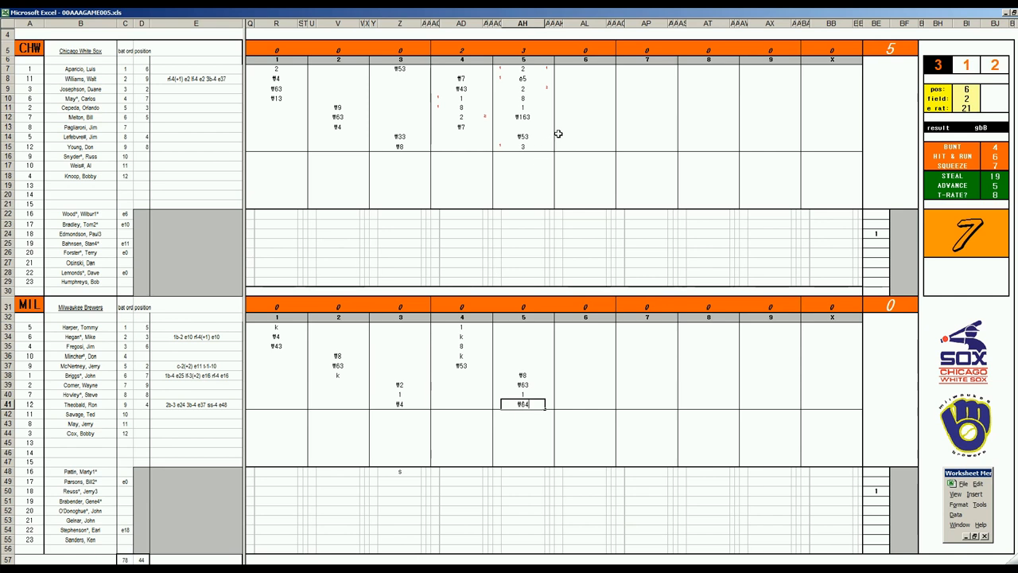
# Enter 8, 9 and ₩8 for White Sox sixth-inning batters starting at AL13.
pyautogui.click(584, 128)
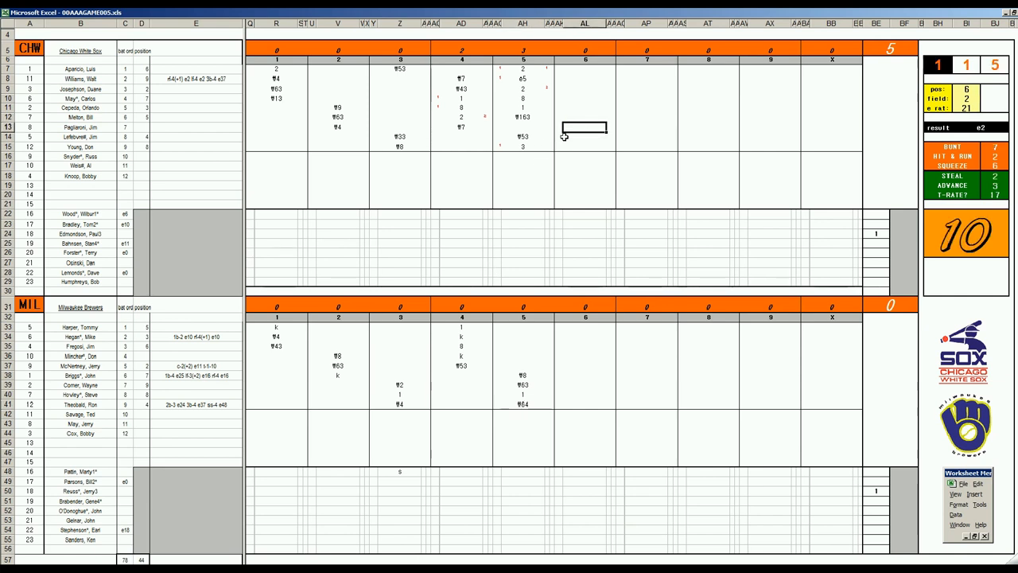
pyautogui.write('8')
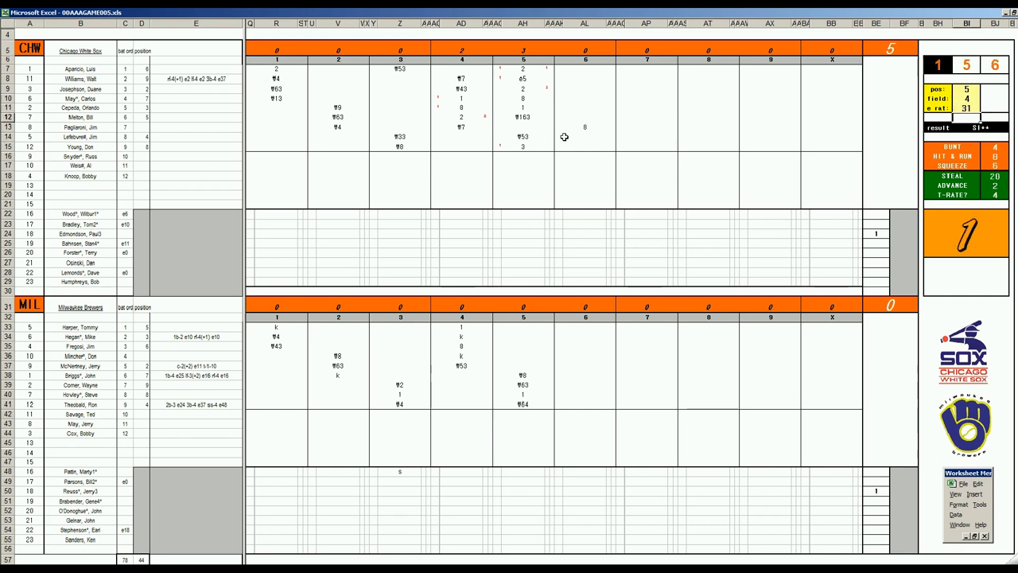
pyautogui.click(585, 136)
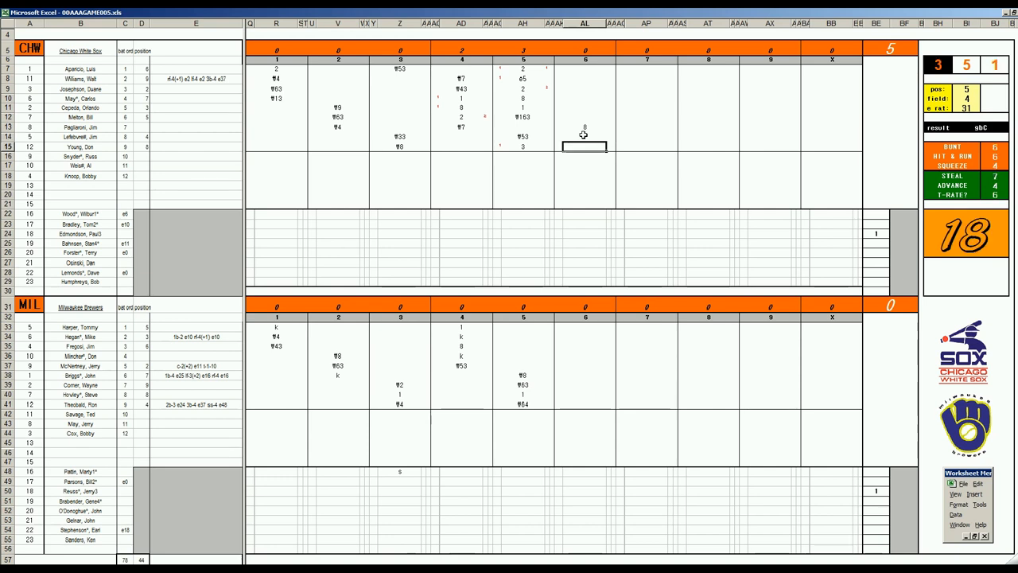
pyautogui.write('9')
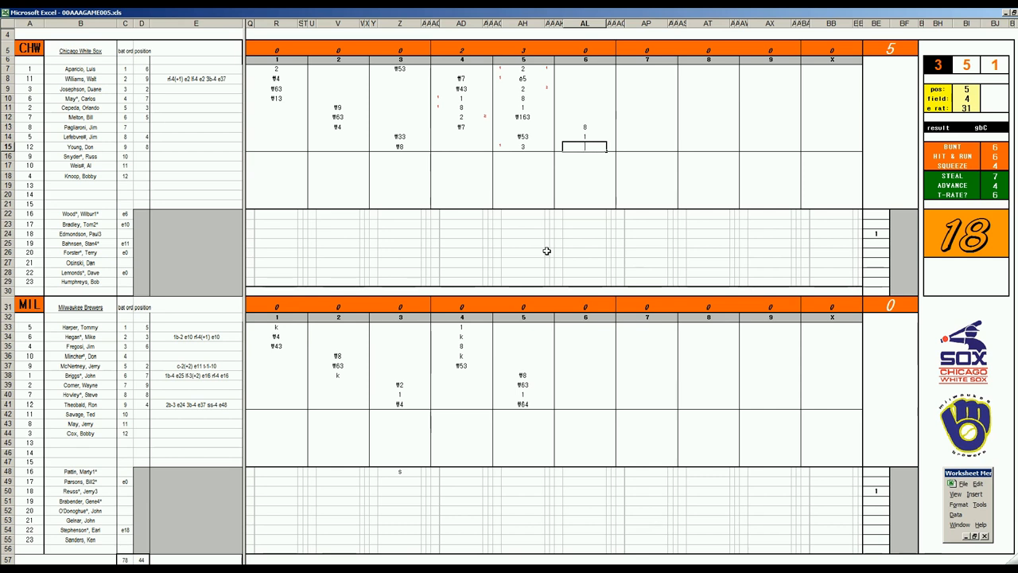
pyautogui.write('₩8')
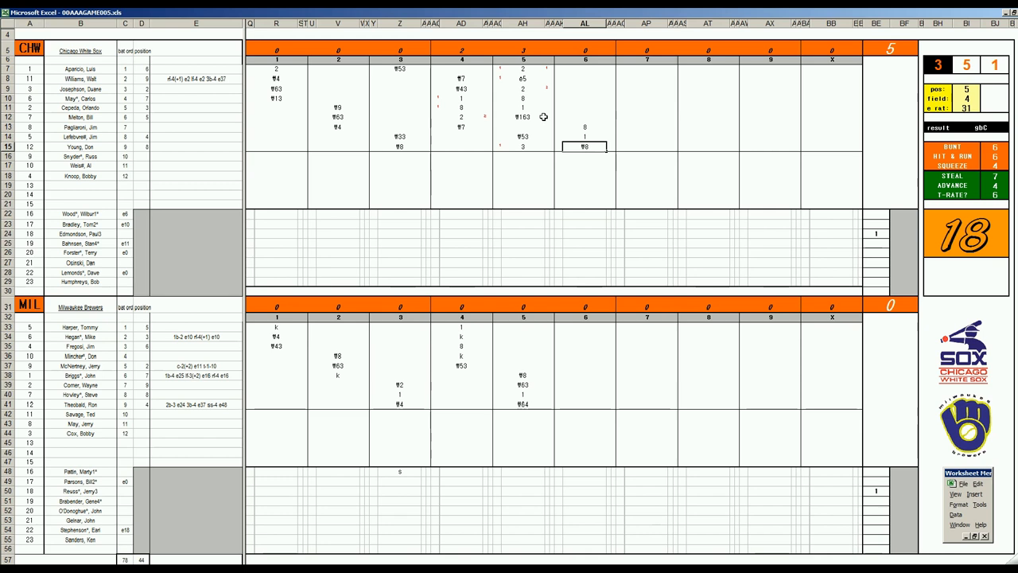
pyautogui.moveTo(585, 206)
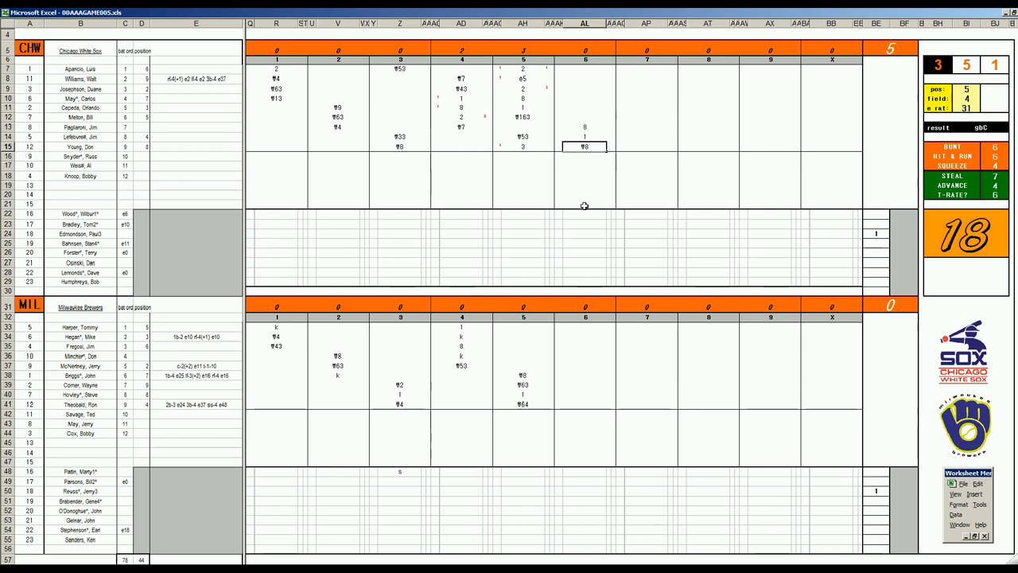
pyautogui.moveTo(608, 200)
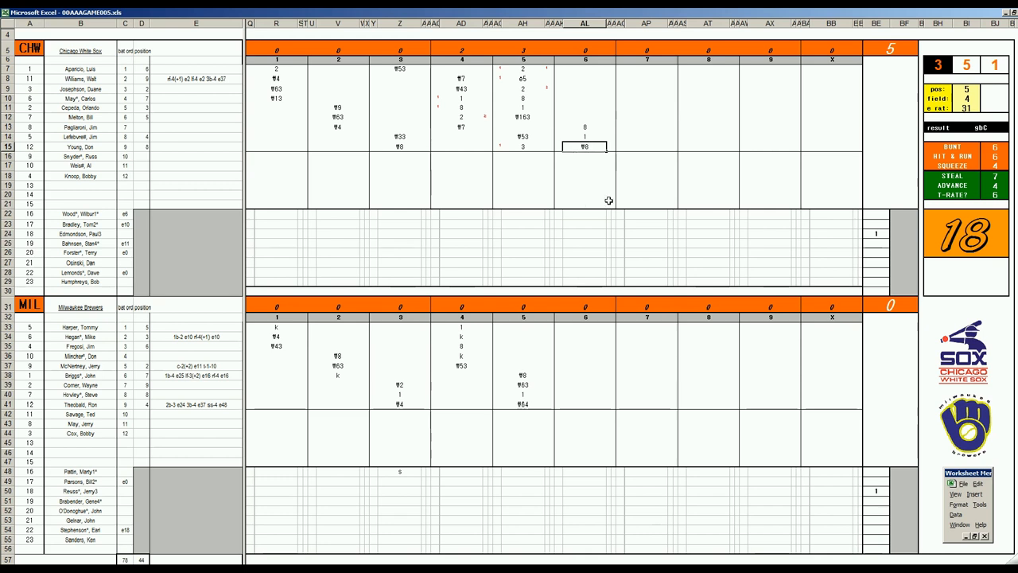
# Log Williams's 6-3 groundout as 63 in his row 8 sixth-inning cell.
pyautogui.click(585, 69)
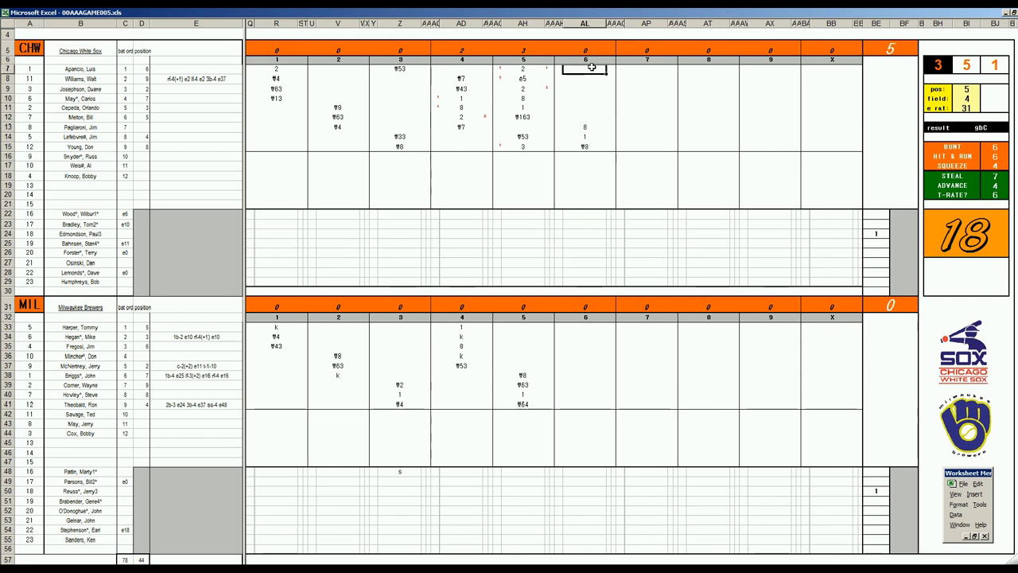
pyautogui.click(585, 70)
pyautogui.write('9')
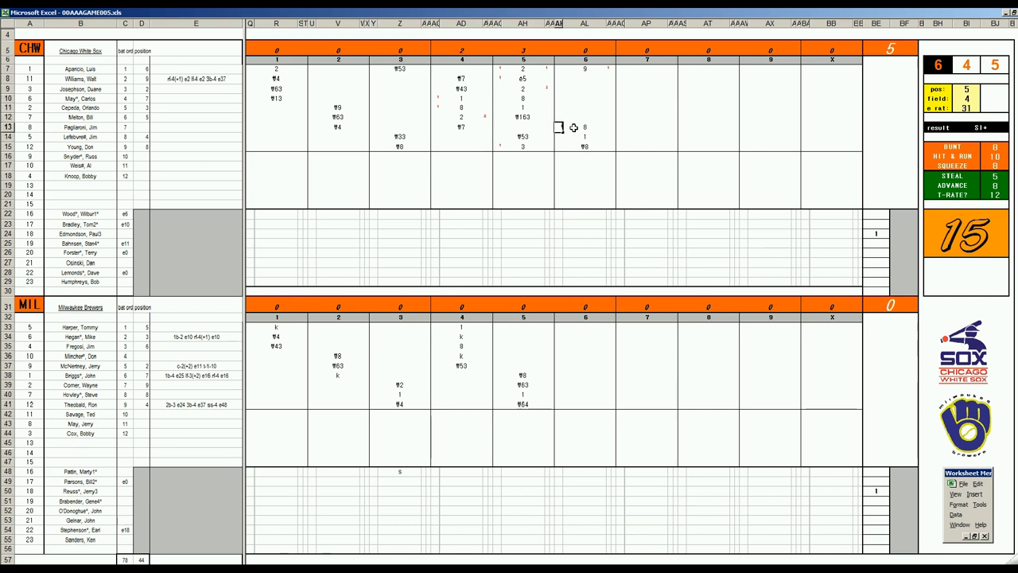
pyautogui.click(585, 128)
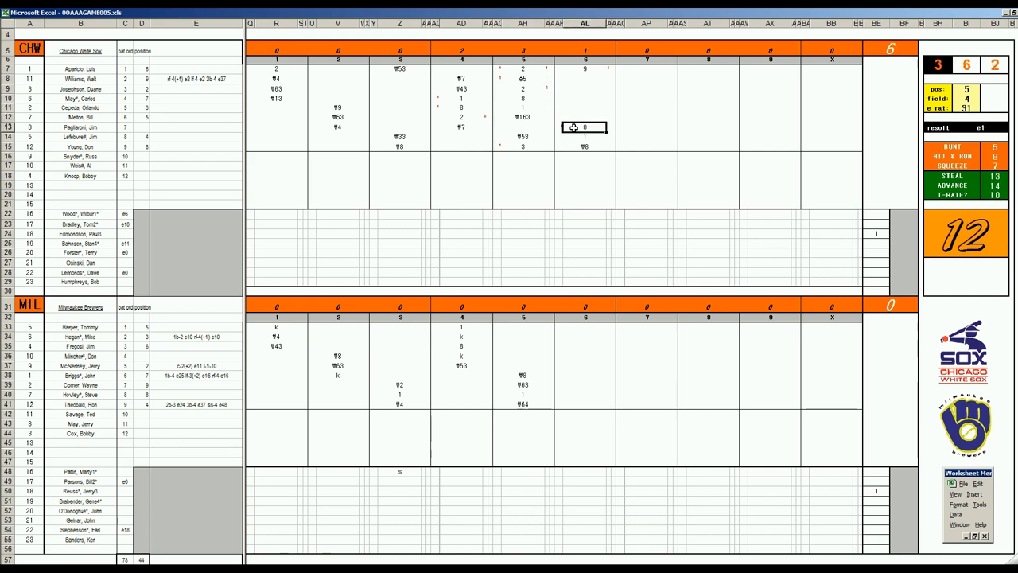
pyautogui.click(585, 78)
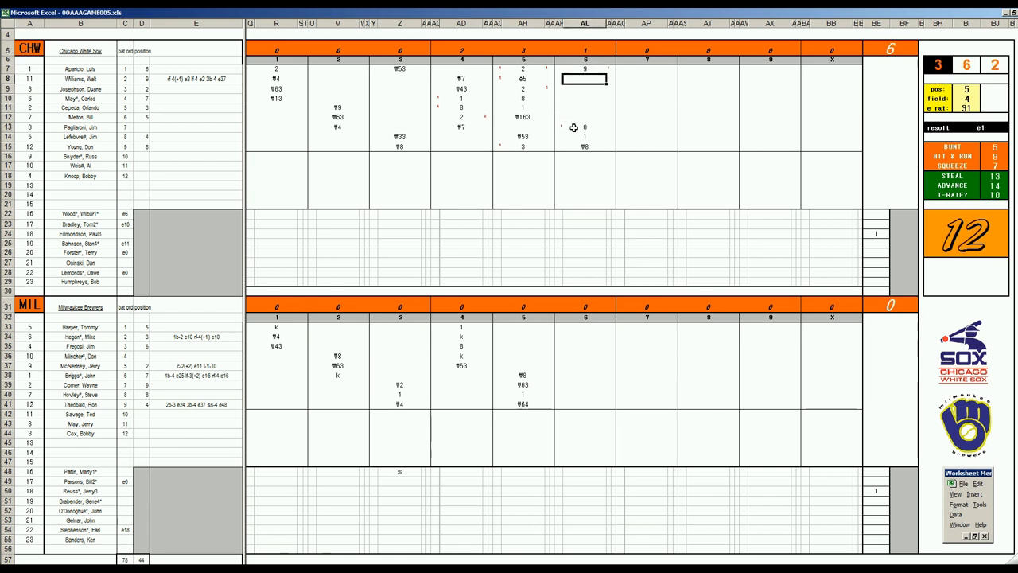
pyautogui.write('6')
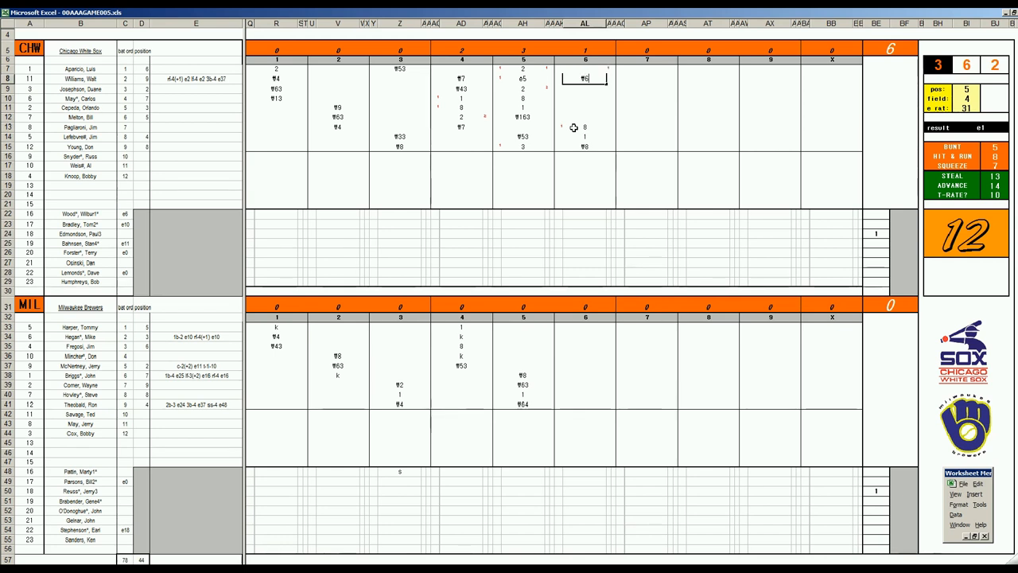
pyautogui.write('63')
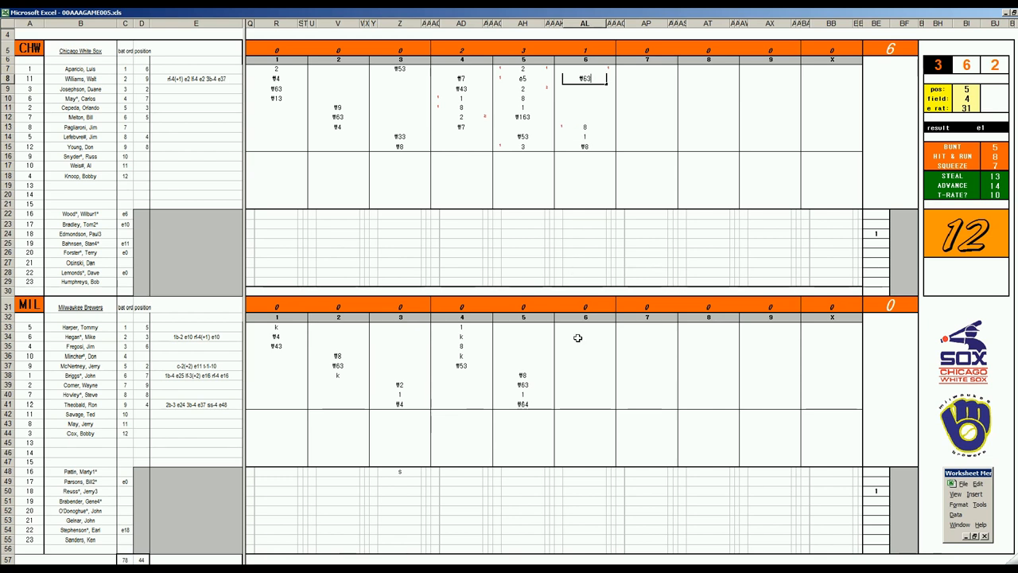
pyautogui.moveTo(593, 337)
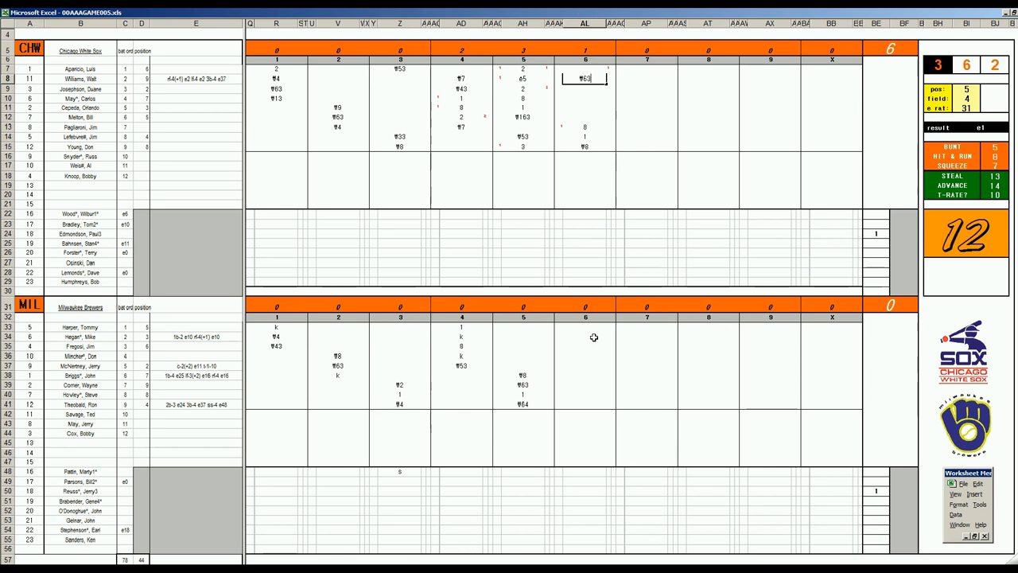
pyautogui.moveTo(579, 370)
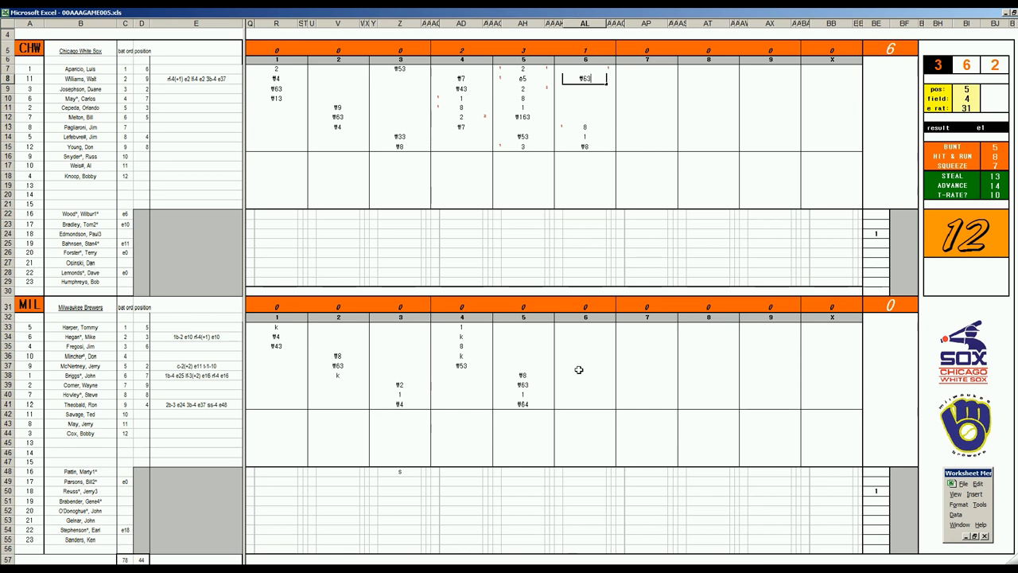
# Enter a strikeout (k) for Harper in the Brewers' sixth and select the next batter's cell.
pyautogui.click(586, 328)
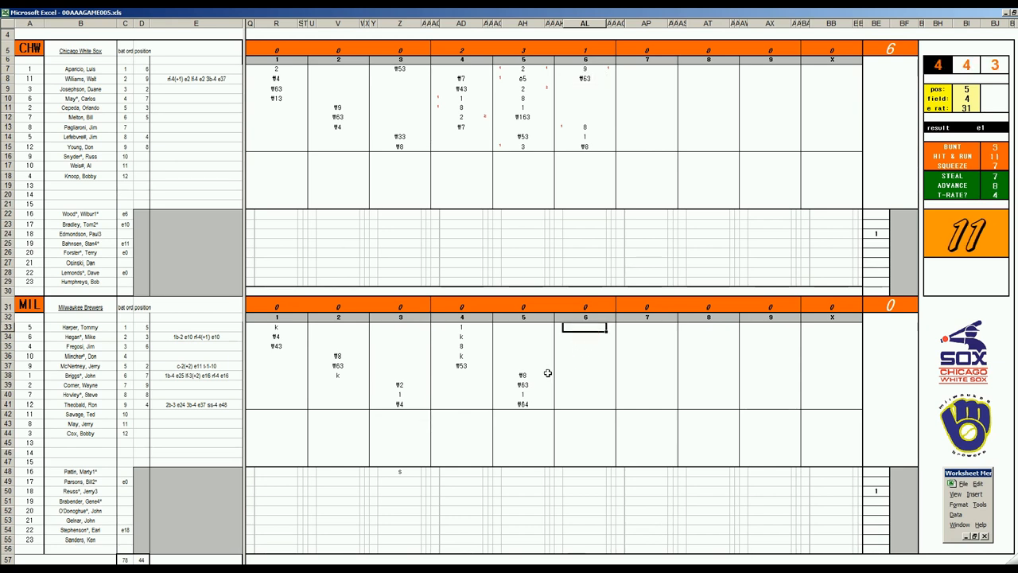
pyautogui.write('k')
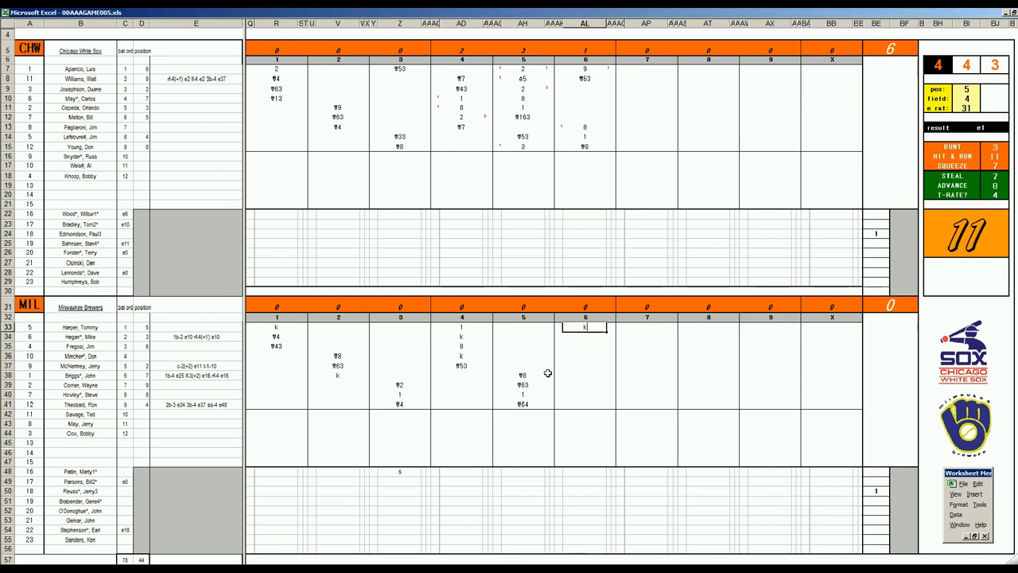
pyautogui.click(585, 336)
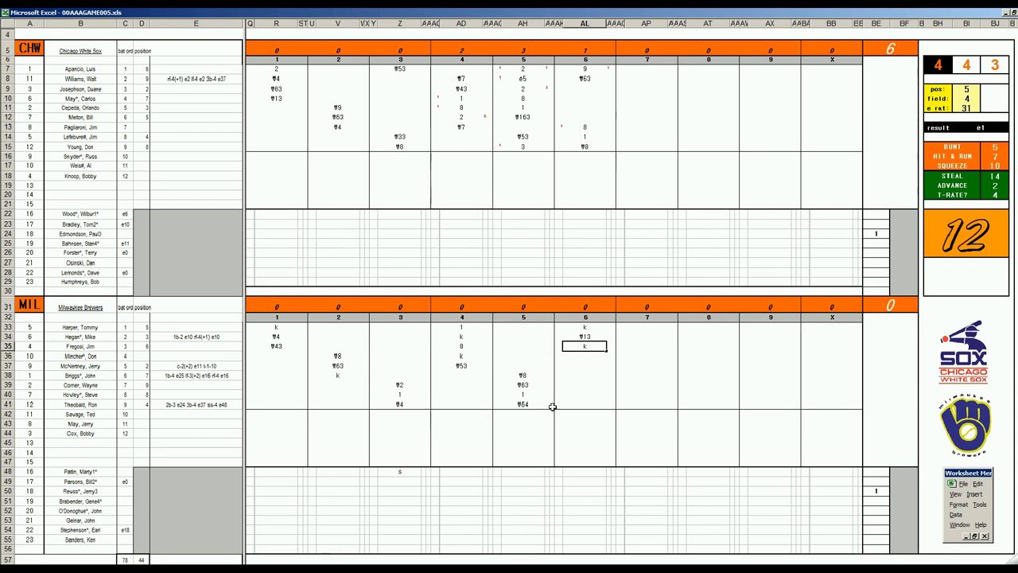
pyautogui.moveTo(512, 345)
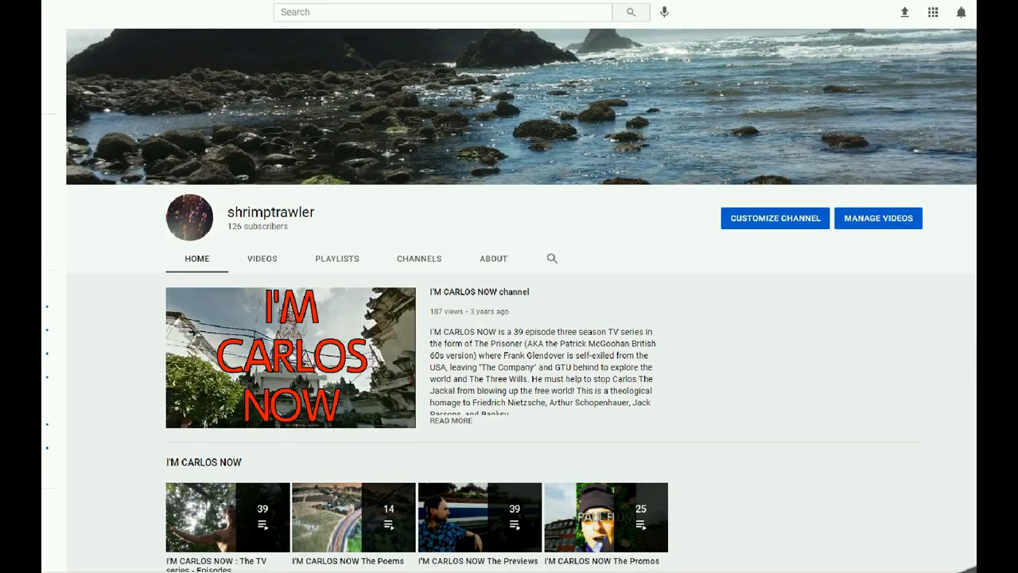
# Scroll the YouTube channel page down to the I'M CARLOS NOW playlists and The Trilogy videos.
pyautogui.scroll(-3)
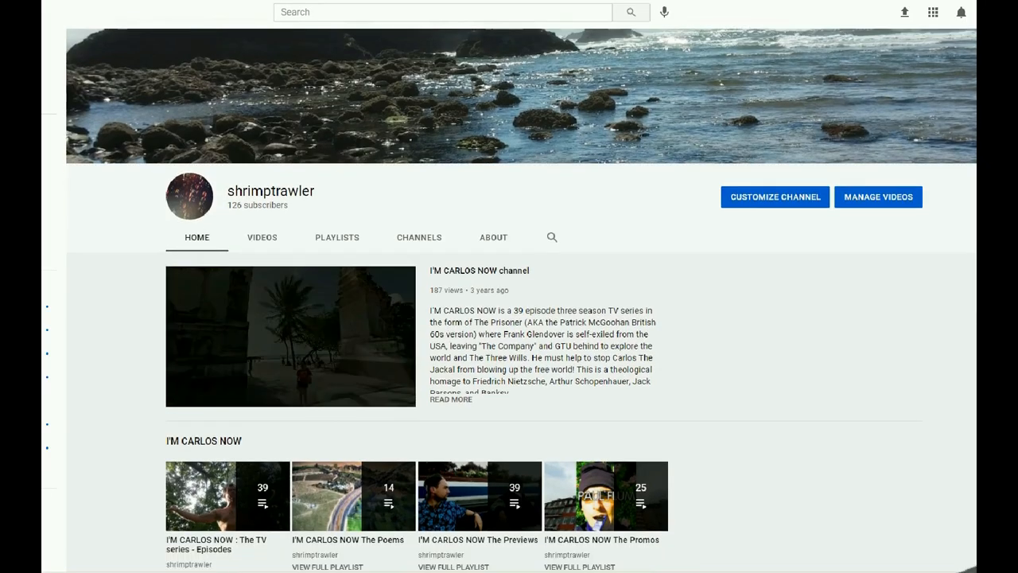
pyautogui.scroll(-3)
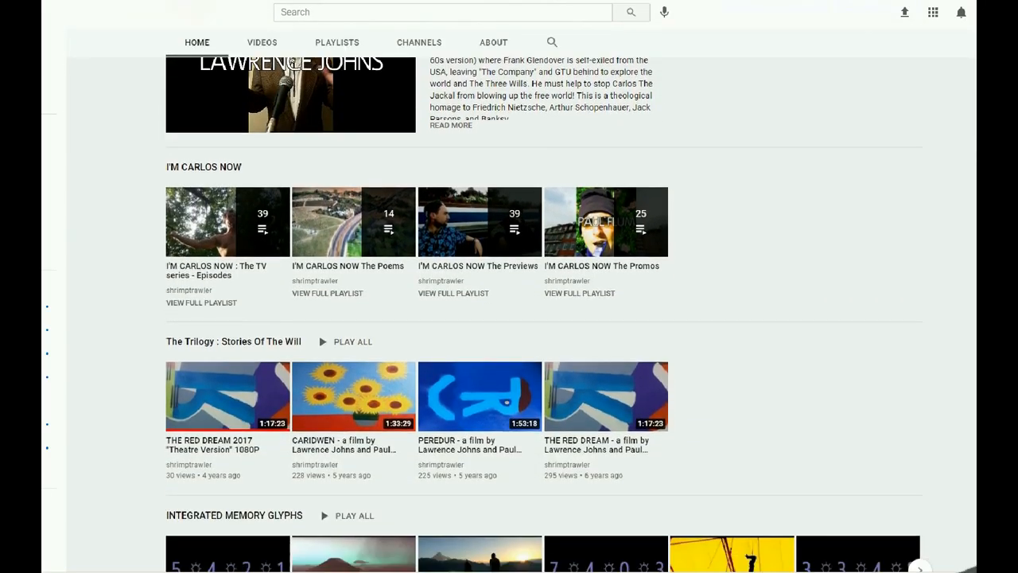
pyautogui.scroll(-3)
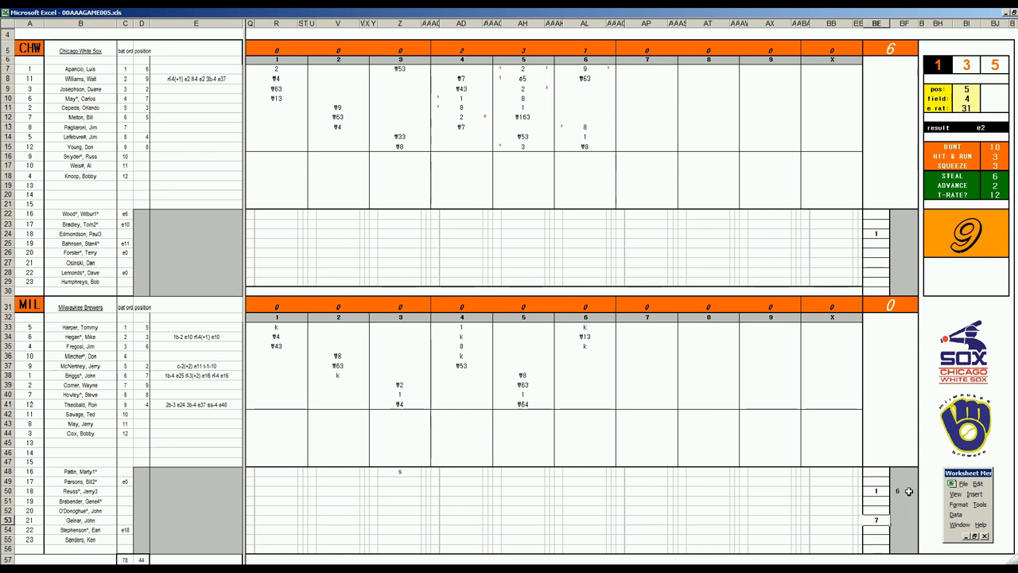
# Fill Chicago's seventh-inning batter cells with 43, 8, 2, 5 and 9.
pyautogui.click(646, 87)
pyautogui.write('¶43')
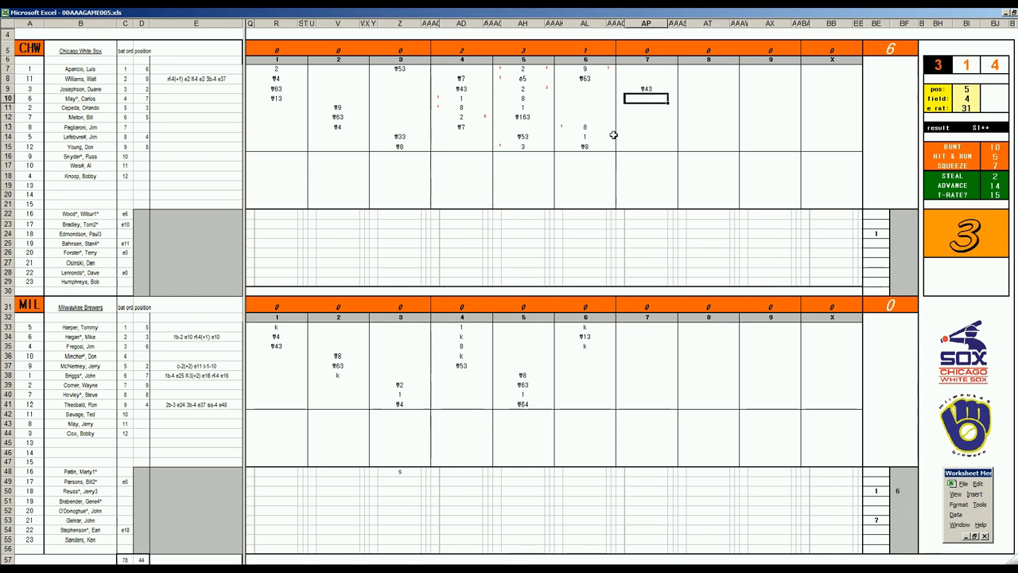
pyautogui.write('8')
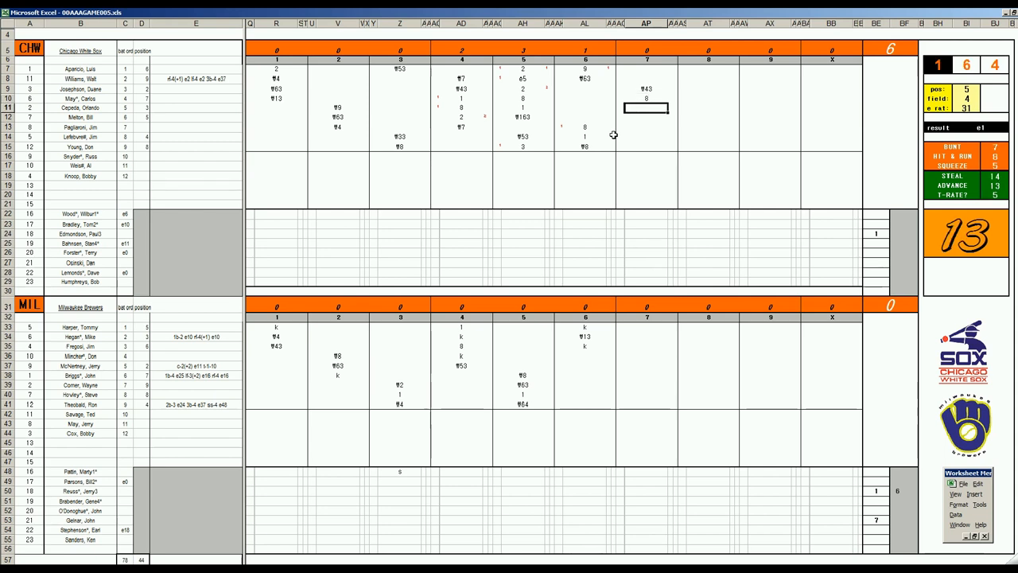
pyautogui.write('2')
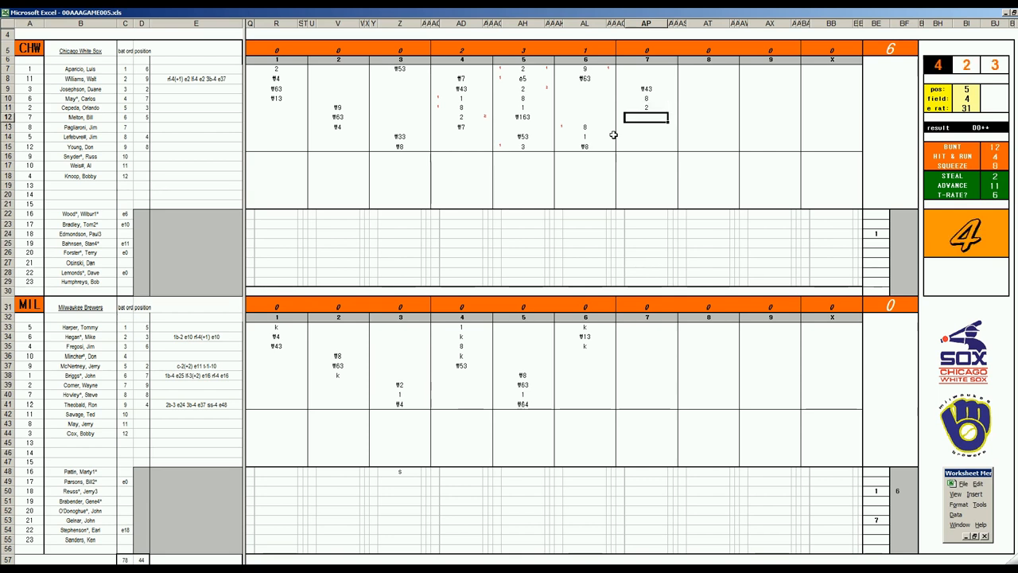
pyautogui.write('5')
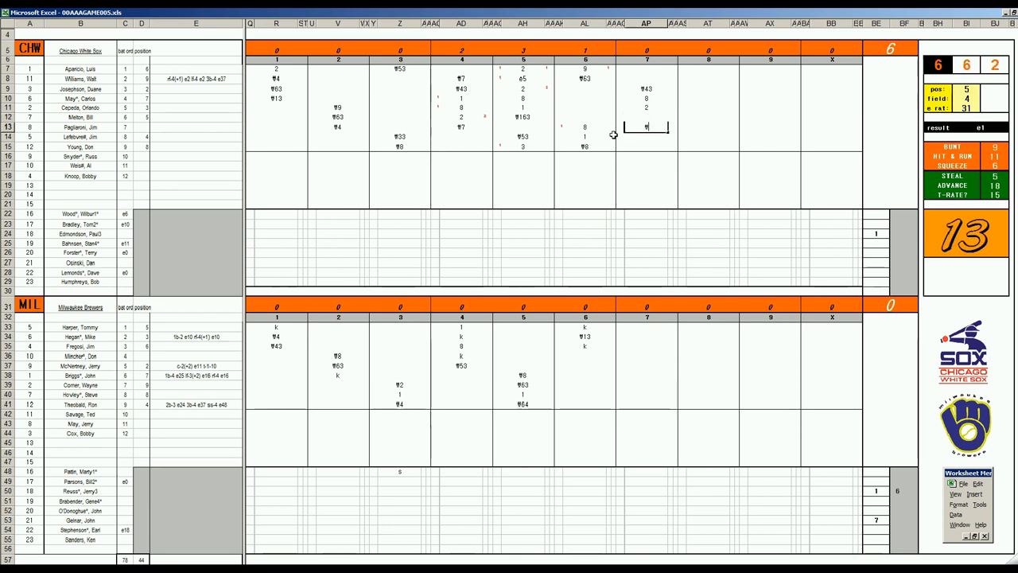
pyautogui.write('9')
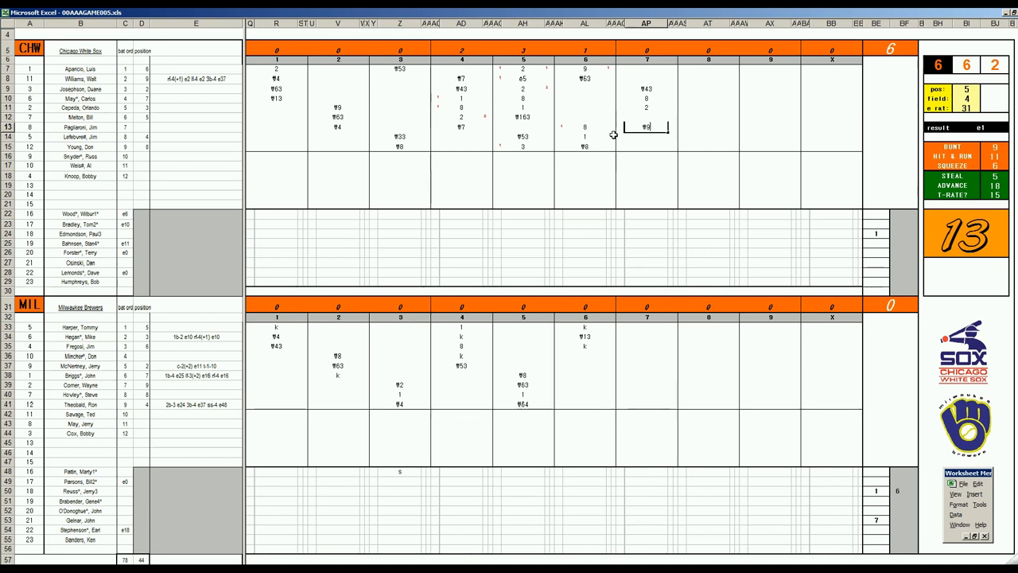
pyautogui.write('9')
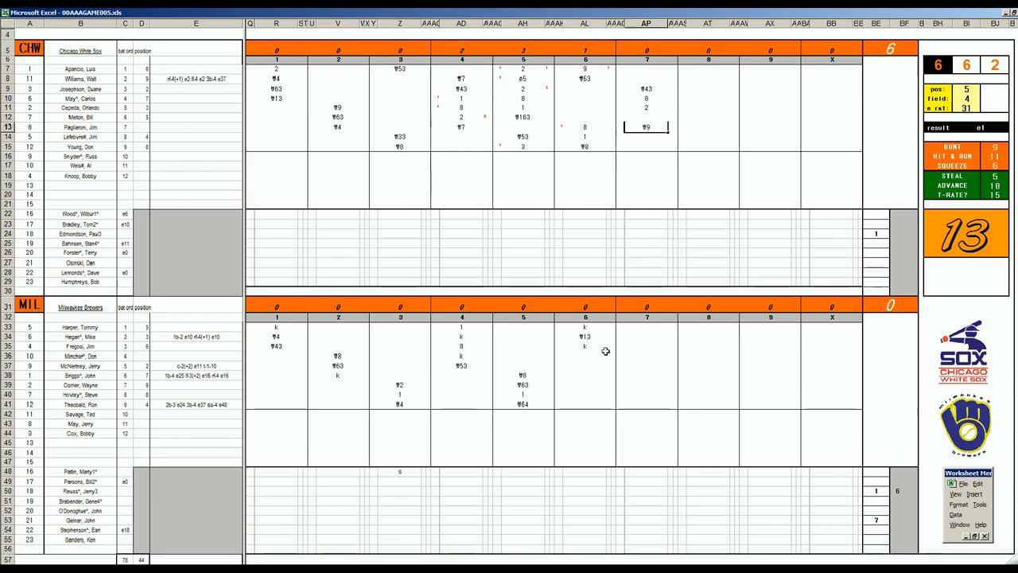
pyautogui.moveTo(640, 355)
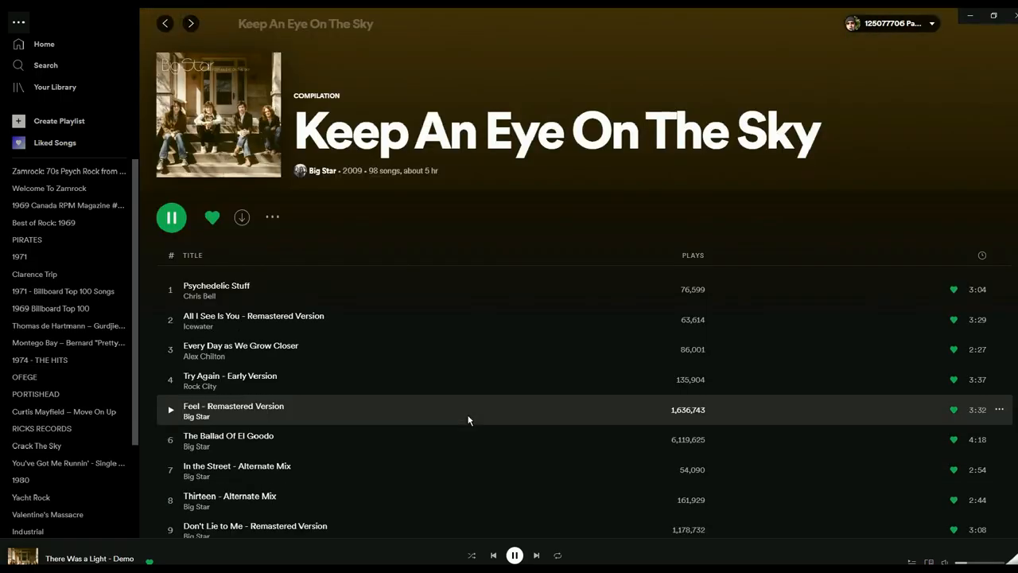
pyautogui.moveTo(270, 123)
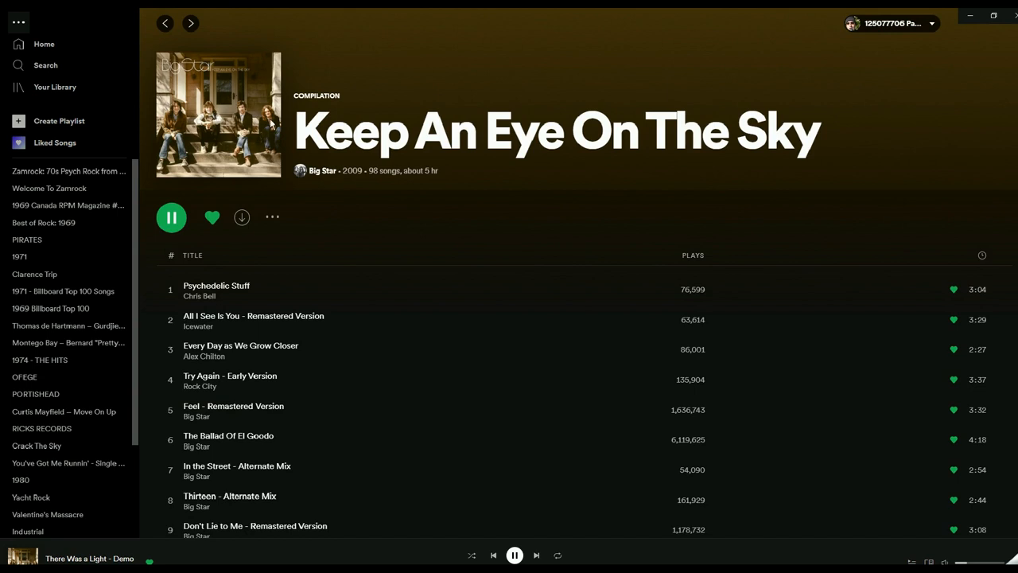
pyautogui.moveTo(388, 220)
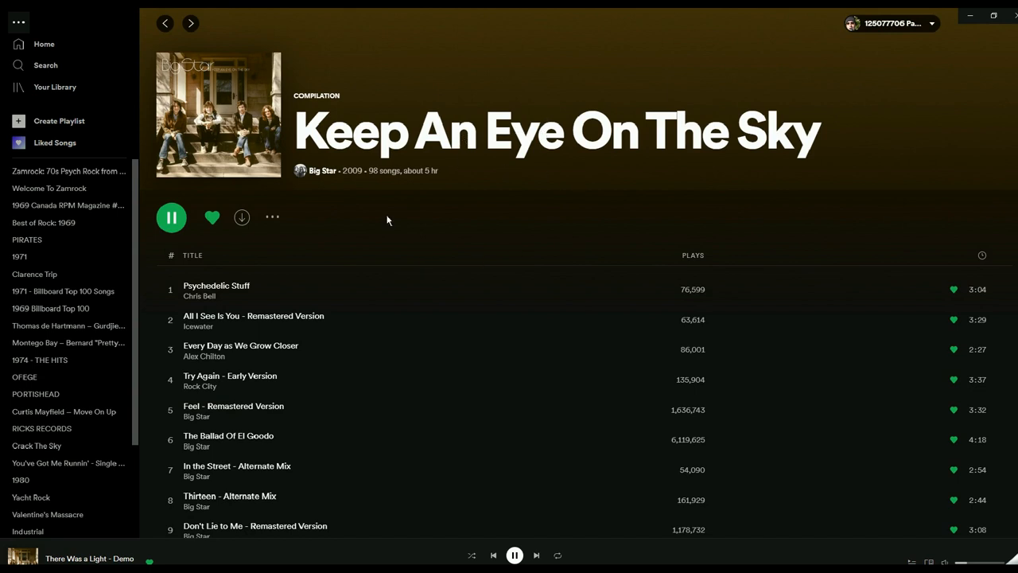
pyautogui.moveTo(492, 208)
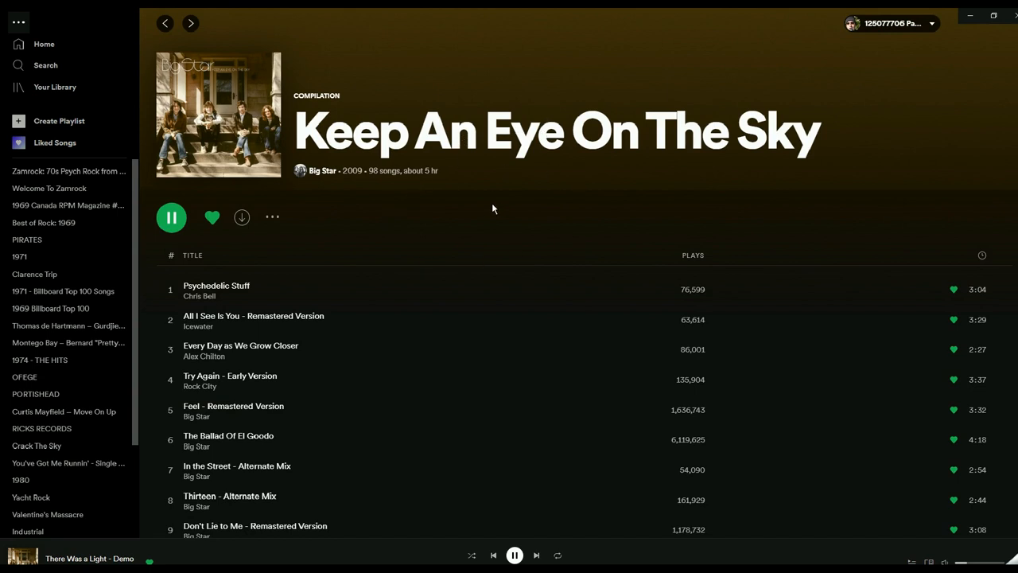
# Scroll the Keep An Eye On The Sky track list down to 'There Was a Light - Demo'.
pyautogui.scroll(-3)
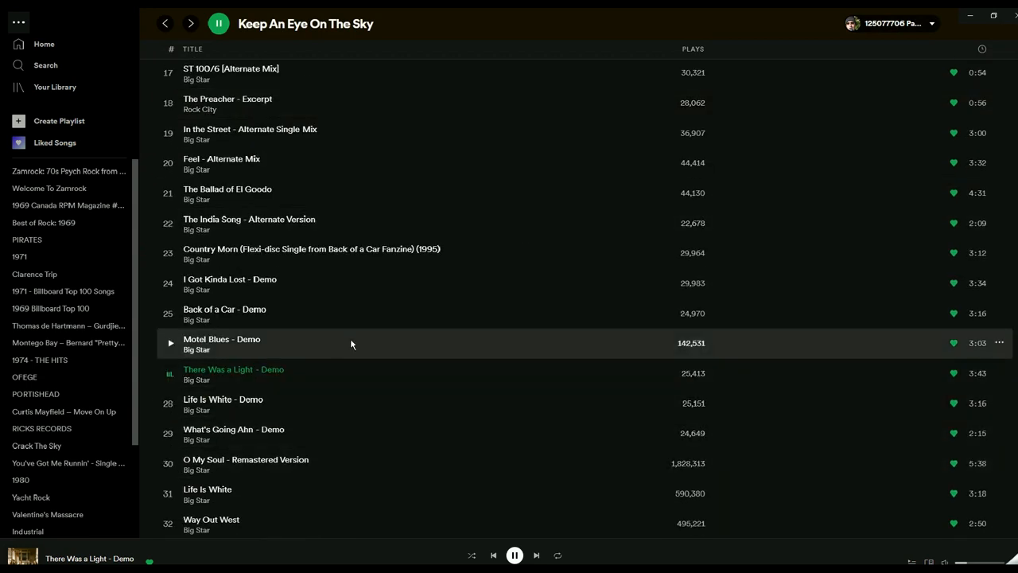
pyautogui.moveTo(342, 313)
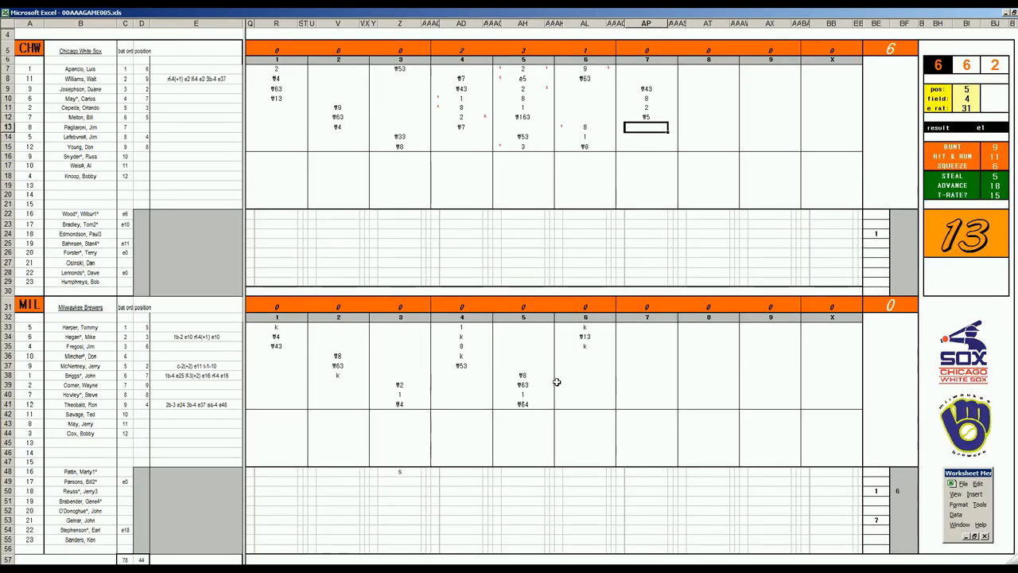
pyautogui.moveTo(621, 372)
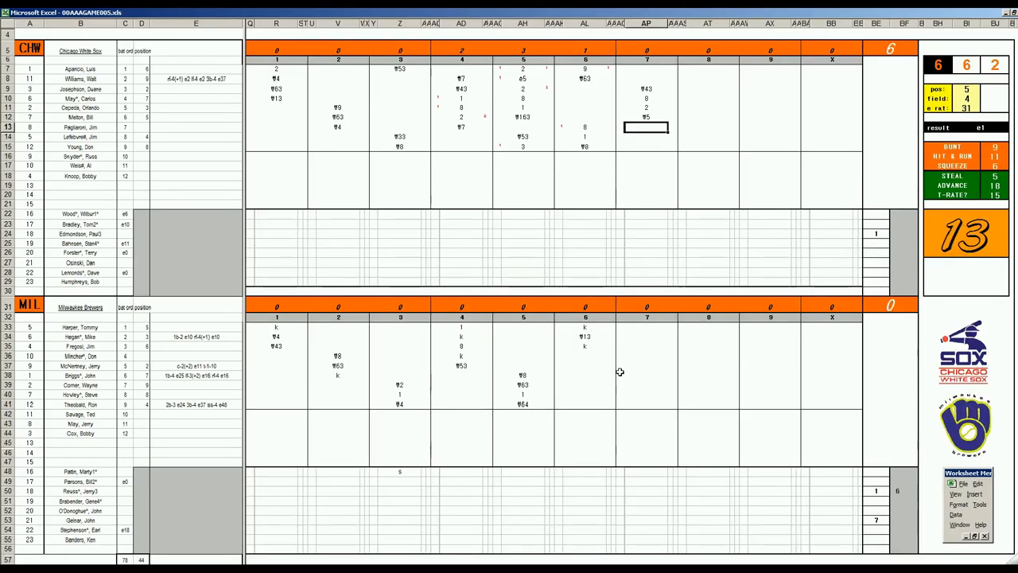
# Finish Chicago's seventh and log the Brewers' seventh as ₩63, ₩13 and ₩6.
pyautogui.click(647, 355)
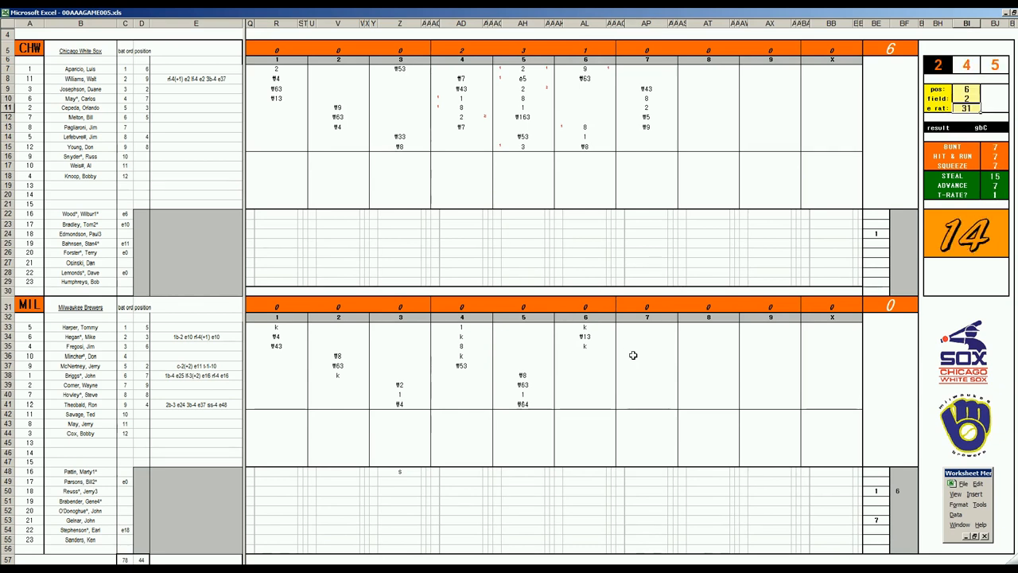
pyautogui.click(646, 354)
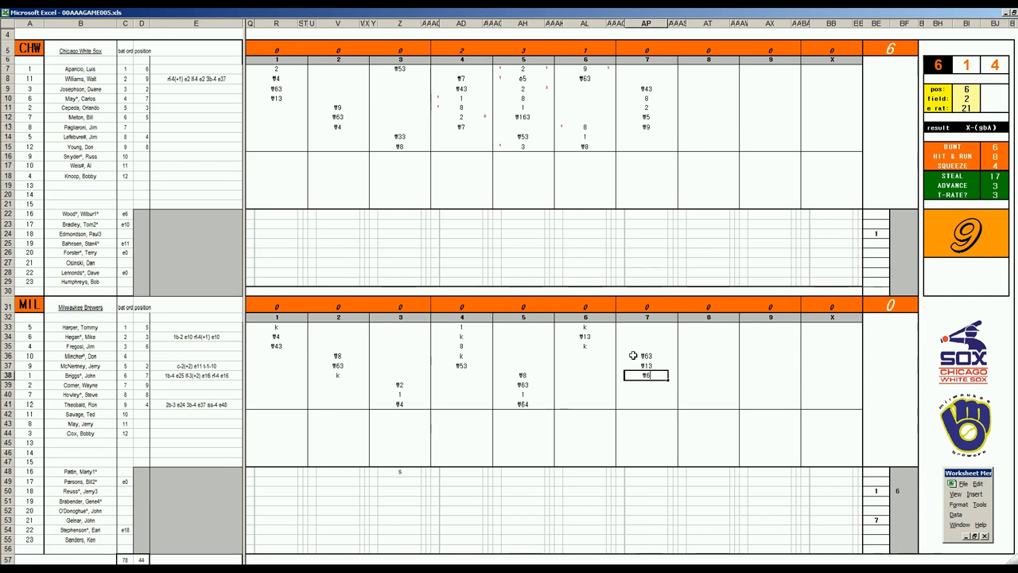
pyautogui.moveTo(211, 322)
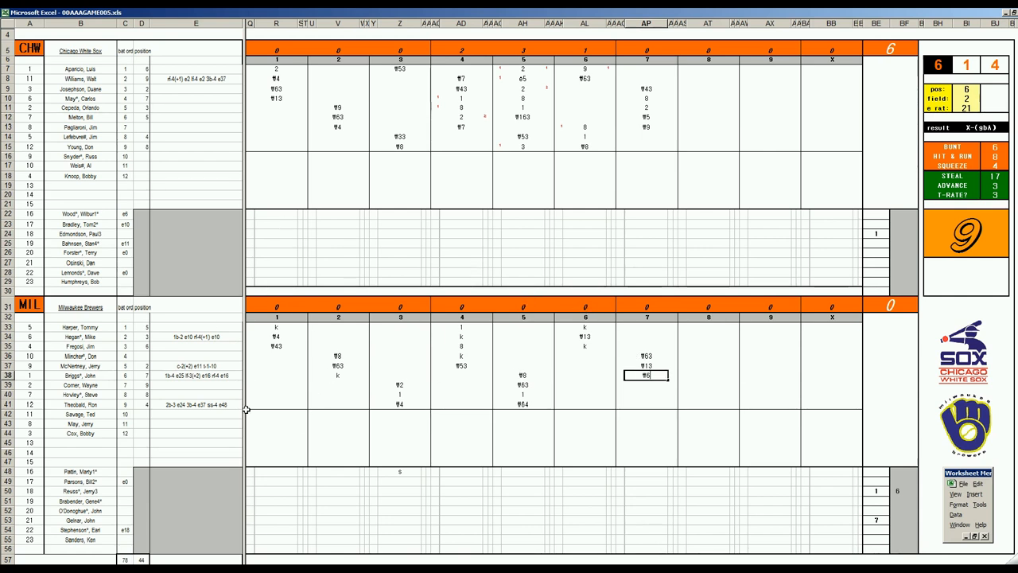
pyautogui.moveTo(282, 418)
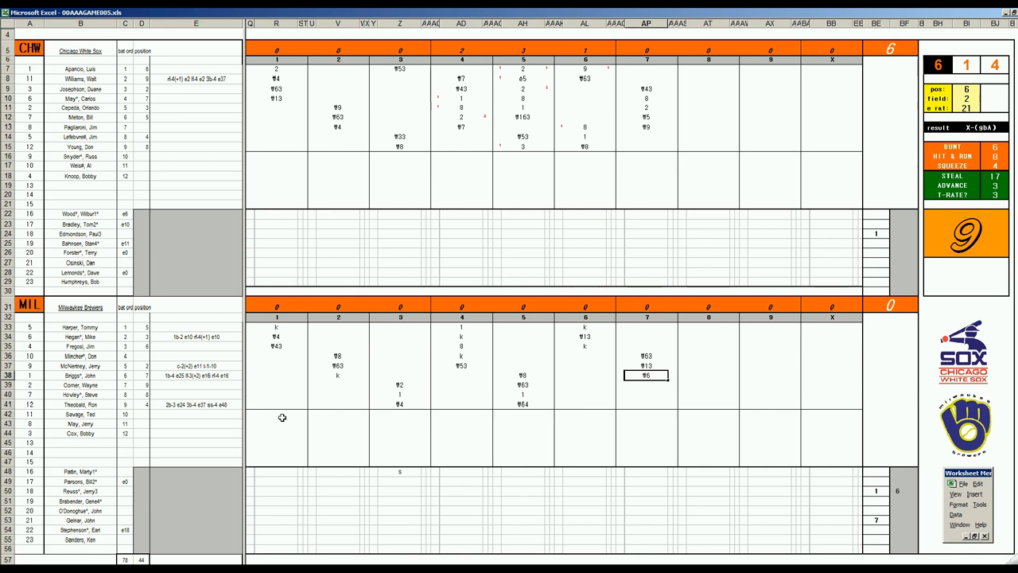
pyautogui.moveTo(596, 430)
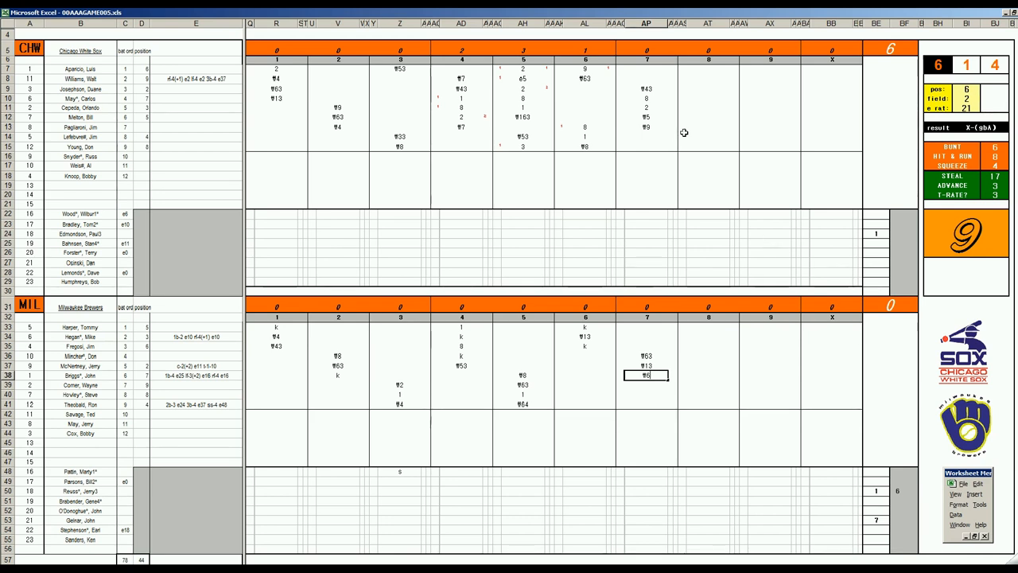
pyautogui.click(708, 137)
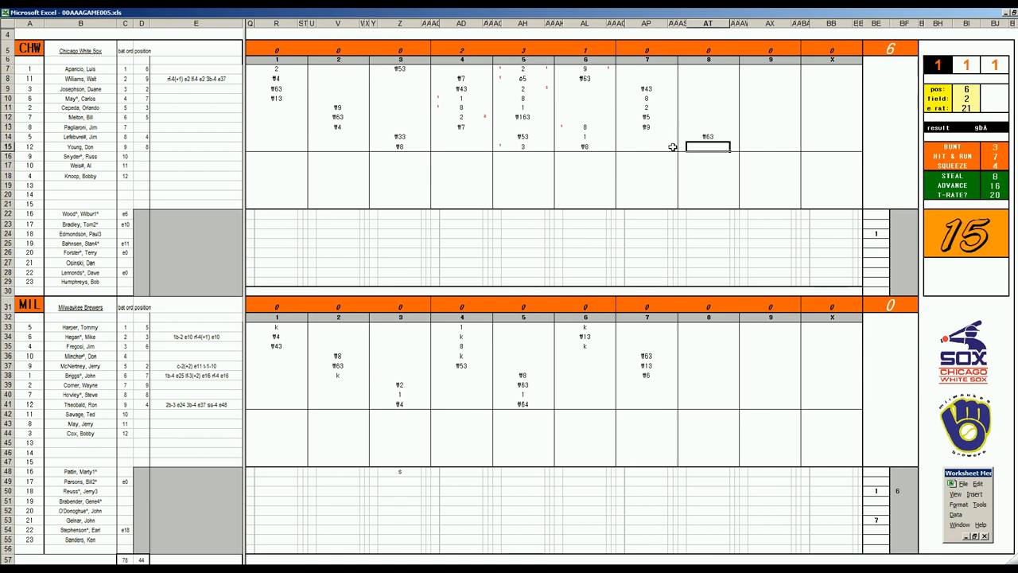
# Enter ₩2 and 8 after ₩63 in Chicago's eighth-inning cells.
pyautogui.write('₩2')
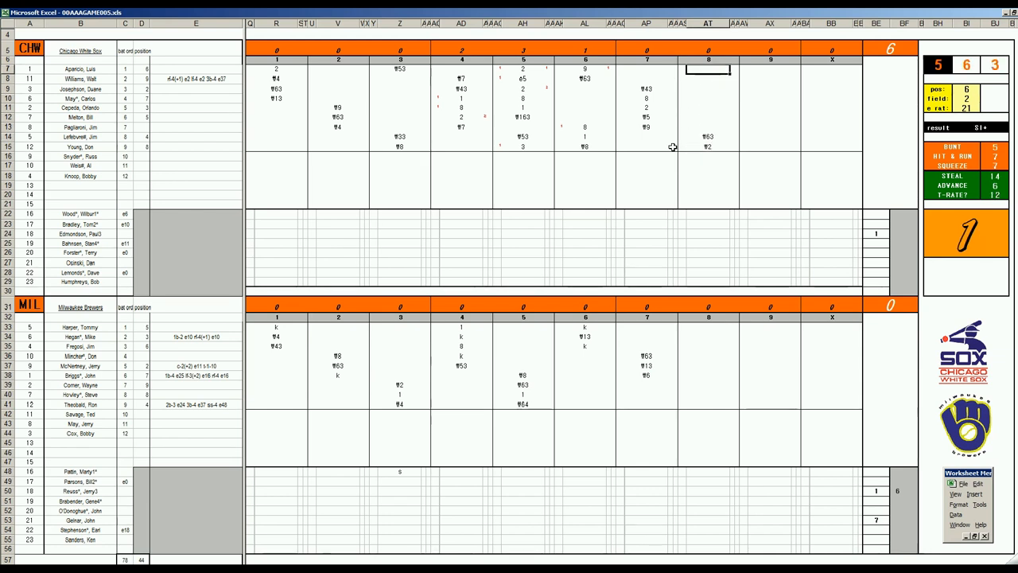
pyautogui.write('8')
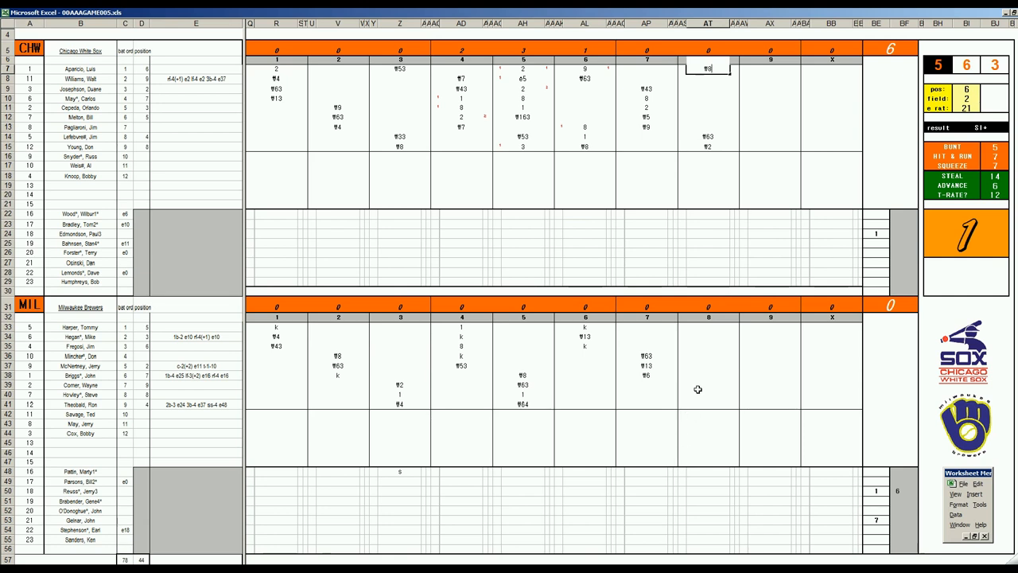
pyautogui.click(706, 386)
pyautogui.write('#43')
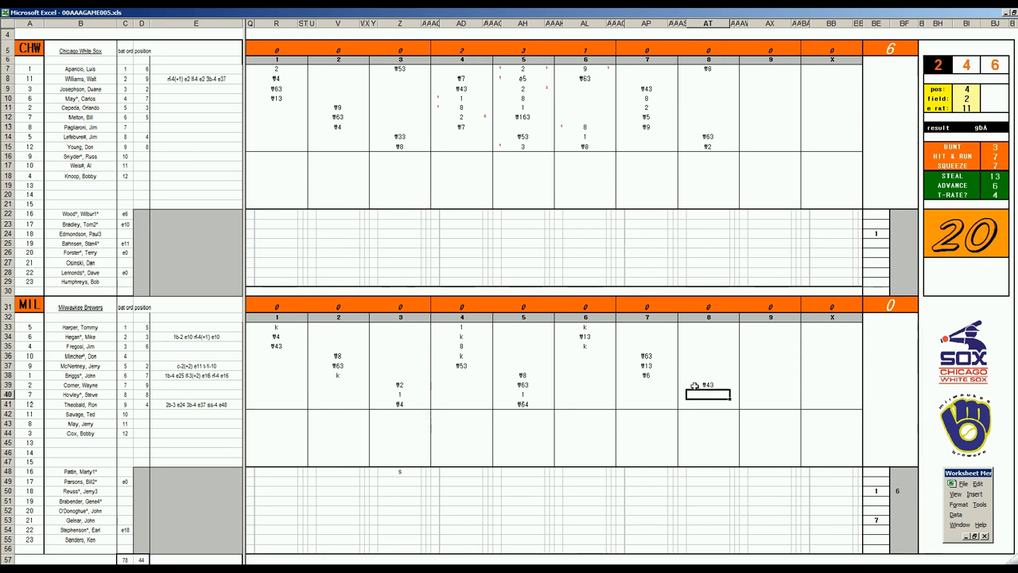
# Enter the single (1) in the next Brewers batter's eighth-inning box.
pyautogui.click(709, 403)
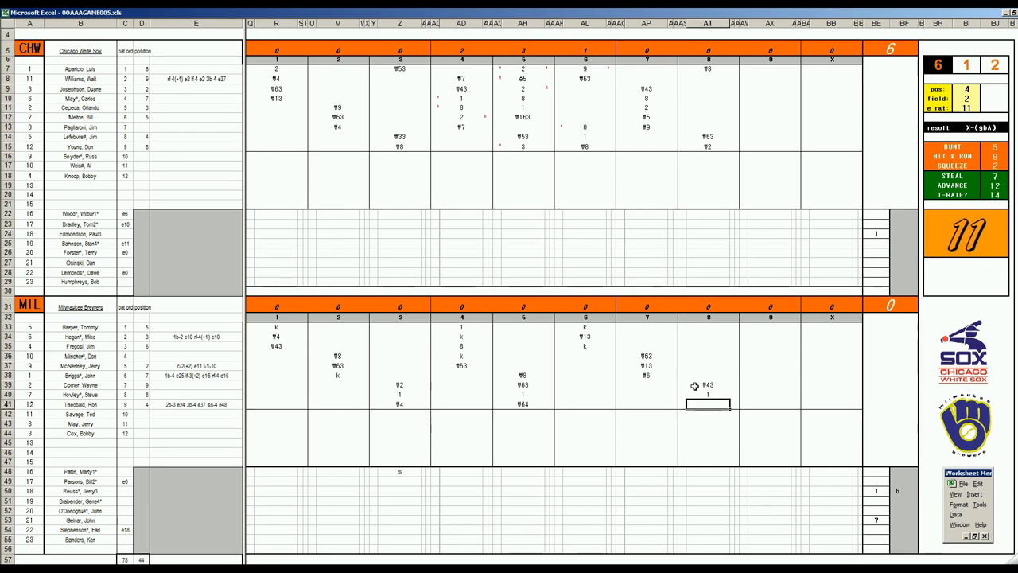
pyautogui.write('¶16')
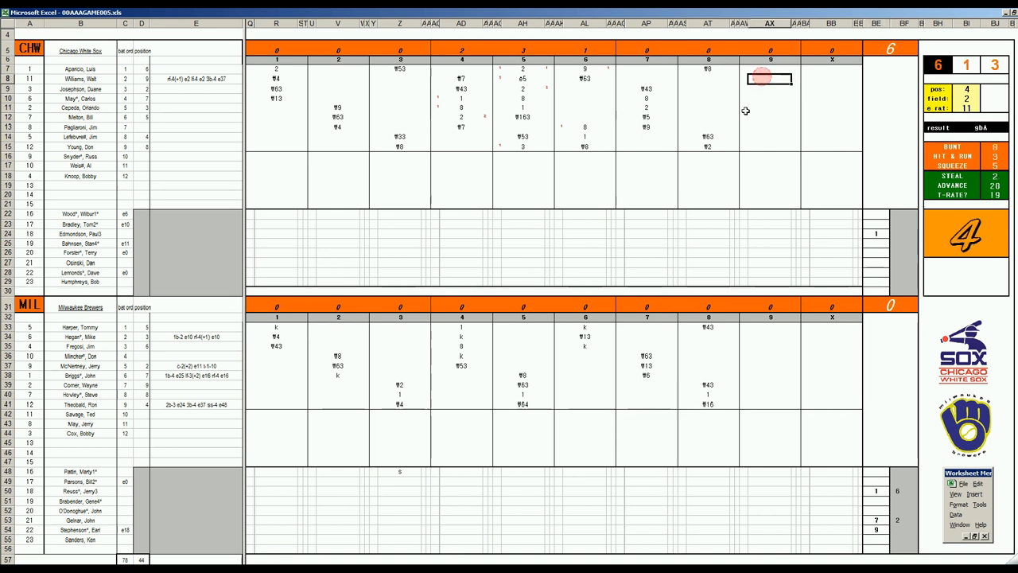
# Adjust the r-rat value and enter Chicago's ninth as ₩53, 2, ₩b2 and ₩8.
pyautogui.click(770, 78)
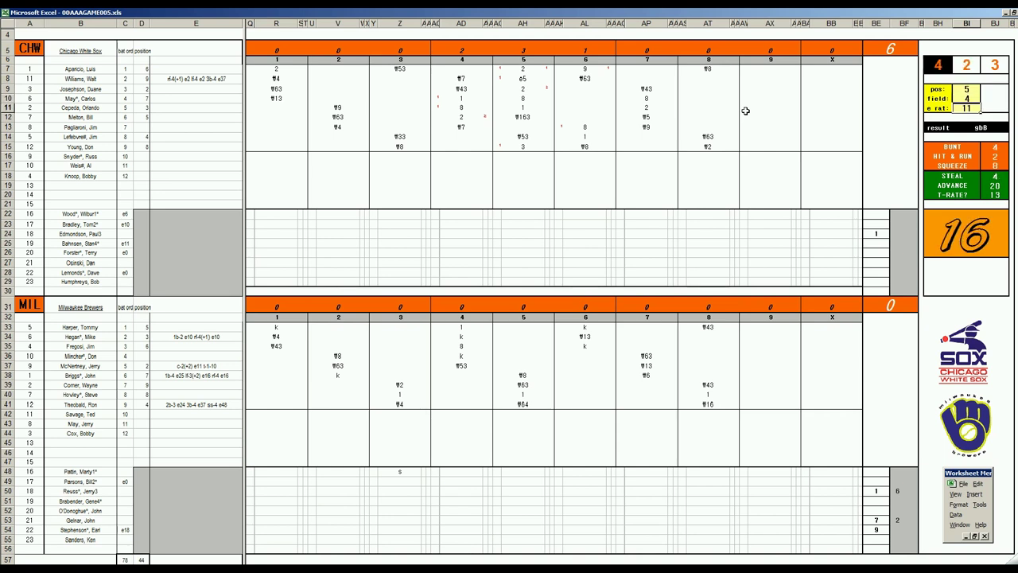
pyautogui.click(769, 79)
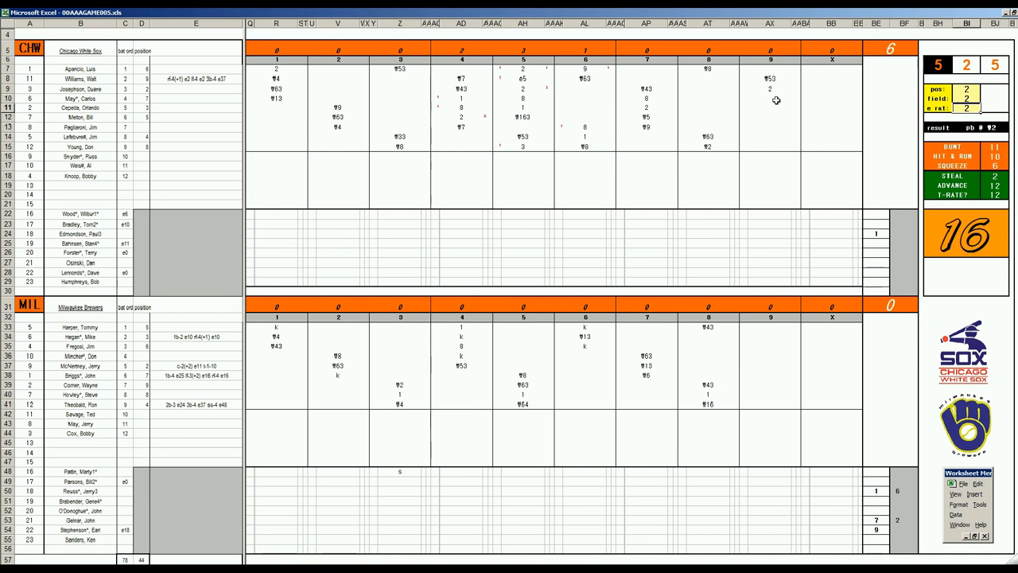
pyautogui.click(770, 107)
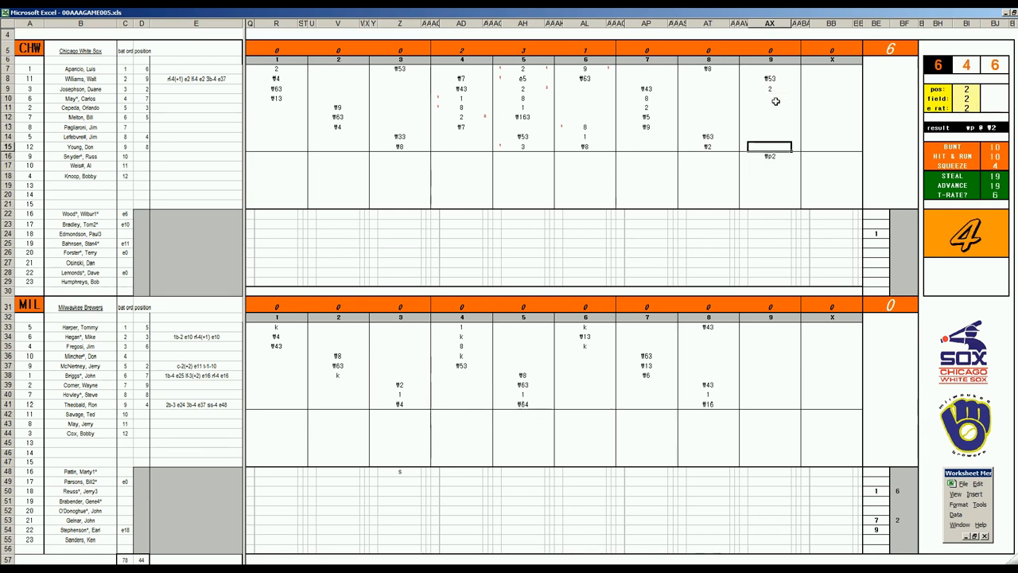
pyautogui.click(769, 108)
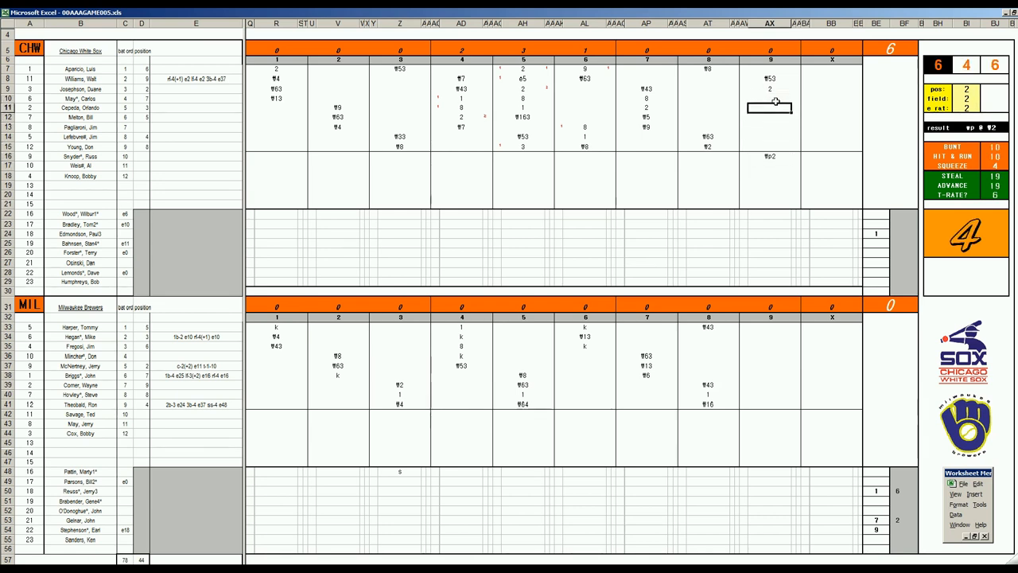
pyautogui.click(966, 89)
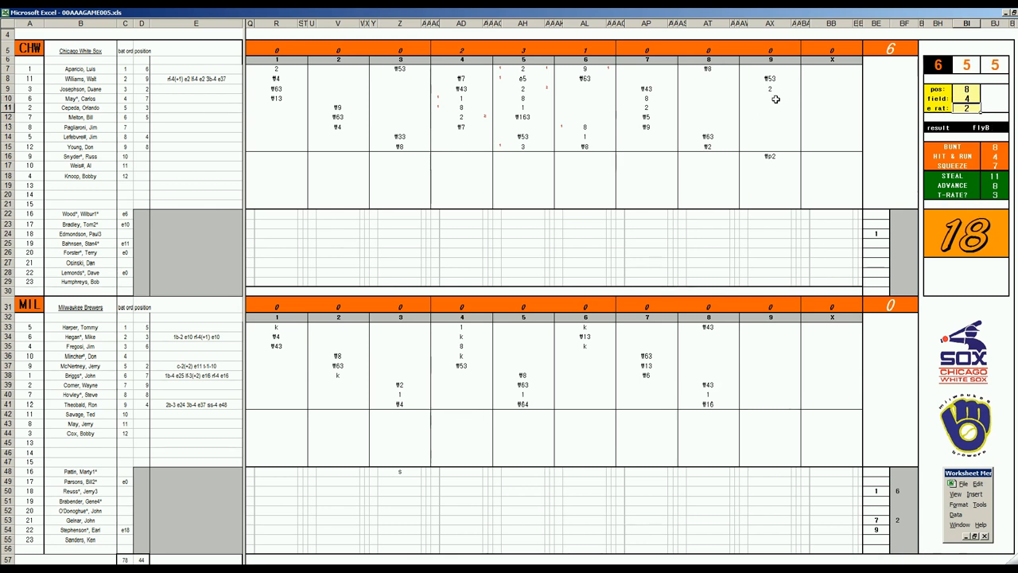
pyautogui.click(770, 108)
pyautogui.write('f8')
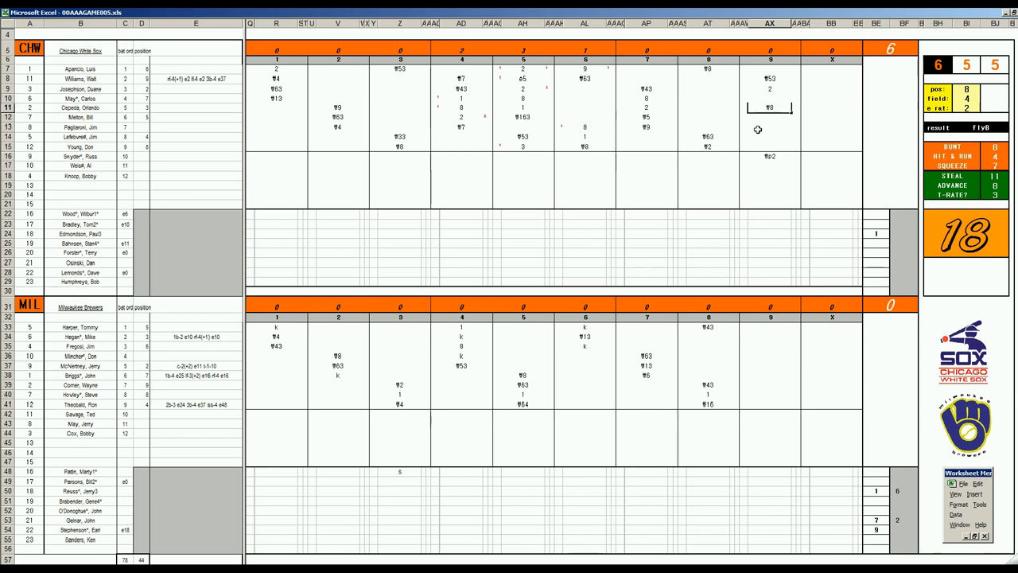
pyautogui.moveTo(716, 349)
pyautogui.write('k')
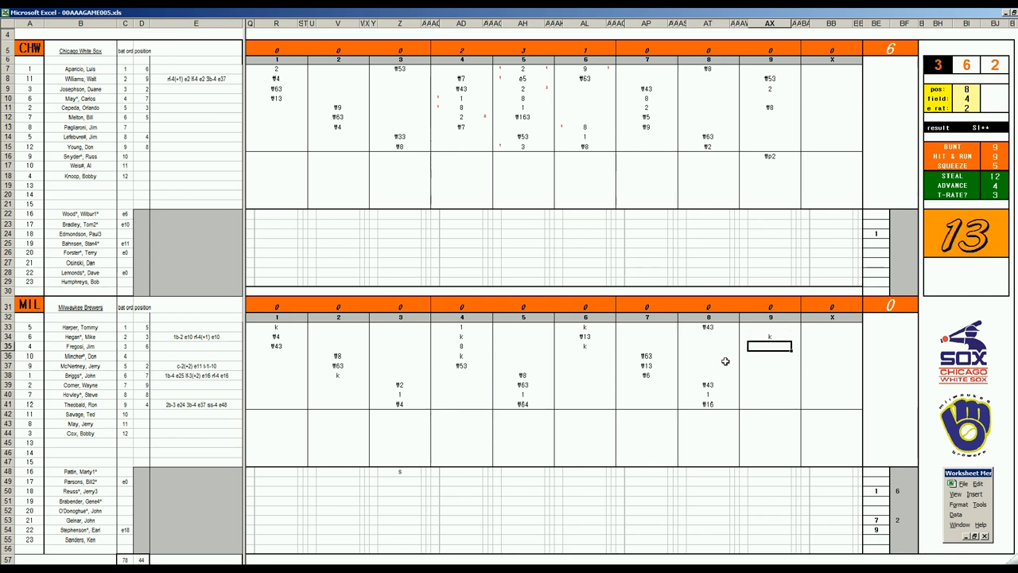
# Enter 8, 8 and ₩6 for the Brewers' ninth-inning batters.
pyautogui.write('8')
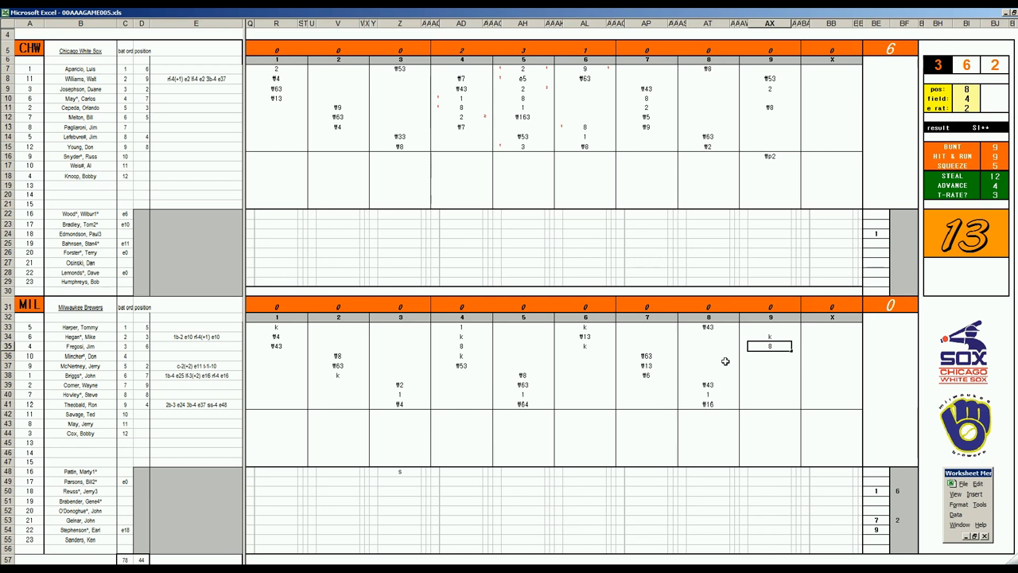
pyautogui.click(770, 346)
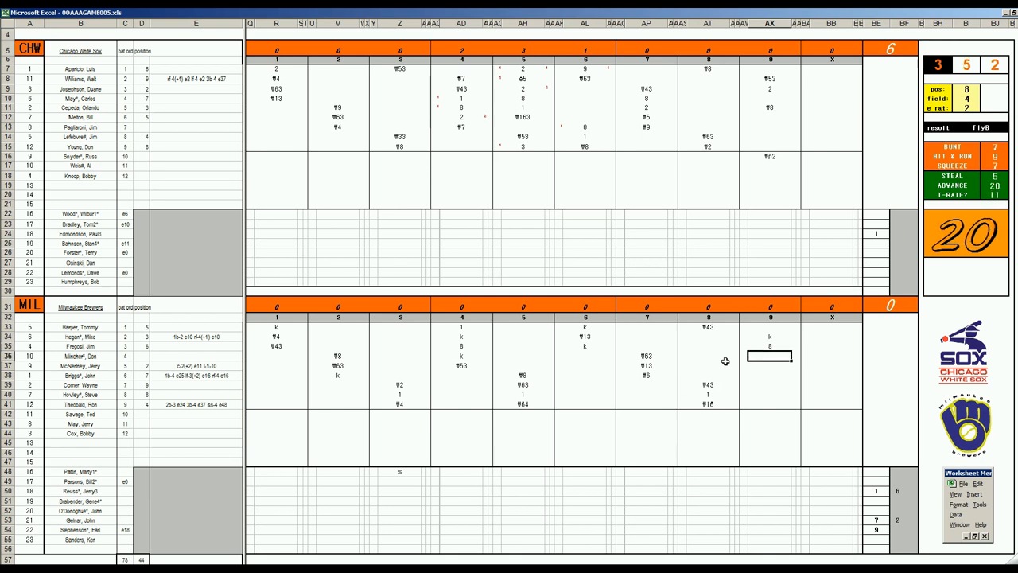
pyautogui.write('8')
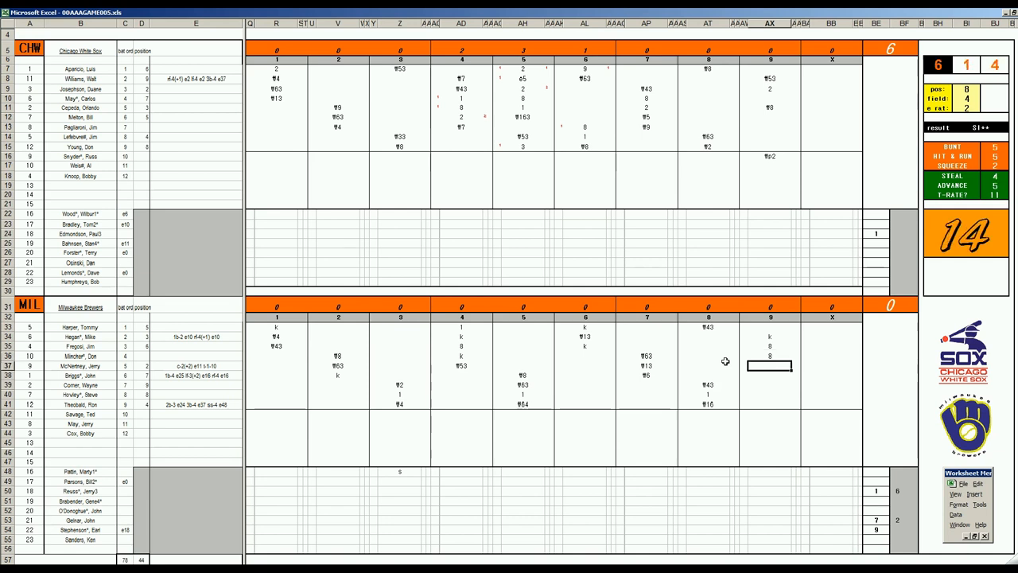
pyautogui.write('6')
pyautogui.click(769, 375)
pyautogui.write('1')
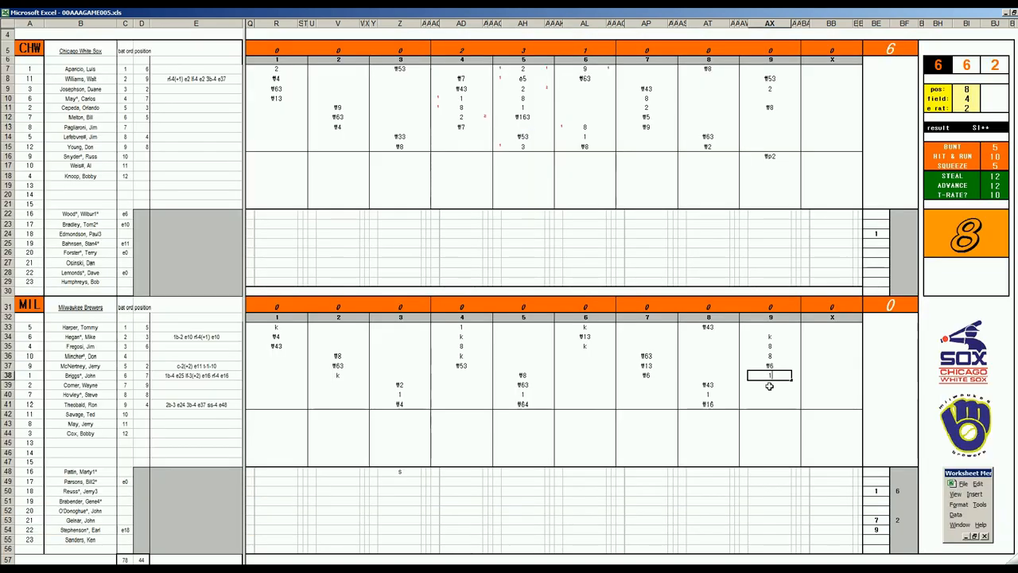
# Commit the Brewers' ninth-inning 1 and select the next batter's box.
pyautogui.click(770, 384)
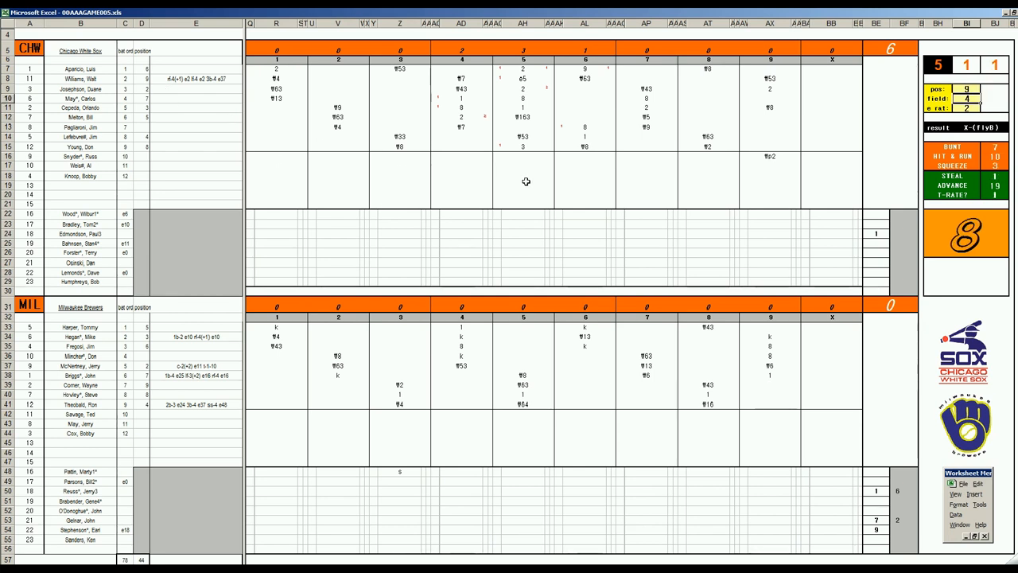
pyautogui.moveTo(977, 95)
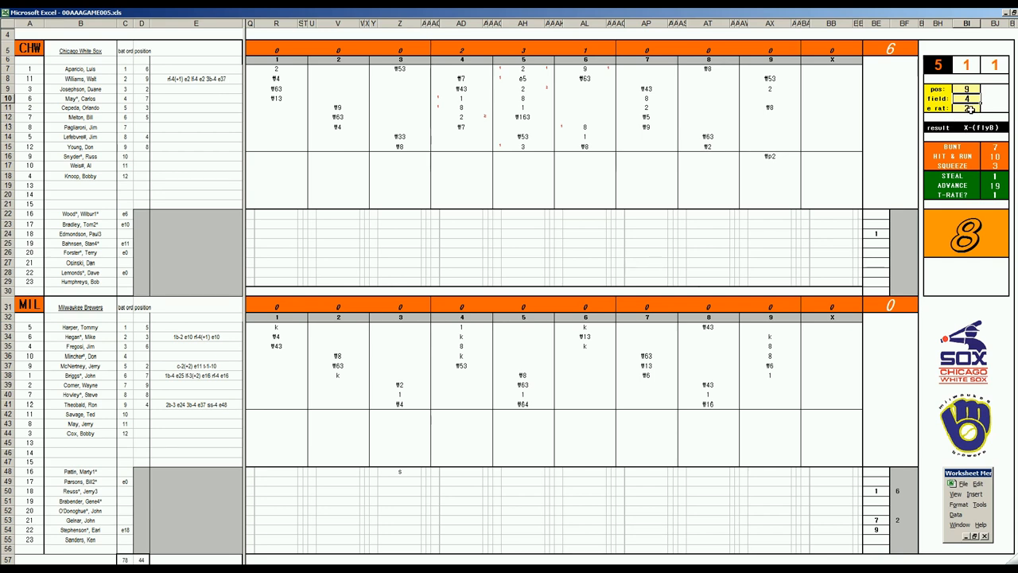
pyautogui.click(769, 384)
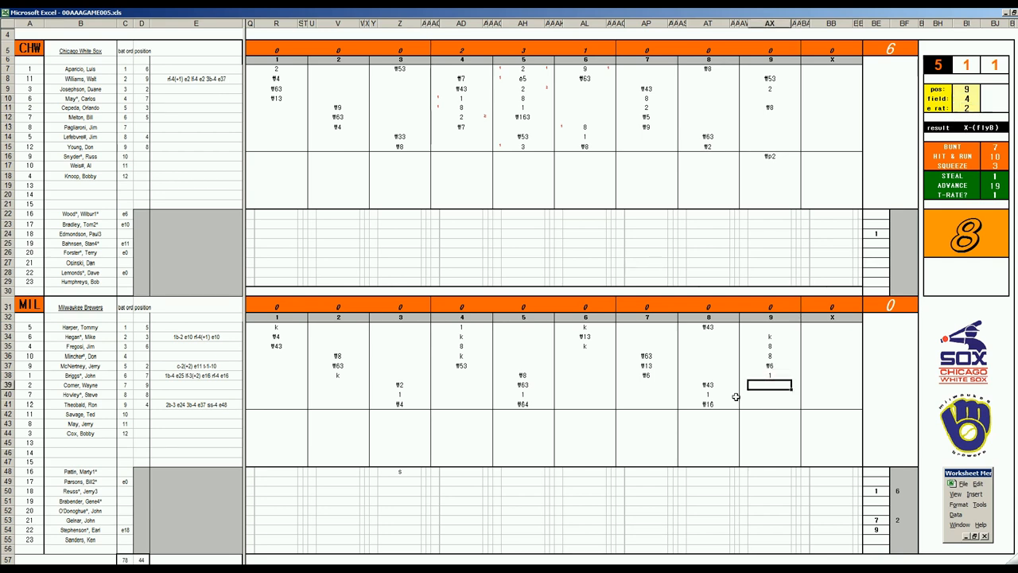
# Enter 9 for the last Brewers batter in the ninth inning.
pyautogui.write('9')
pyautogui.click(905, 529)
pyautogui.write('1')
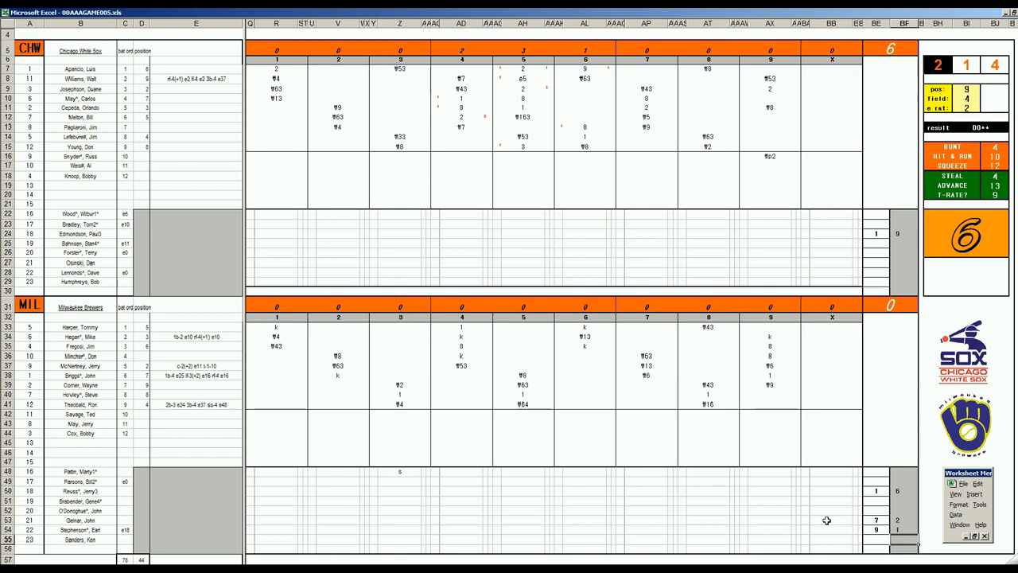
pyautogui.moveTo(666, 510)
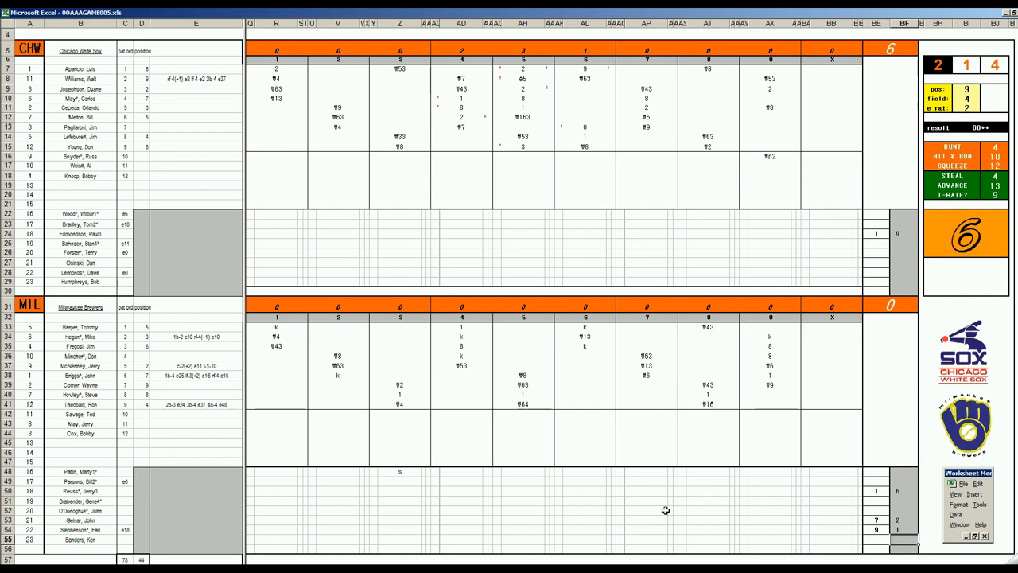
pyautogui.moveTo(181, 255)
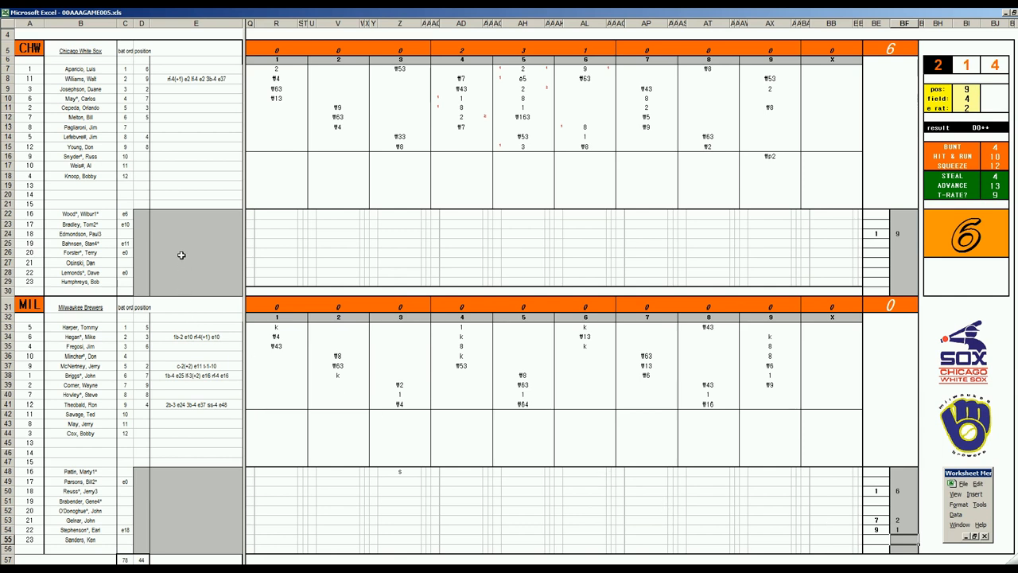
pyautogui.moveTo(703, 413)
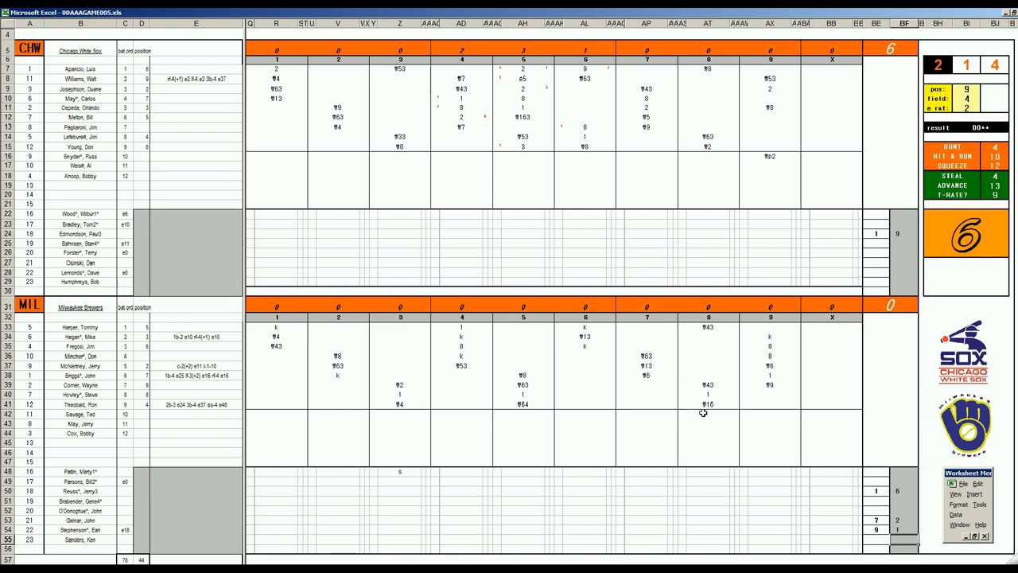
pyautogui.moveTo(750, 463)
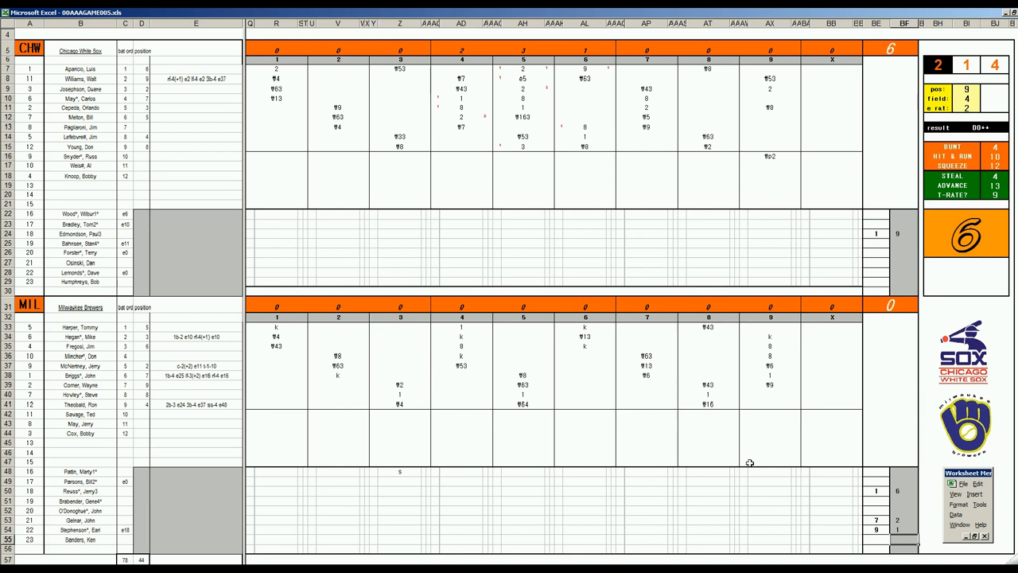
pyautogui.moveTo(575, 463)
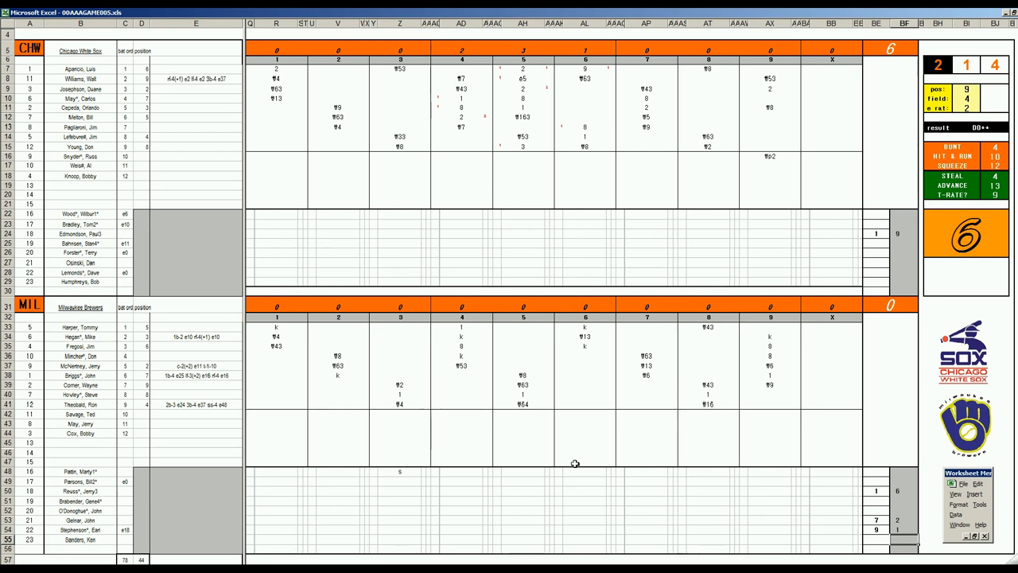
pyautogui.moveTo(838, 257)
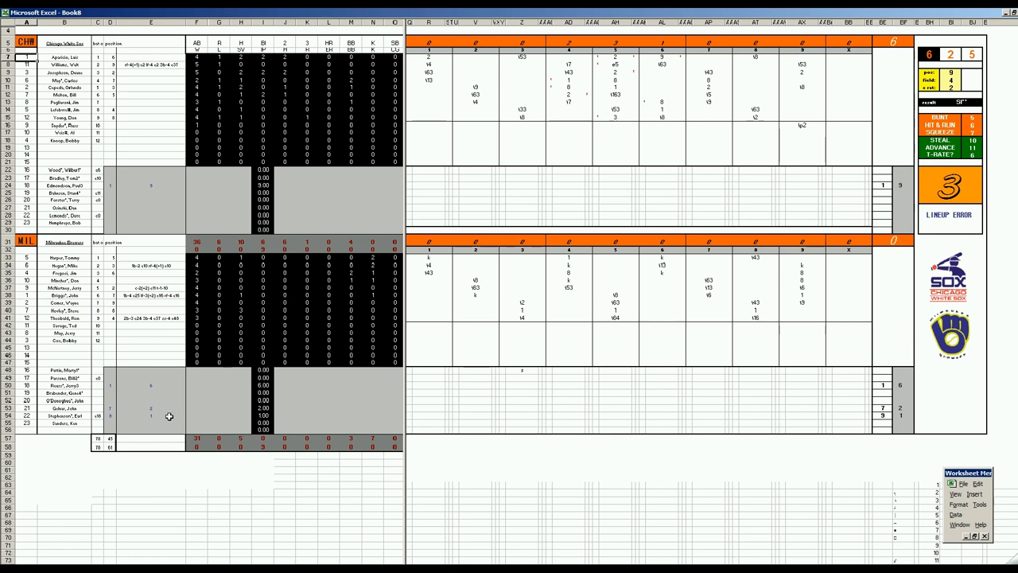
# Record the Brewers pitcher's loss and runs allowed in Book8, then begin Save As.
pyautogui.click(197, 417)
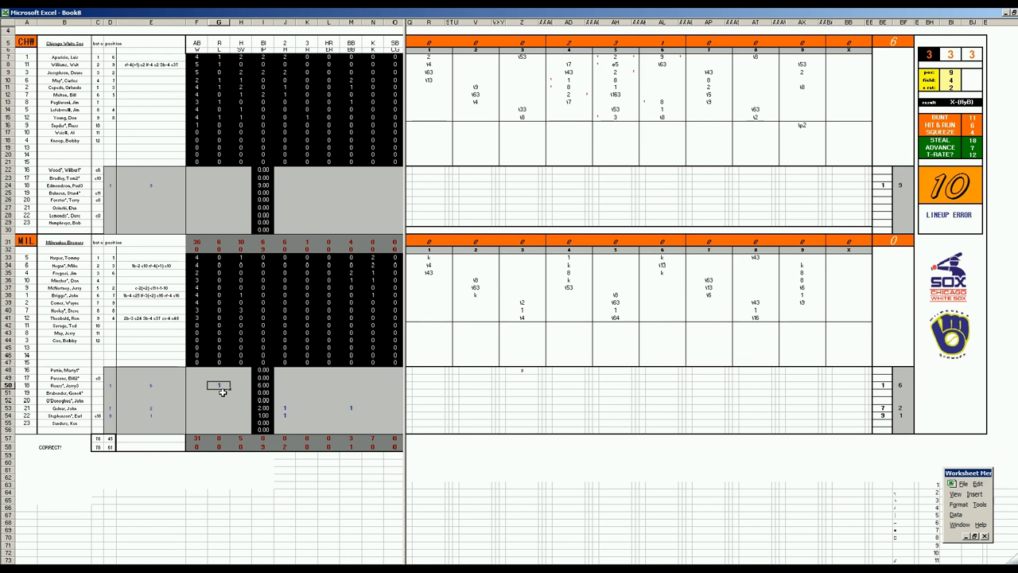
pyautogui.click(306, 385)
pyautogui.write('6')
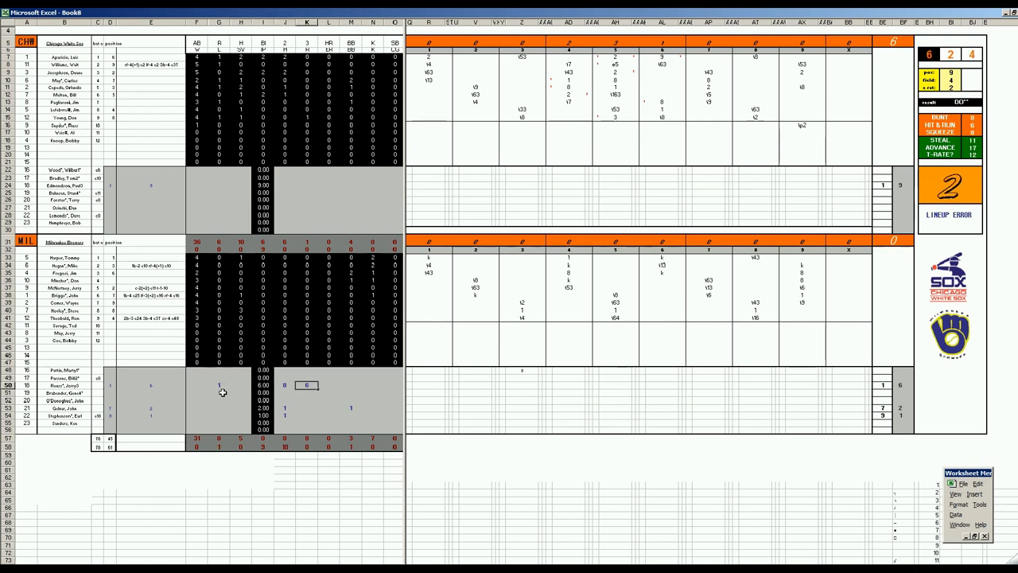
pyautogui.moveTo(626, 109)
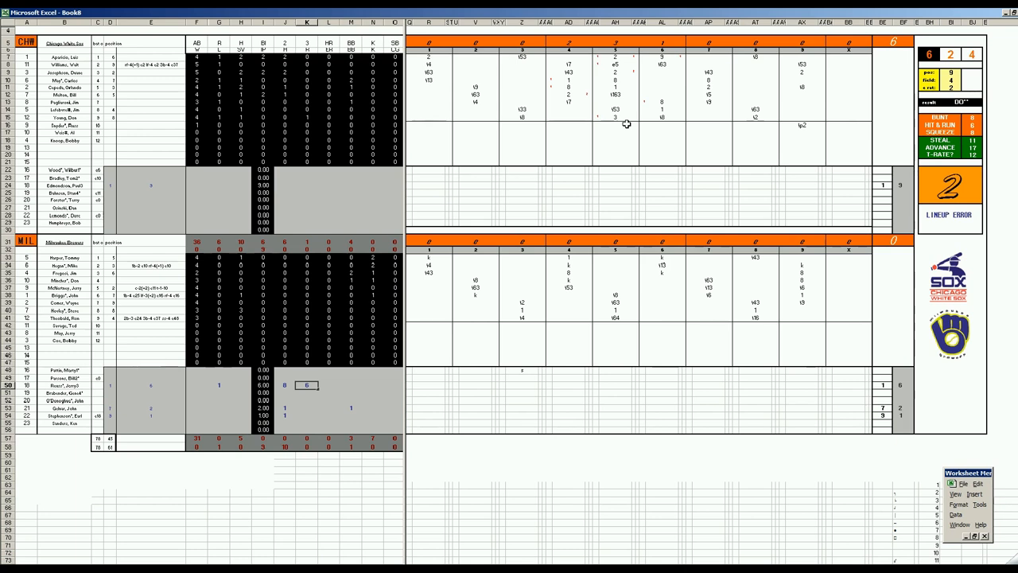
pyautogui.write('1')
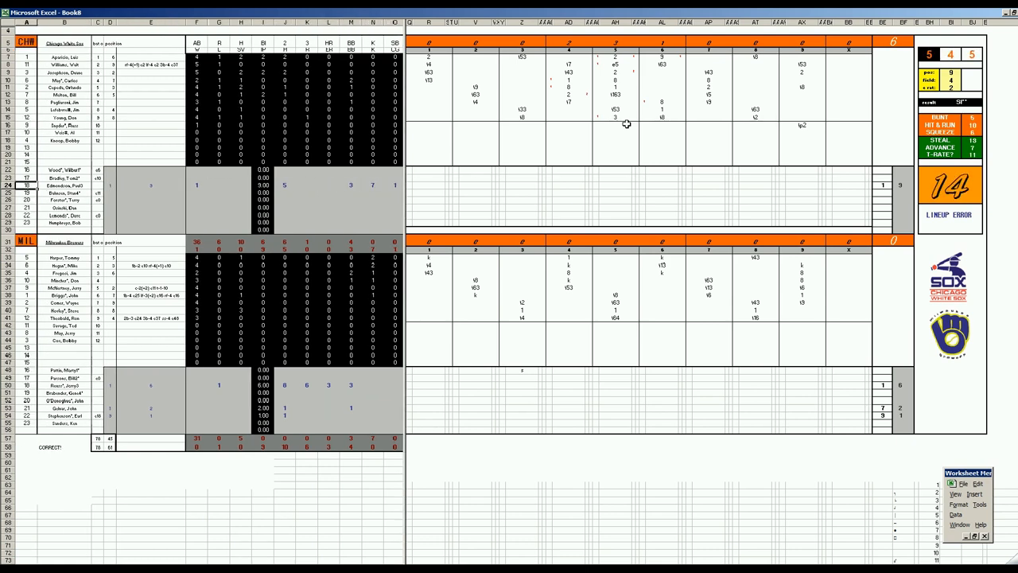
pyautogui.click(219, 208)
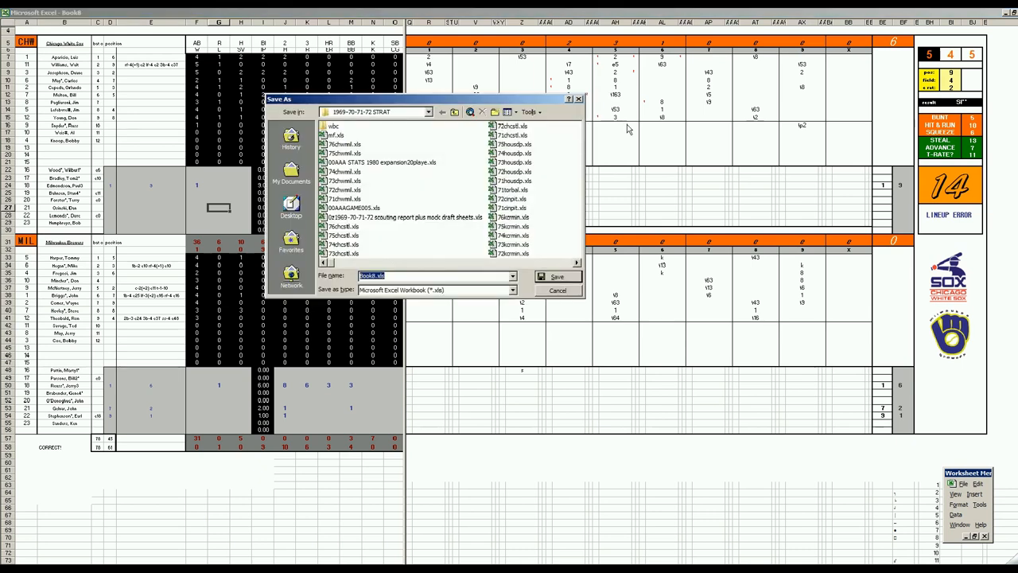
# Save the scoresheet as 77chwmil.xls and dismiss the repeated Save As prompt.
pyautogui.click(344, 144)
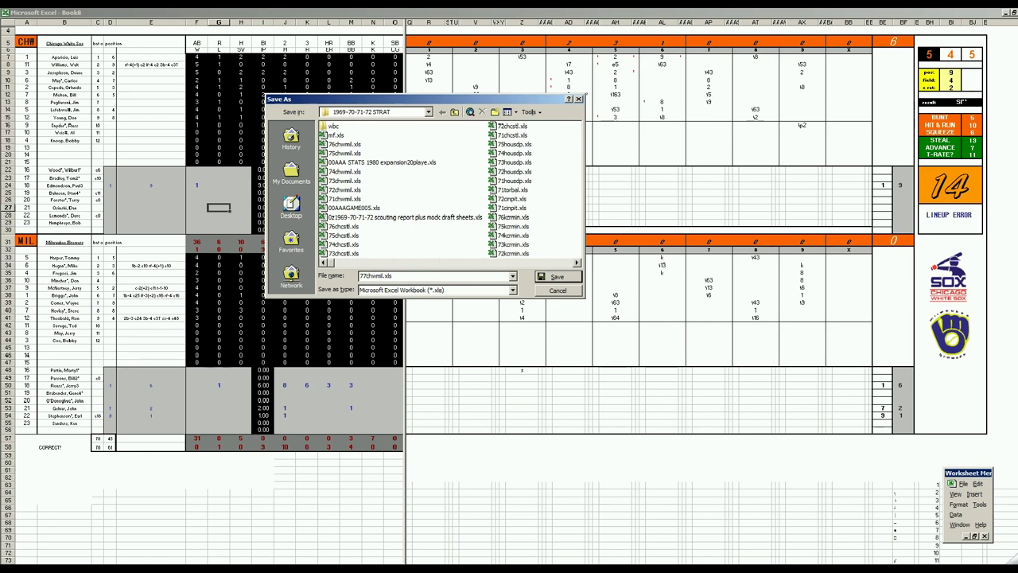
pyautogui.click(557, 277)
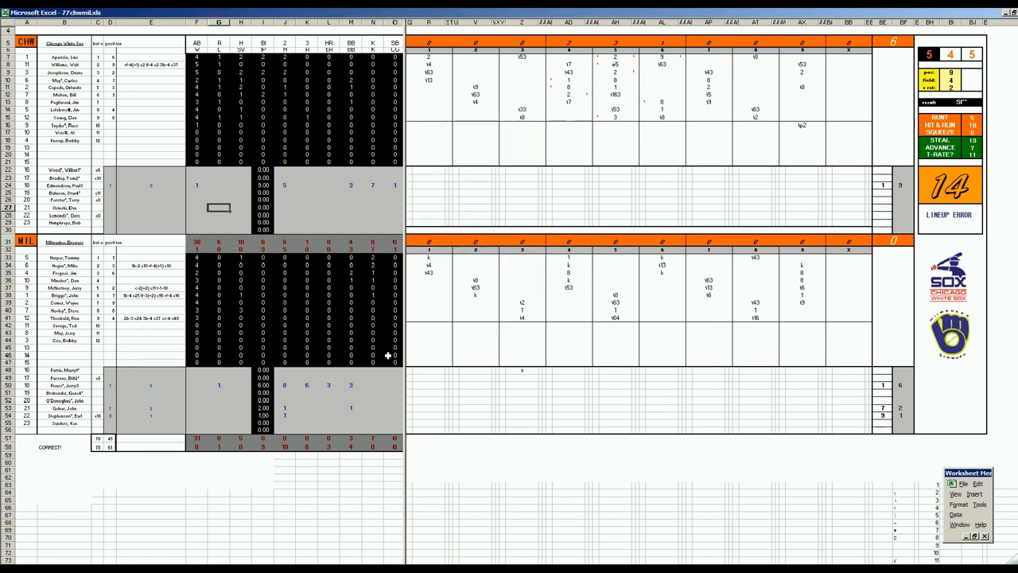
pyautogui.press('ctrl+s')
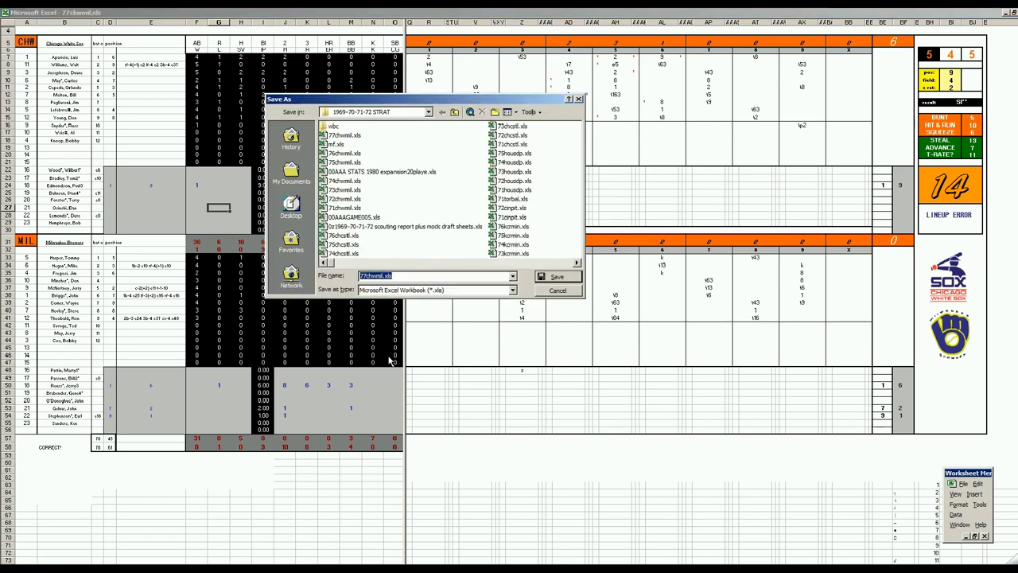
pyautogui.click(557, 276)
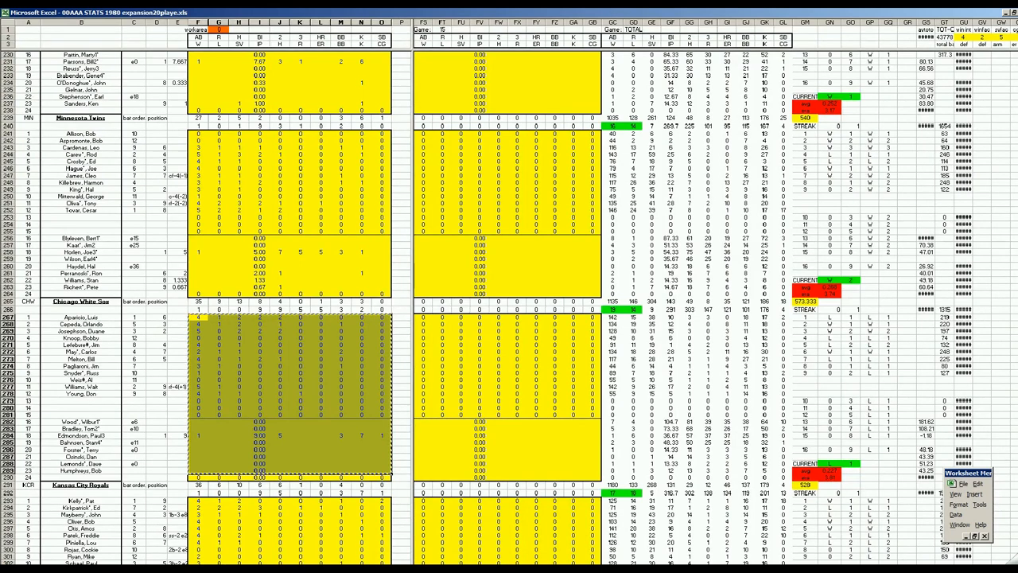
# Paste the copied White Sox player lines into the Game 7 columns.
pyautogui.hscroll(3)
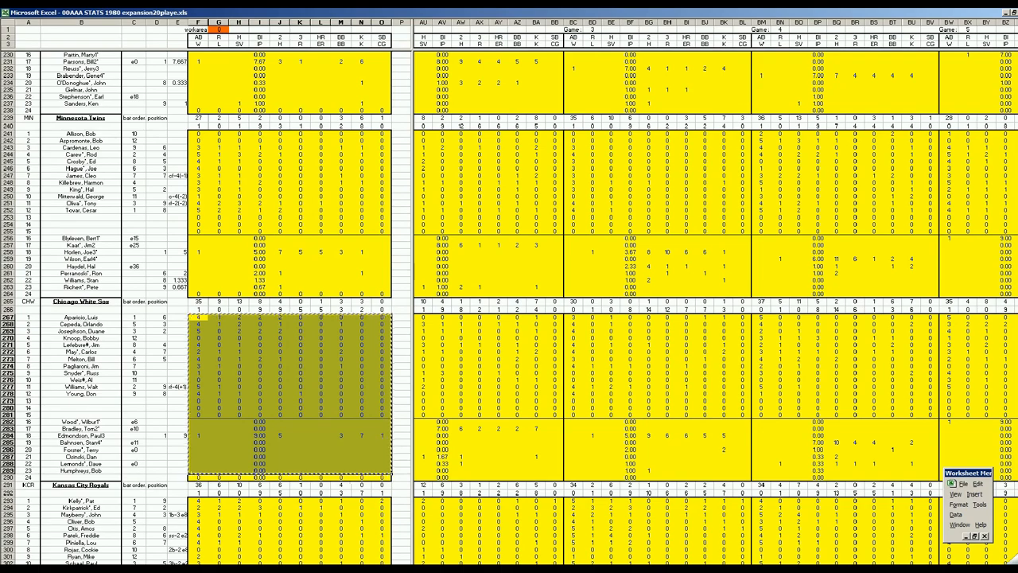
pyautogui.hscroll(3)
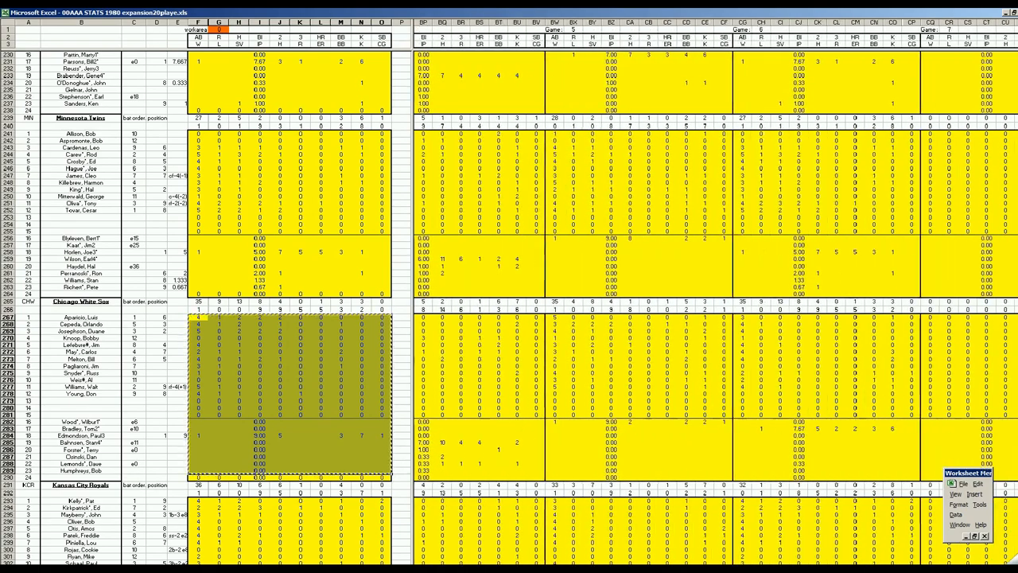
pyautogui.hscroll(3)
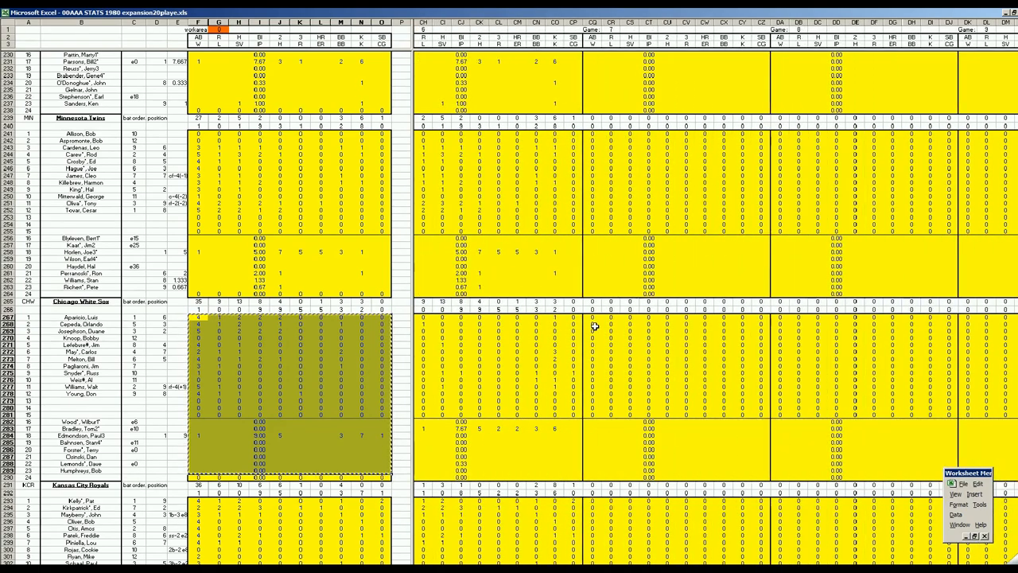
pyautogui.rightClick(593, 319)
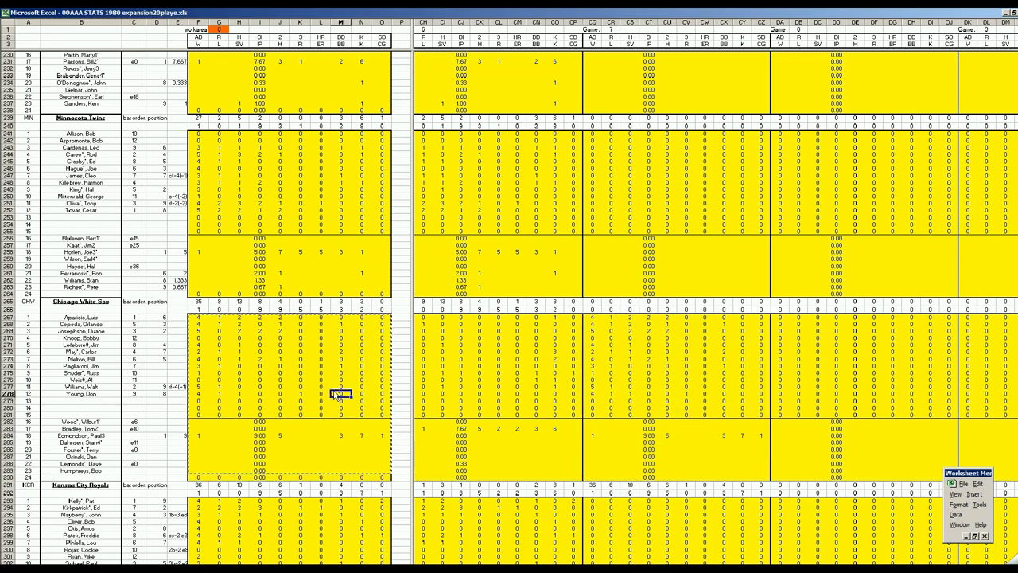
pyautogui.scroll(3)
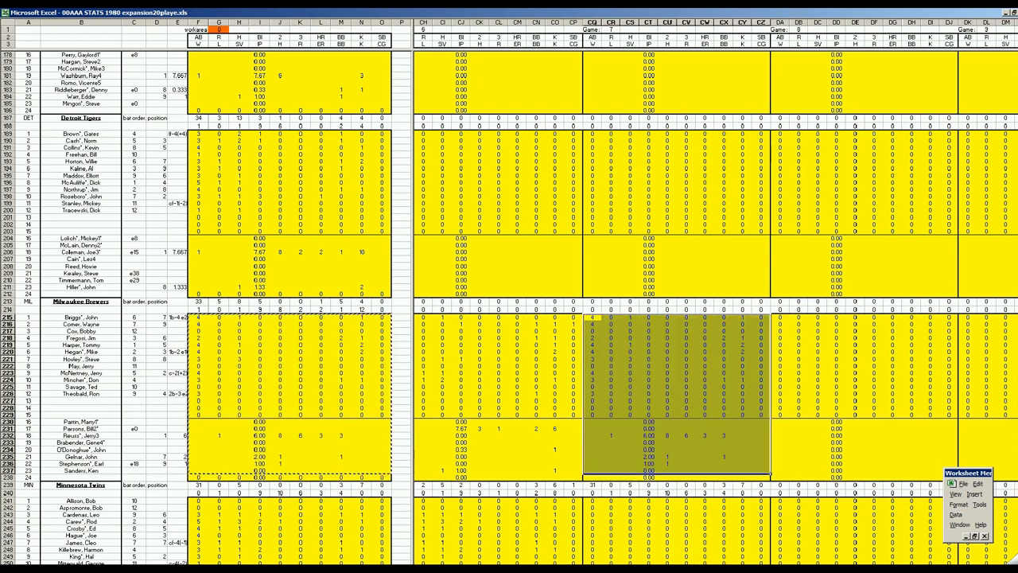
pyautogui.hscroll(3)
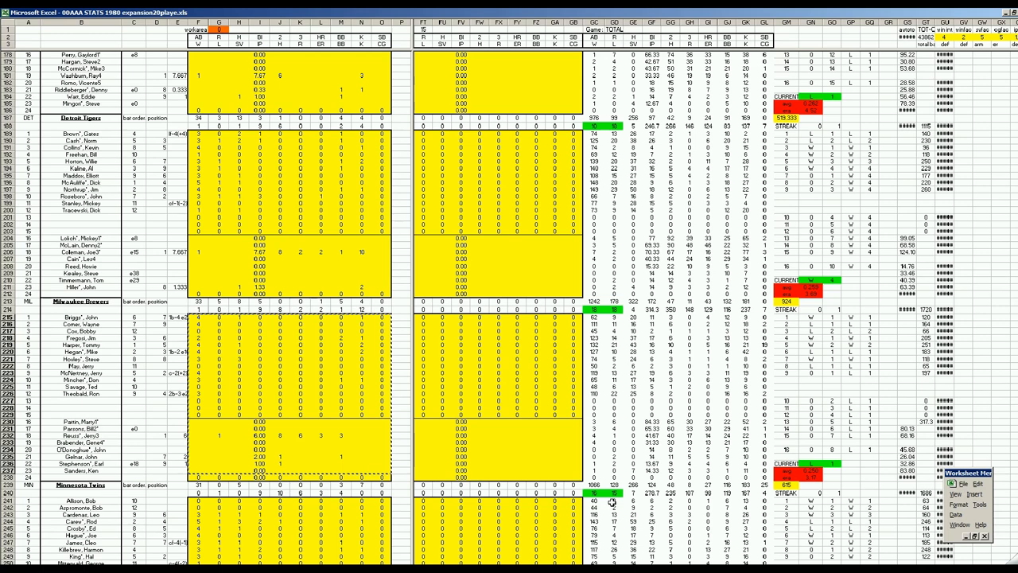
pyautogui.moveTo(613, 503)
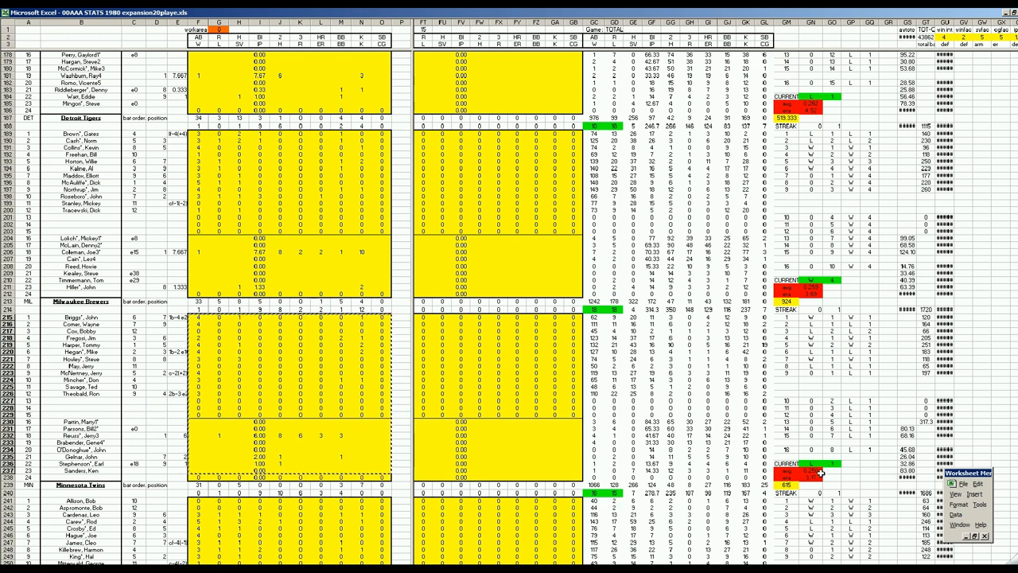
pyautogui.moveTo(822, 478)
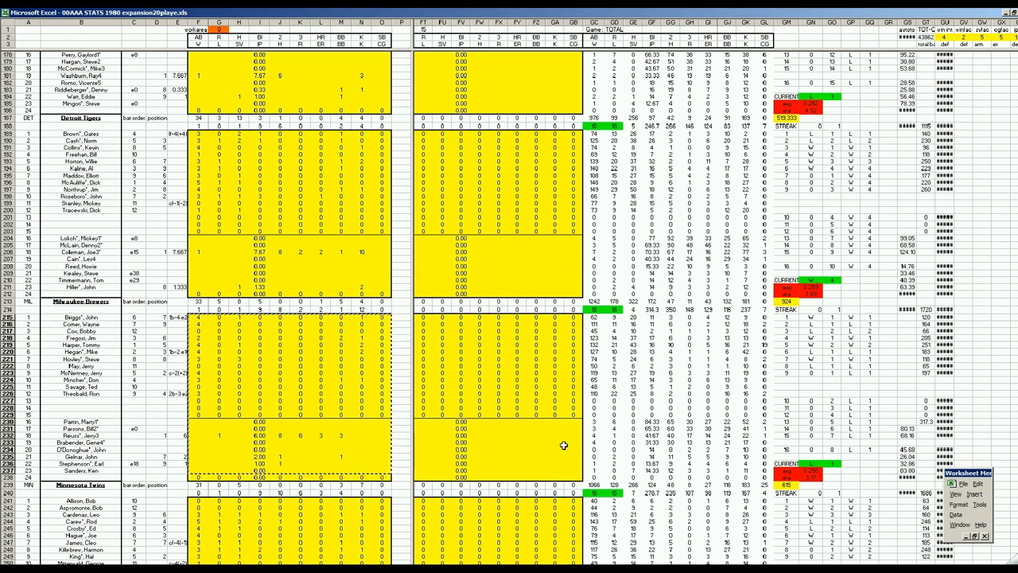
pyautogui.moveTo(634, 438)
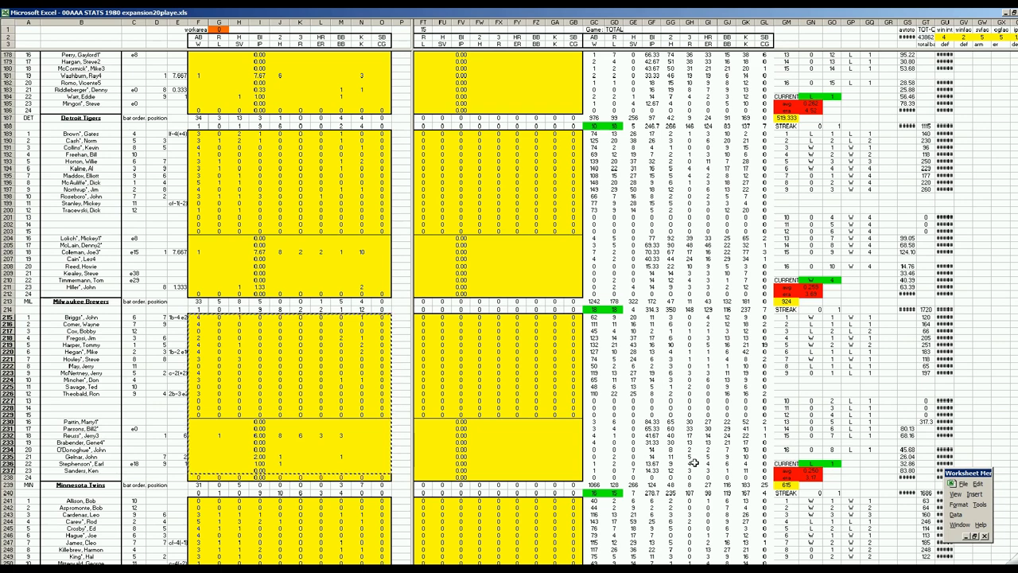
pyautogui.moveTo(620, 392)
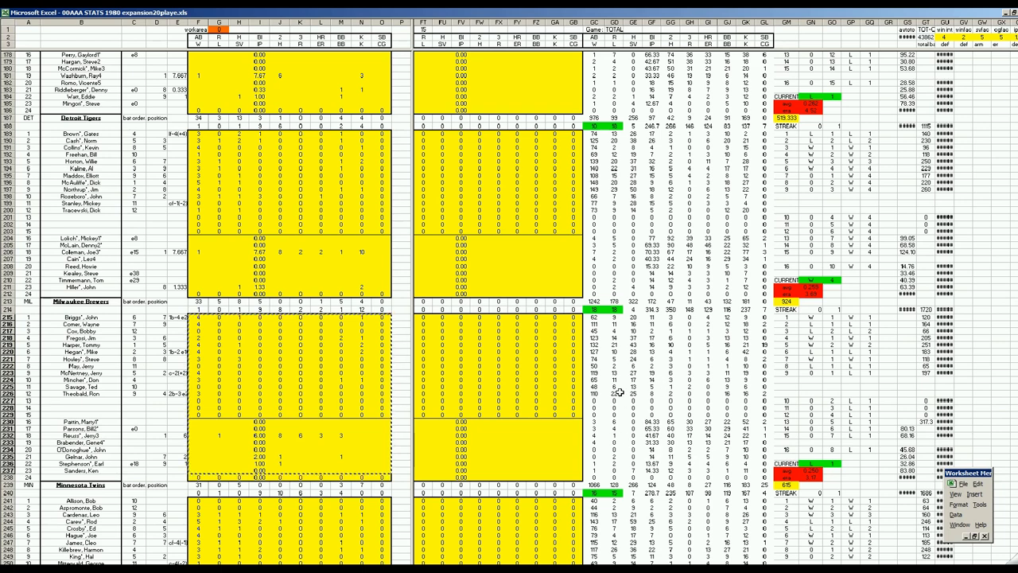
pyautogui.moveTo(637, 447)
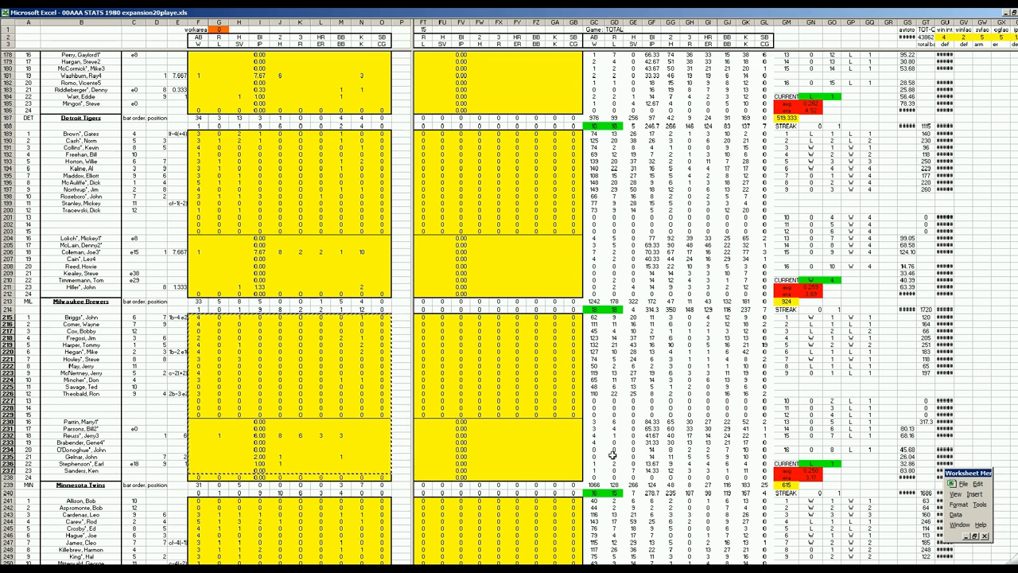
pyautogui.moveTo(550, 444)
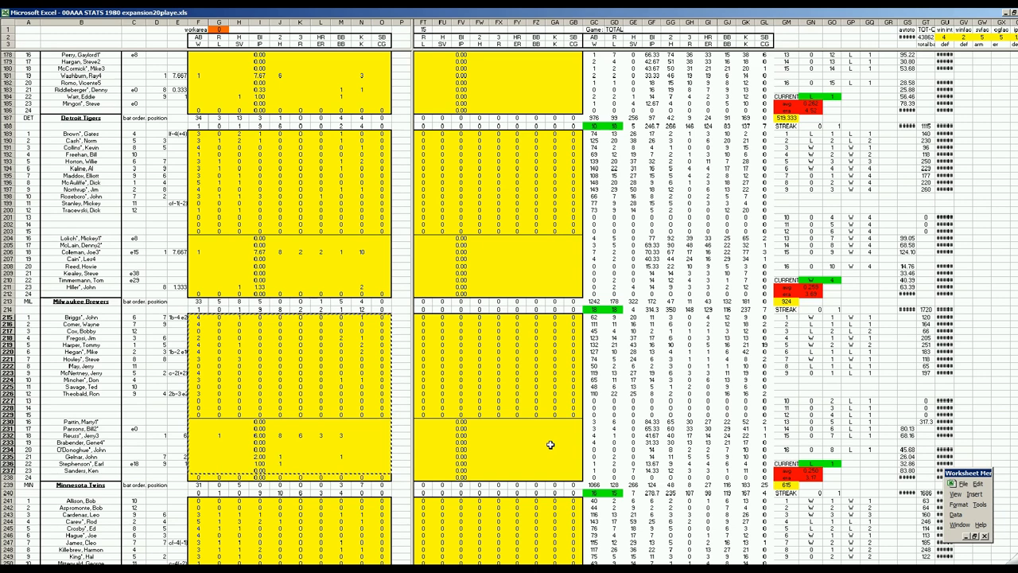
pyautogui.click(537, 443)
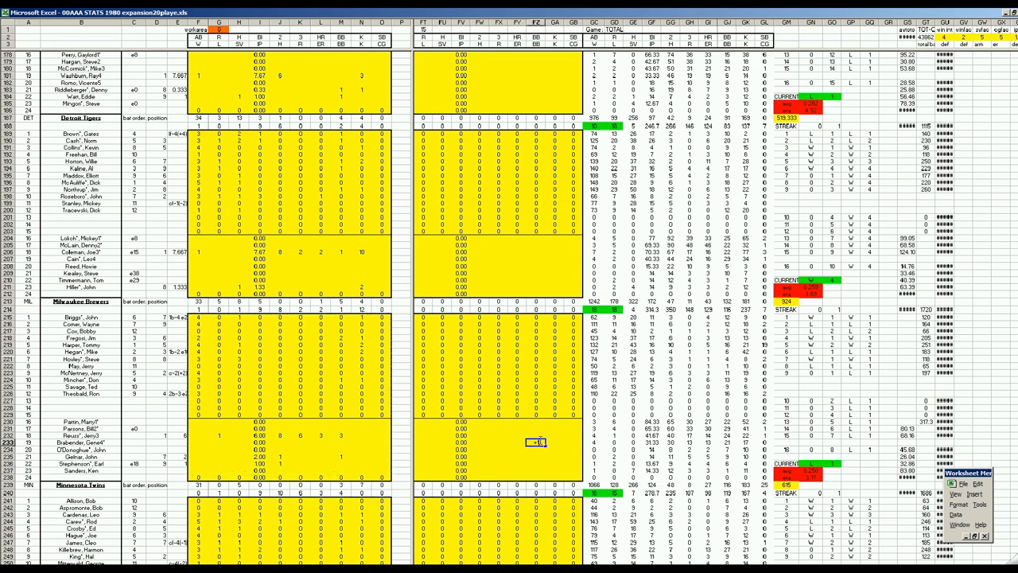
pyautogui.click(536, 449)
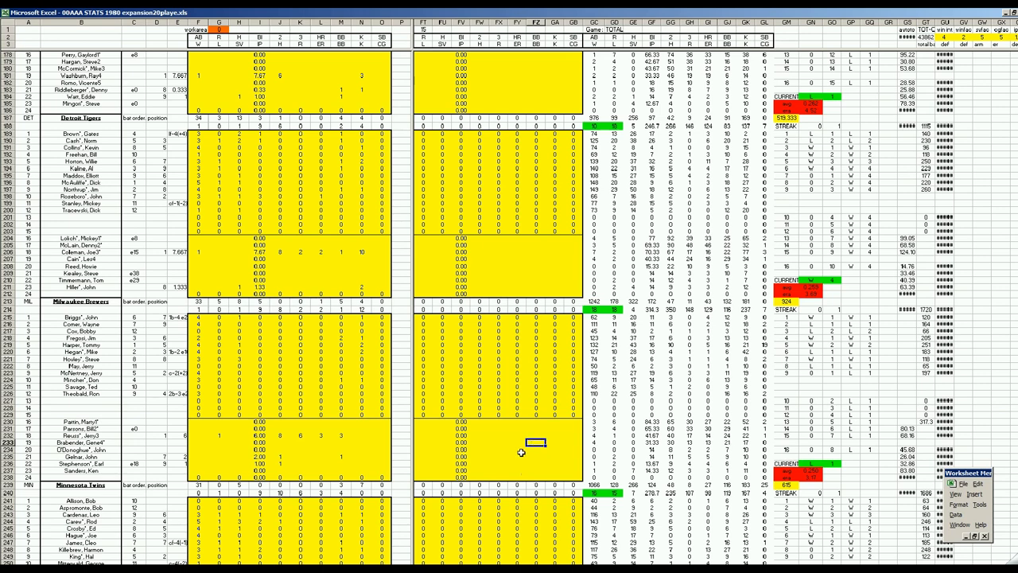
pyautogui.scroll(-3)
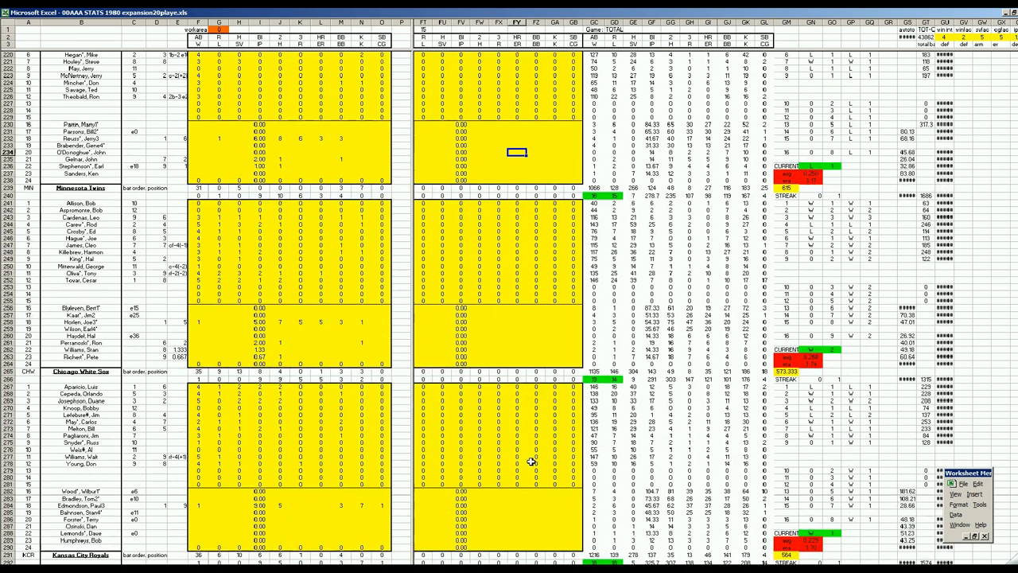
pyautogui.scroll(-3)
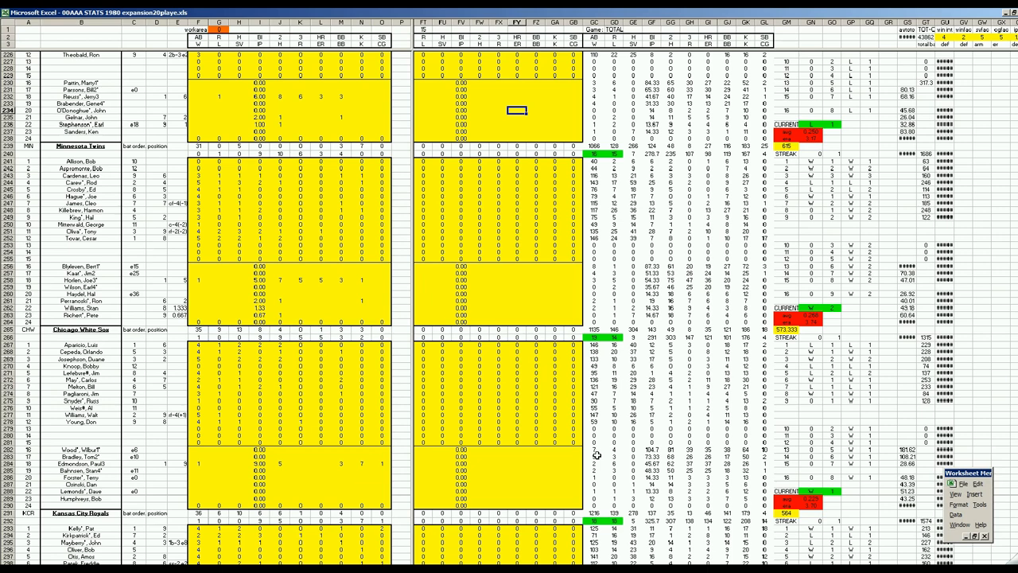
pyautogui.moveTo(771, 450)
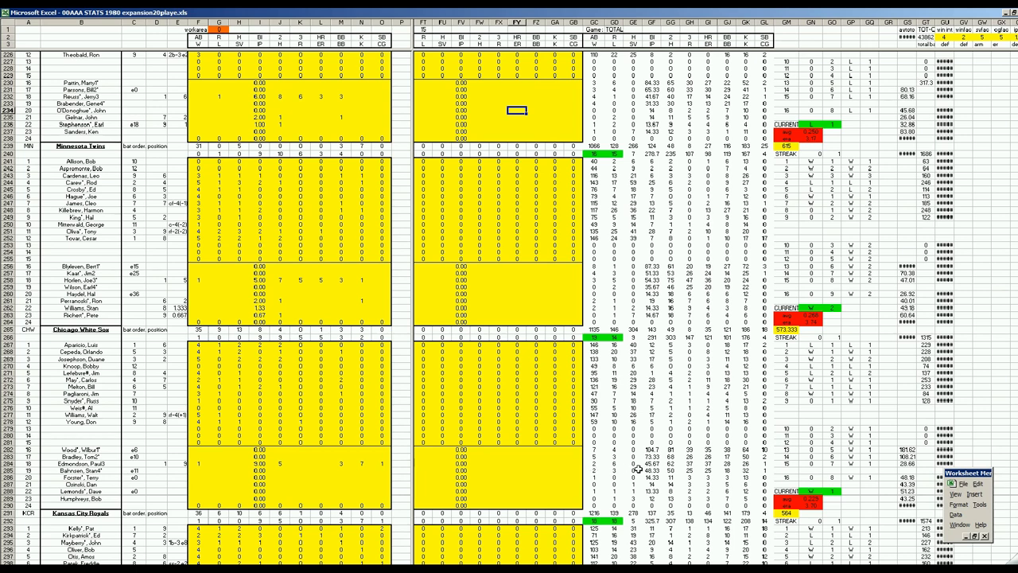
pyautogui.click(518, 477)
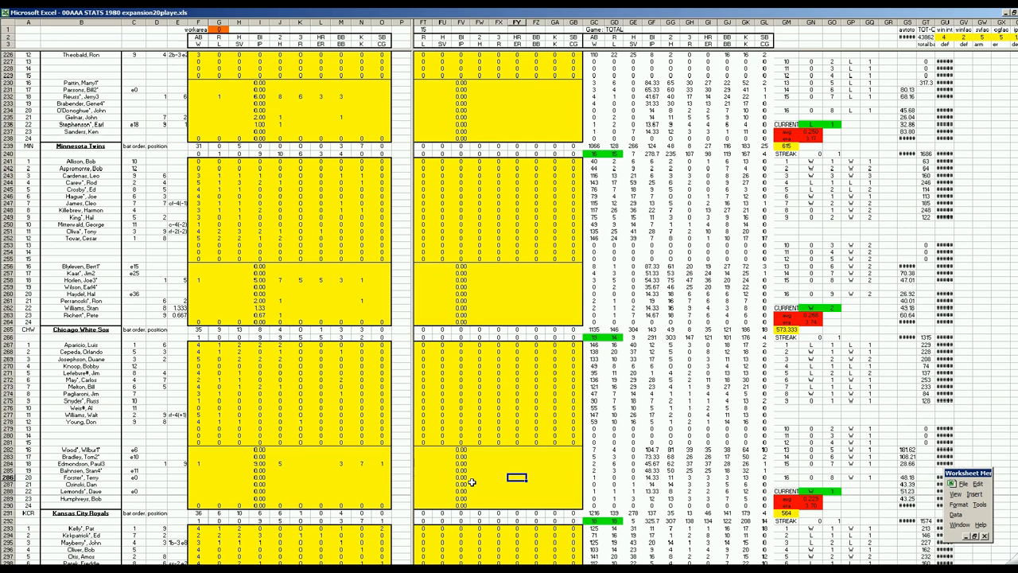
pyautogui.moveTo(605, 473)
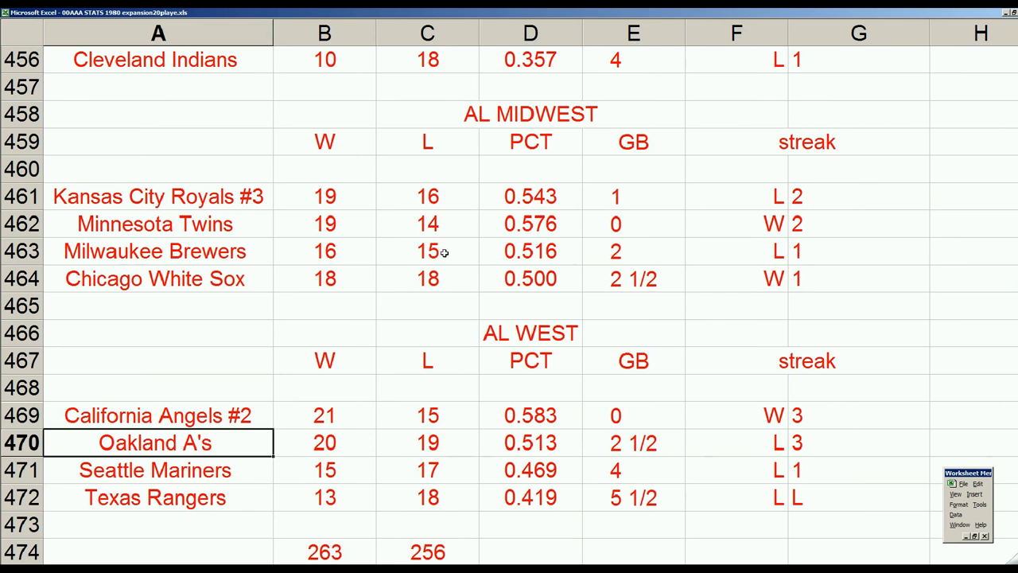
pyautogui.moveTo(501, 259)
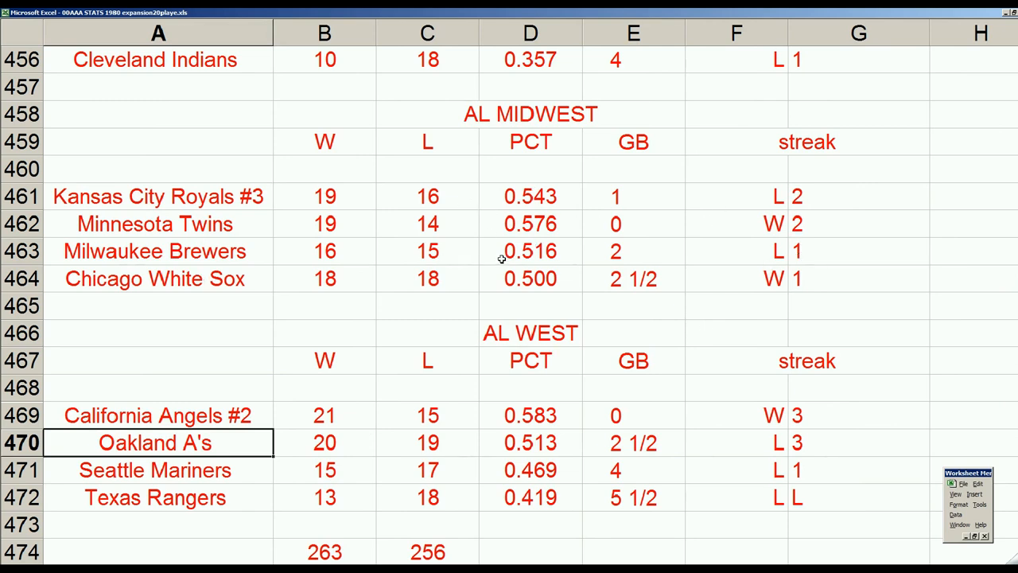
pyautogui.click(323, 224)
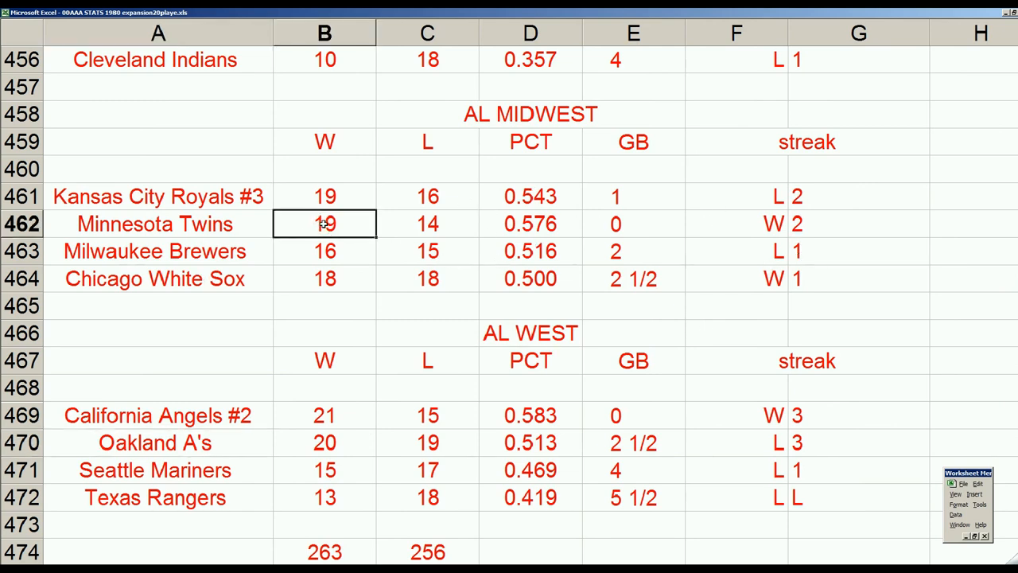
pyautogui.click(324, 196)
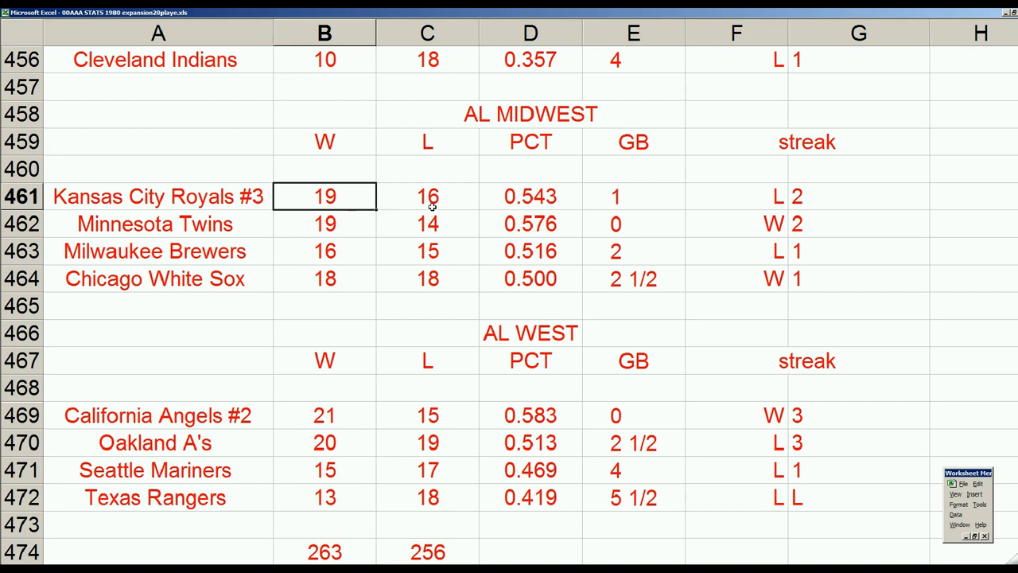
pyautogui.moveTo(280, 282)
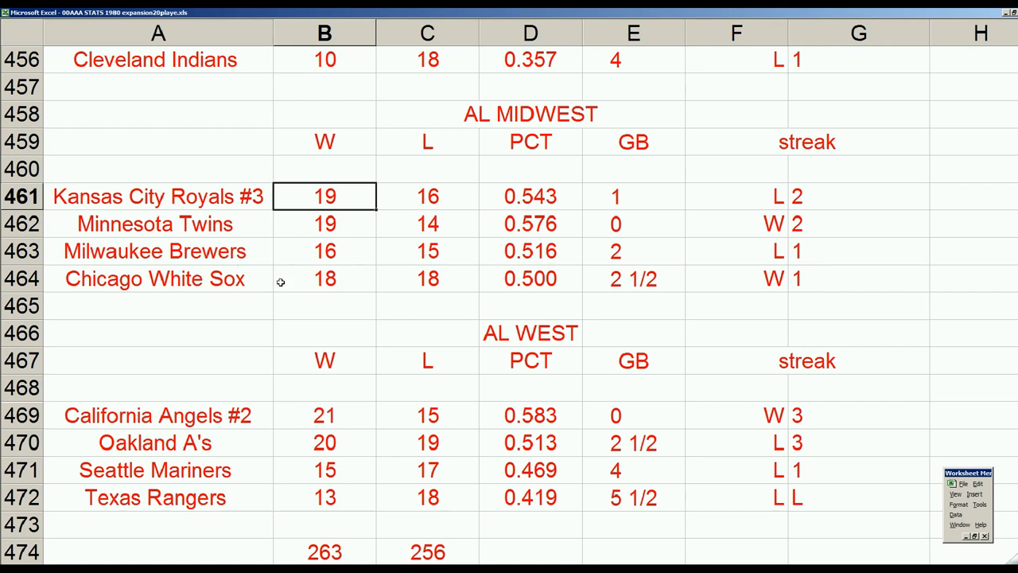
pyautogui.moveTo(259, 278)
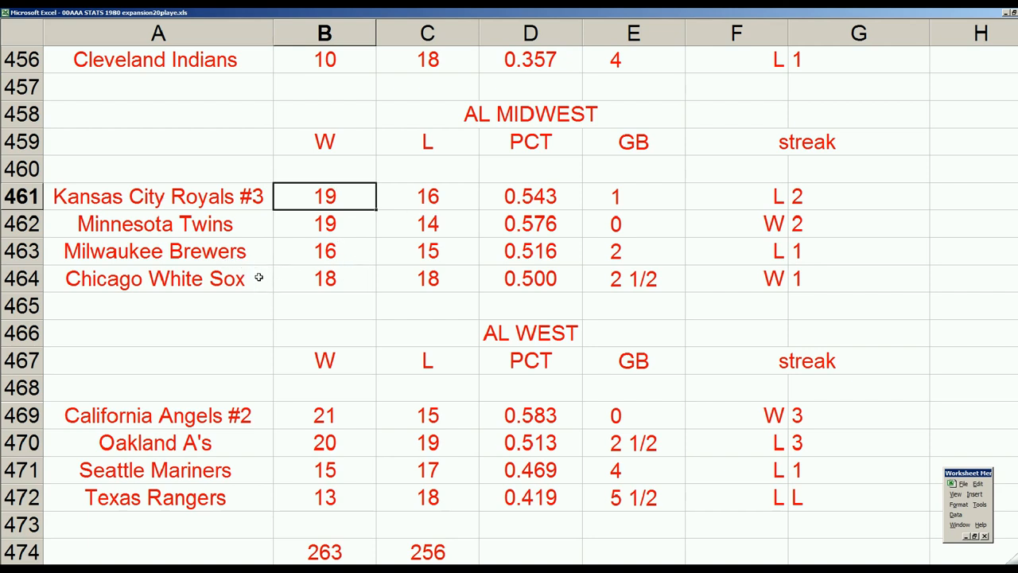
pyautogui.moveTo(319, 265)
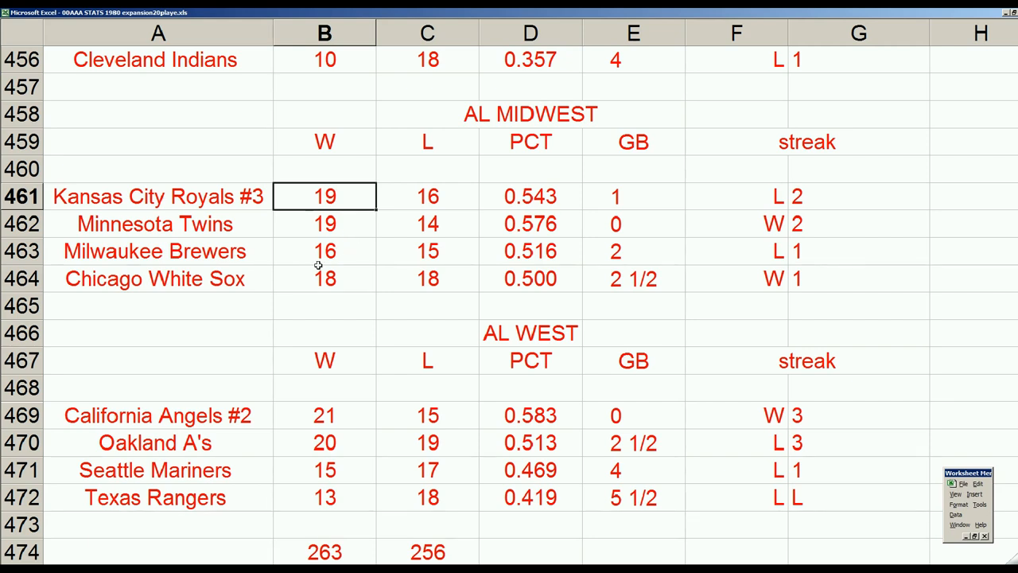
pyautogui.moveTo(734, 261)
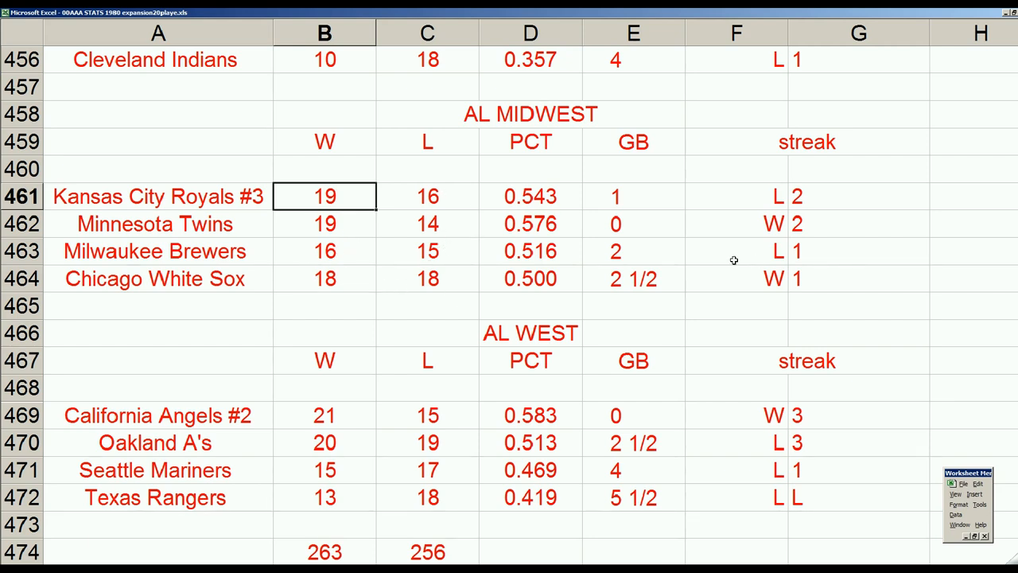
pyautogui.moveTo(617, 284)
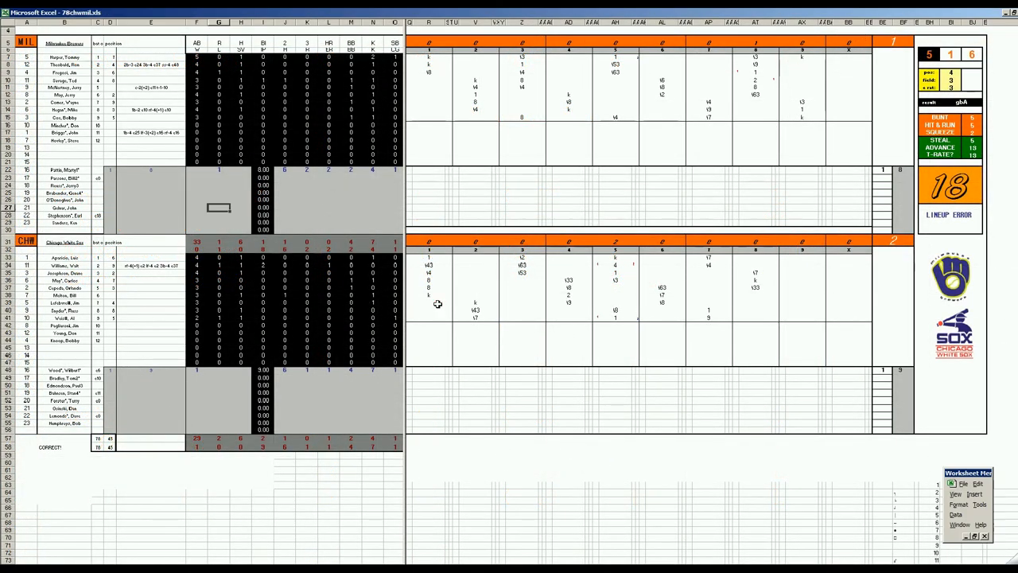
pyautogui.moveTo(447, 309)
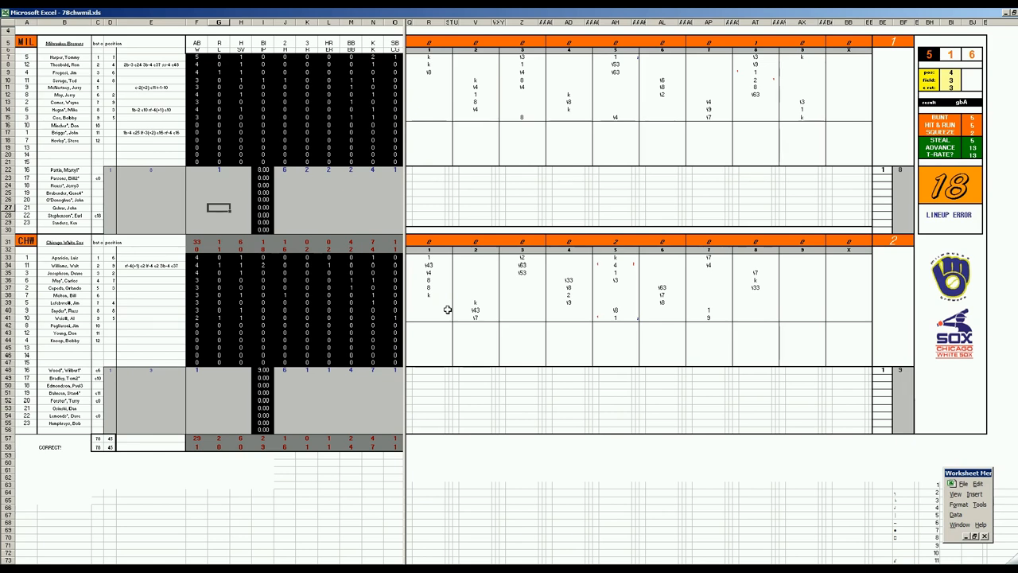
pyautogui.moveTo(453, 300)
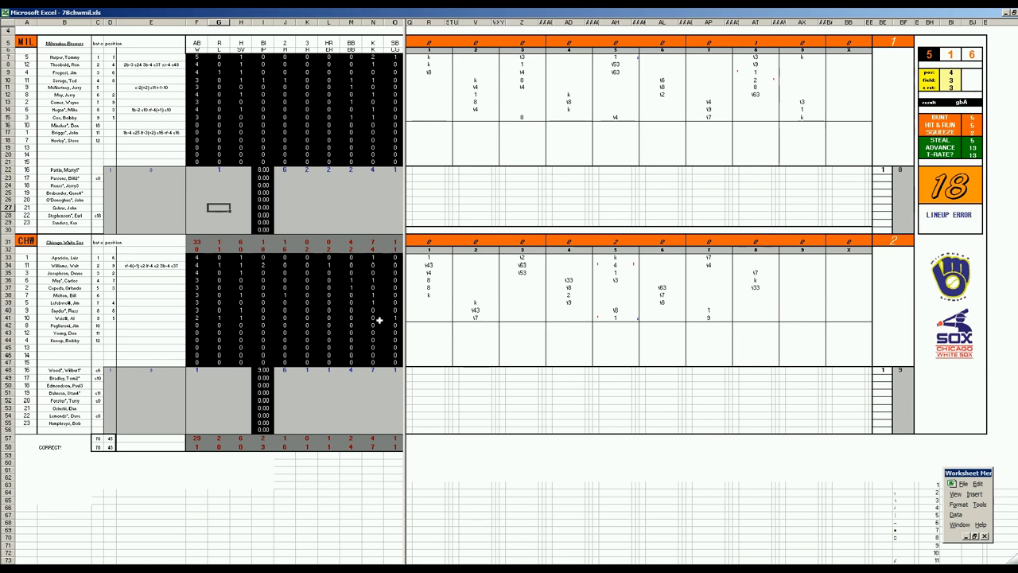
pyautogui.moveTo(579, 324)
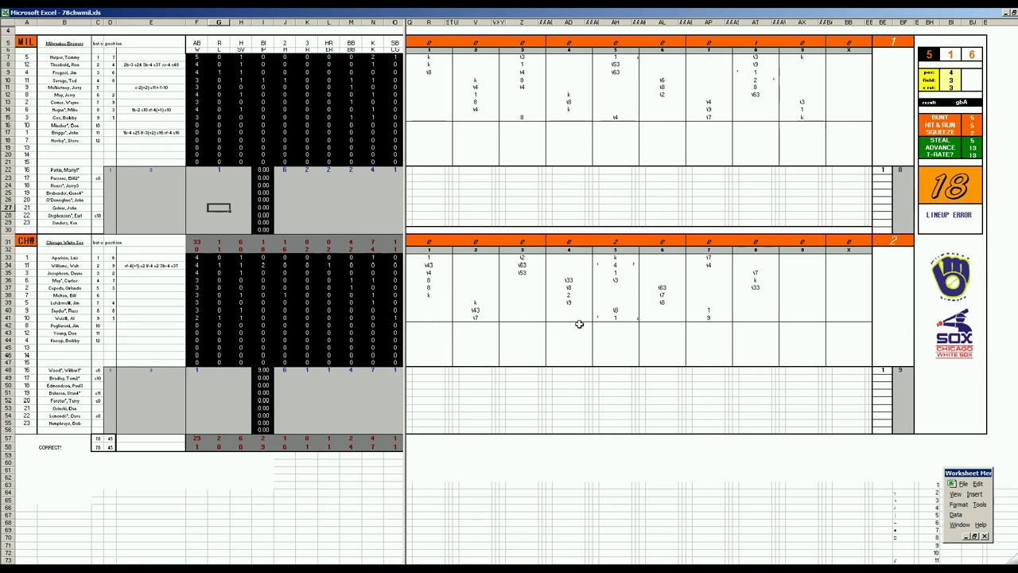
pyautogui.moveTo(199, 380)
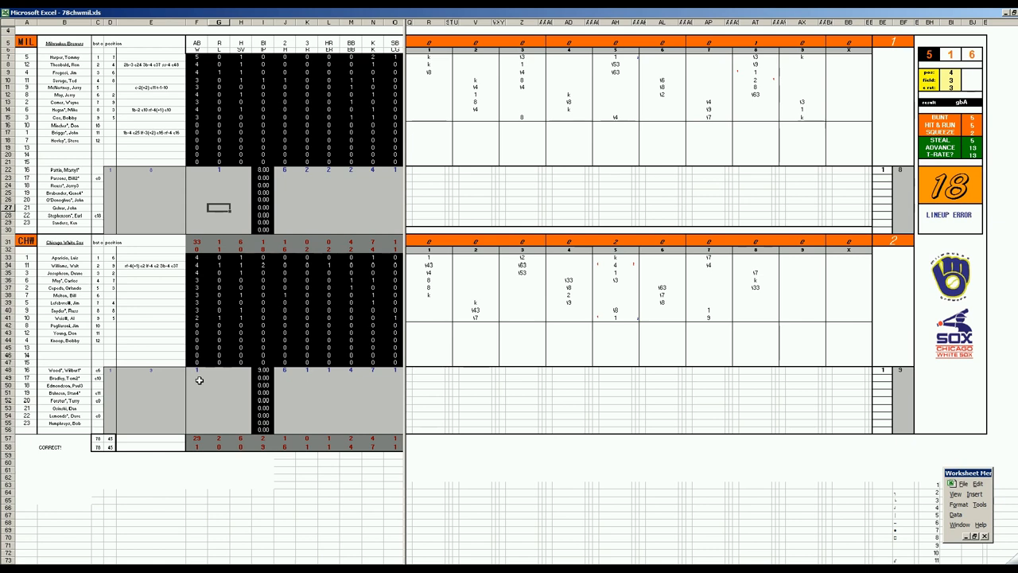
pyautogui.moveTo(215, 191)
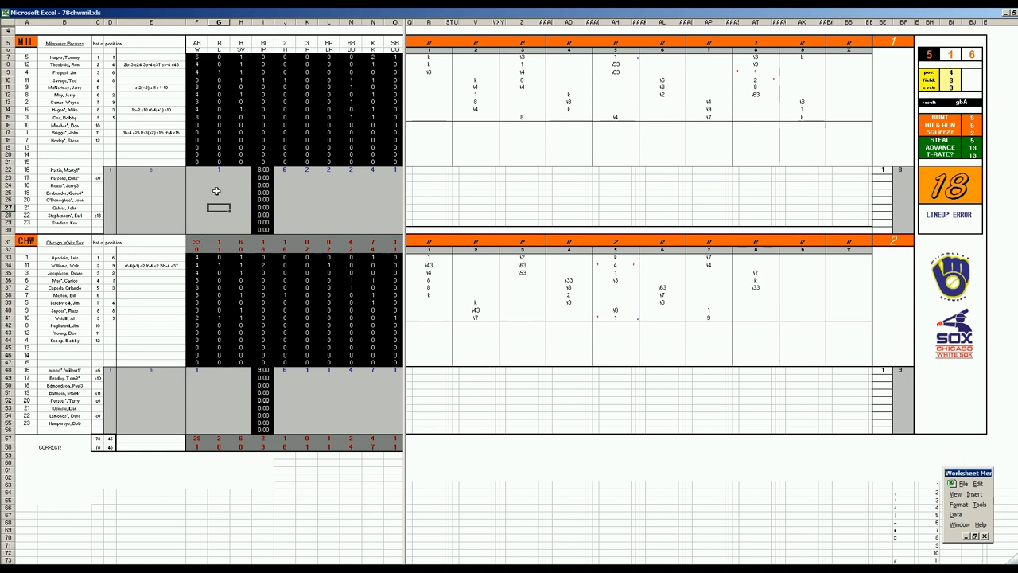
# Inspect the Brewers pitcher's runs and the fifth, eighth and ninth-inning play entries.
pyautogui.click(219, 170)
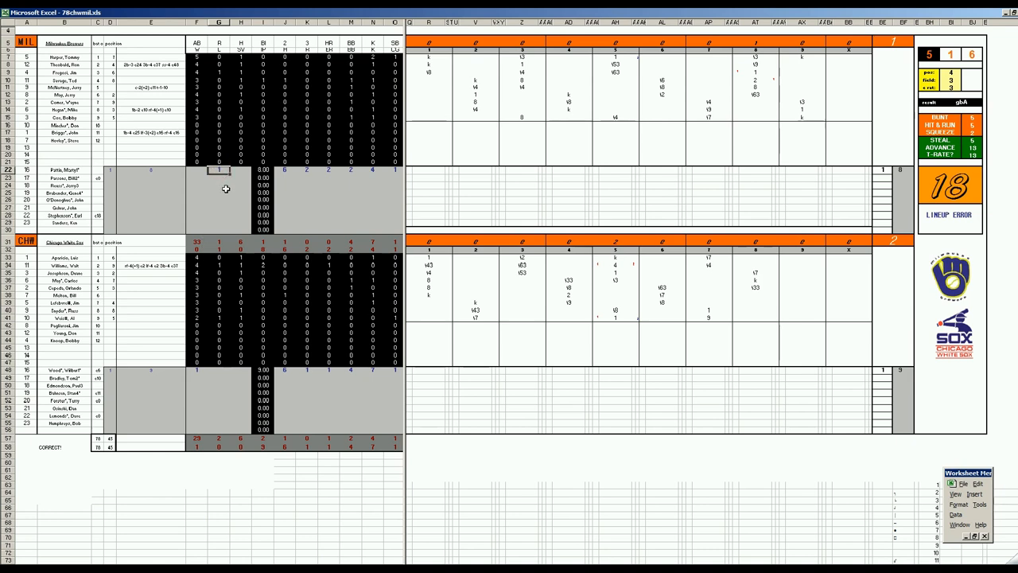
pyautogui.moveTo(245, 286)
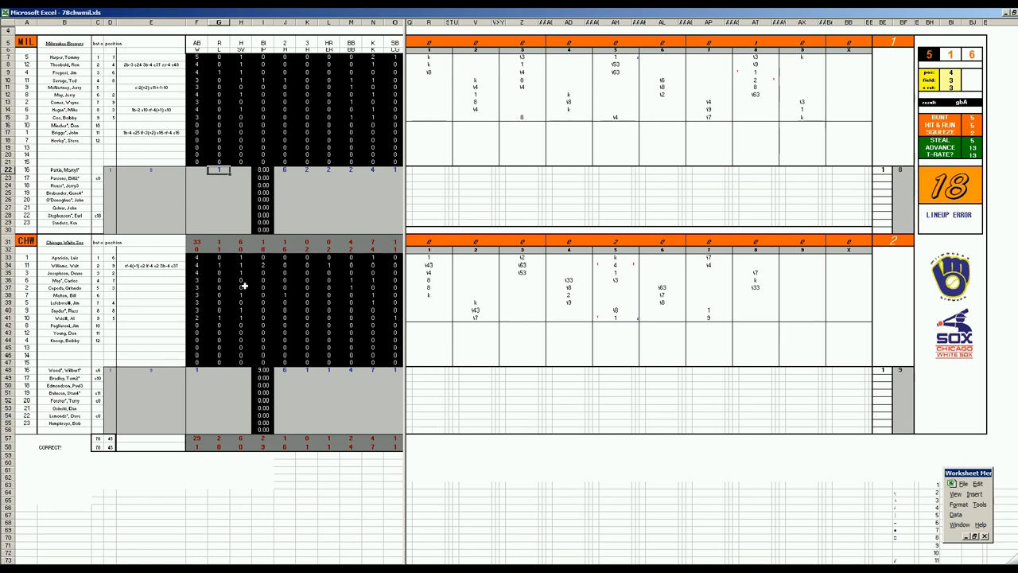
pyautogui.moveTo(593, 303)
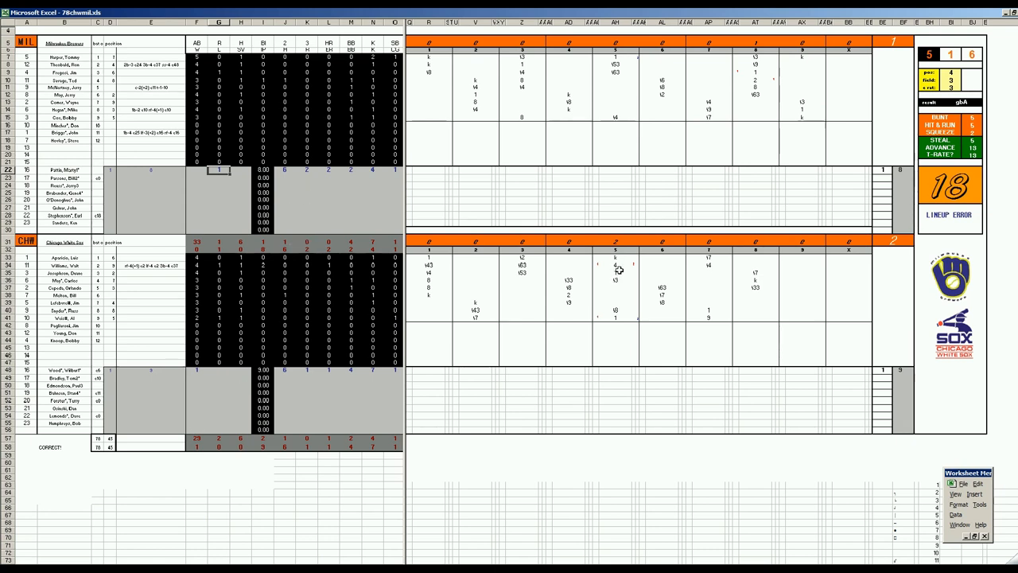
pyautogui.click(615, 266)
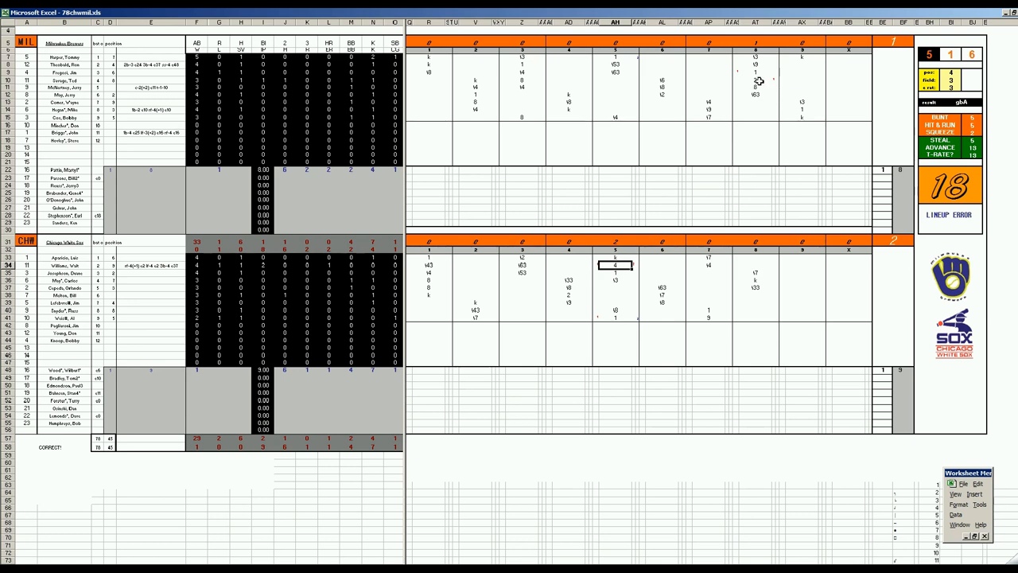
pyautogui.moveTo(760, 74)
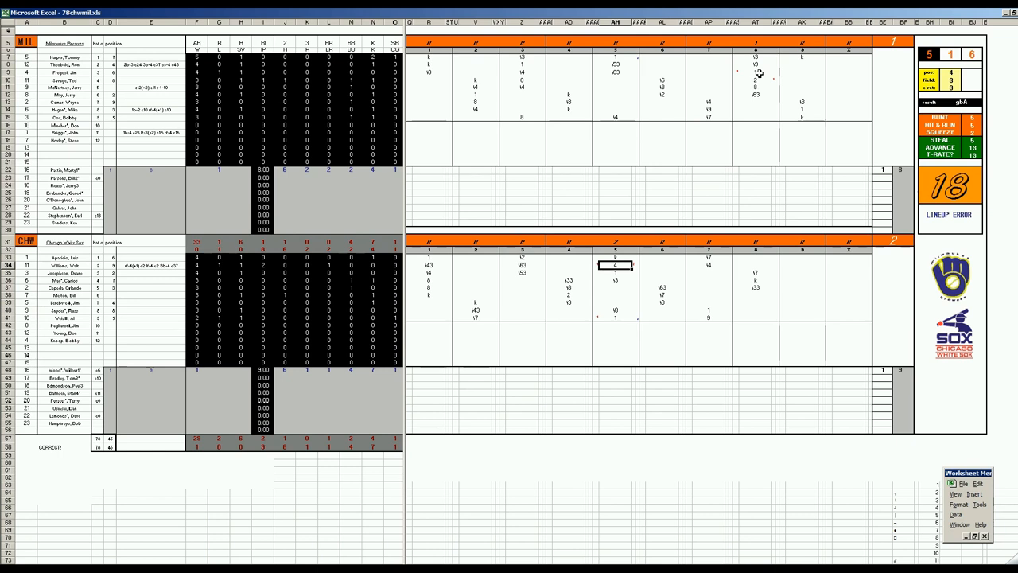
pyautogui.moveTo(764, 102)
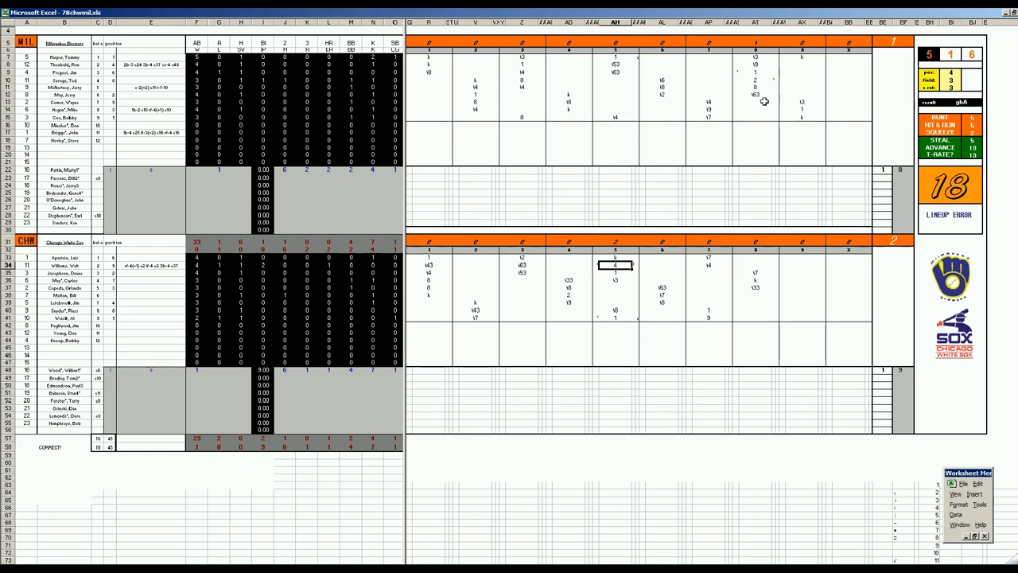
pyautogui.click(755, 95)
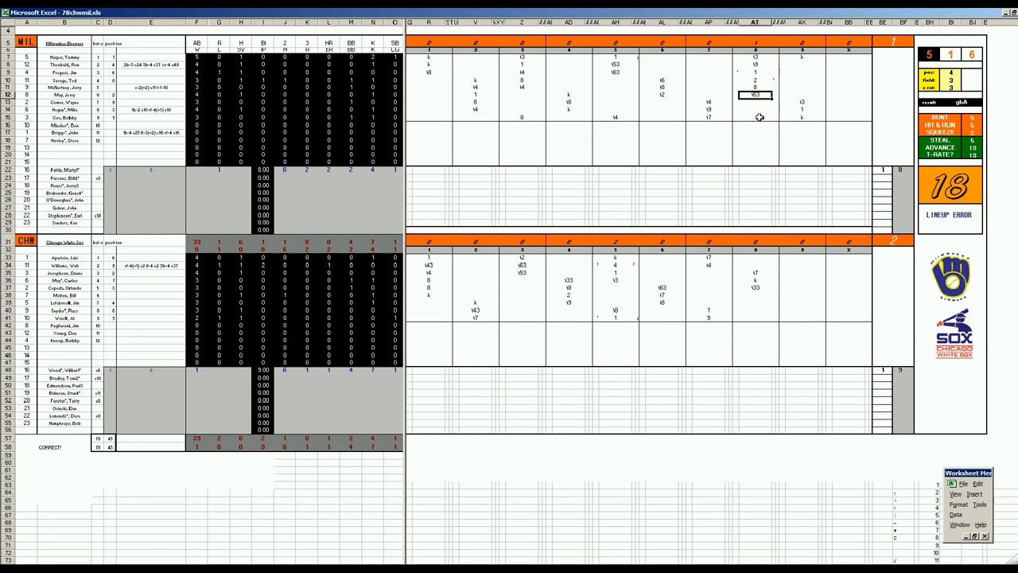
pyautogui.moveTo(802, 110)
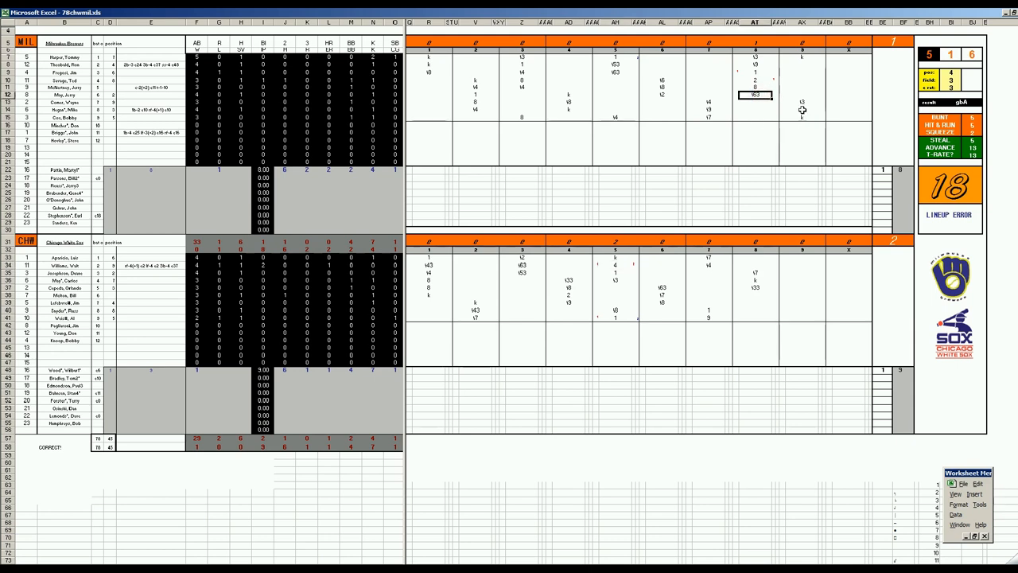
pyautogui.click(802, 56)
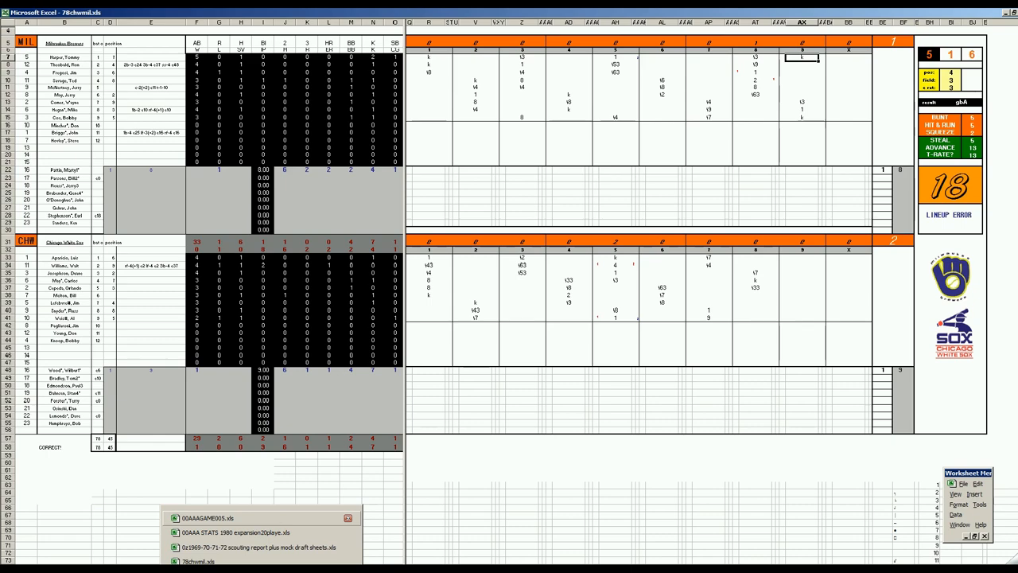
# Switch to the 00AAA STATS 1980 workbook and check the White Sox CHW 5-3 result.
pyautogui.click(231, 532)
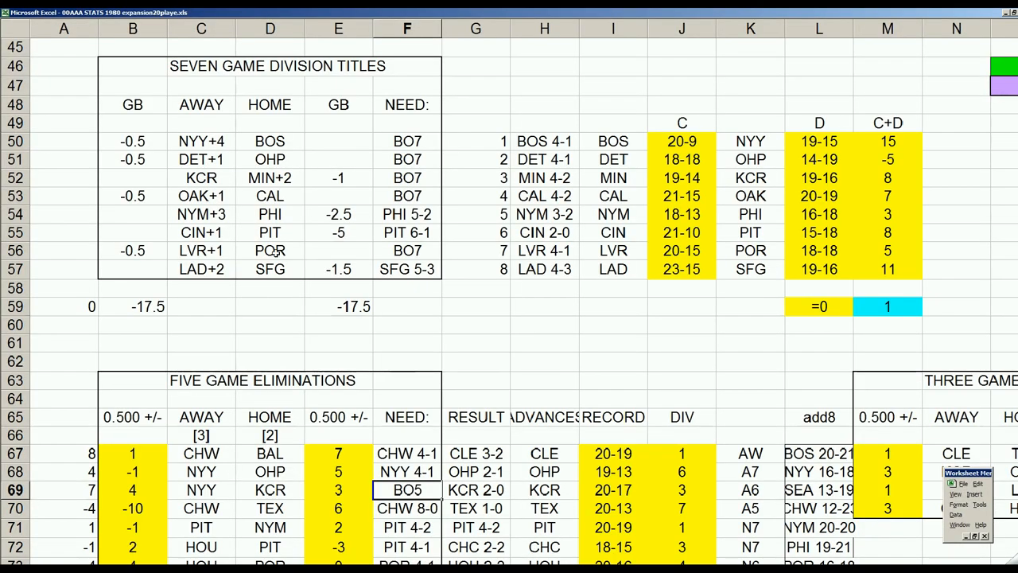
pyautogui.scroll(3)
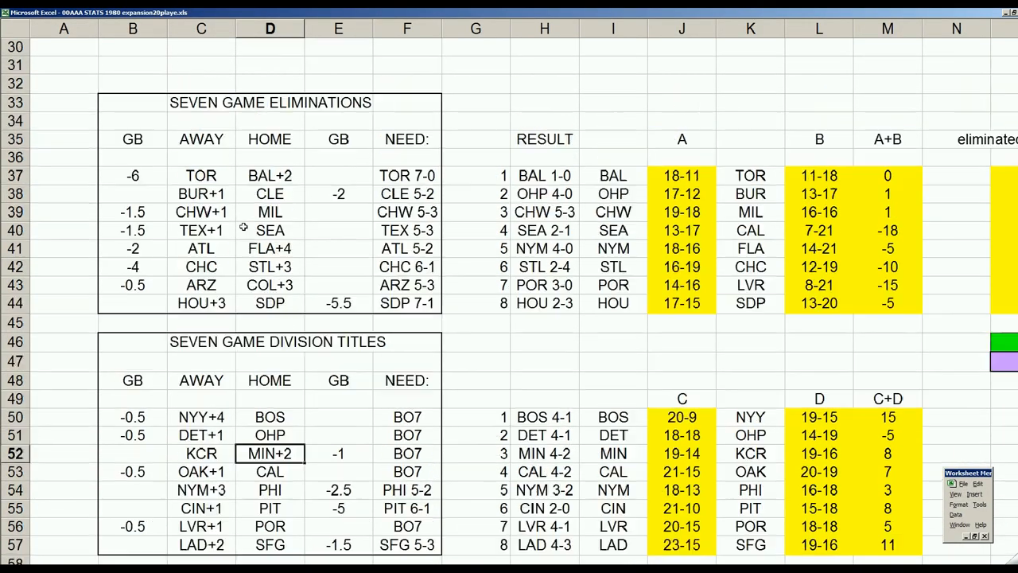
pyautogui.scroll(3)
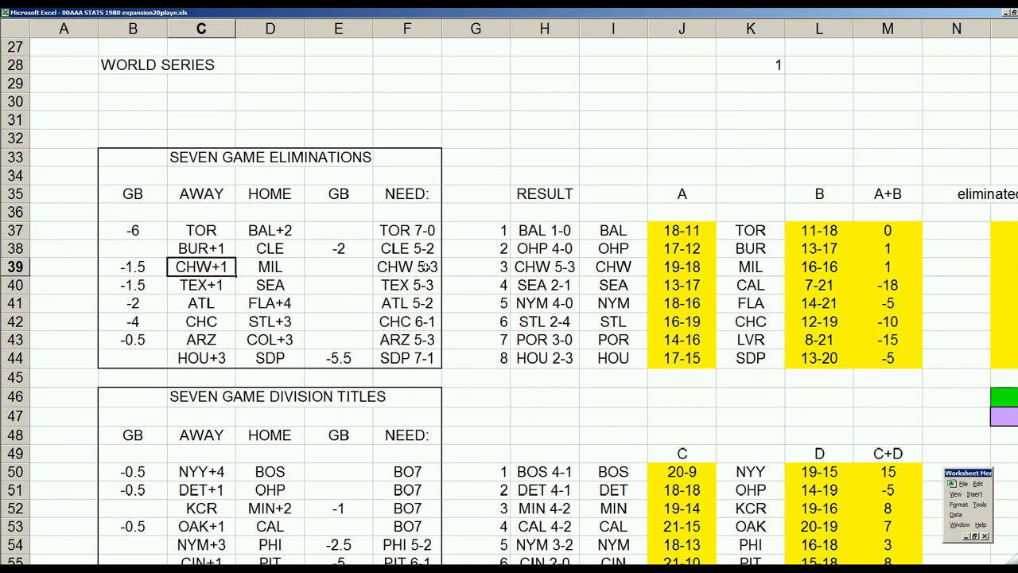
pyautogui.click(544, 267)
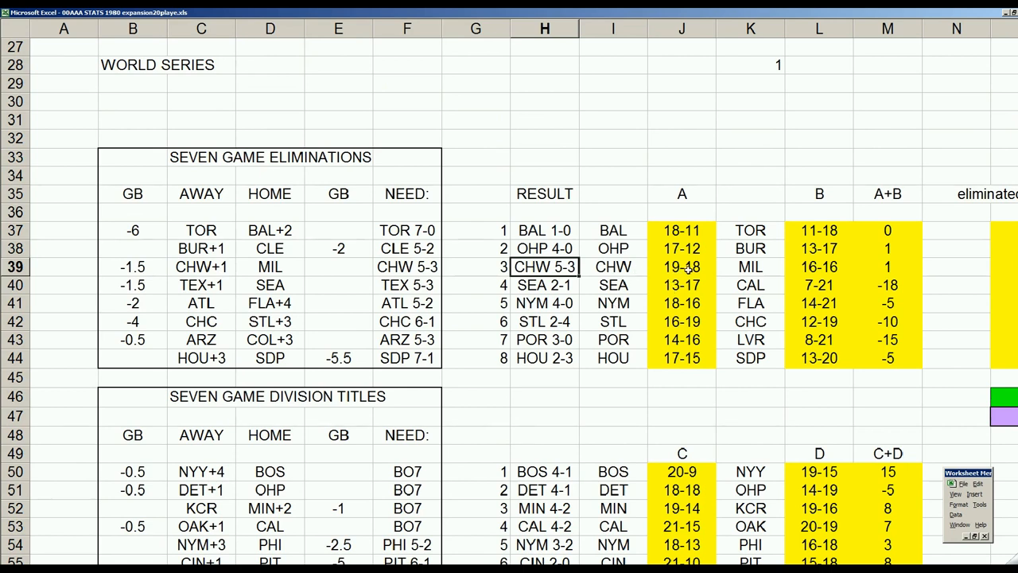
pyautogui.click(682, 266)
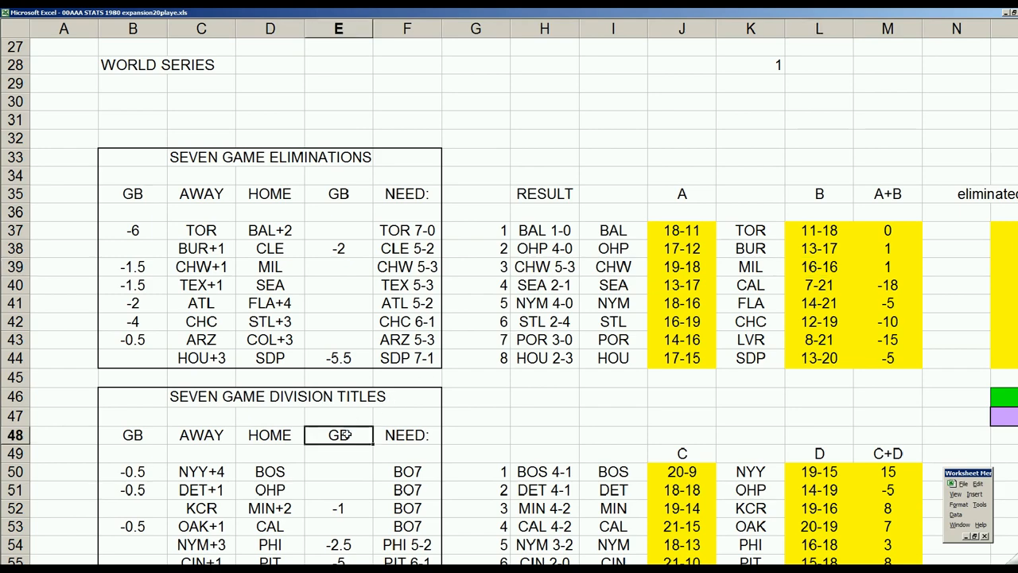
# Check the White Sox CHW 4-1 requirement in the five-game eliminations table.
pyautogui.scroll(-3)
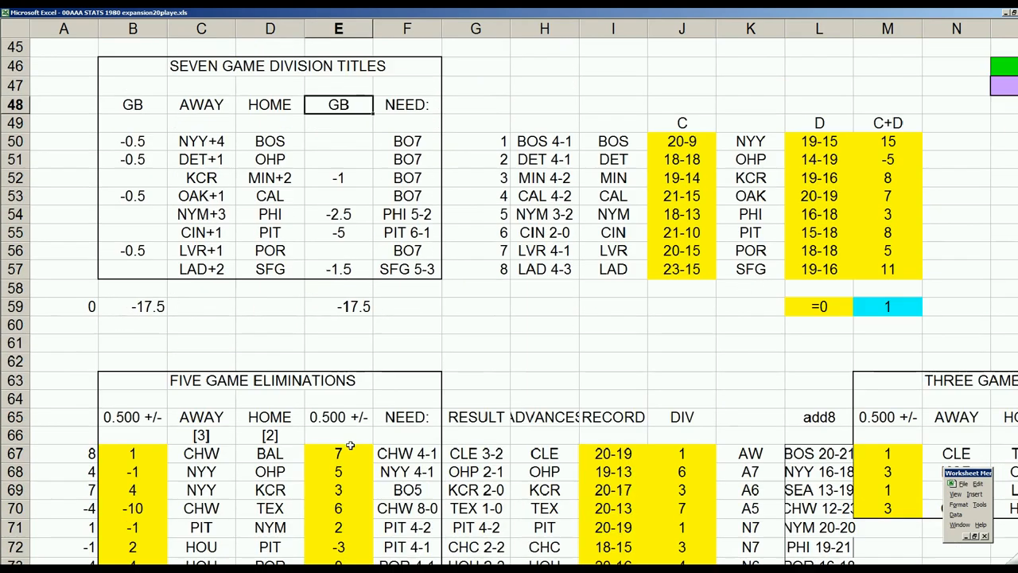
pyautogui.scroll(-3)
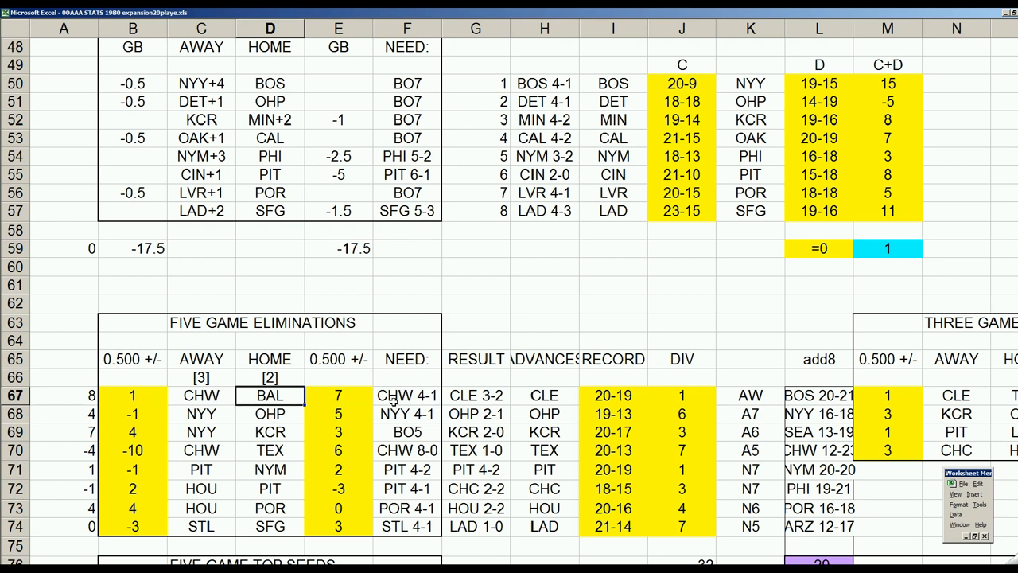
pyautogui.click(406, 395)
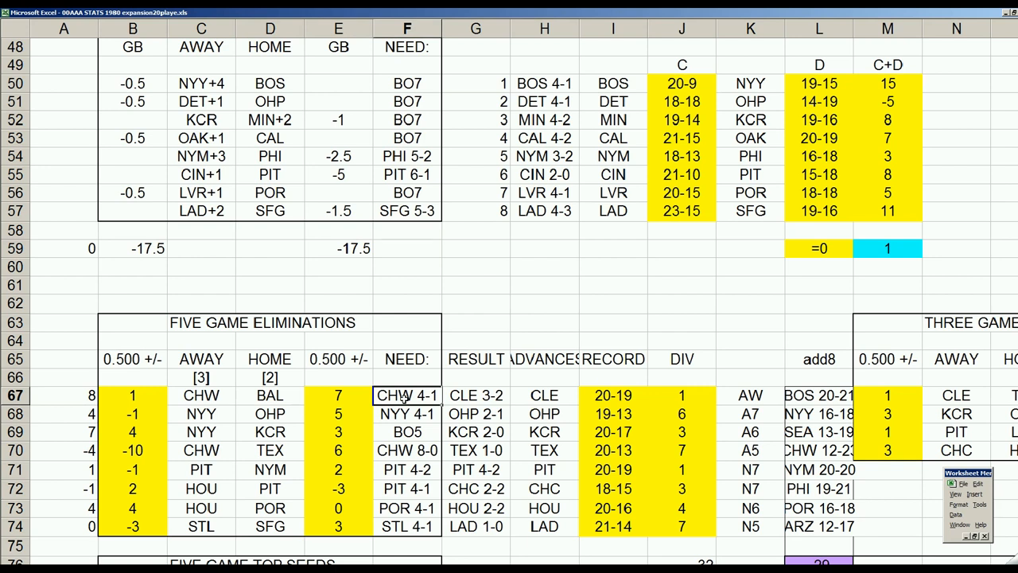